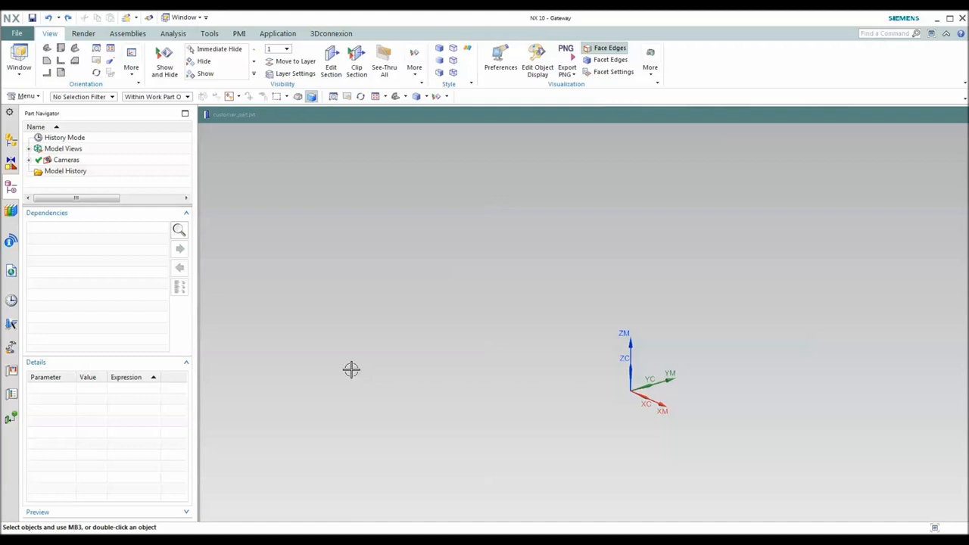
mouse_move(567, 288)
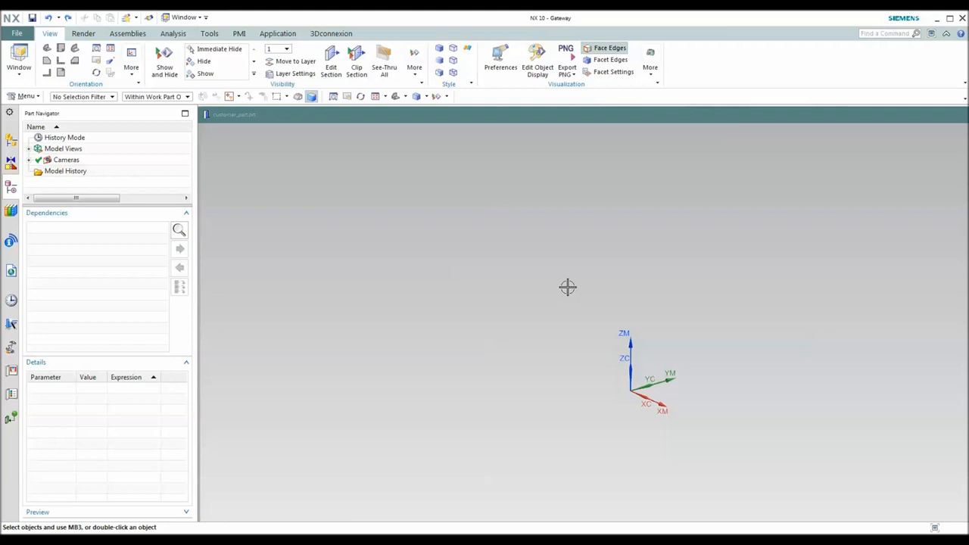
mouse_move(705, 304)
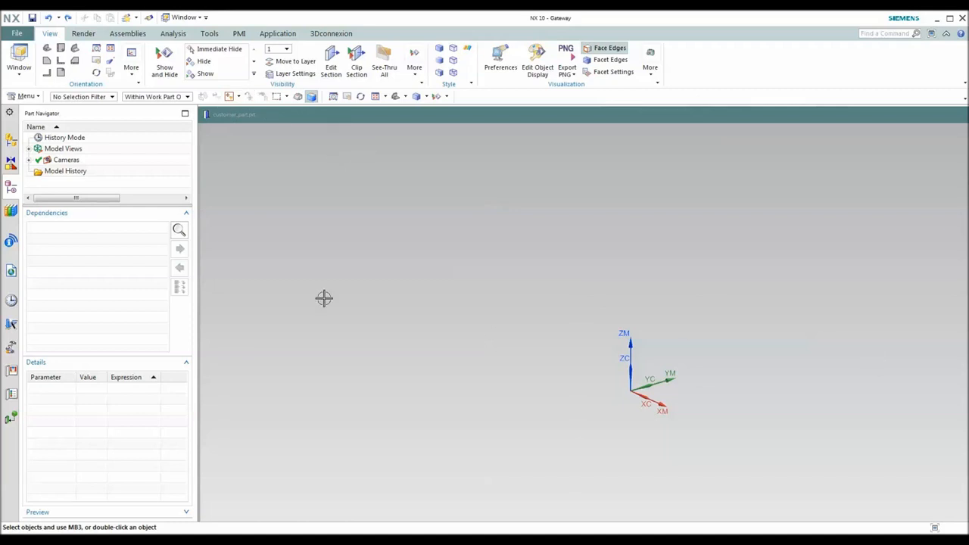
Step: Import Part_rev_A.stp as a STEP214 solid body and zoom in on it
click(16, 33)
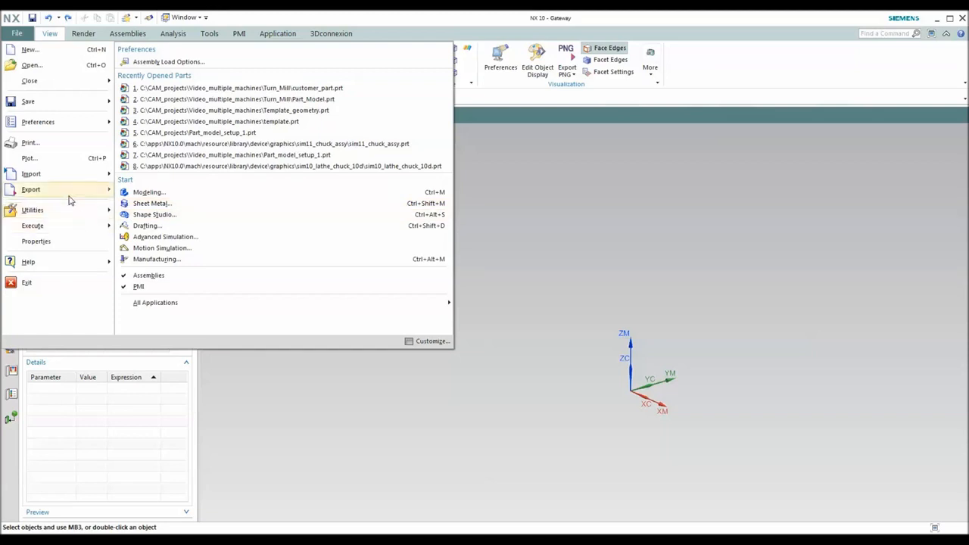
click(31, 173)
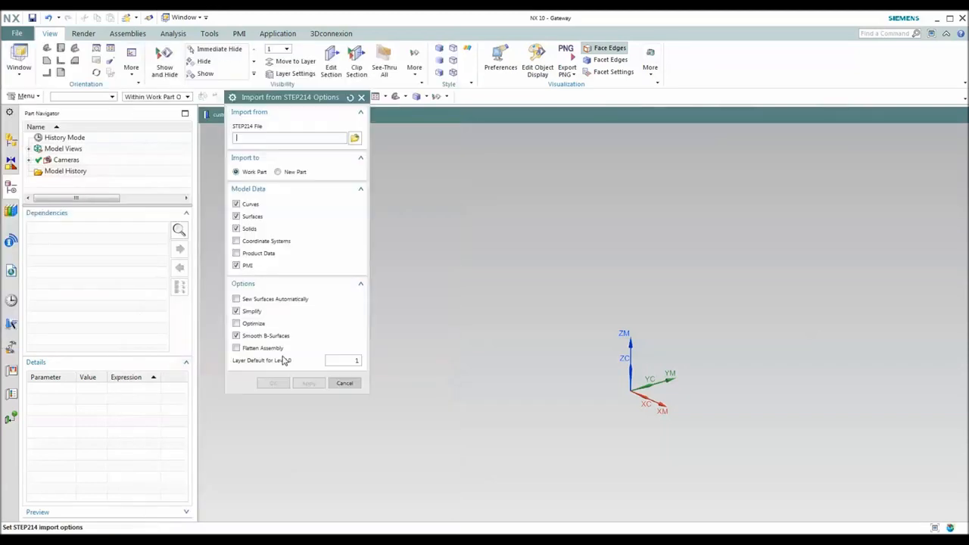
click(354, 137)
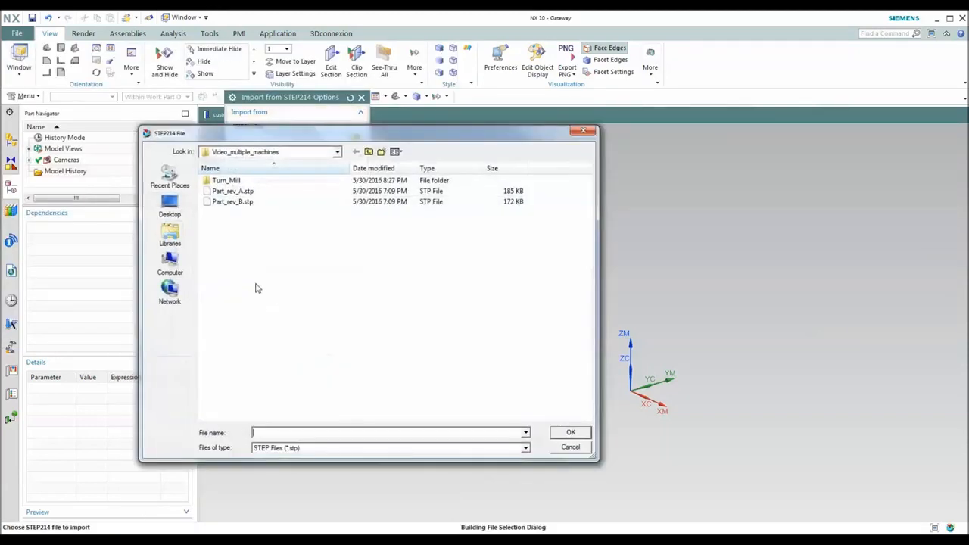
click(232, 191)
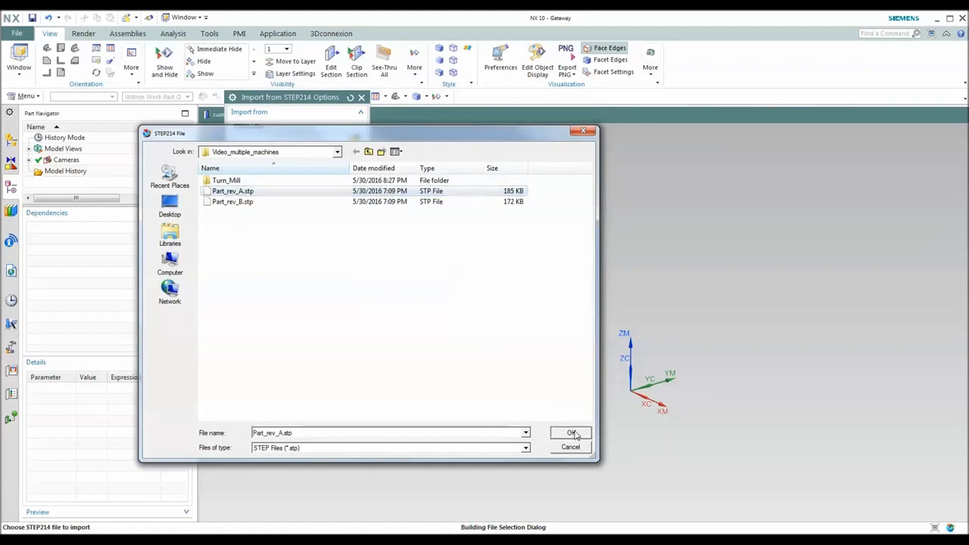
click(572, 433)
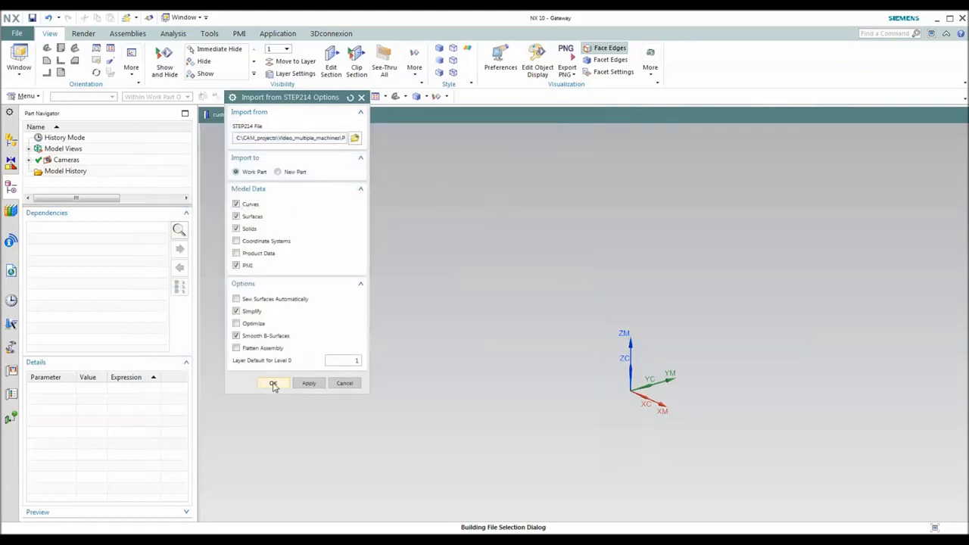
click(272, 383)
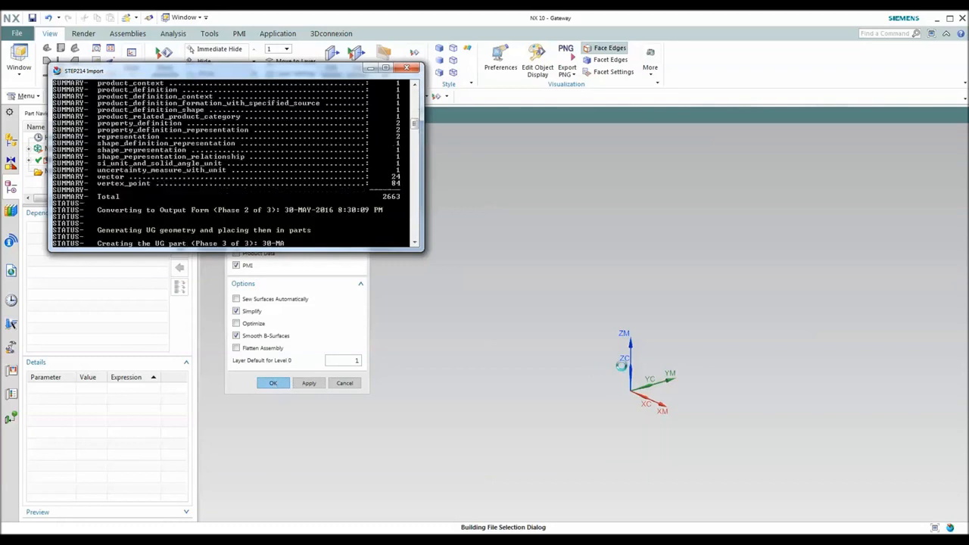
click(273, 382)
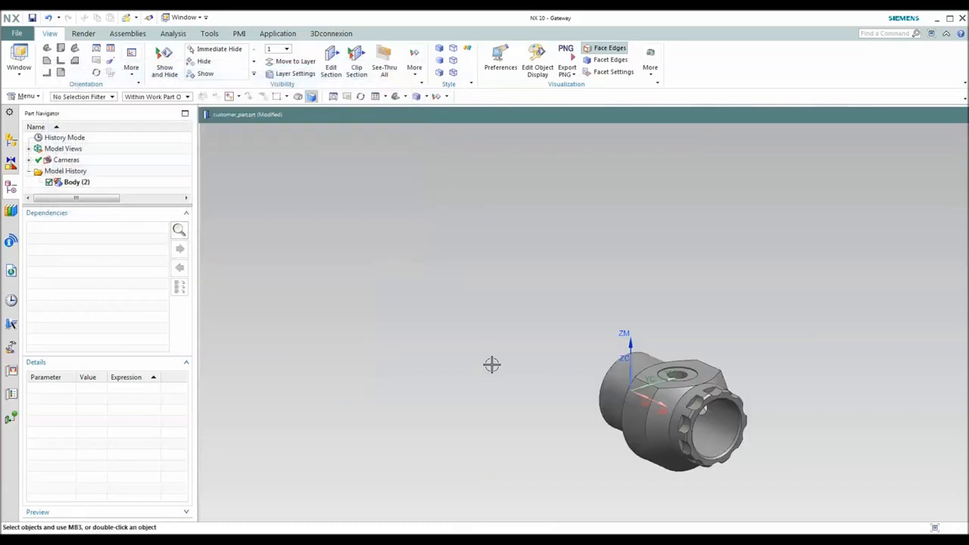
drag(492, 365, 721, 499)
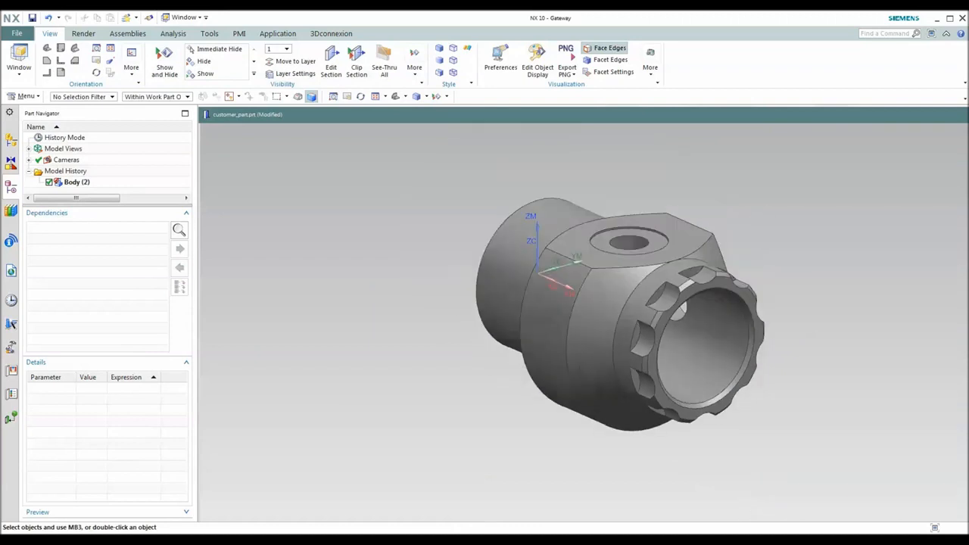
Step: Create customer_part_turning_1 from the Turning (Express) template with customer_part as master part
click(32, 18)
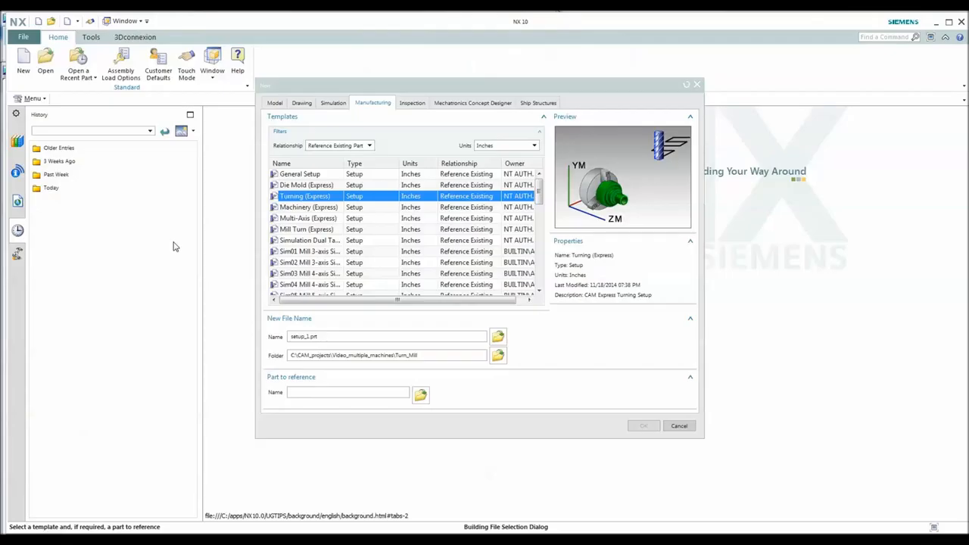
mouse_move(186, 217)
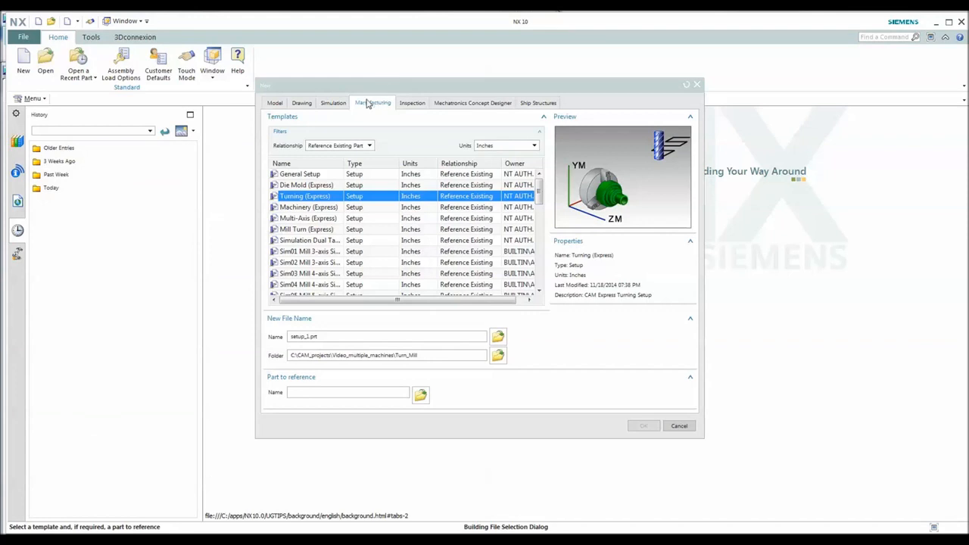
mouse_move(272, 89)
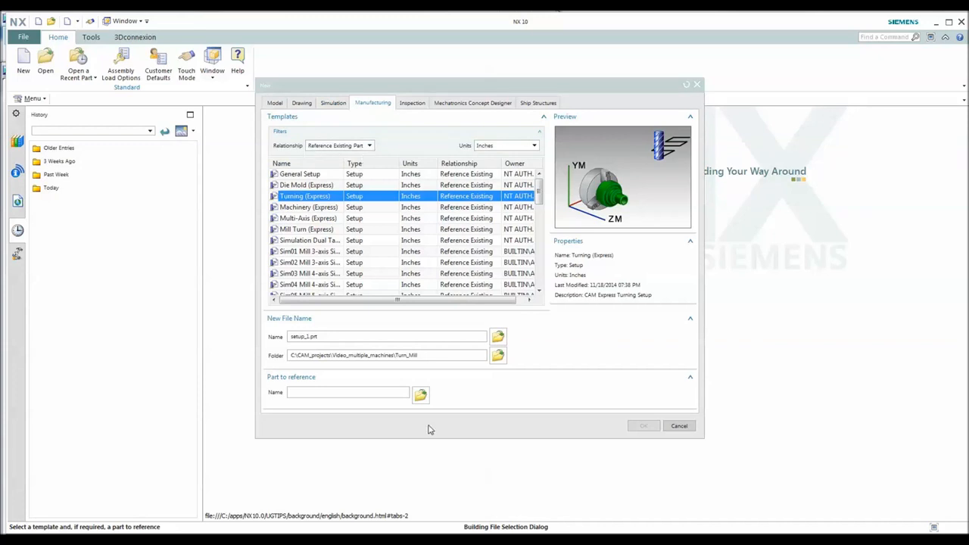
click(421, 395)
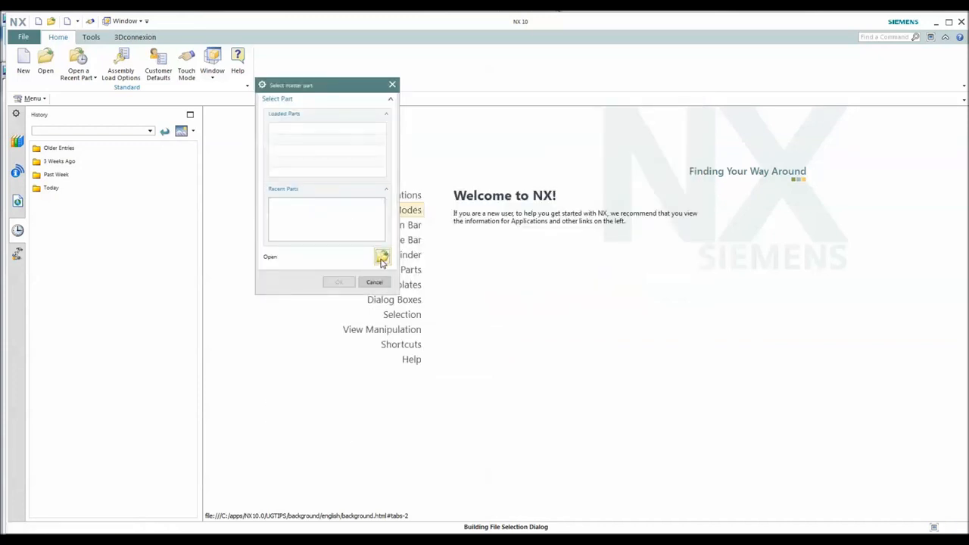
click(383, 257)
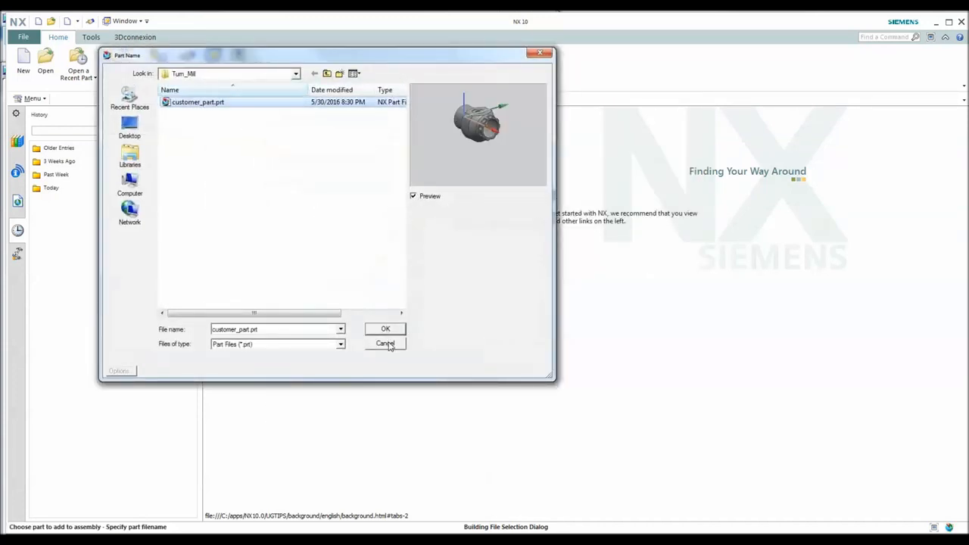
click(385, 329)
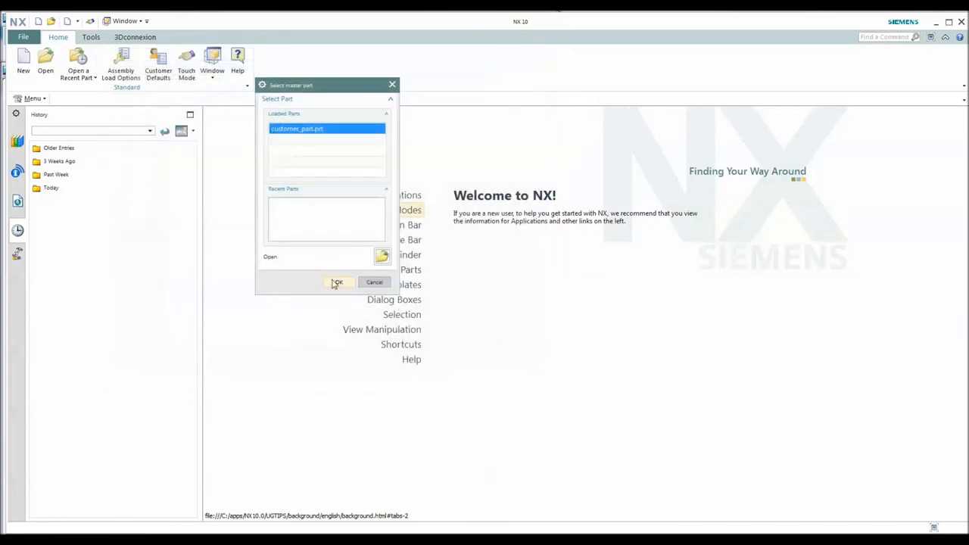
click(337, 283)
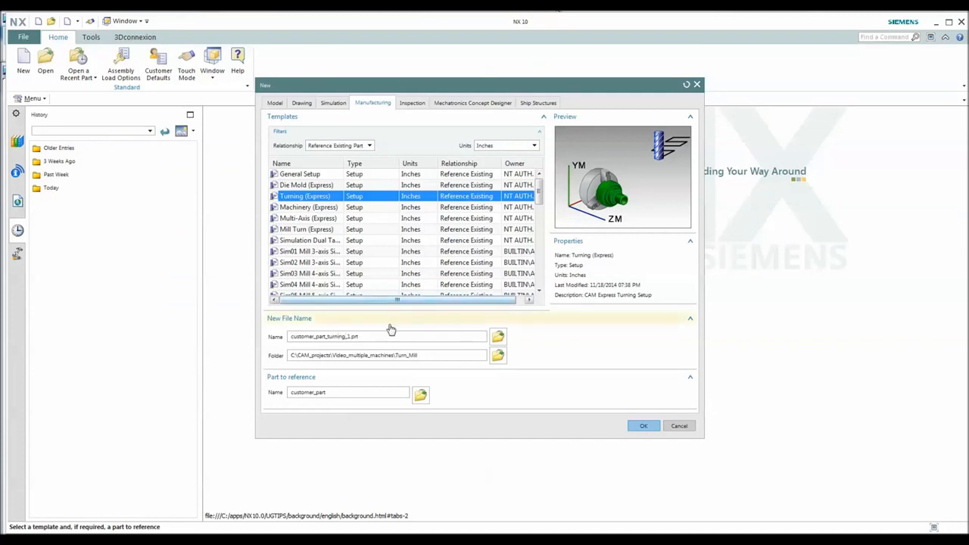
mouse_move(579, 410)
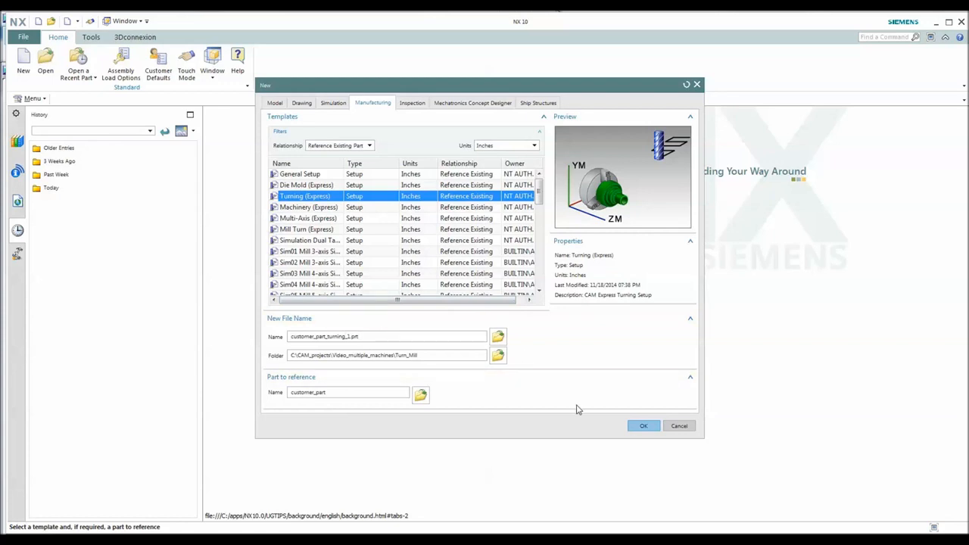
click(643, 425)
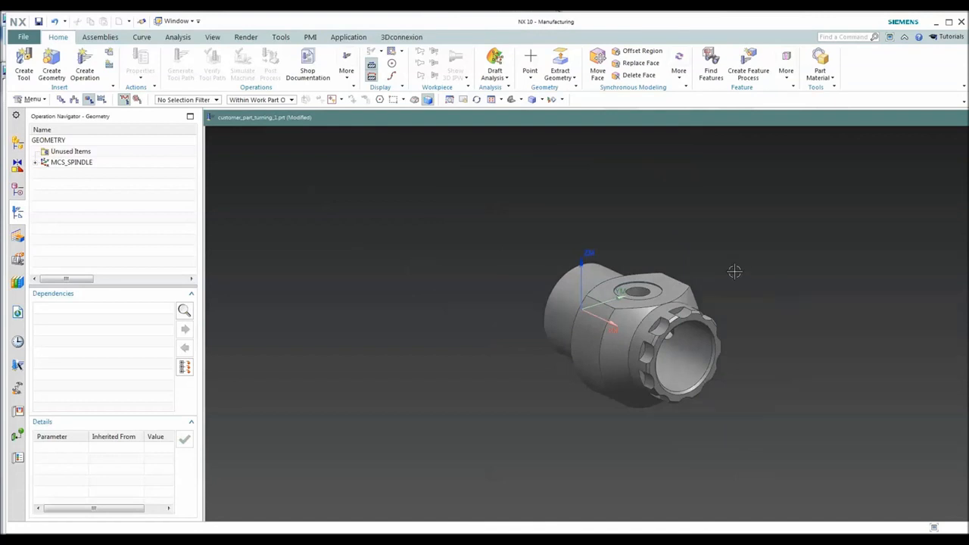
mouse_move(574, 300)
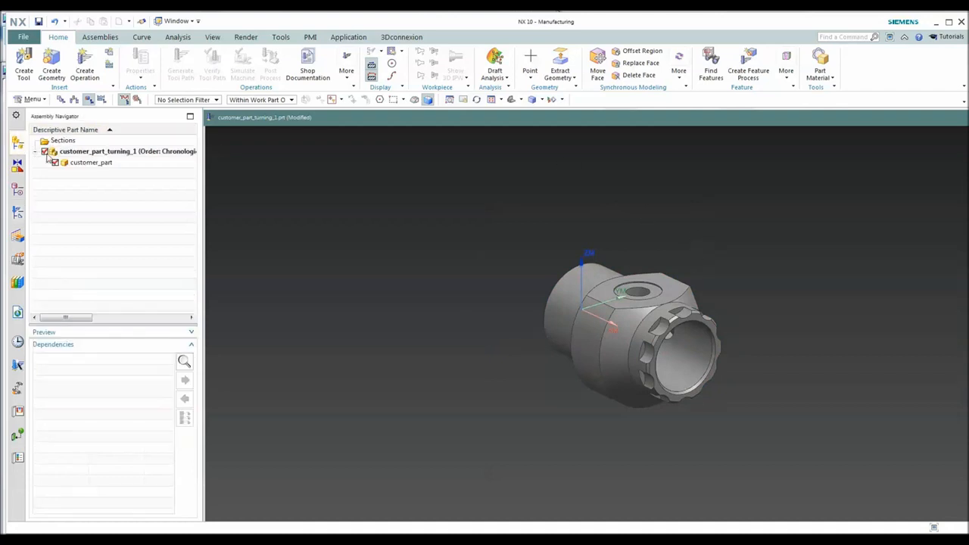
Step: Move the customer_part component to layer 20 and keep layer 20 visible
click(91, 162)
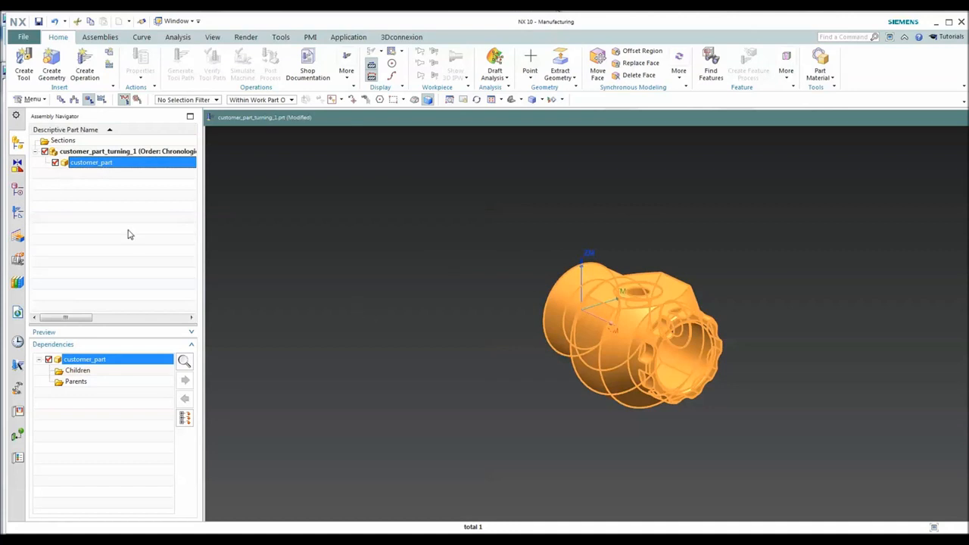
mouse_move(121, 241)
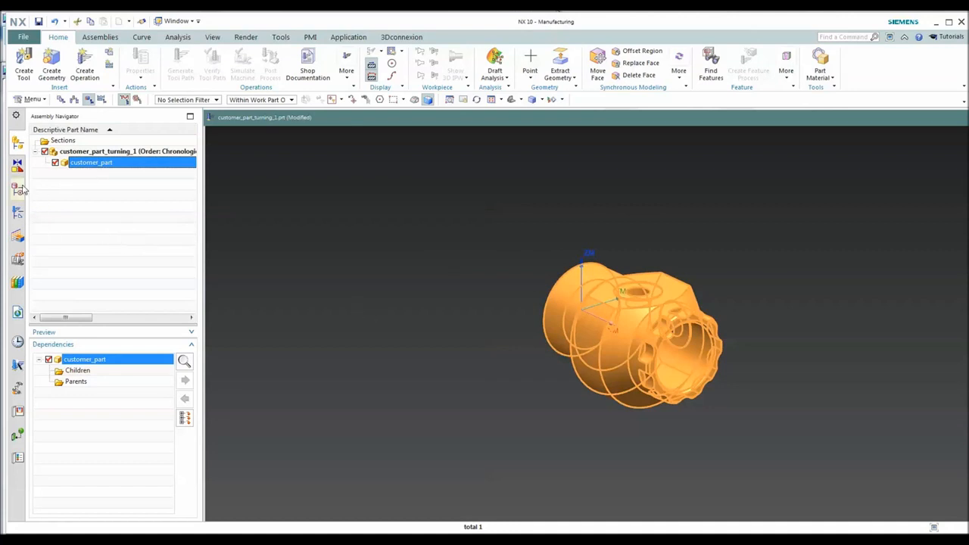
click(18, 190)
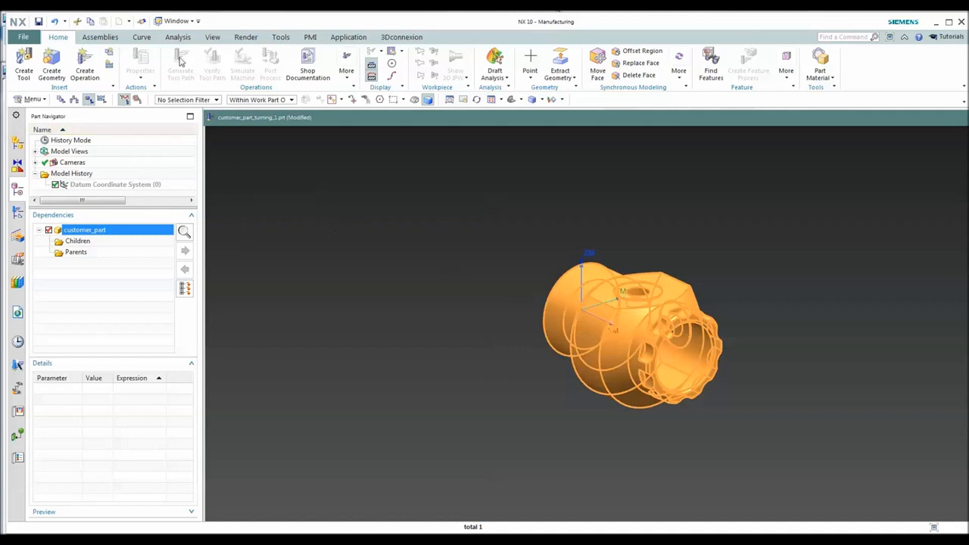
click(213, 37)
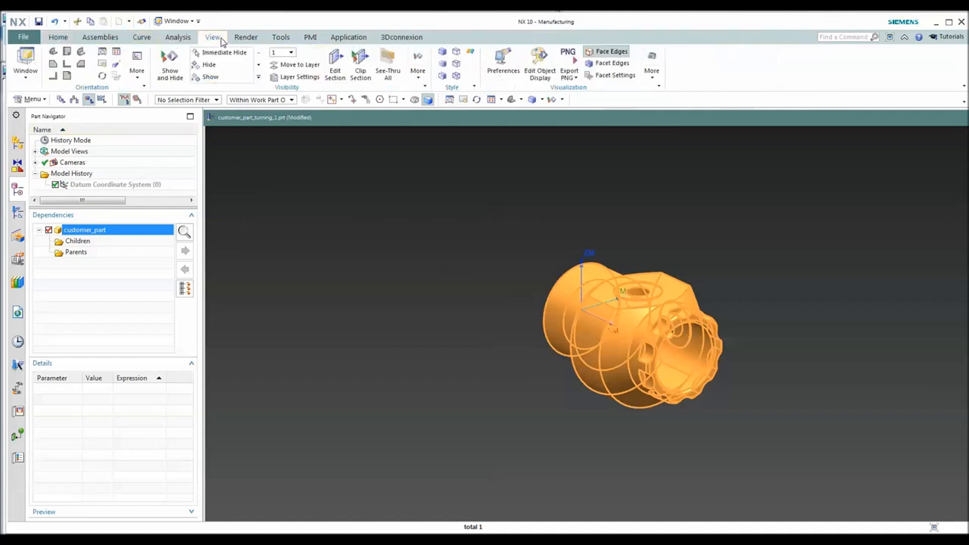
click(300, 76)
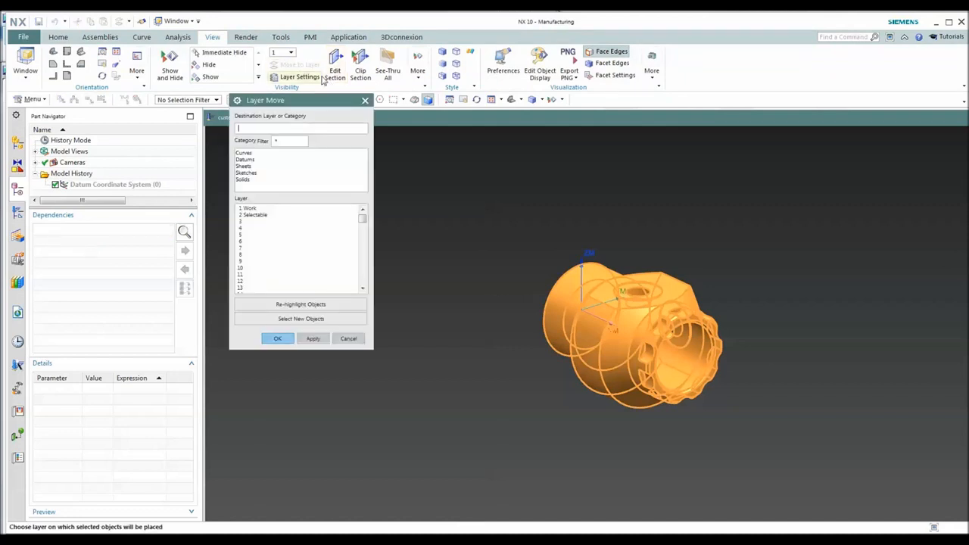
click(250, 207)
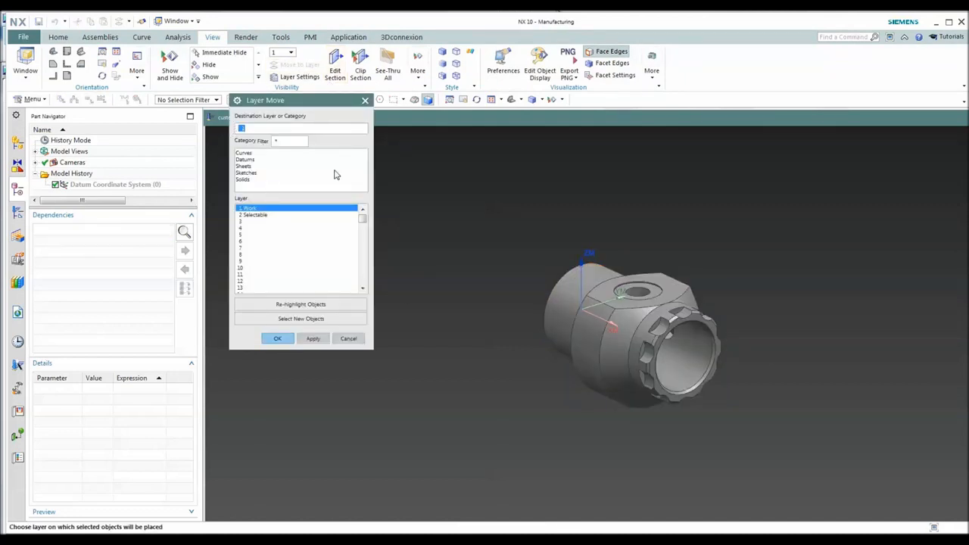
text(20)
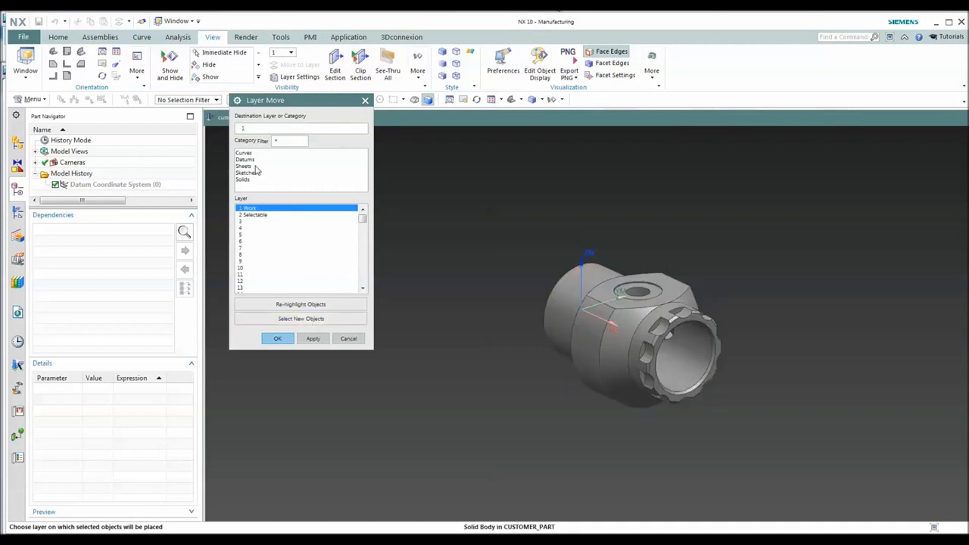
text(20)
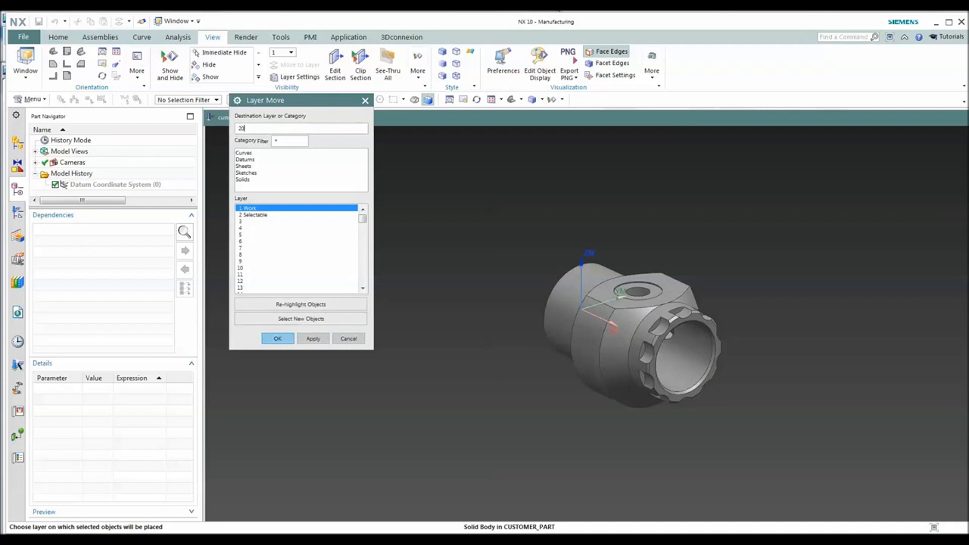
click(277, 339)
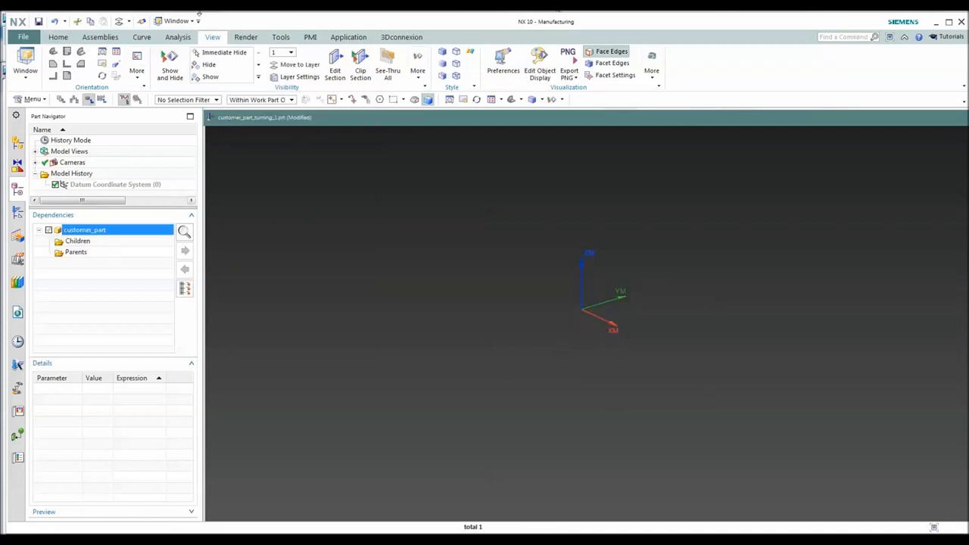
click(300, 76)
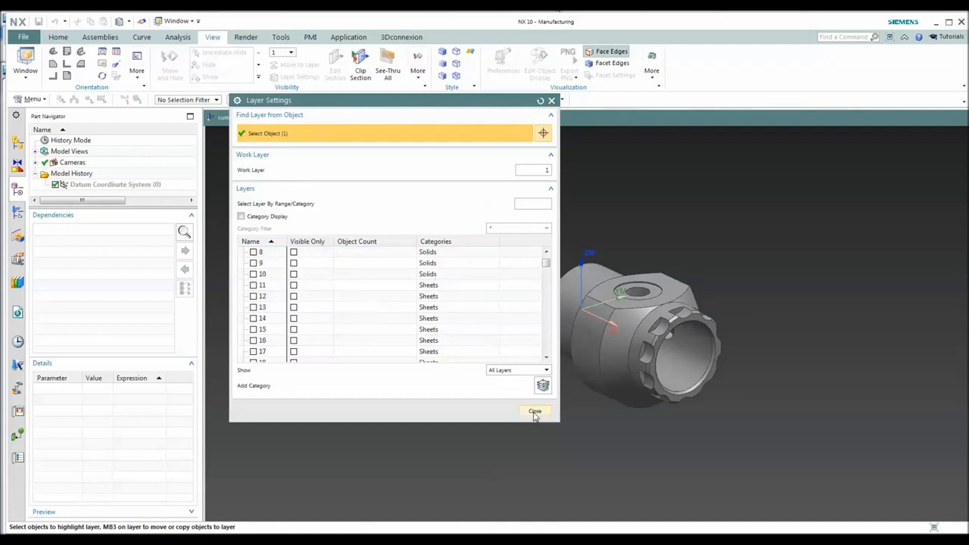
click(534, 411)
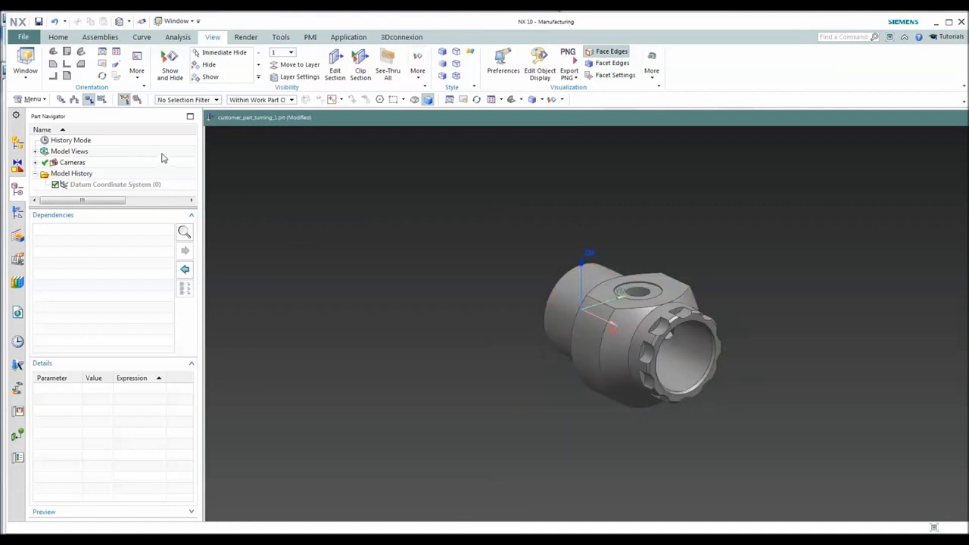
Step: Link customer_part's solid body into the turning file with the WAVE Geometry Linker
click(99, 36)
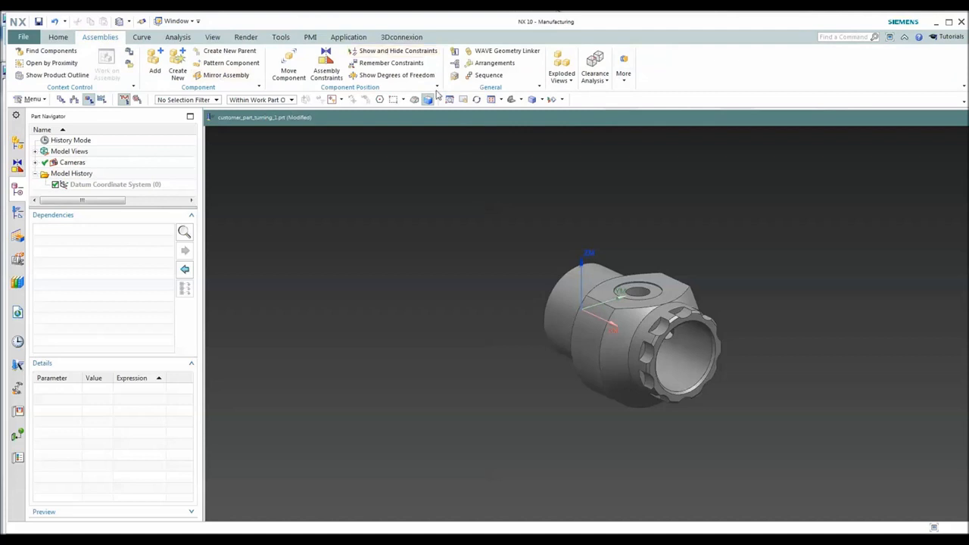
click(507, 51)
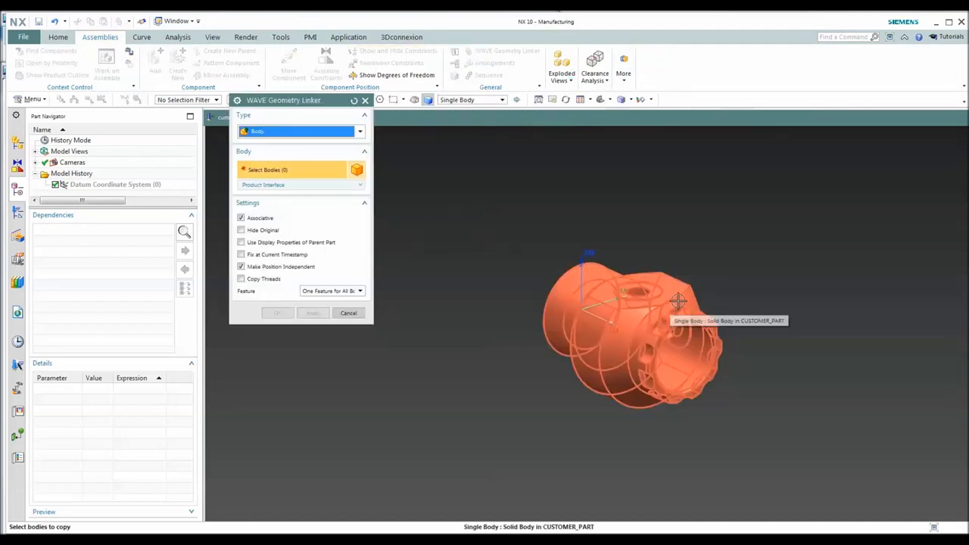
click(677, 301)
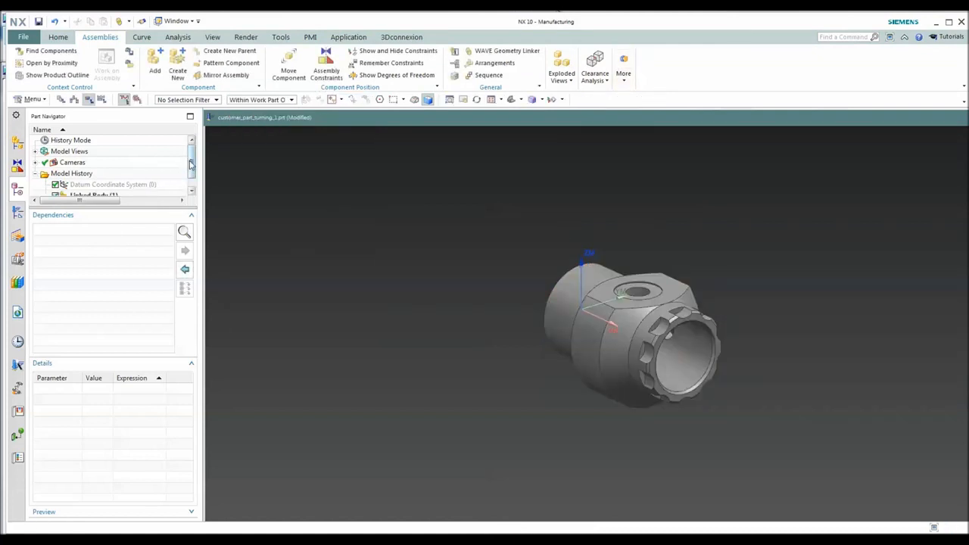
Step: Rename the Linked Body feature to 'Part'
click(94, 185)
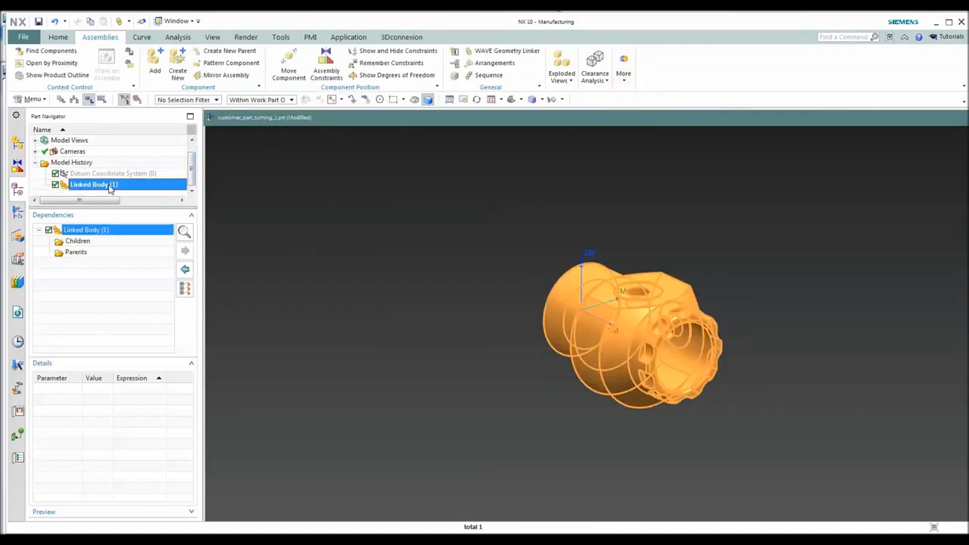
right_click(94, 184)
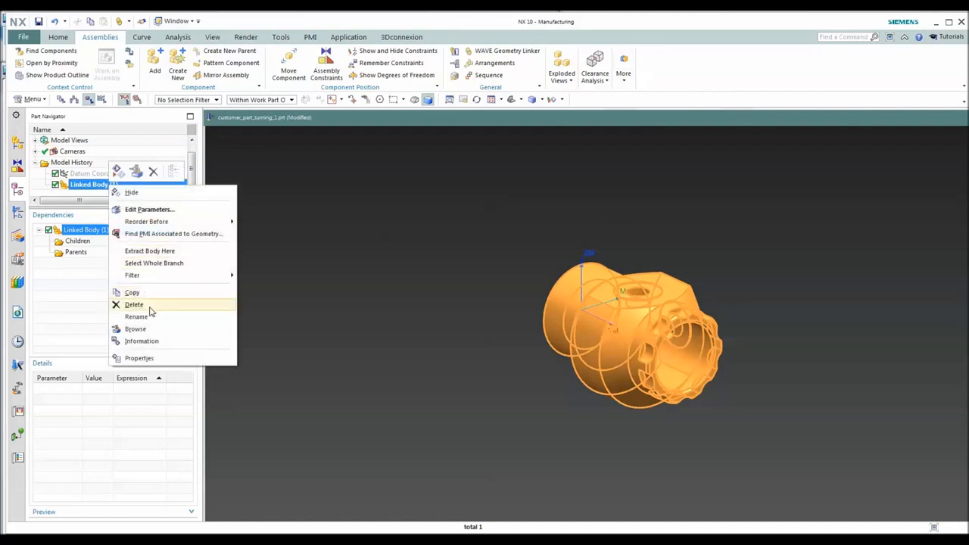
click(136, 316)
text() "Part")
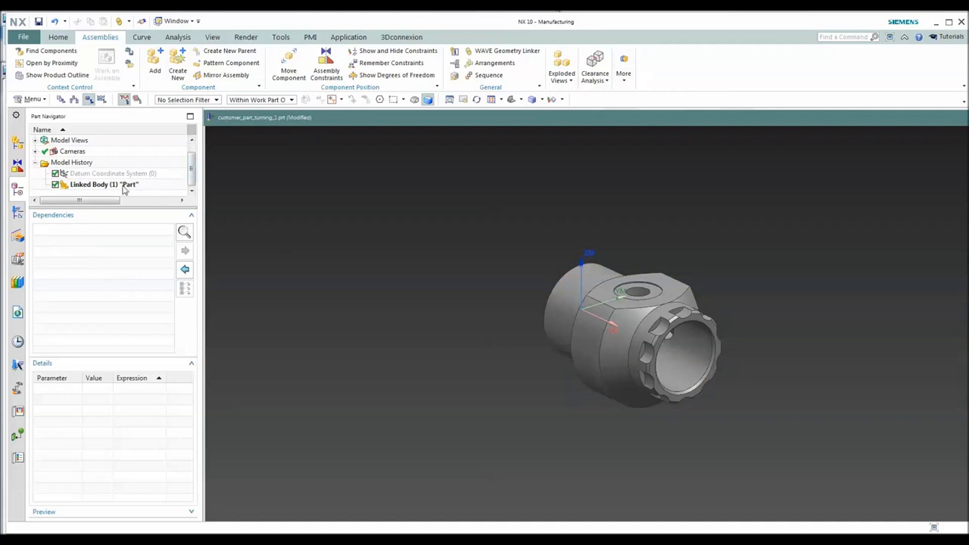
mouse_move(308, 109)
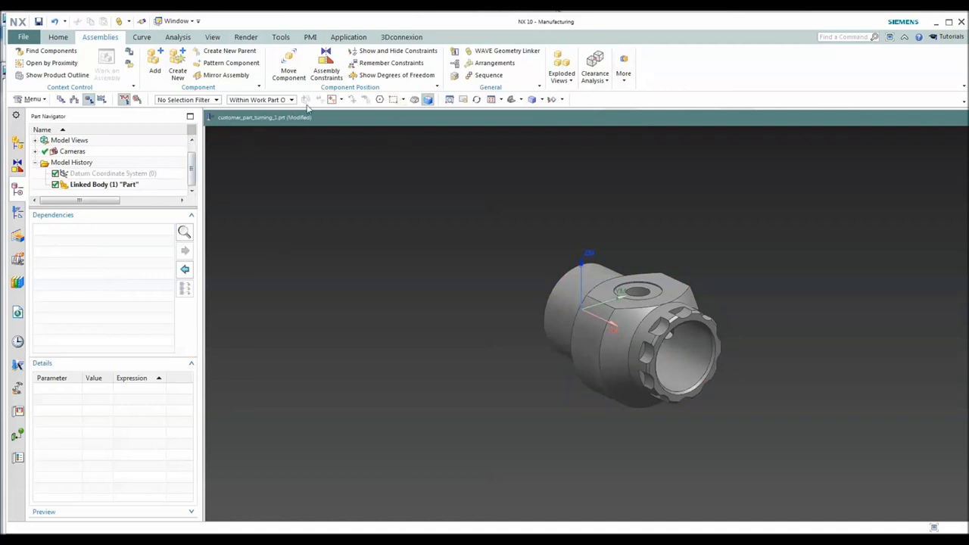
Step: Check layer 20 in Layer Settings, then switch to the Modeling application
click(212, 36)
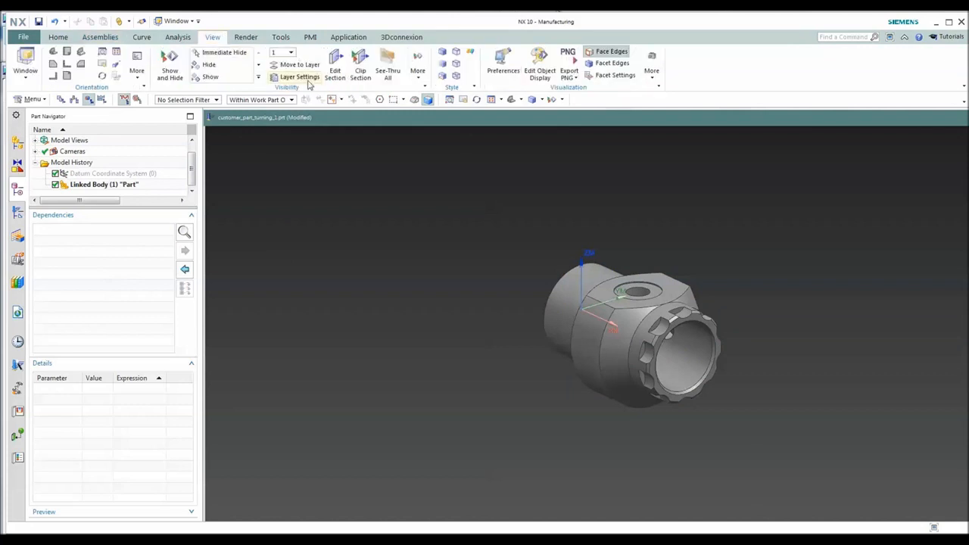
click(300, 77)
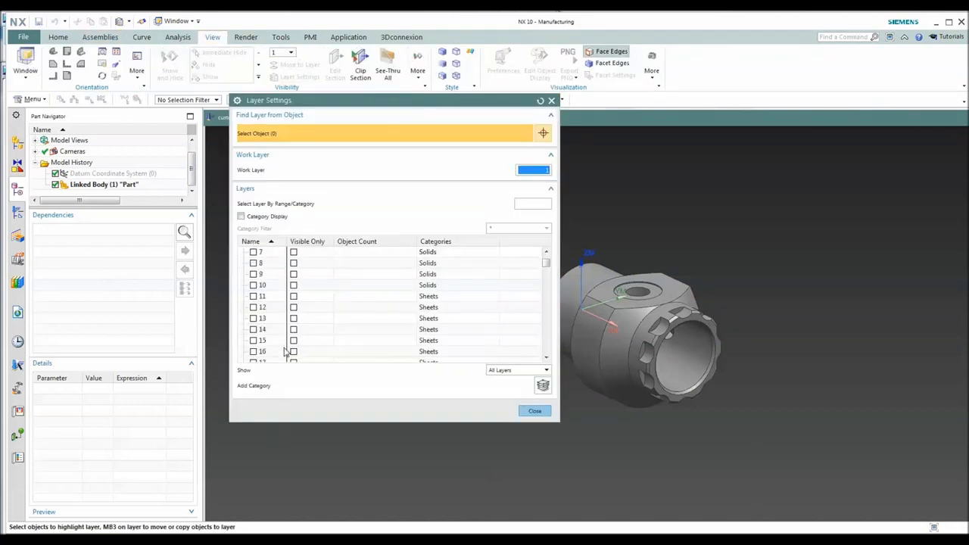
scroll(down, 3)
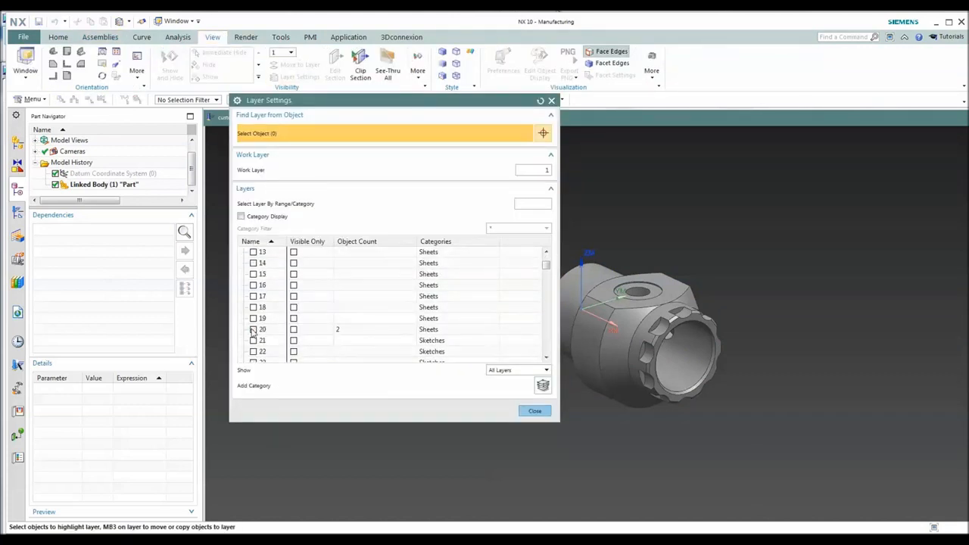
click(535, 411)
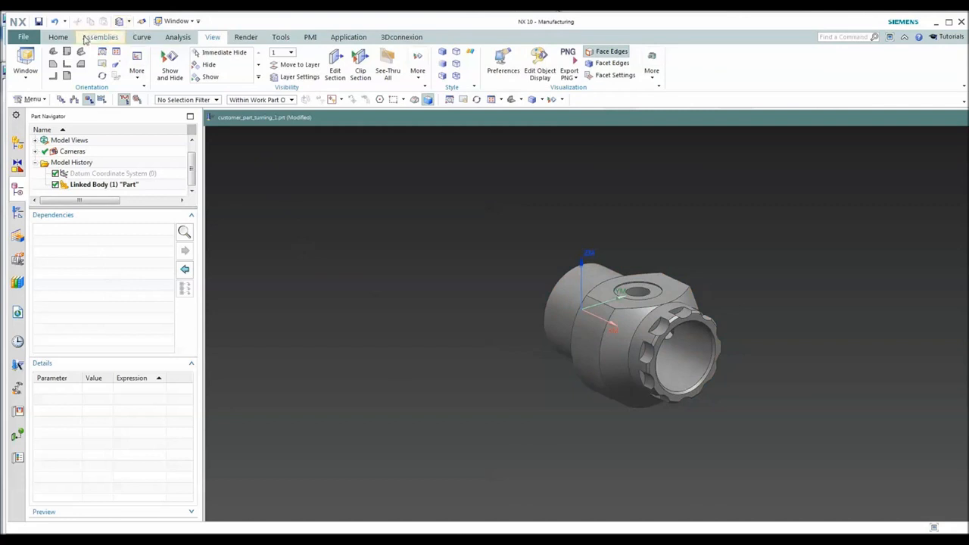
click(58, 36)
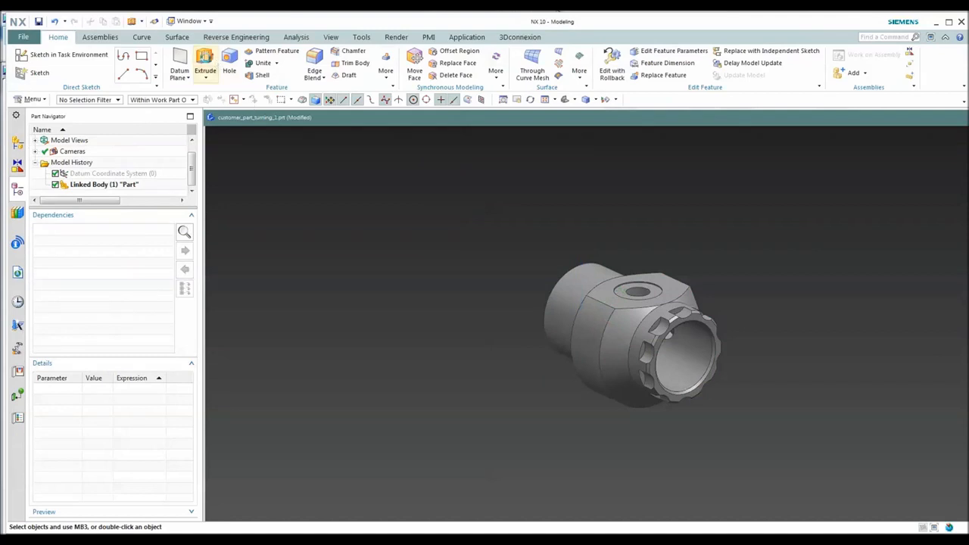
Step: Sketch a 2.36-diameter circle centred on the axis of the part's knurled end face
click(206, 64)
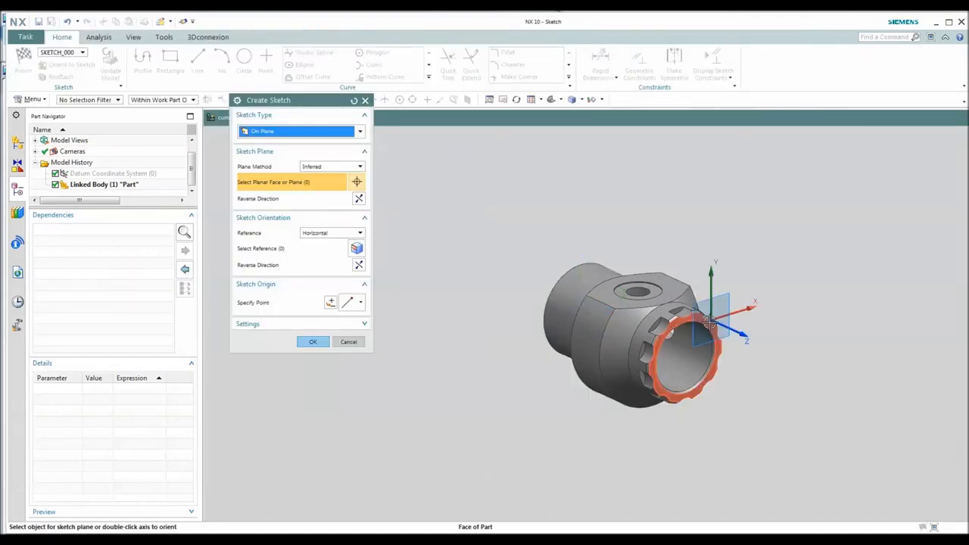
click(681, 348)
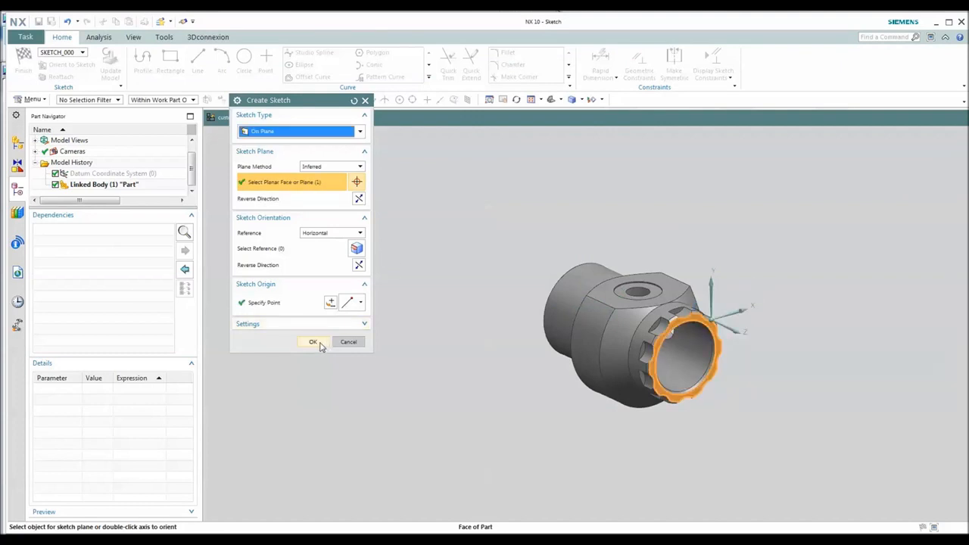
click(313, 342)
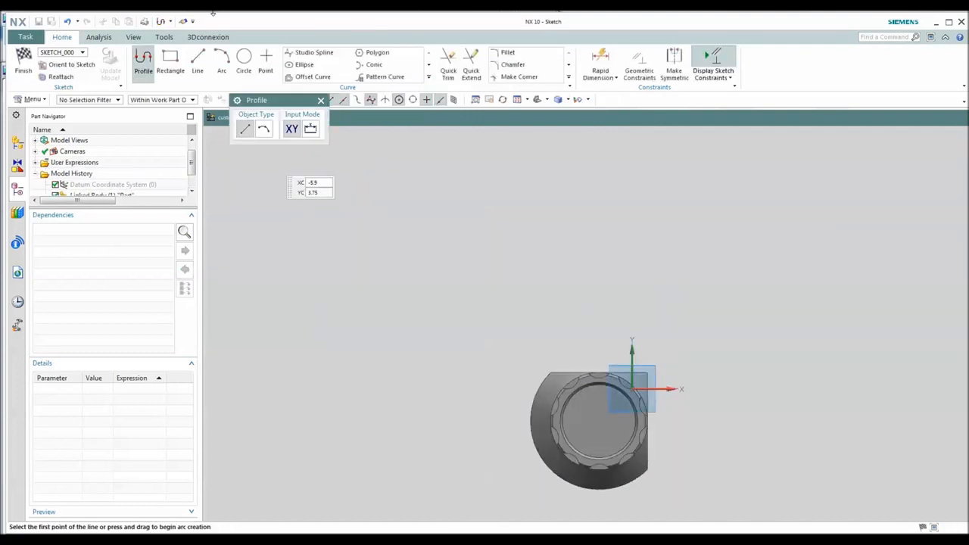
click(244, 60)
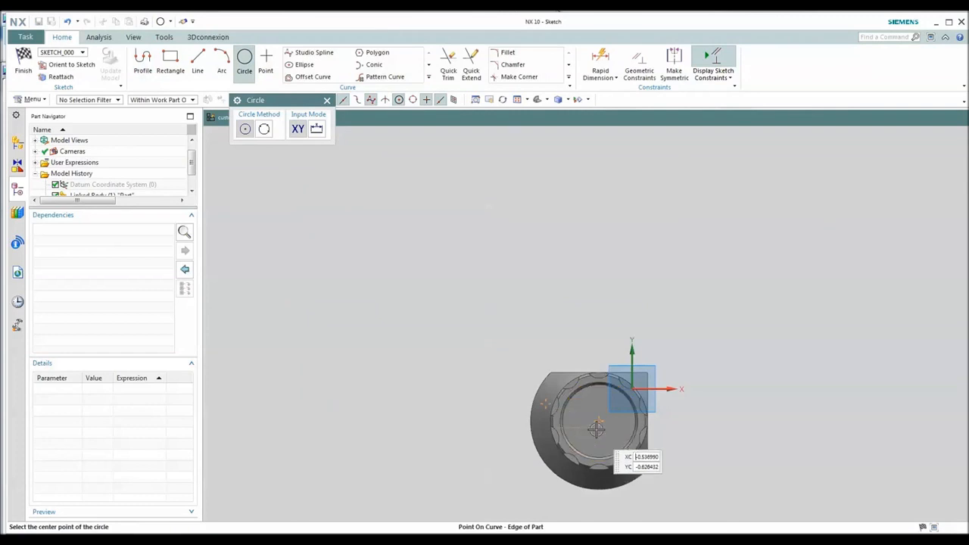
click(595, 431)
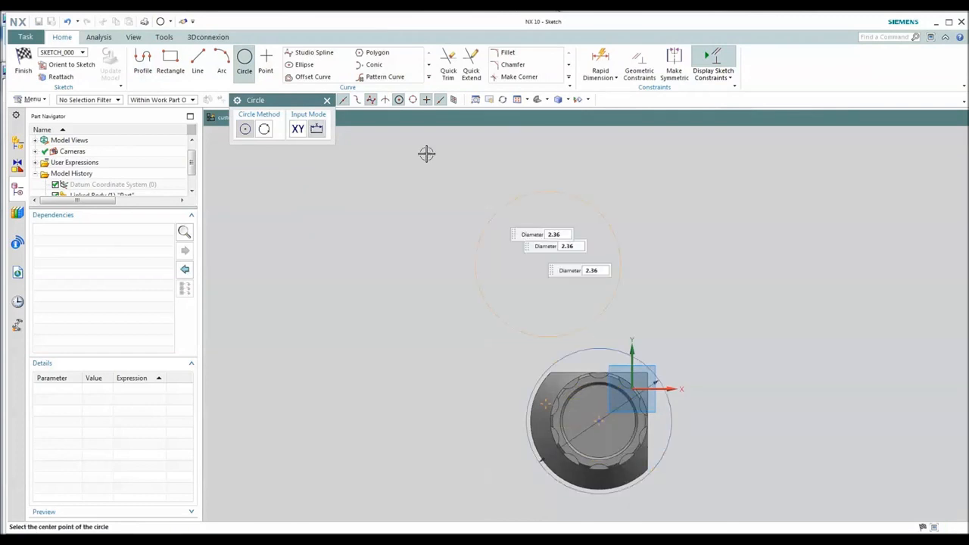
click(23, 70)
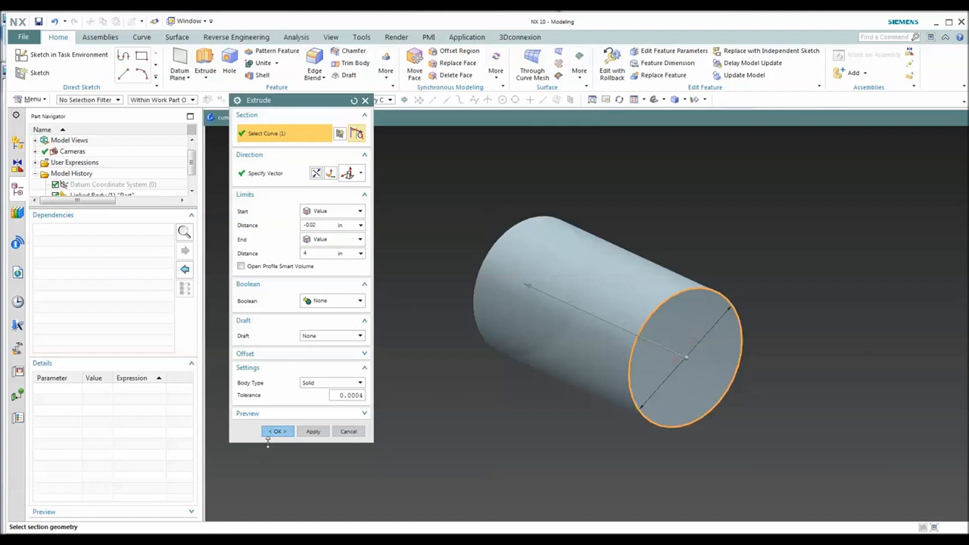
Step: Create the extruded cylinder, set its translucency to 43, and rename it 'Blank'
click(277, 430)
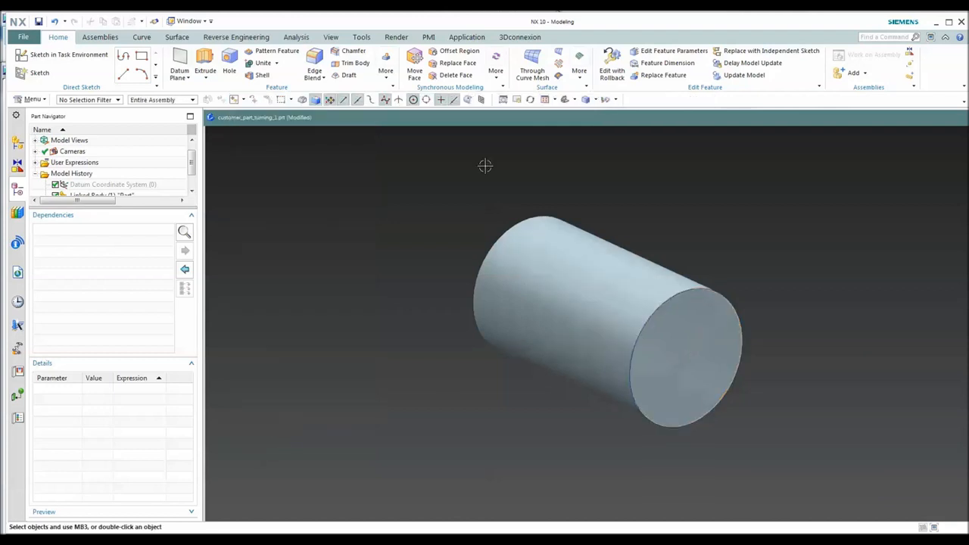
click(331, 36)
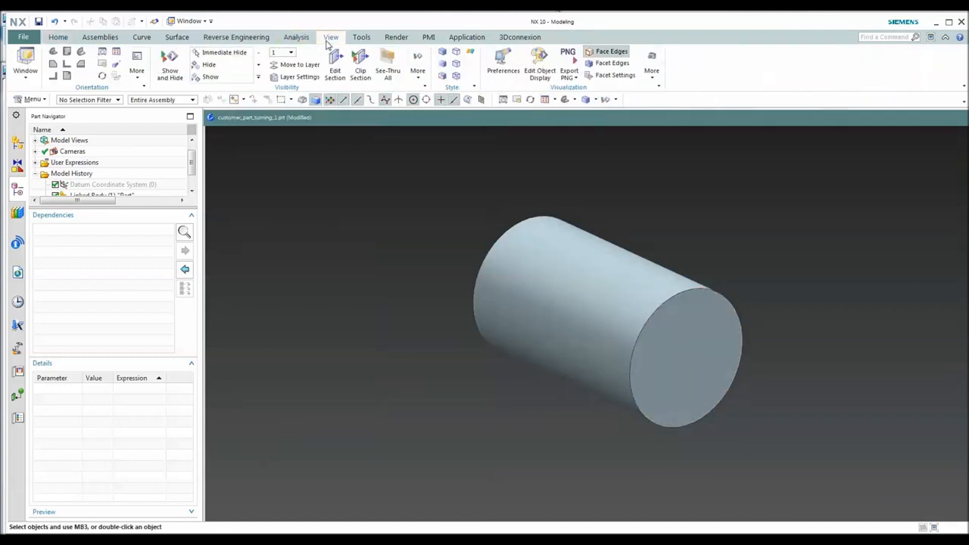
click(540, 64)
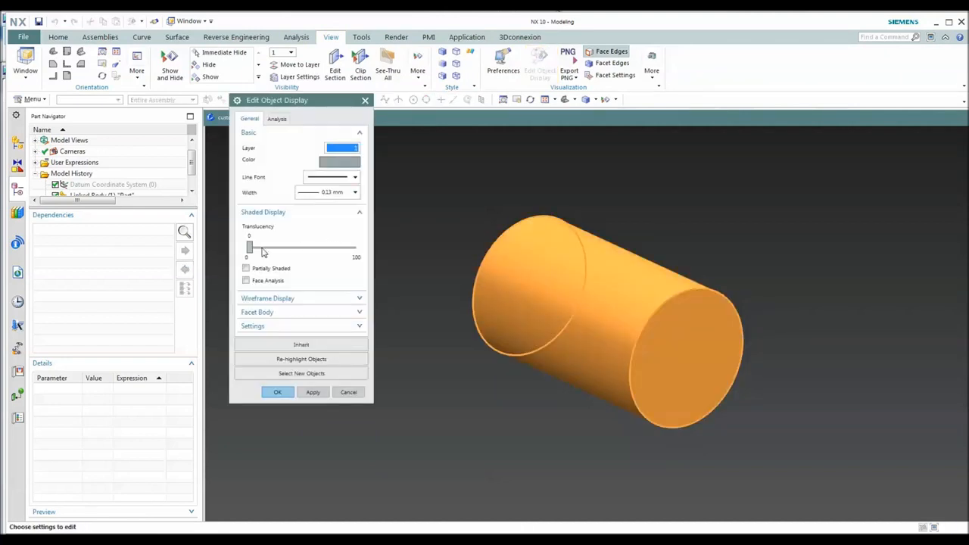
drag(250, 248, 294, 248)
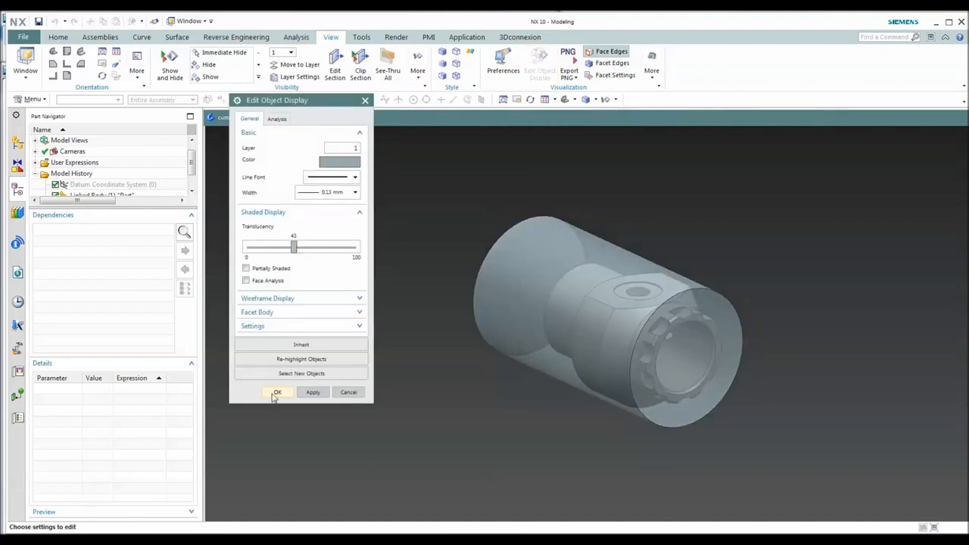
click(277, 392)
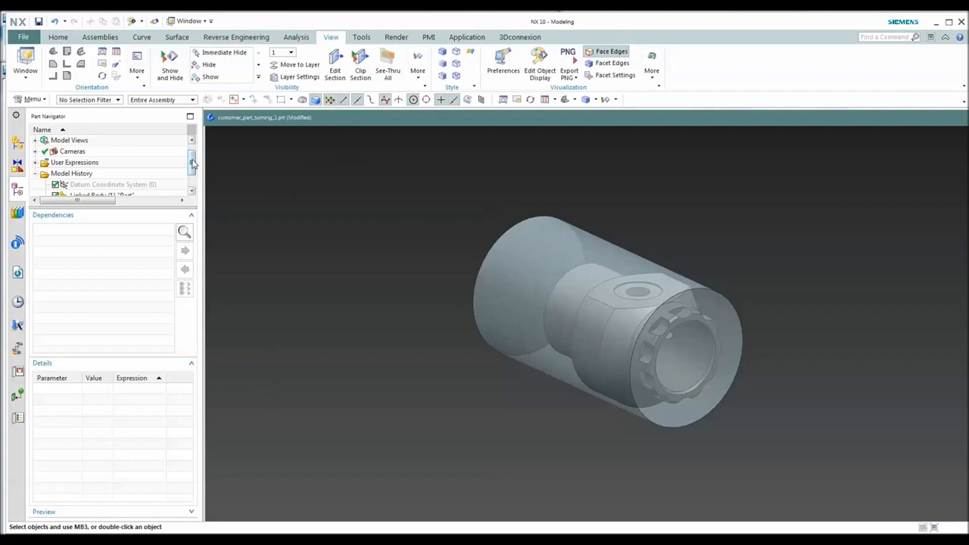
right_click(83, 184)
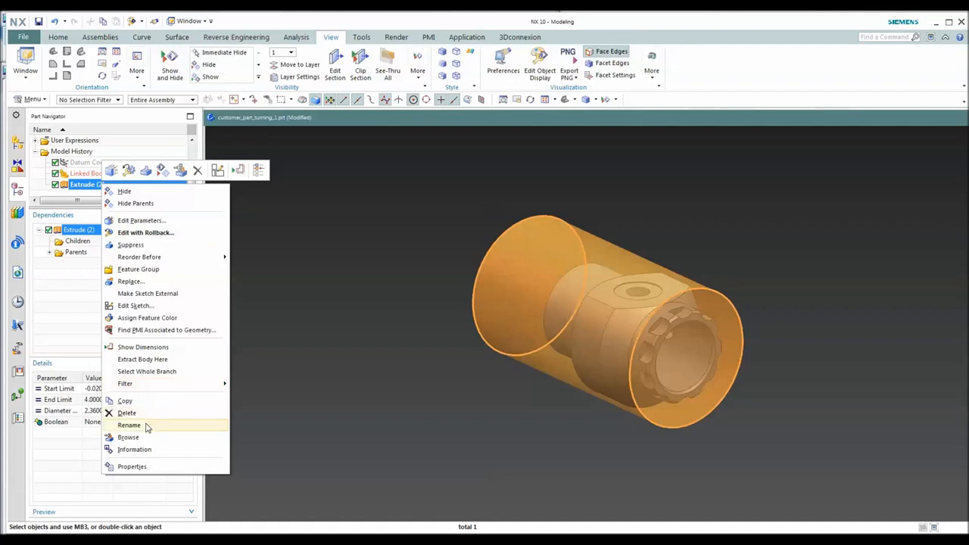
click(129, 425)
text( "Blank")
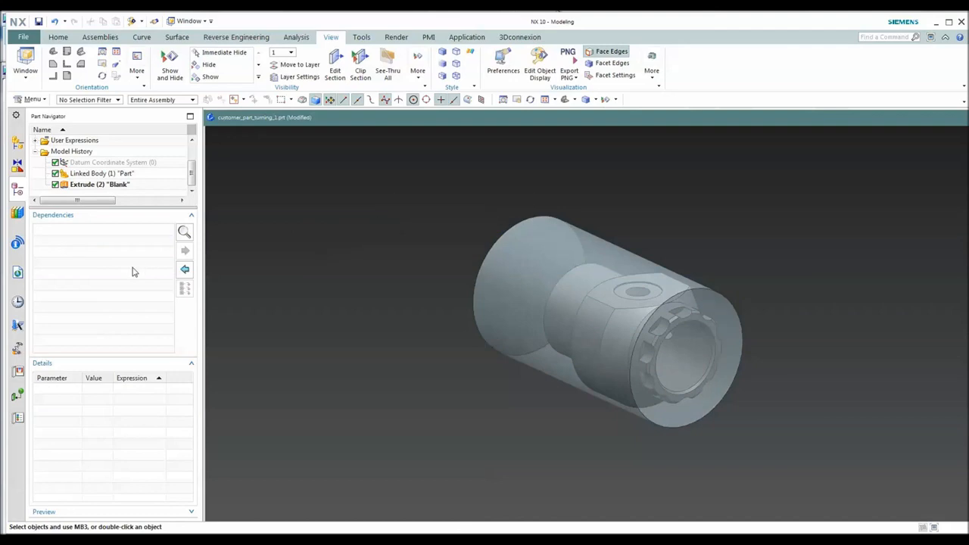
Step: Switch to Manufacturing and expand the TURRET in the Machine Tool view
click(23, 37)
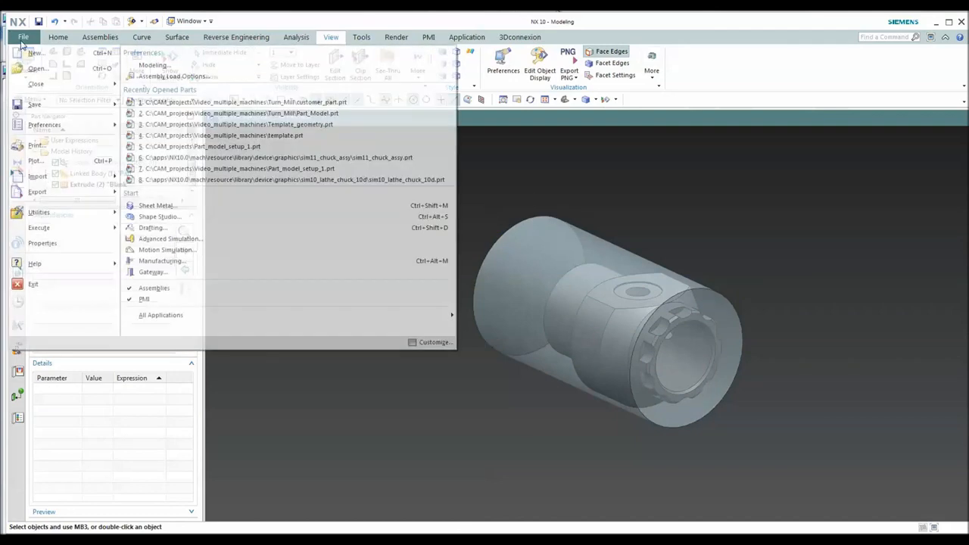
click(246, 101)
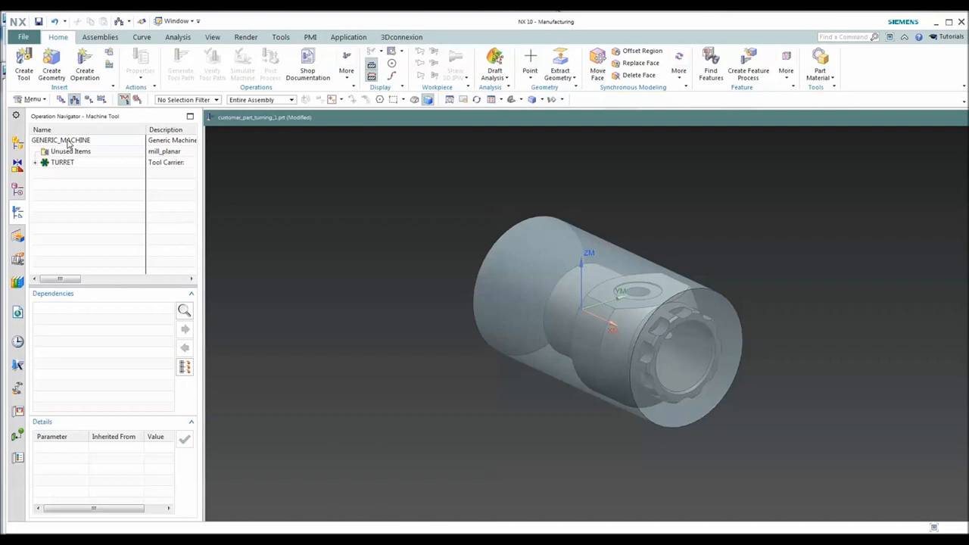
click(35, 162)
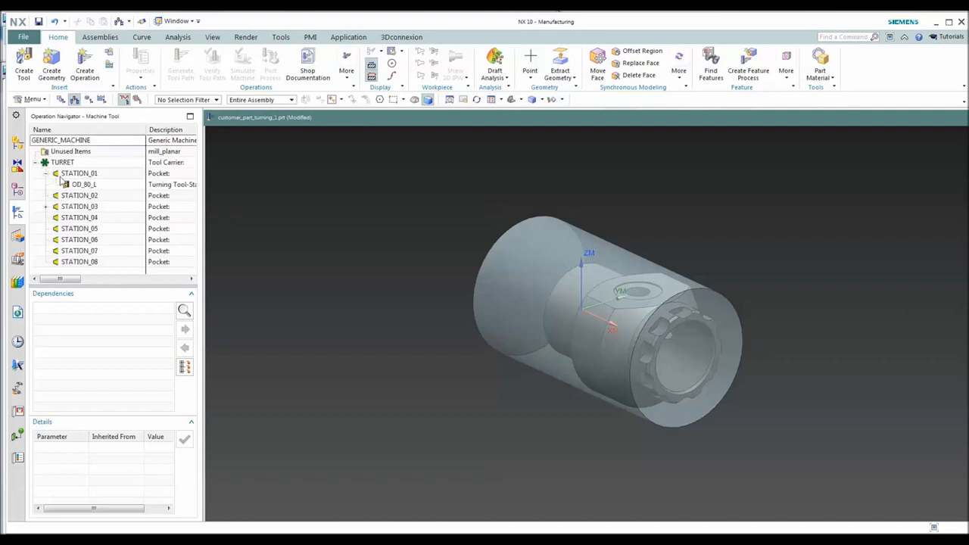
right_click(83, 184)
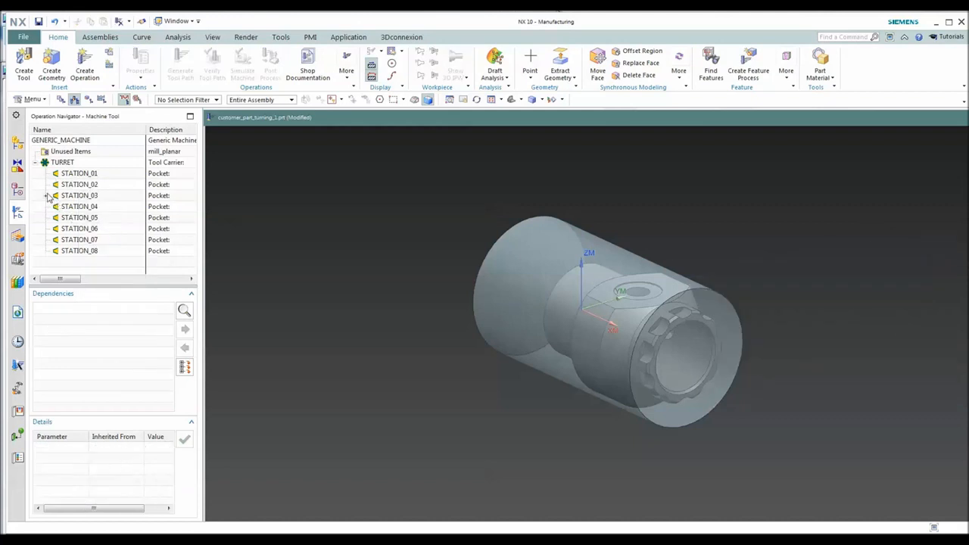
right_click(79, 206)
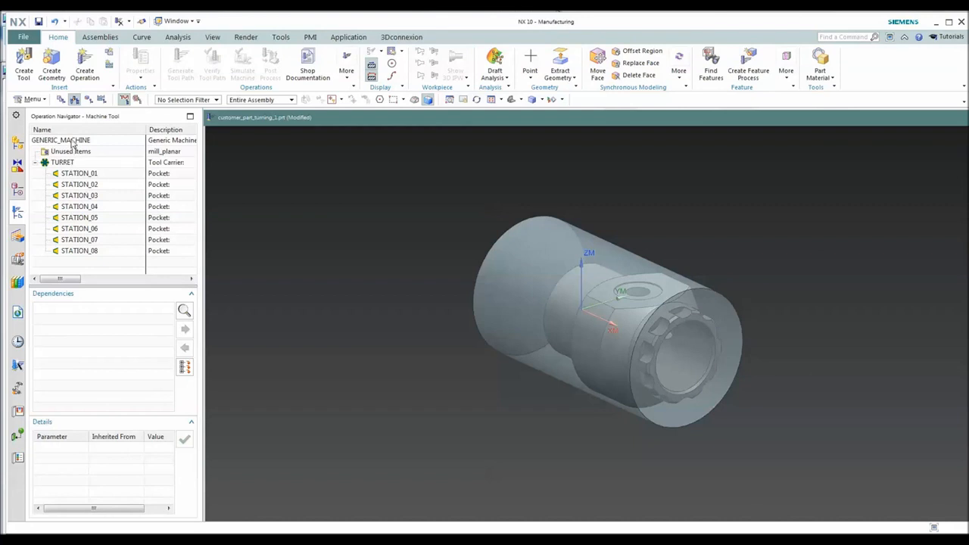
Step: Retrieve the sim10_millturn_5ax_fanuc machine from the library, skipping Part Mounting
double_click(60, 140)
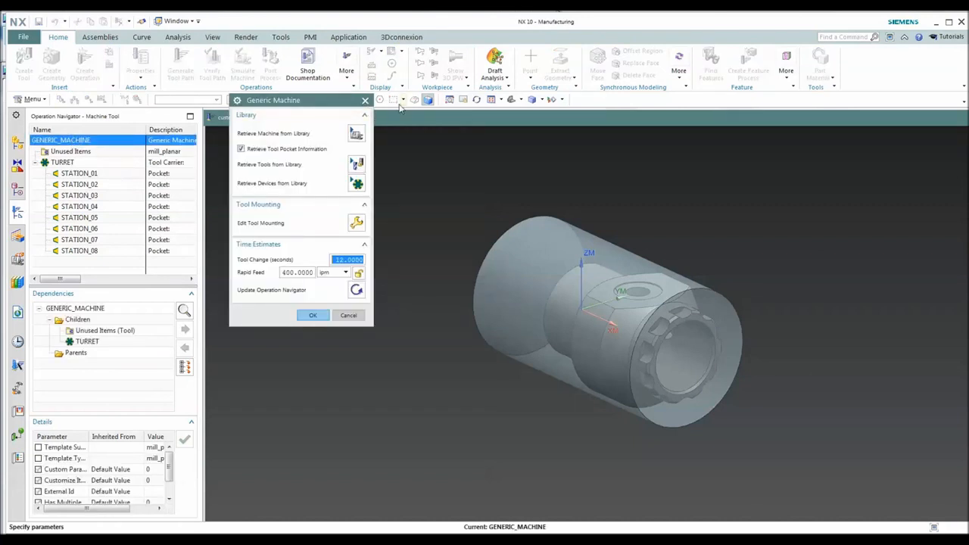
mouse_move(356, 134)
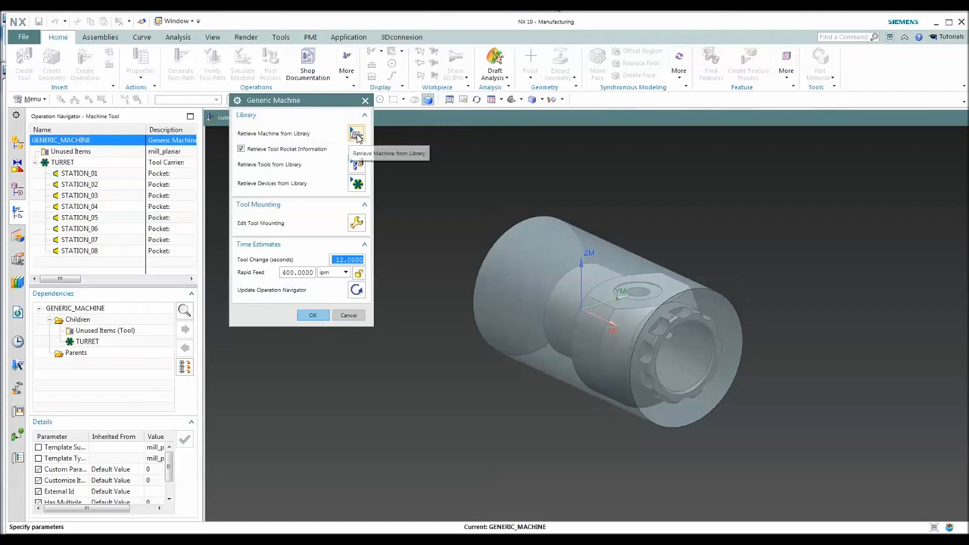
click(356, 134)
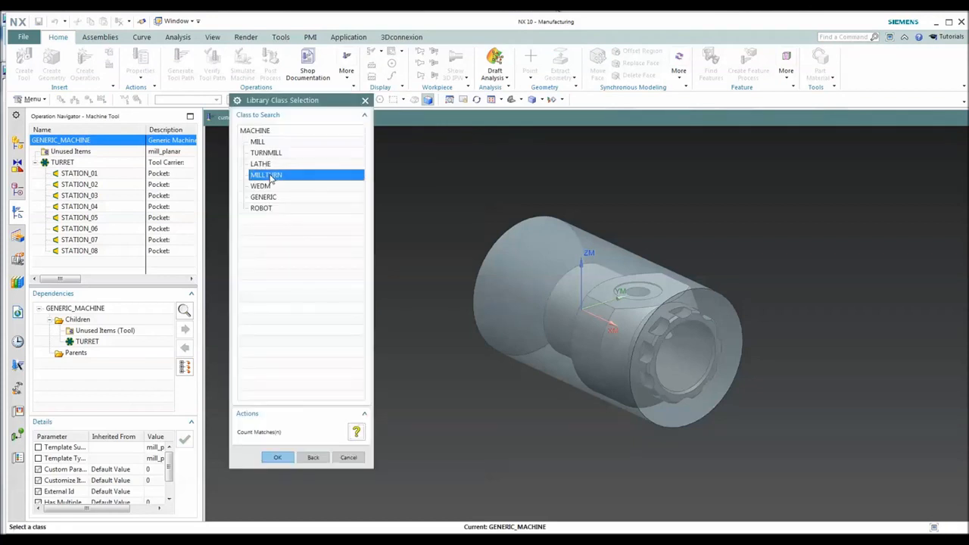
click(277, 457)
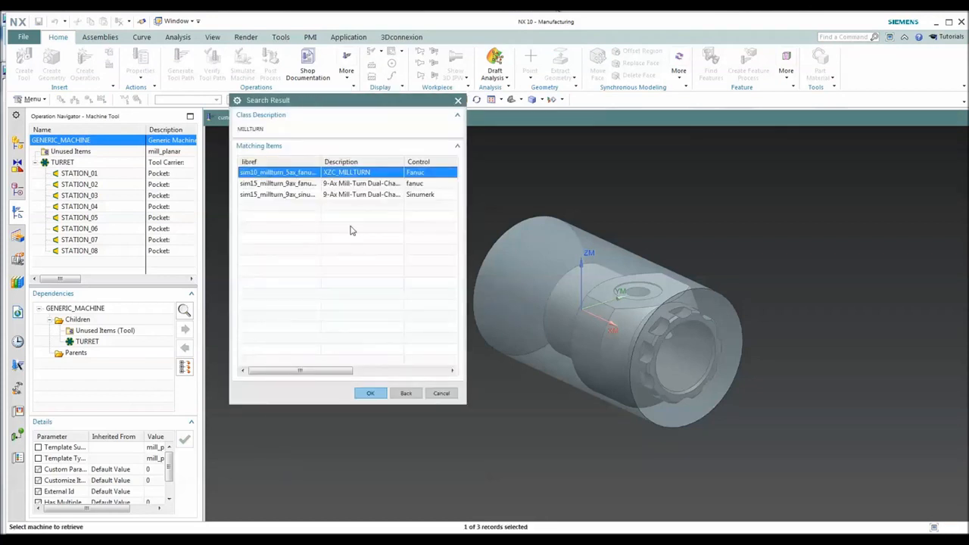
click(370, 393)
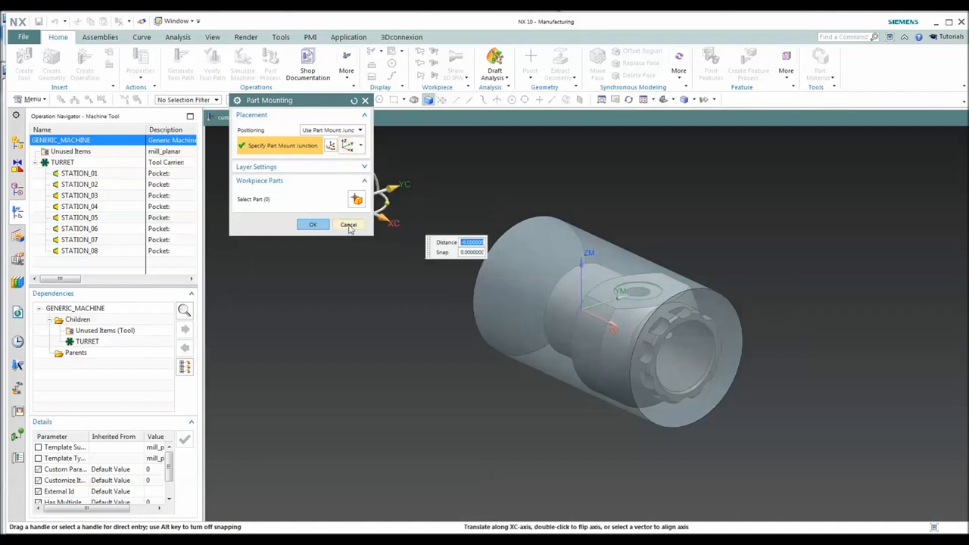
click(313, 224)
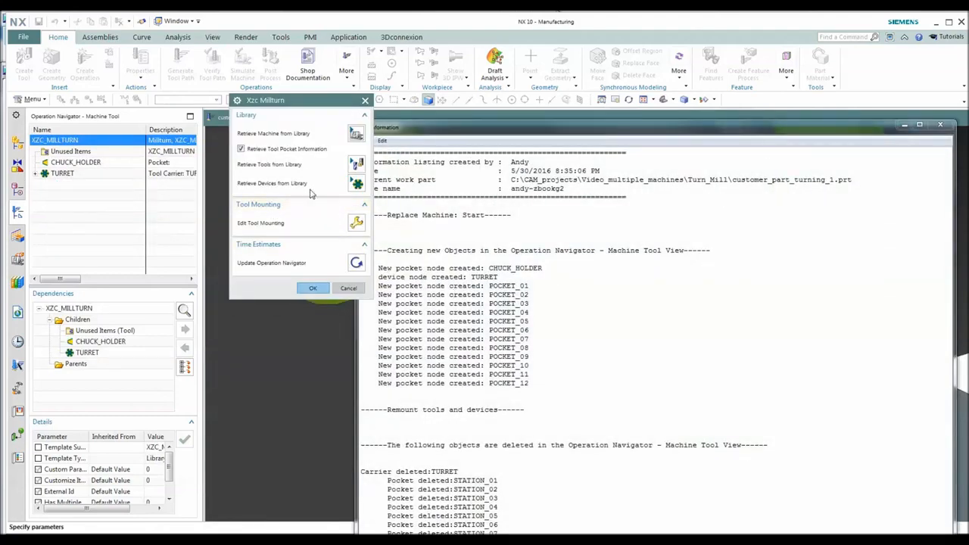
mouse_move(243, 201)
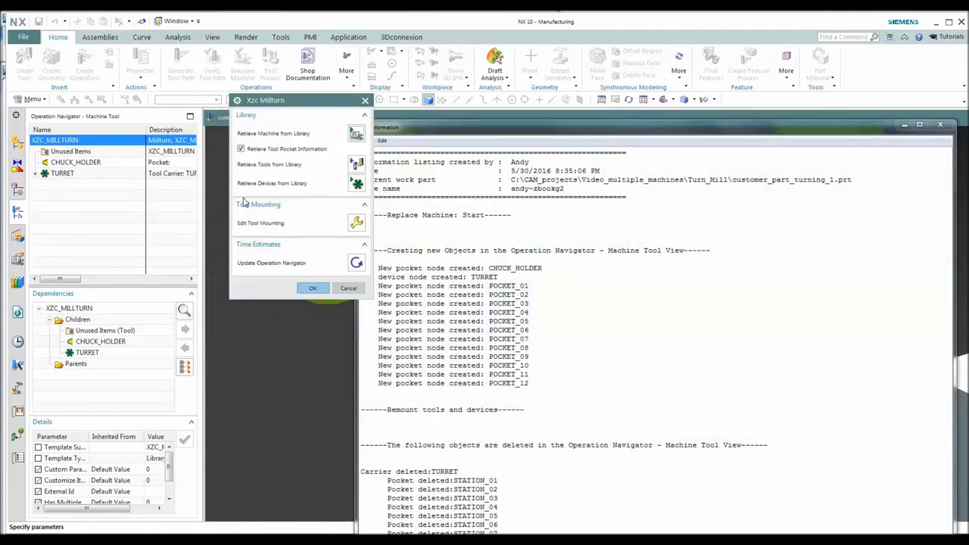
Step: Retrieve the sim10_lathe_chuck_10d chuck from the library and mount it on the machine
click(356, 134)
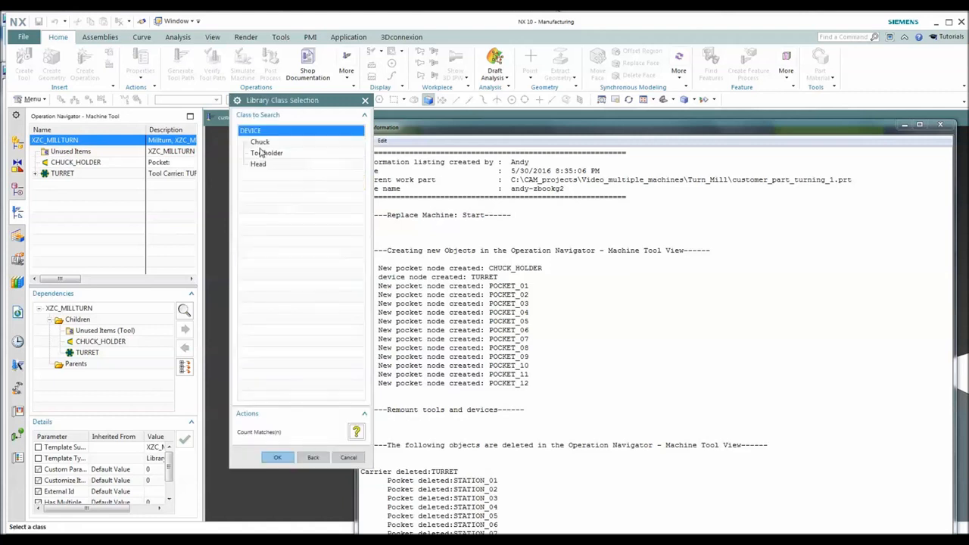
click(260, 142)
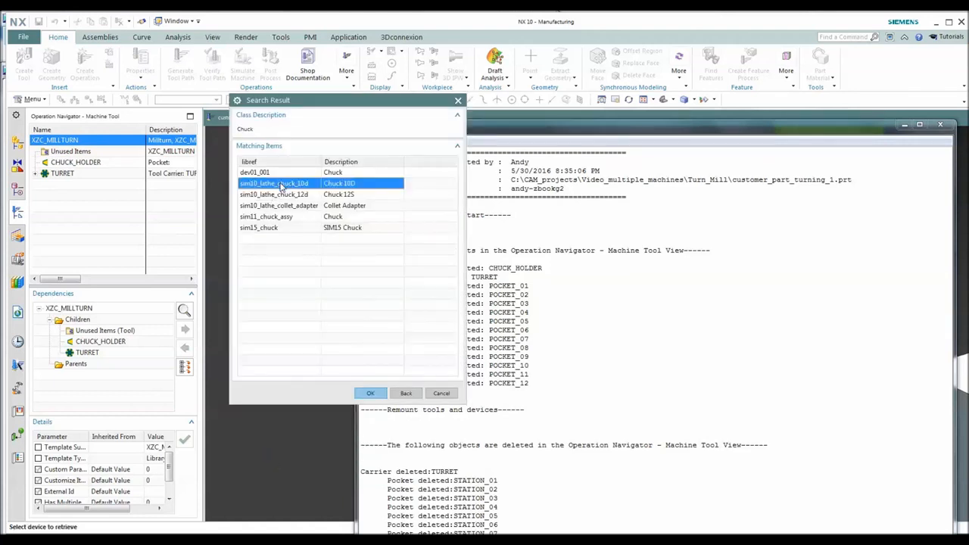
click(371, 393)
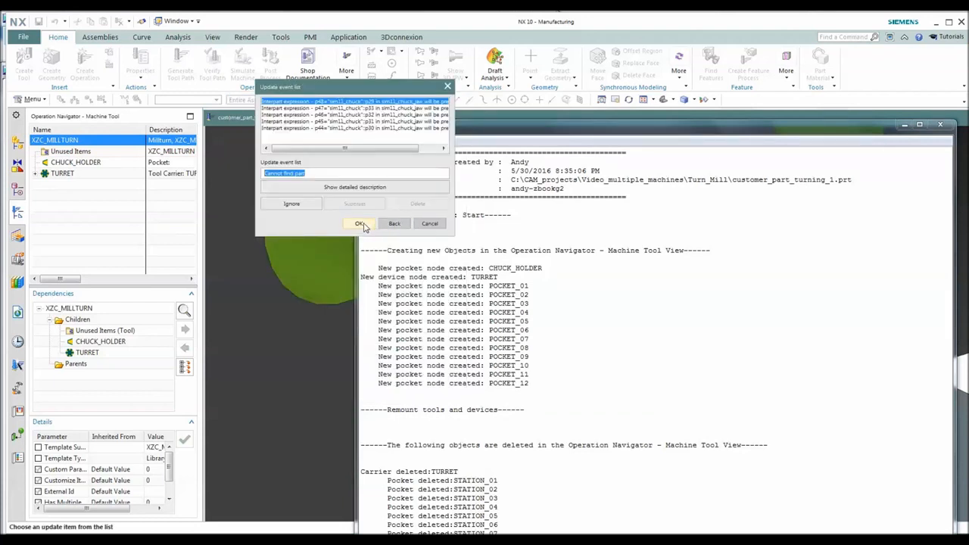
click(359, 222)
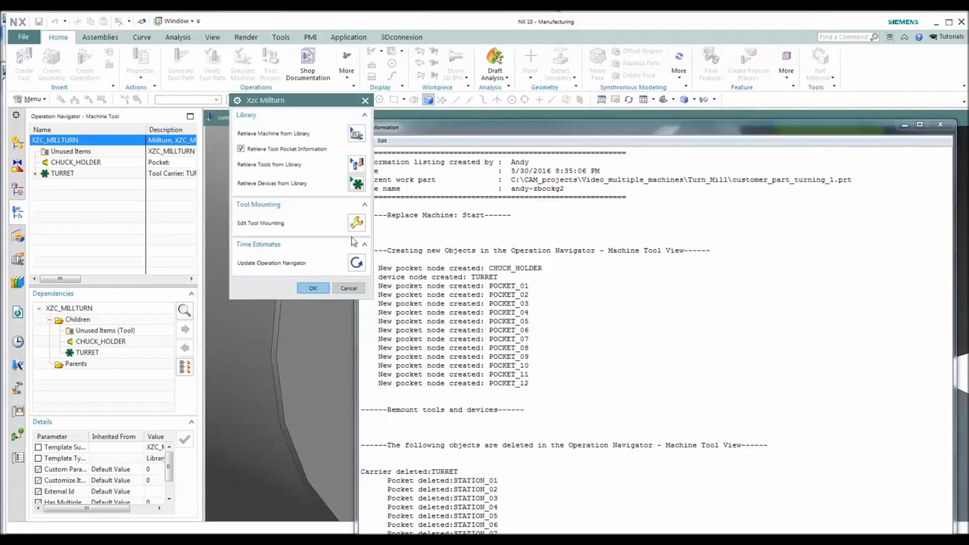
click(313, 288)
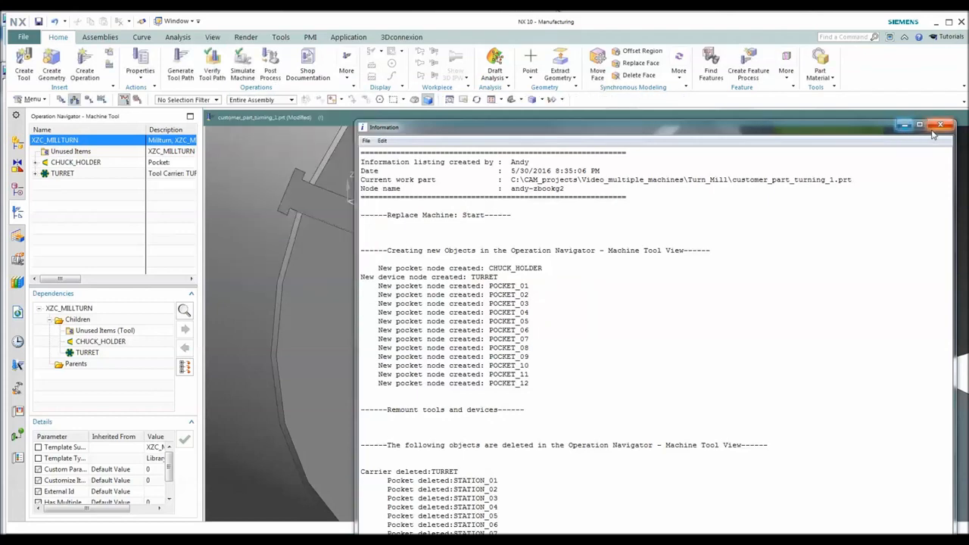
click(941, 126)
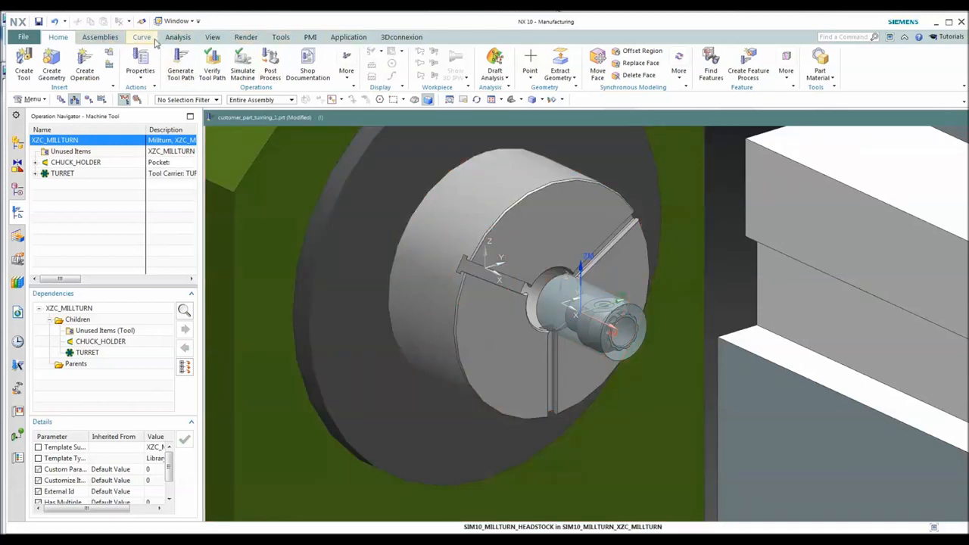
Step: Turn on layer 3 in Layer Settings so the chuck jaws display on the spindle
click(212, 36)
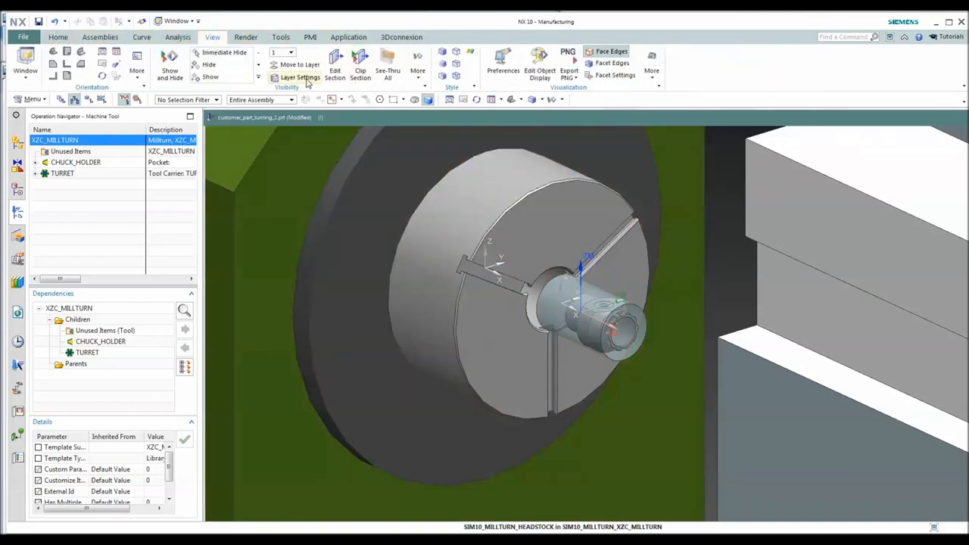
click(301, 77)
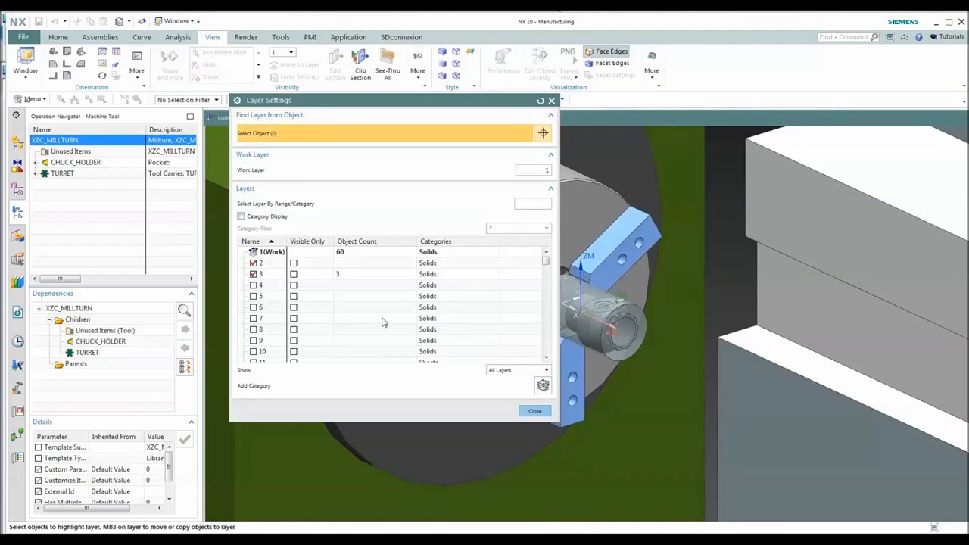
click(535, 411)
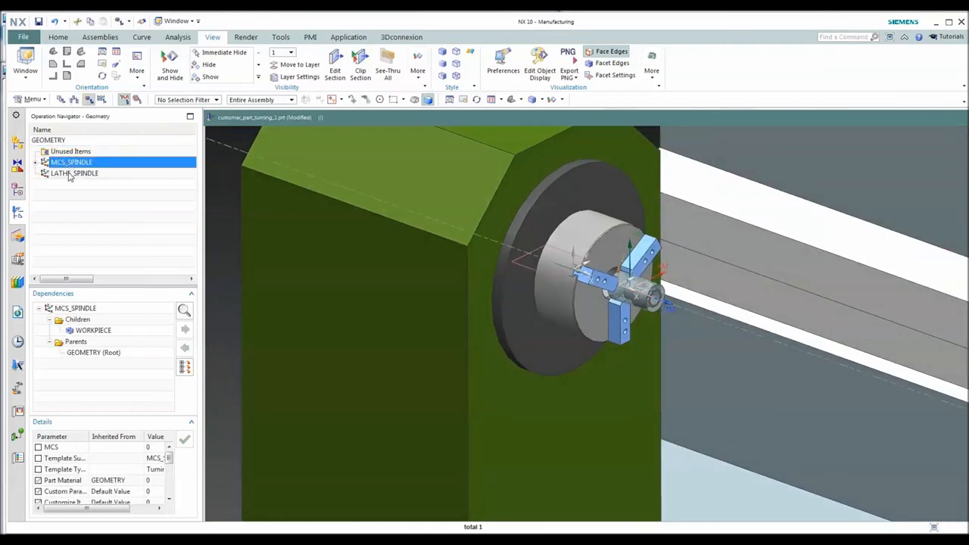
Step: Delete MCS_SPINDLE and LATHE_SPINDLE, then create a new MCS_SPINDLE from Template_geometry.prt
right_click(74, 173)
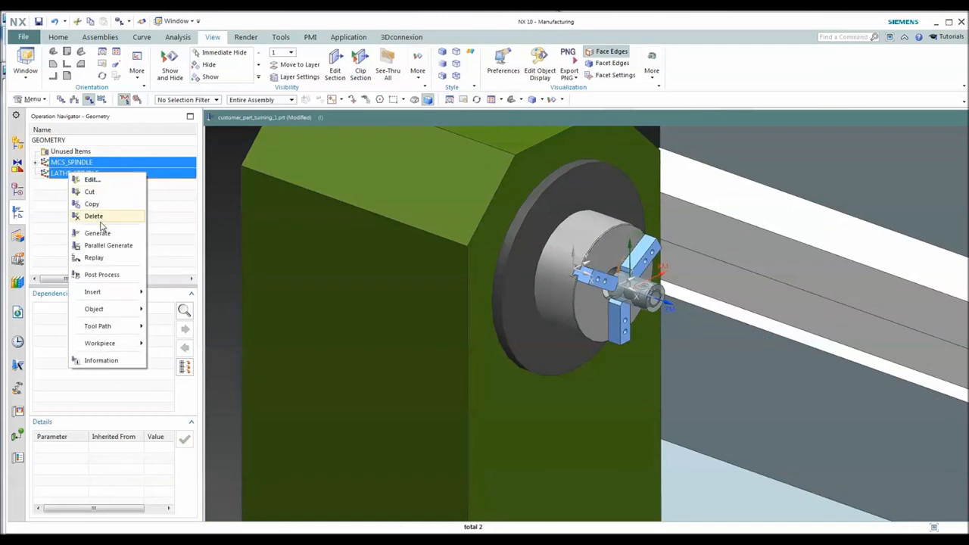
click(93, 216)
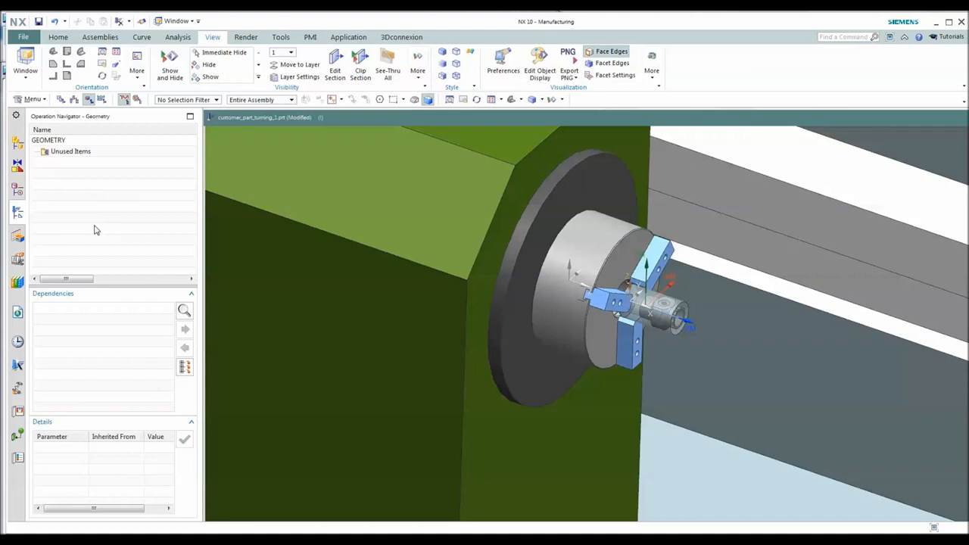
click(58, 37)
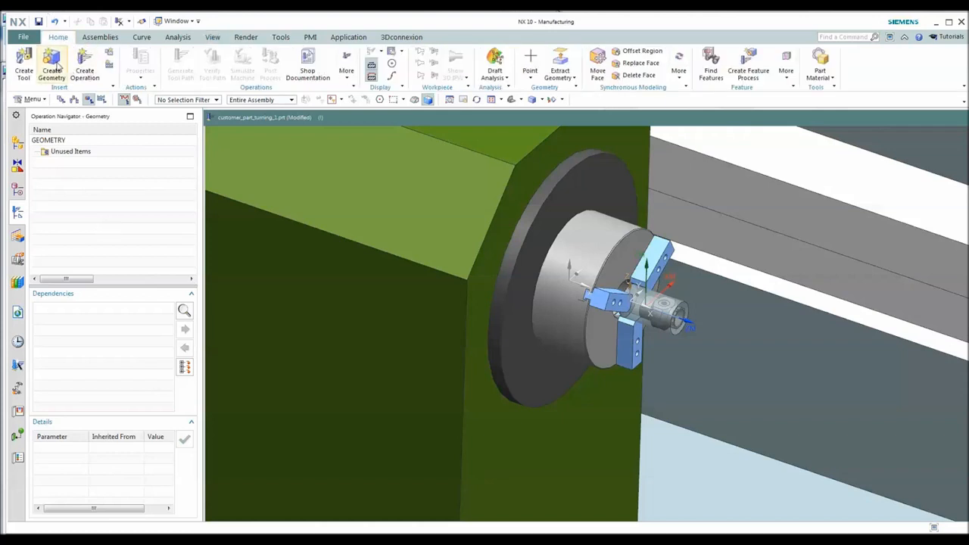
click(51, 64)
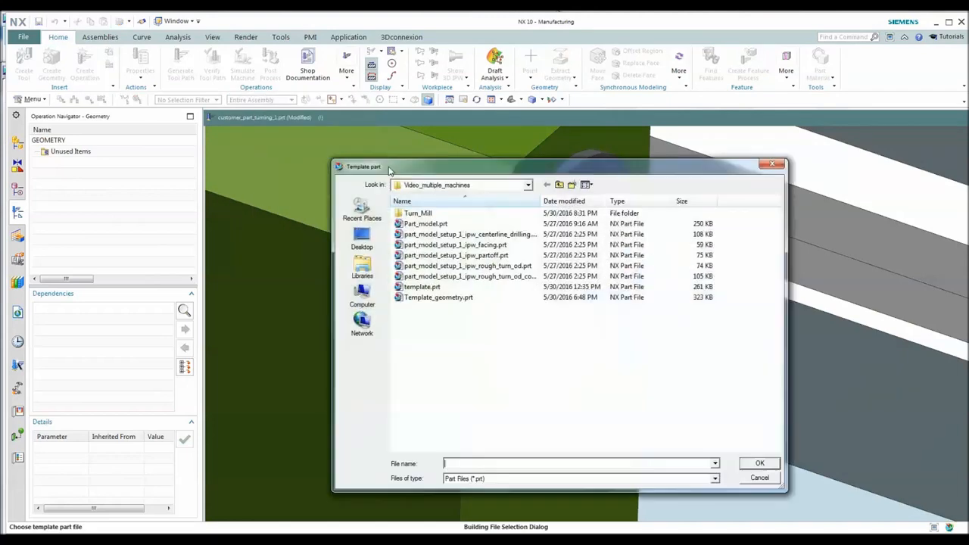
click(439, 297)
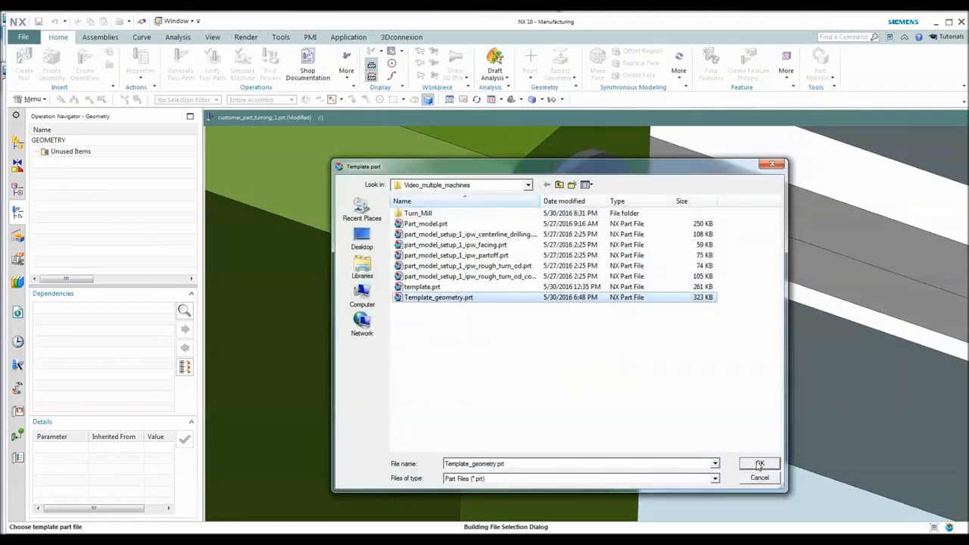
click(760, 463)
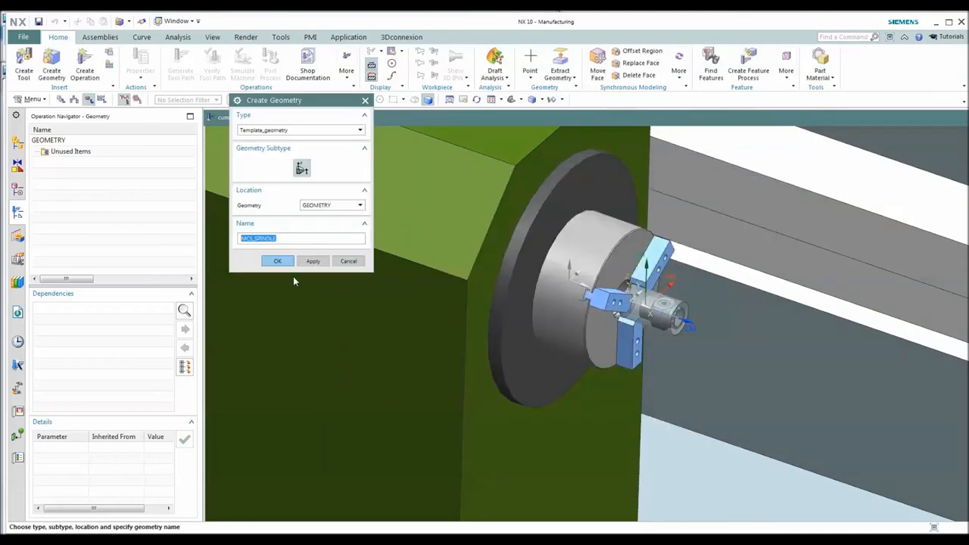
click(277, 261)
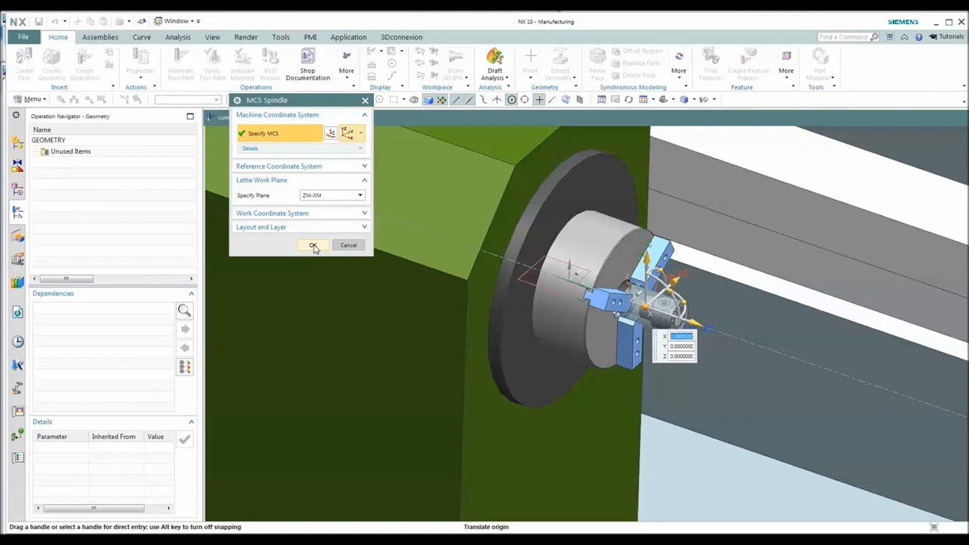
Step: Accept the MCS_SPINDLE coordinate system and expand WORKPIECE and TURNING_WORKPIECE in the tree
click(314, 244)
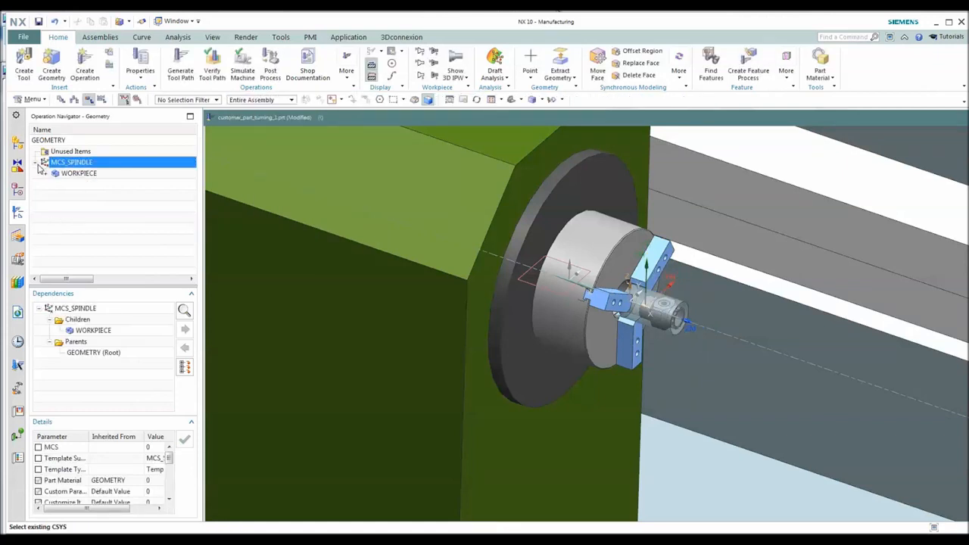
click(54, 173)
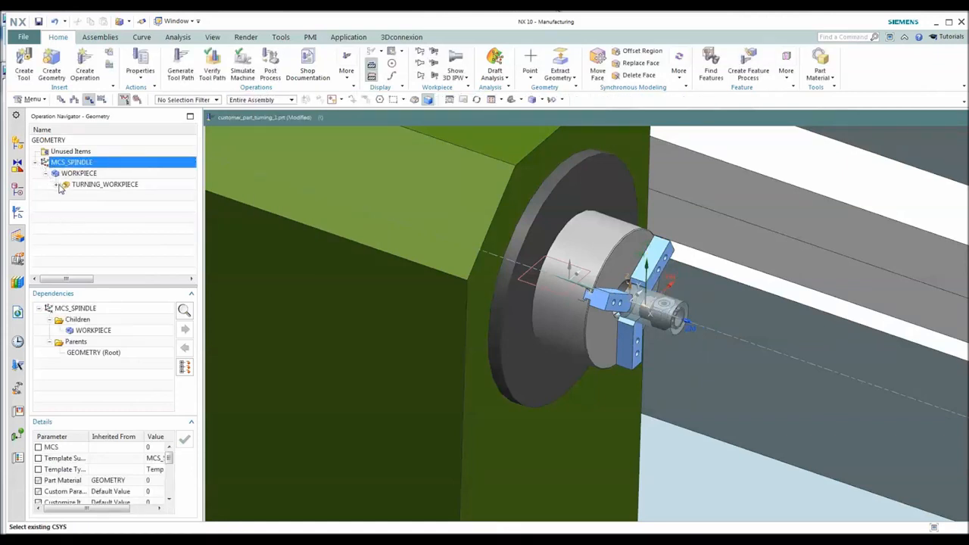
click(65, 185)
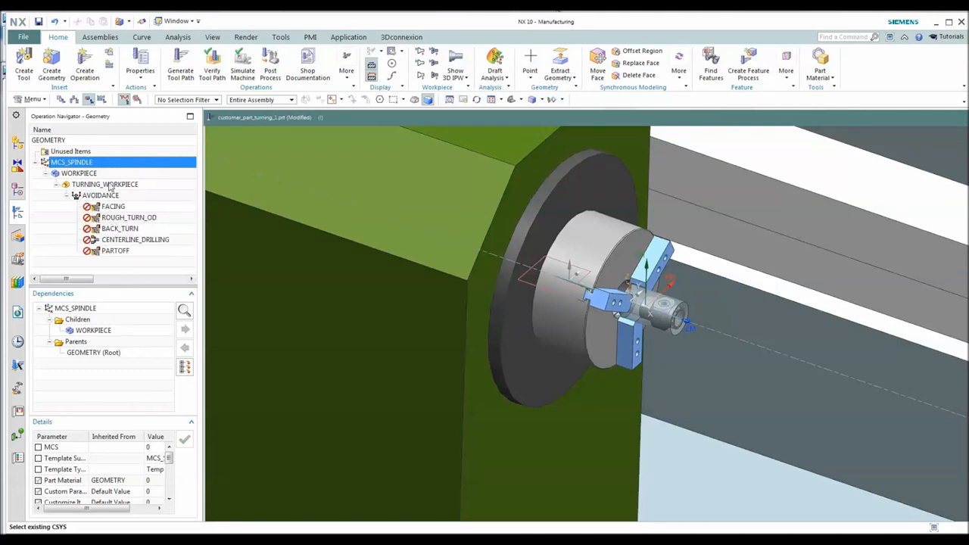
Step: Set WORKPIECE part geometry to the linked Part body and blank to the Blank cylinder
double_click(79, 172)
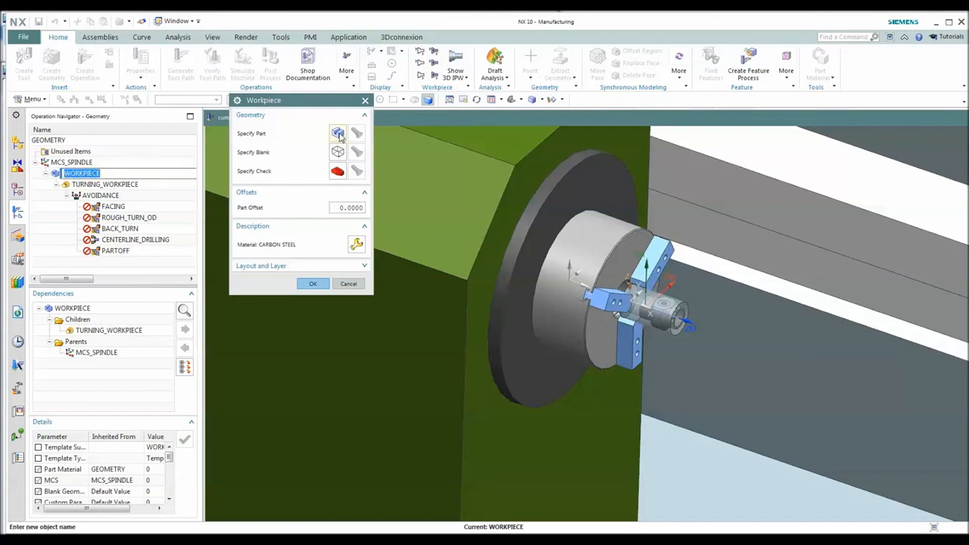
click(337, 133)
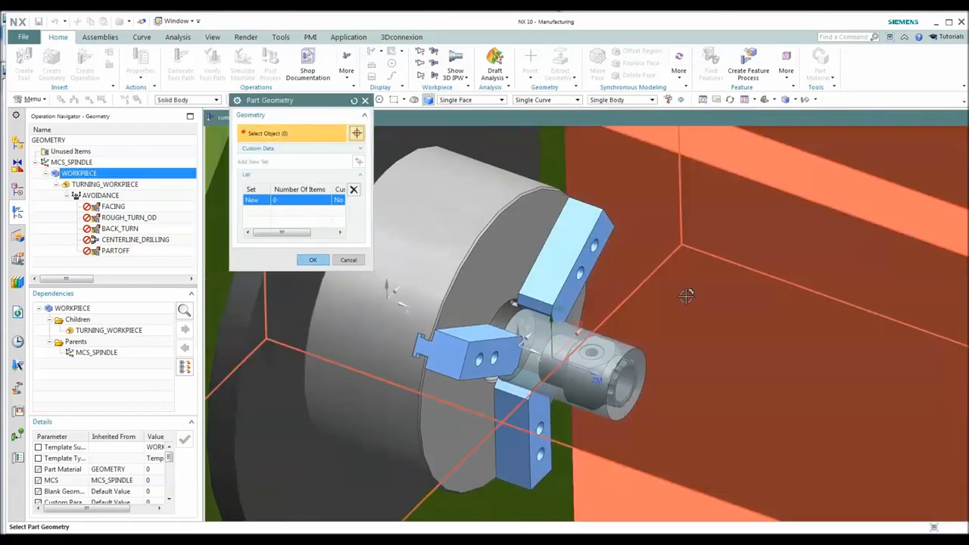
click(598, 348)
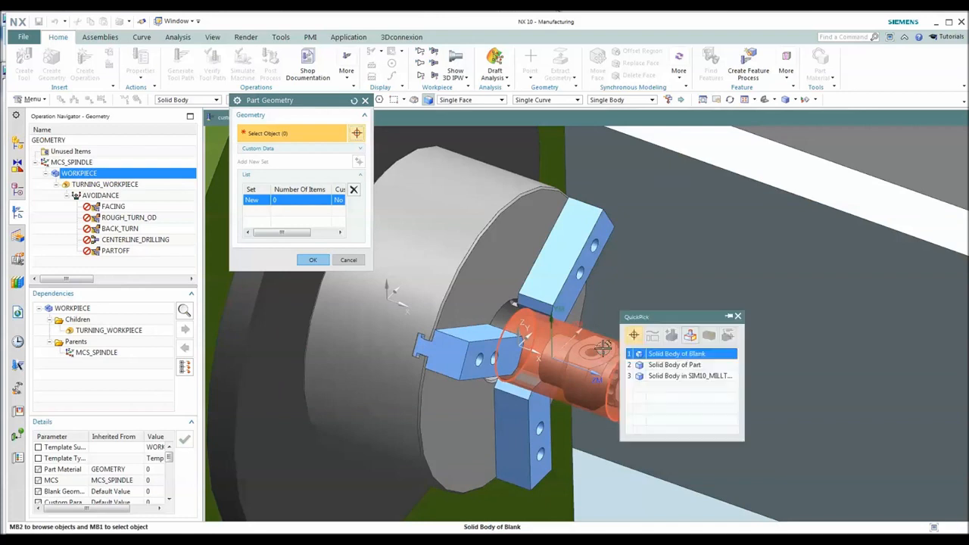
click(676, 354)
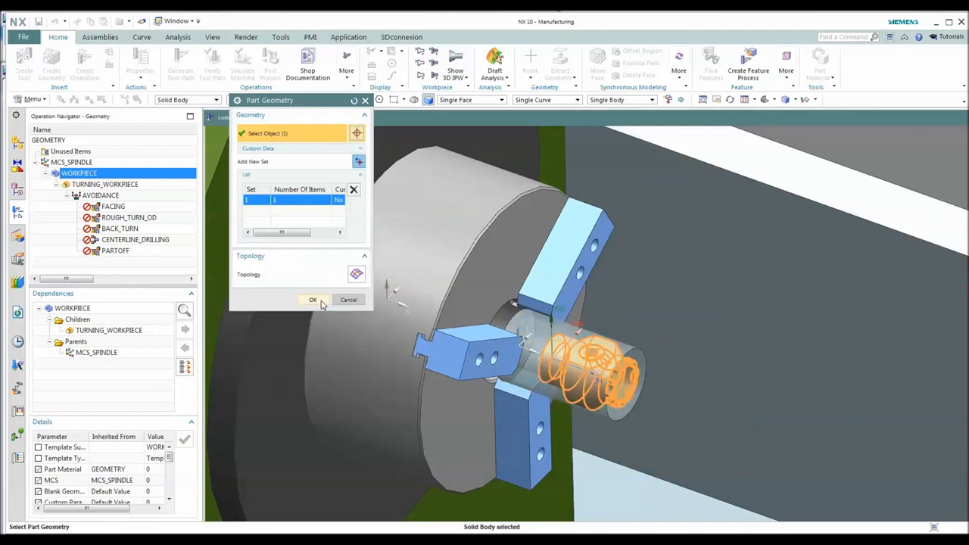
click(313, 299)
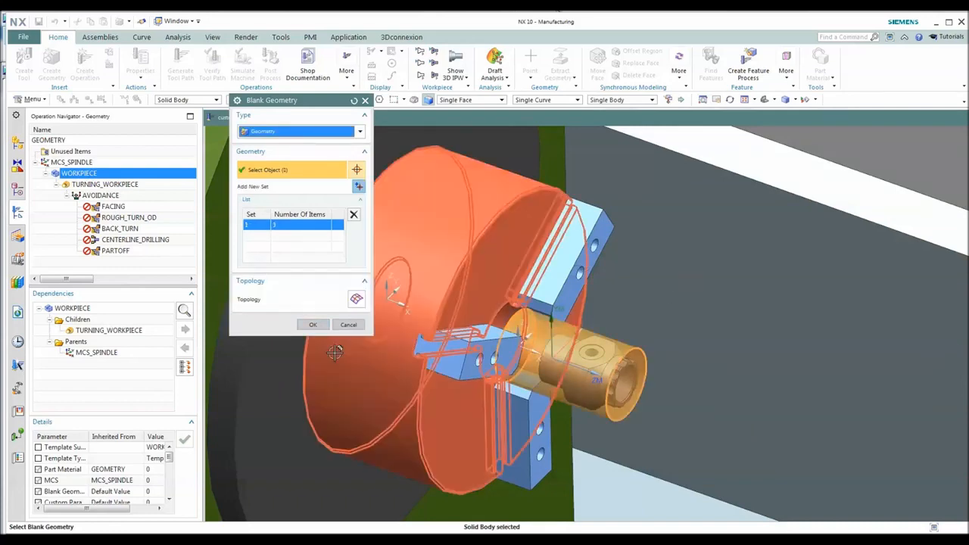
click(312, 324)
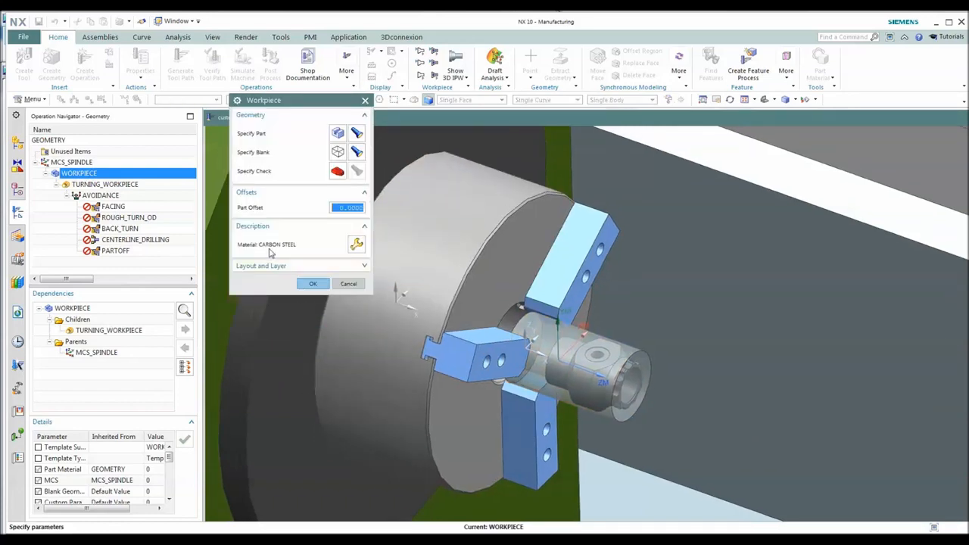
click(313, 283)
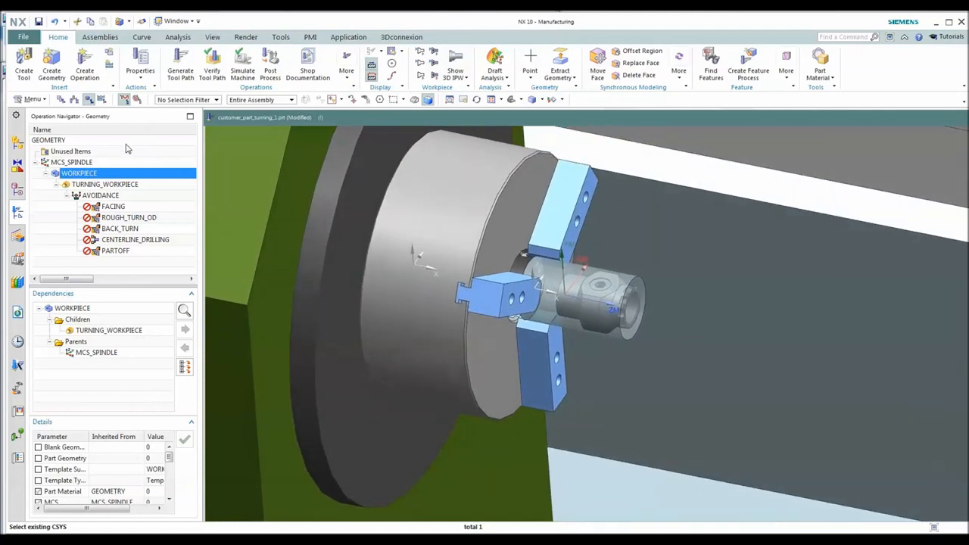
click(105, 184)
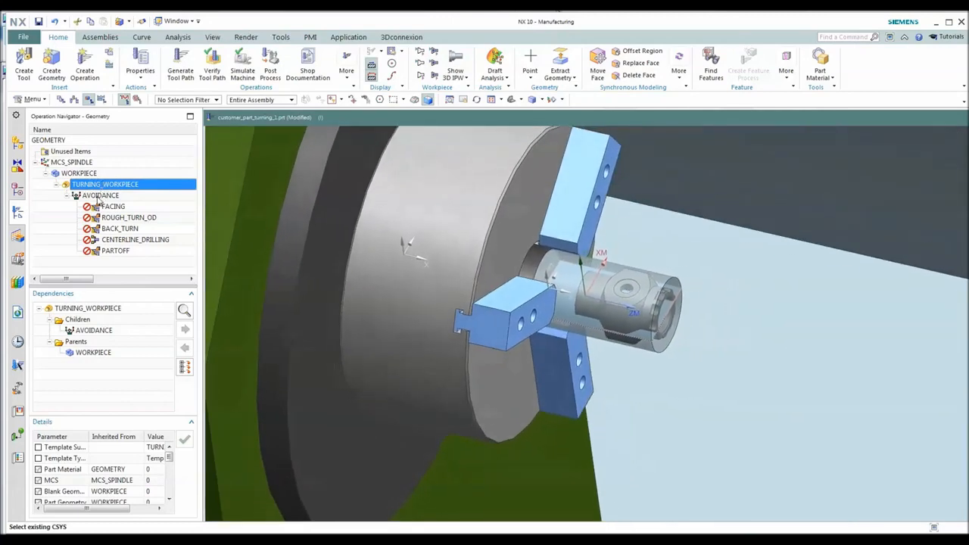
Step: Generate tool paths for all AVOIDANCE operations, FACING through PARTOFF, accepting each result
click(100, 195)
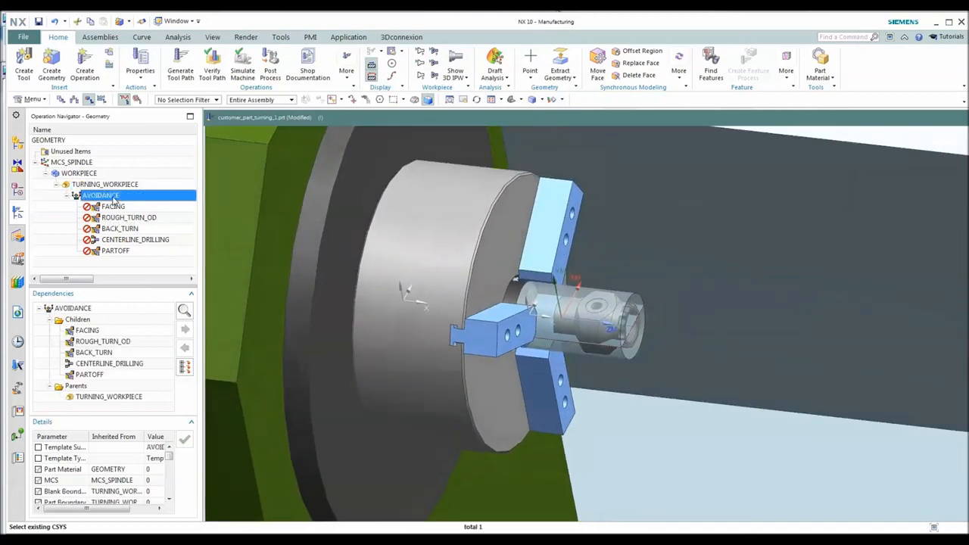
right_click(100, 195)
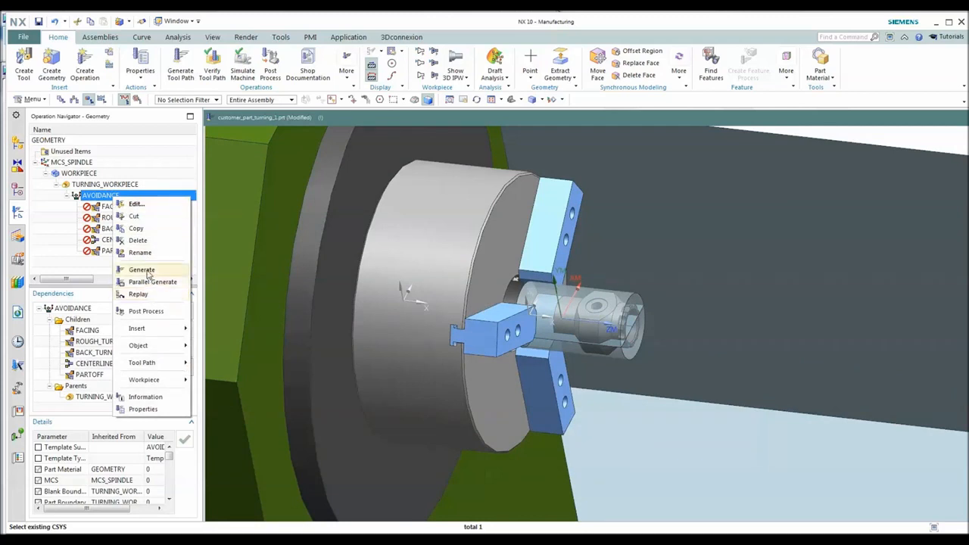
click(142, 270)
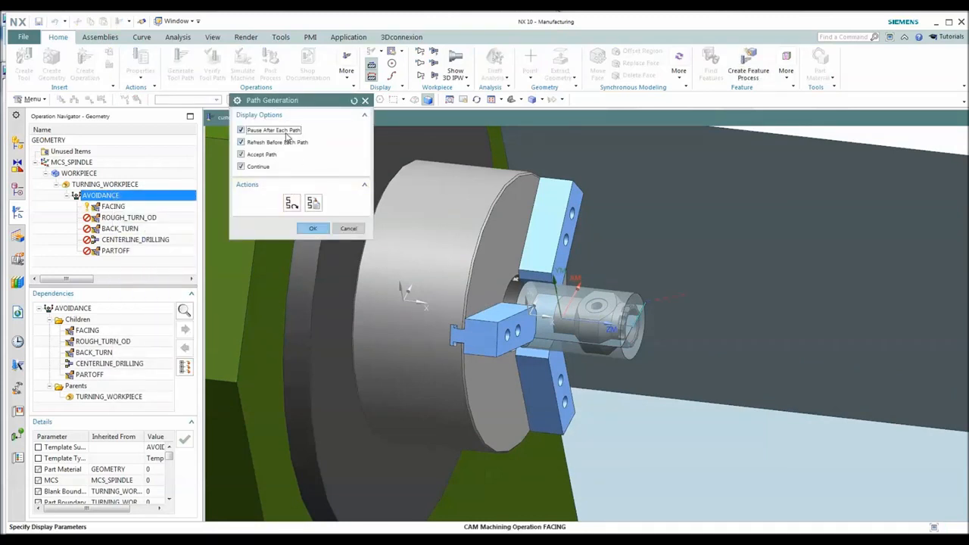
click(314, 229)
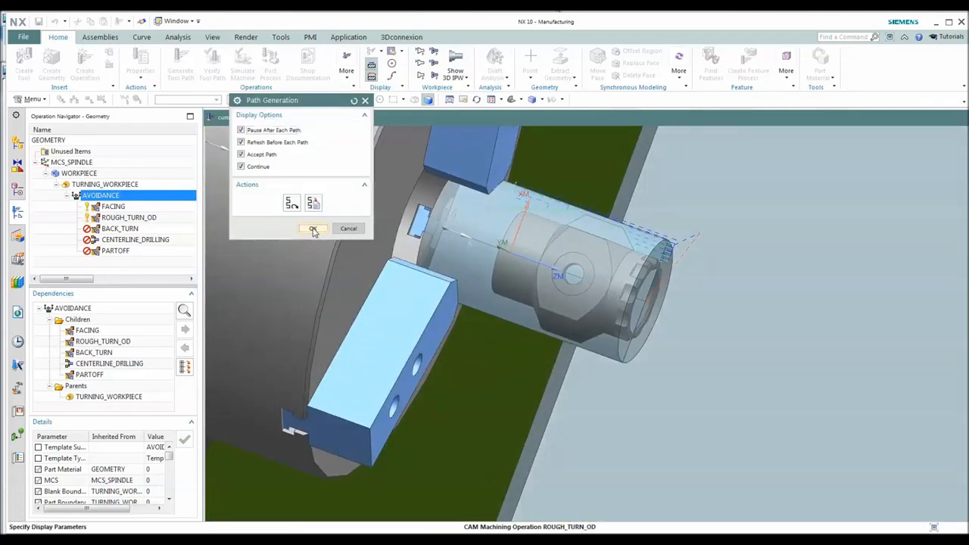
click(313, 228)
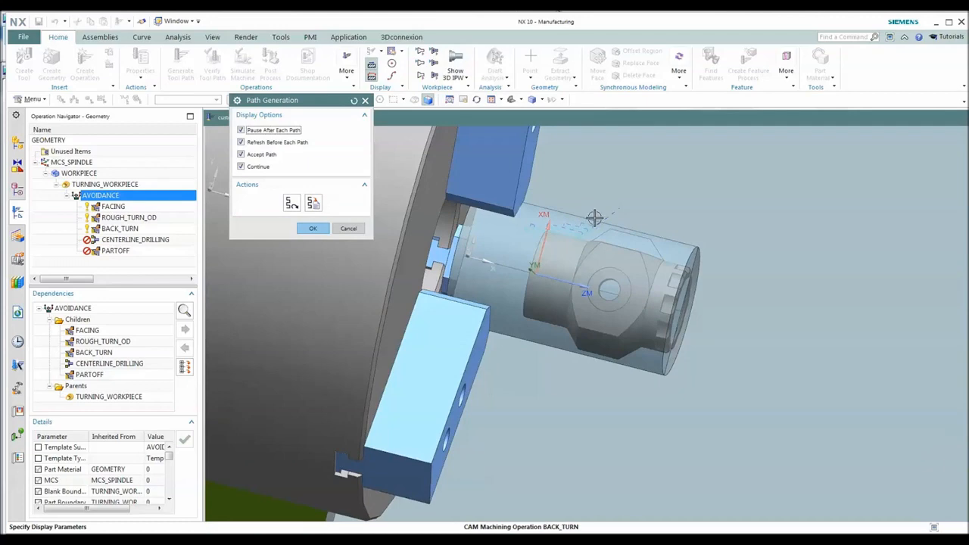
click(313, 228)
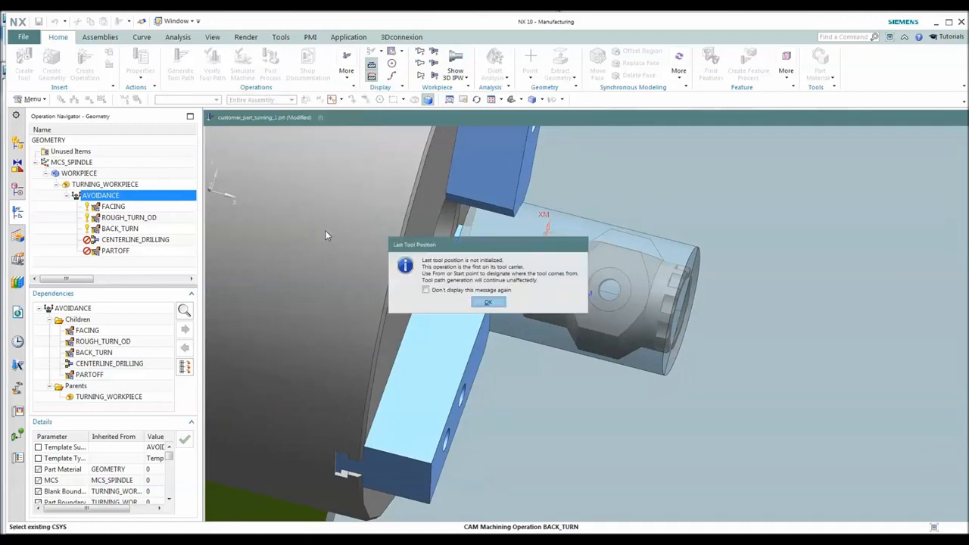
click(488, 302)
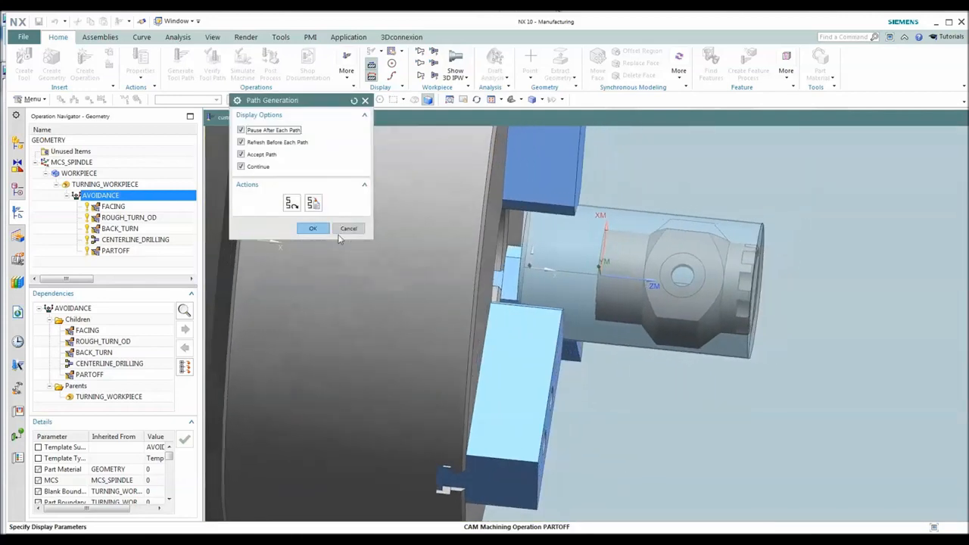
click(312, 228)
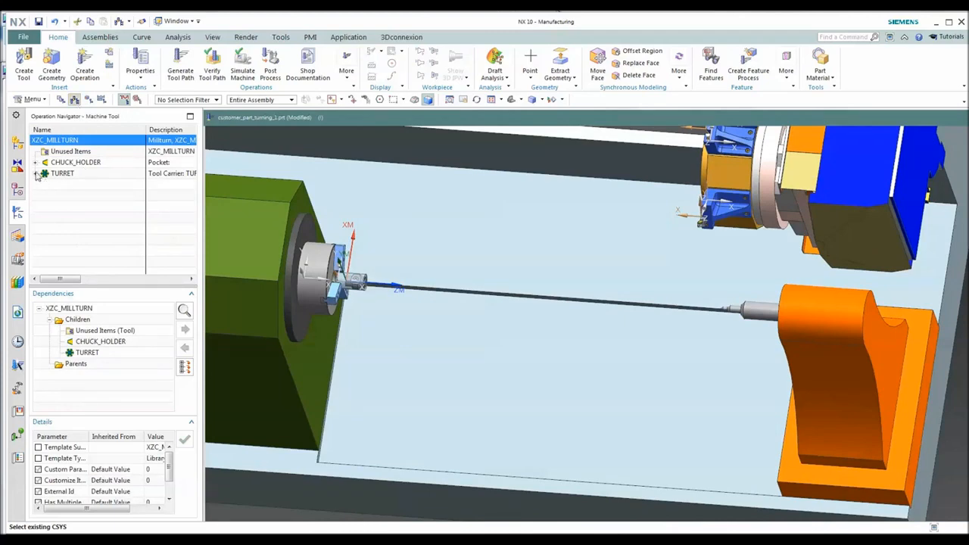
Step: Inspect the TURRET pockets and hide all datum coordinate systems via Show and Hide
click(35, 172)
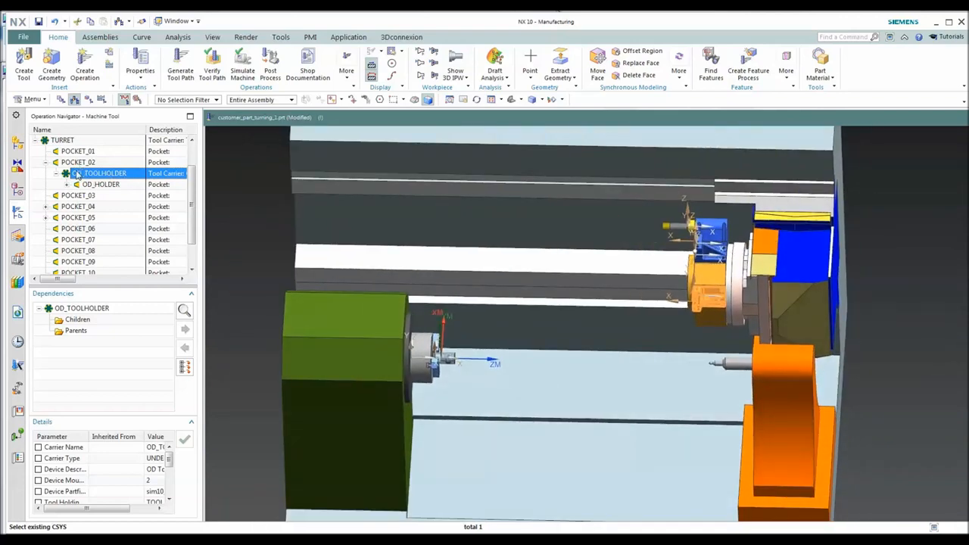
click(77, 151)
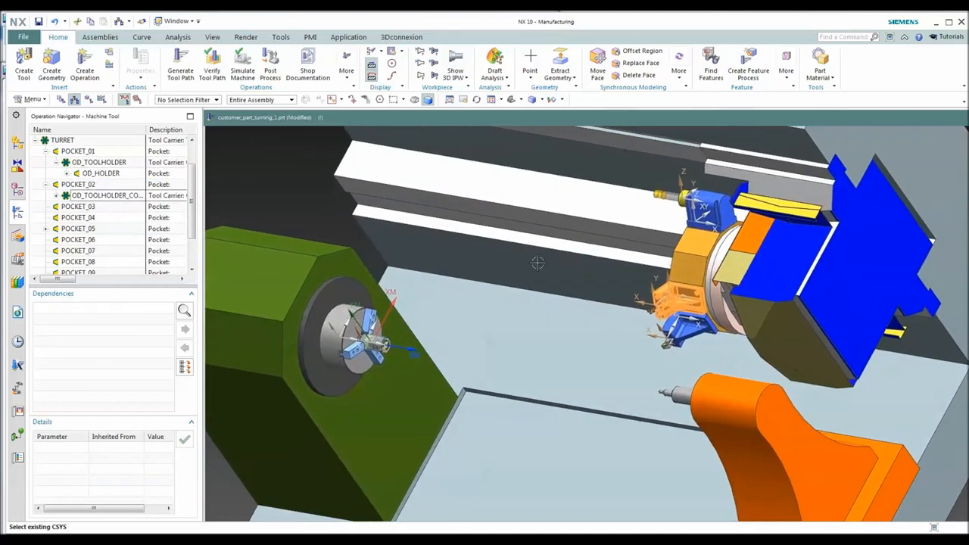
click(212, 36)
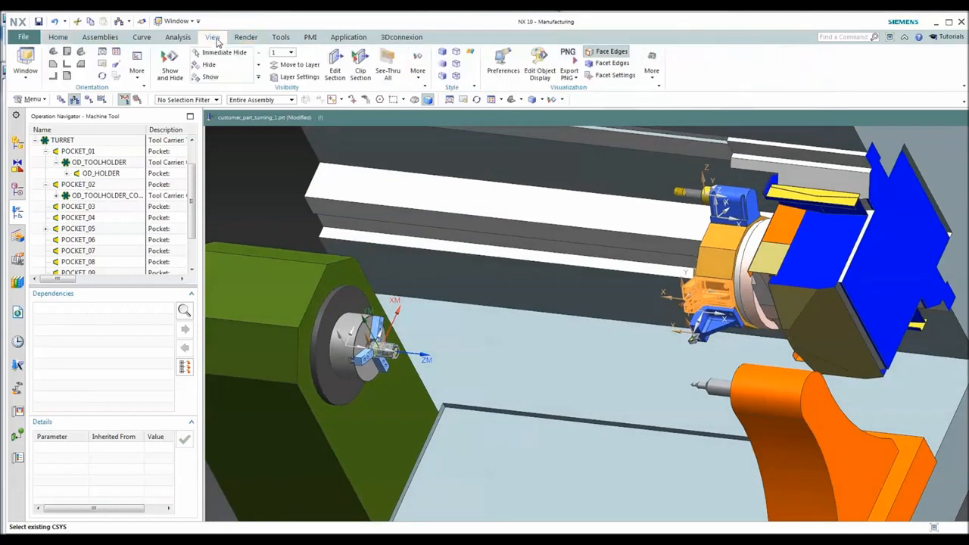
click(170, 67)
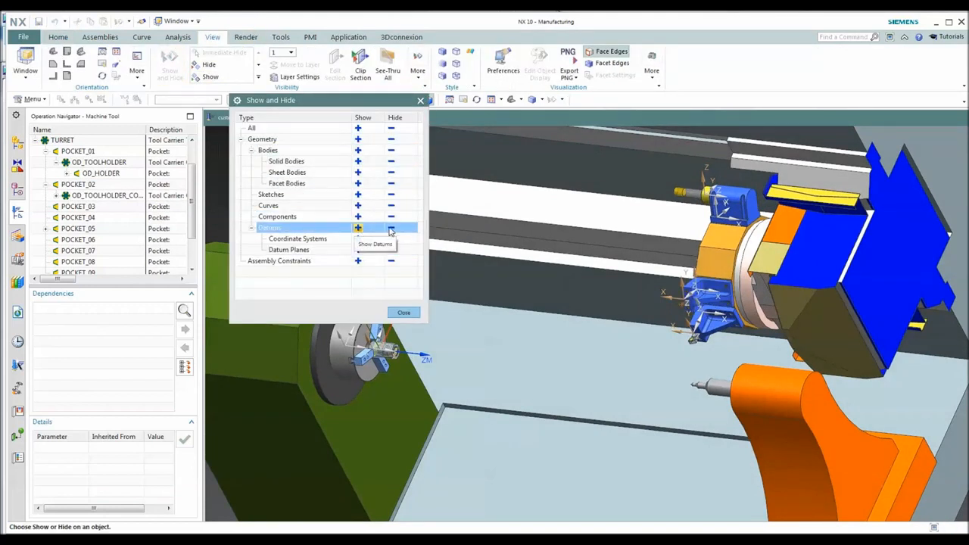
click(390, 227)
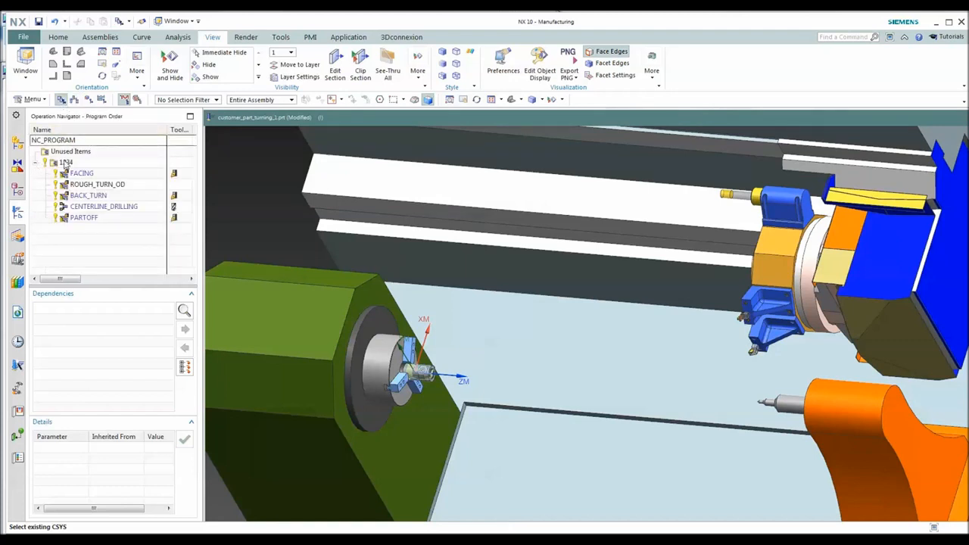
Step: Simulate program 1234 with 3D material removal, adjusting playback speed until it finishes
right_click(67, 162)
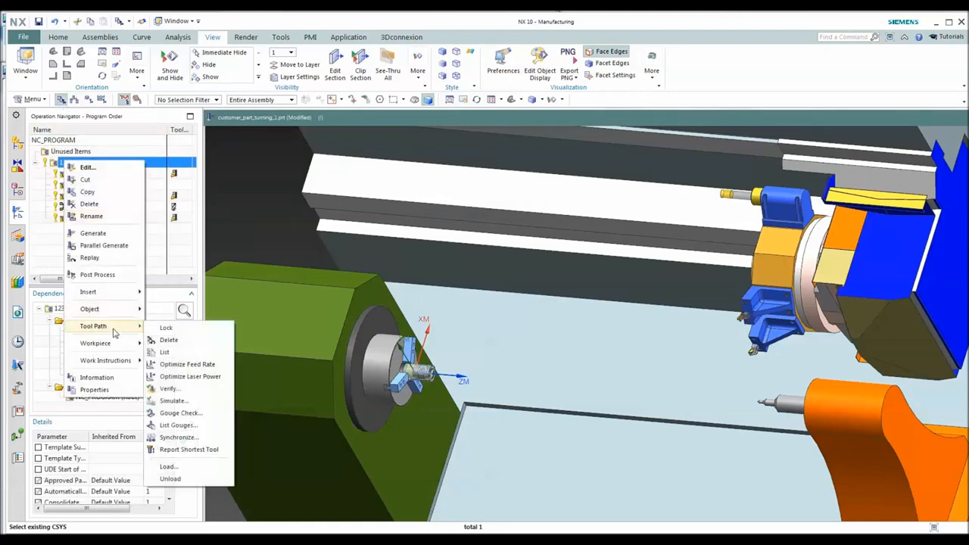
click(173, 401)
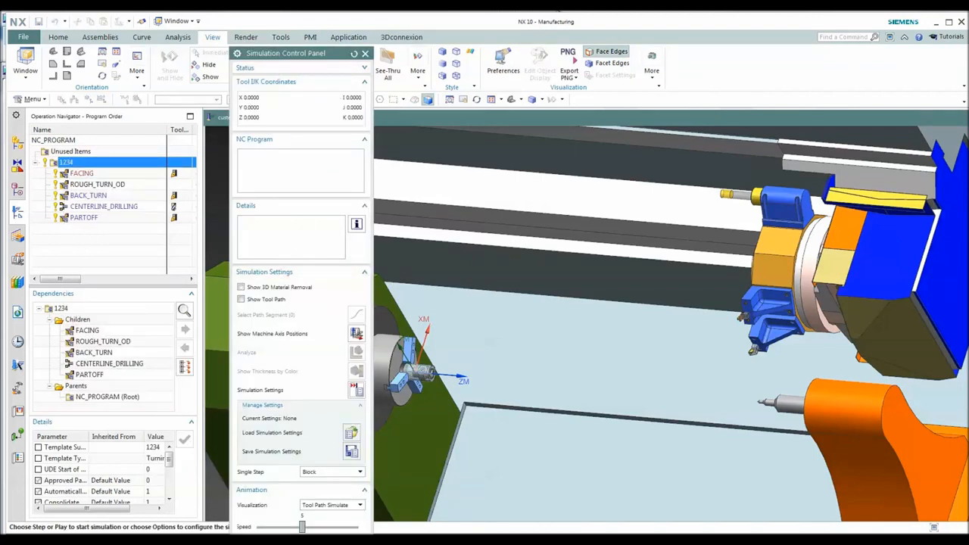
drag(303, 527, 291, 527)
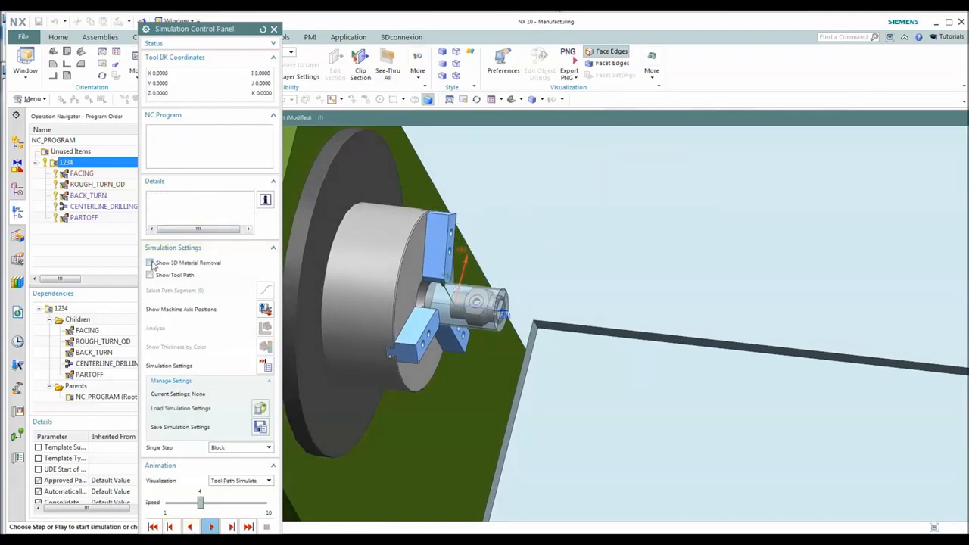
click(150, 262)
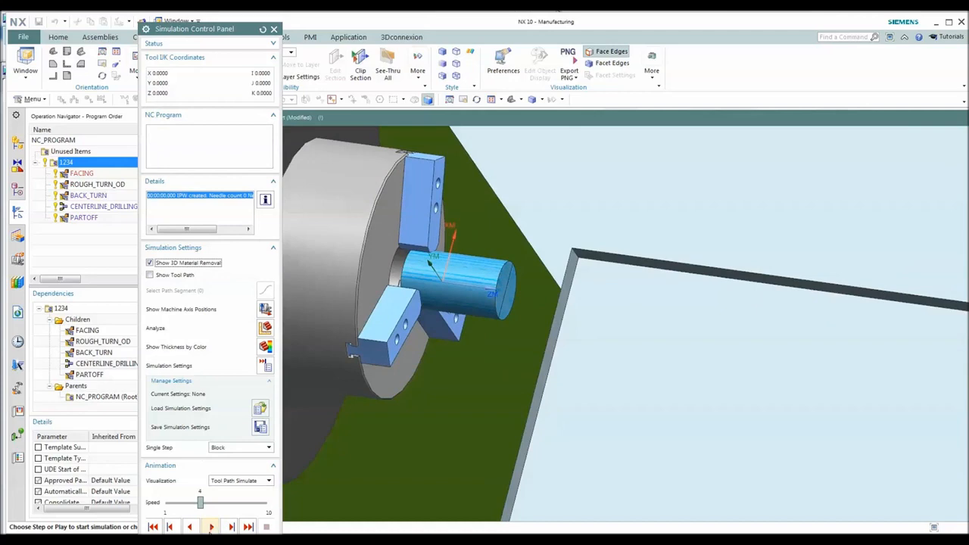
click(210, 526)
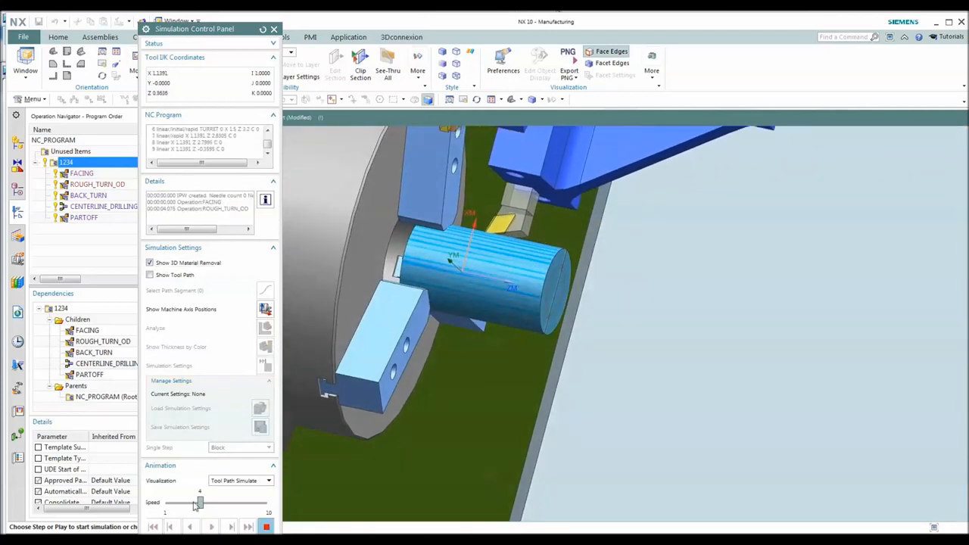
drag(199, 502, 212, 502)
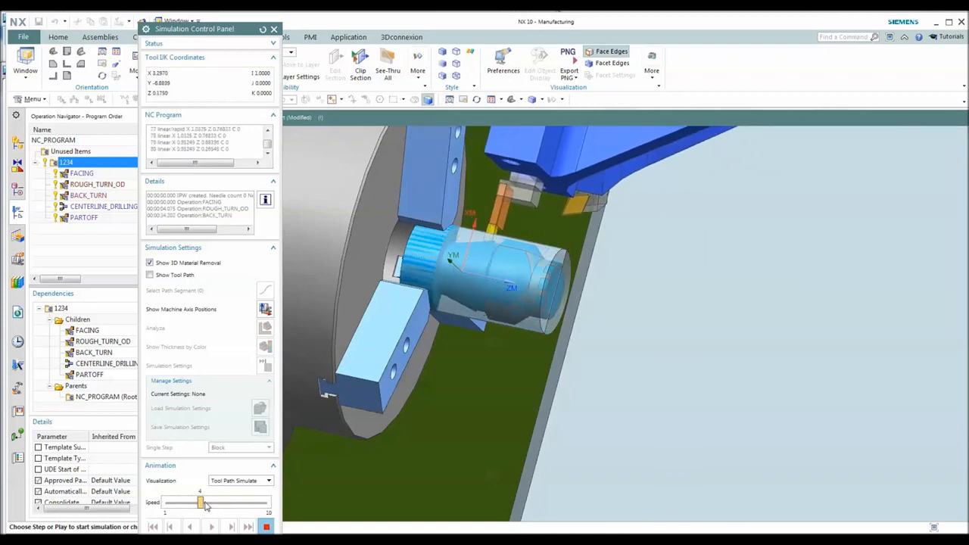
click(210, 526)
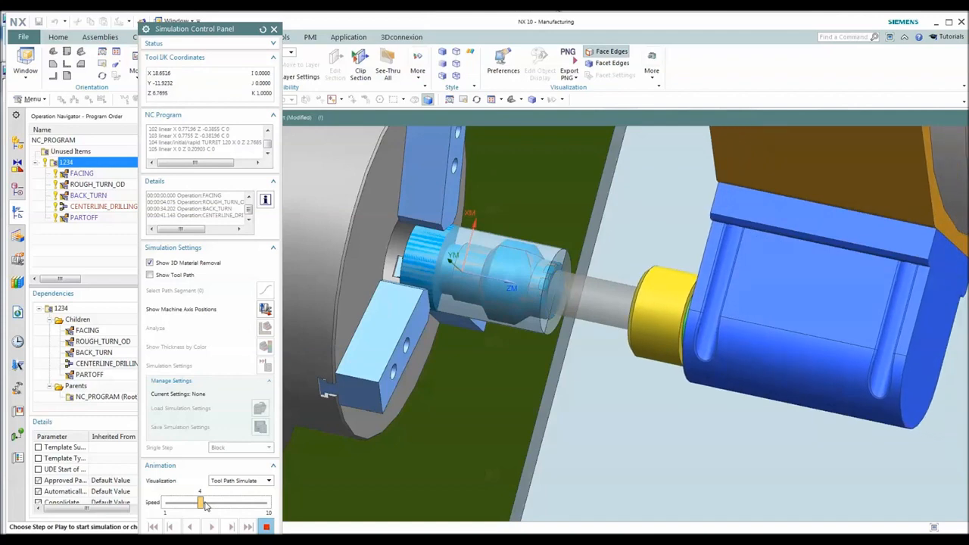
click(211, 527)
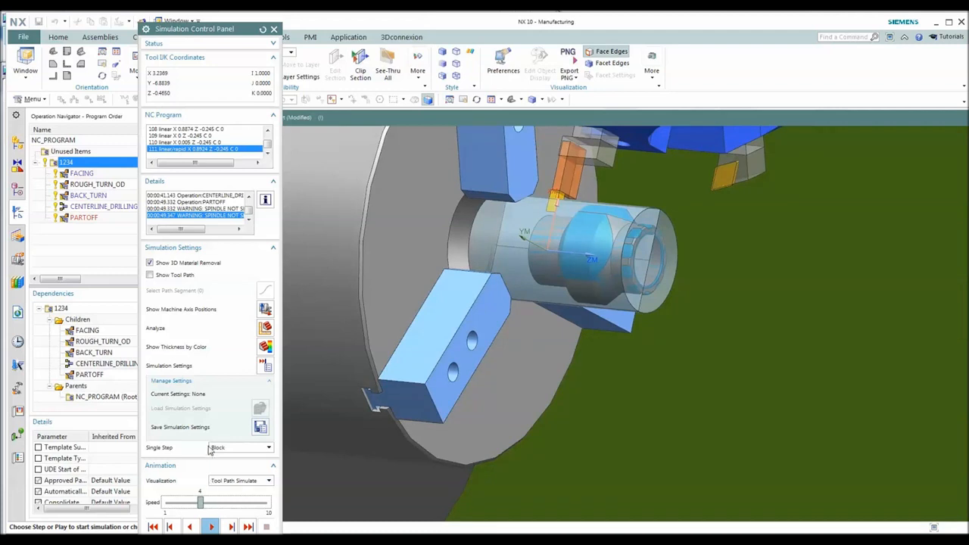
click(274, 29)
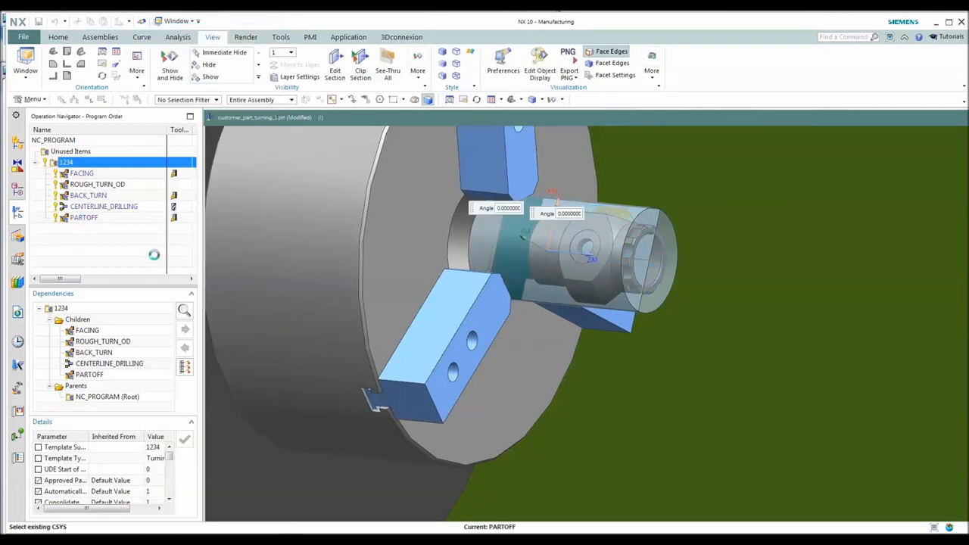
Step: Replay PARTOFF in 3D Dynamic with IPW saved as component and animation suppressed
double_click(83, 217)
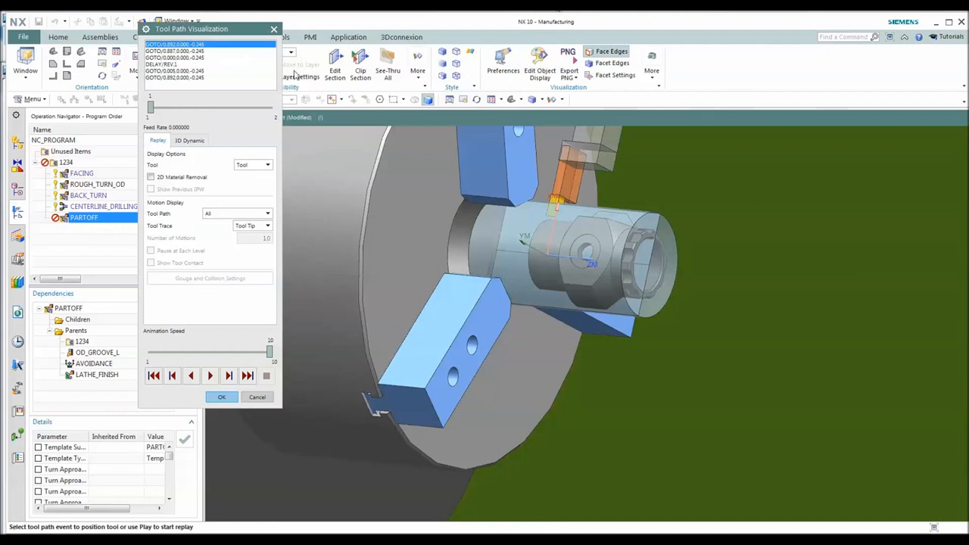
click(189, 140)
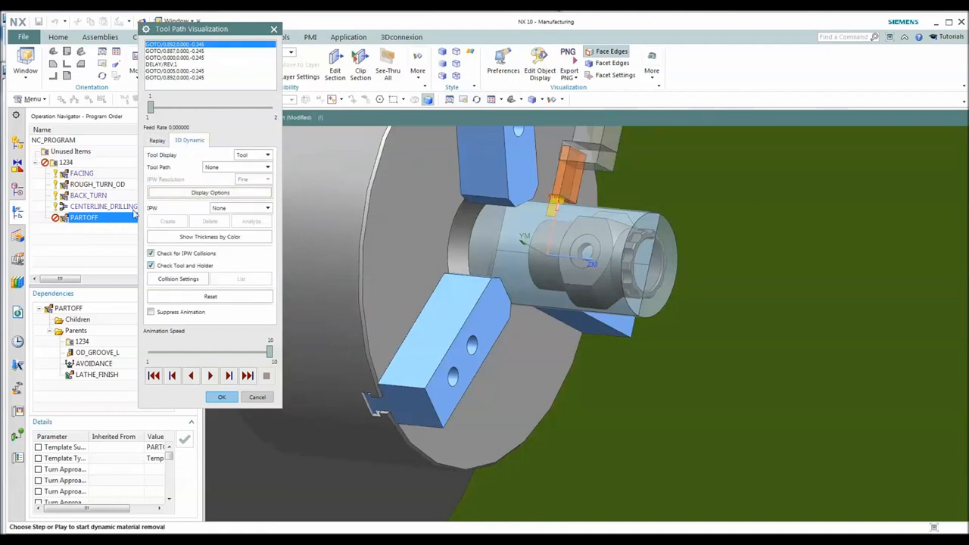
click(267, 208)
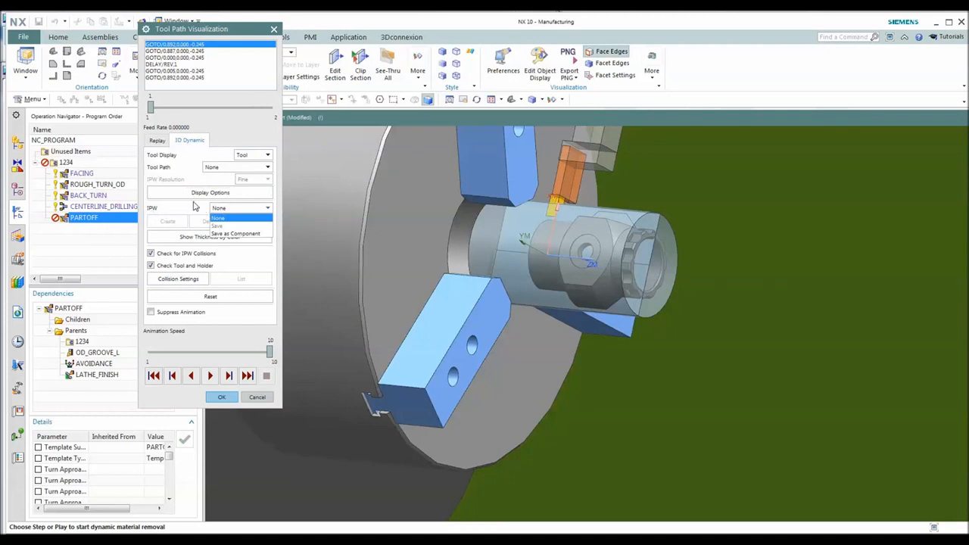
mouse_move(225, 205)
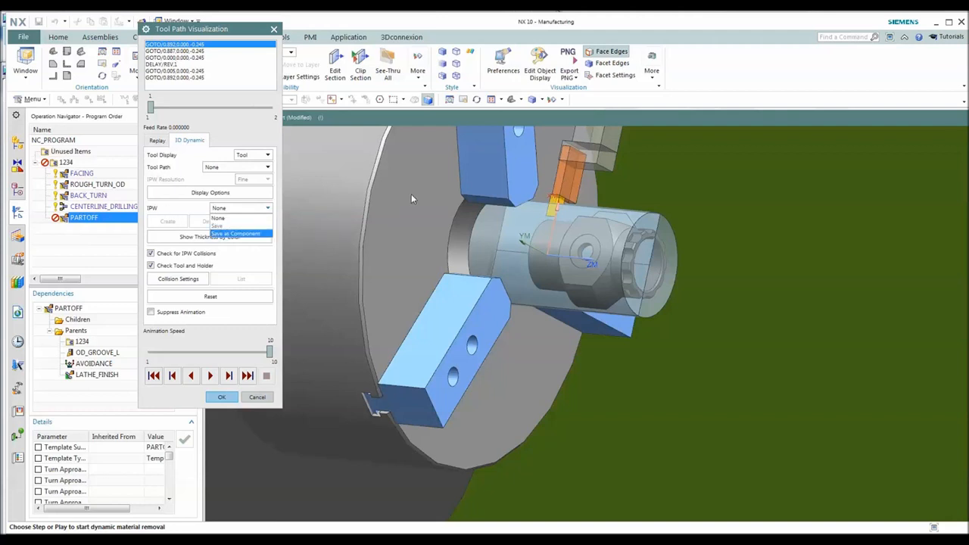
mouse_move(604, 207)
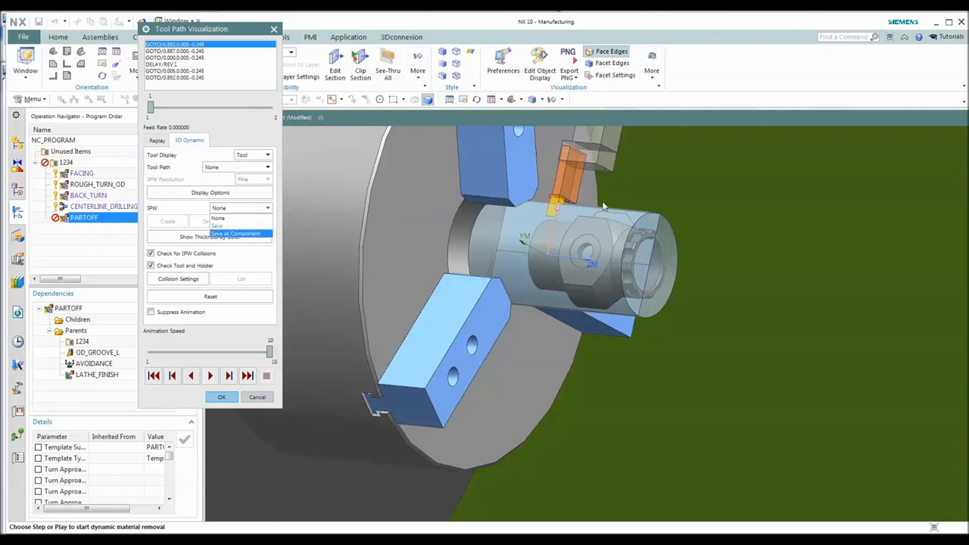
mouse_move(199, 211)
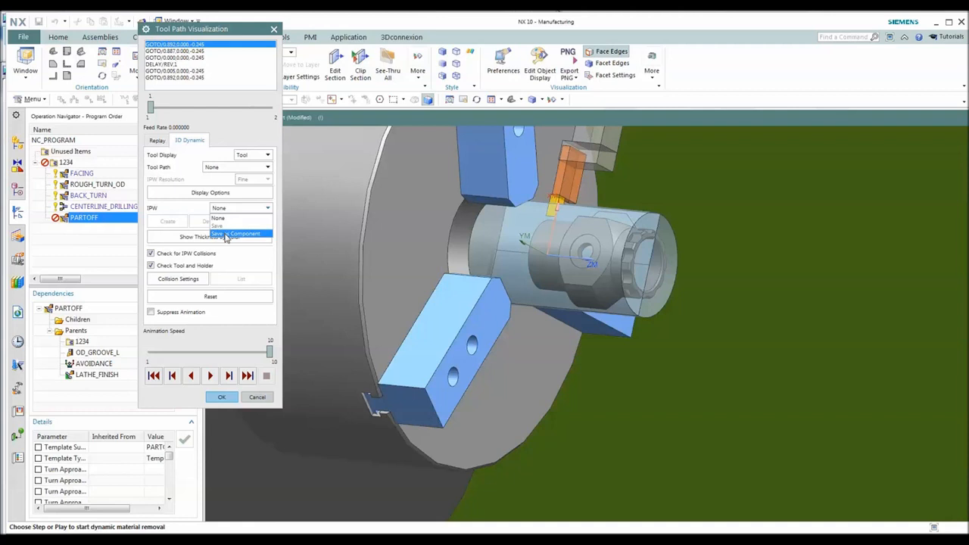
click(244, 234)
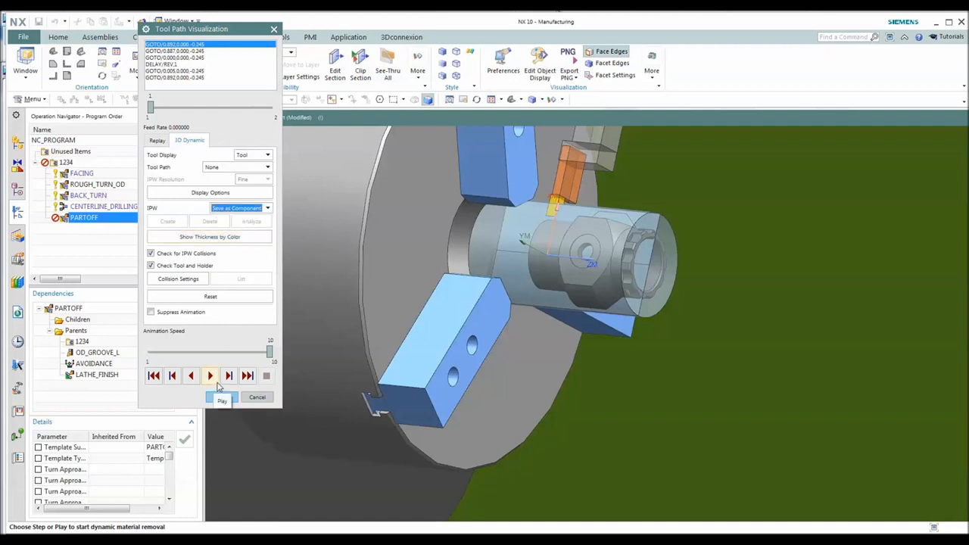
click(151, 312)
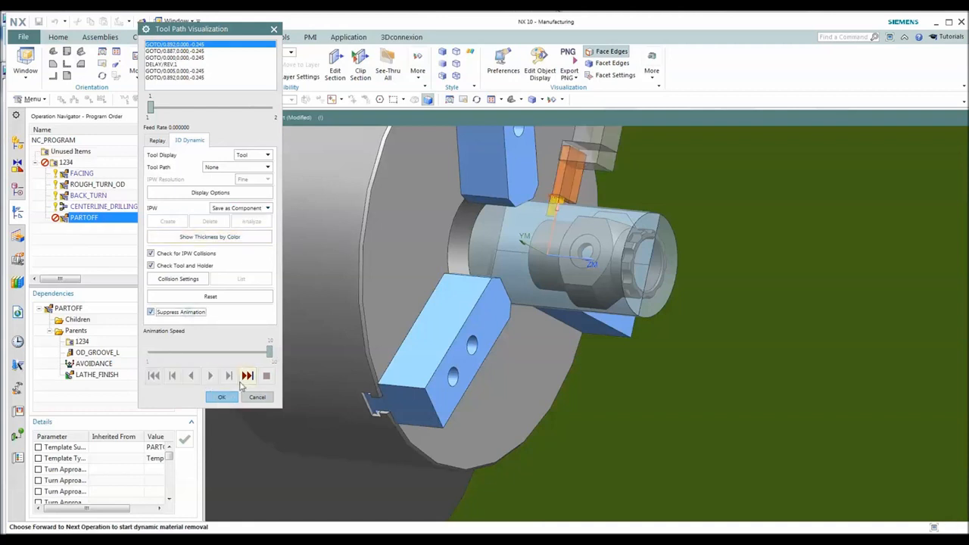
click(248, 376)
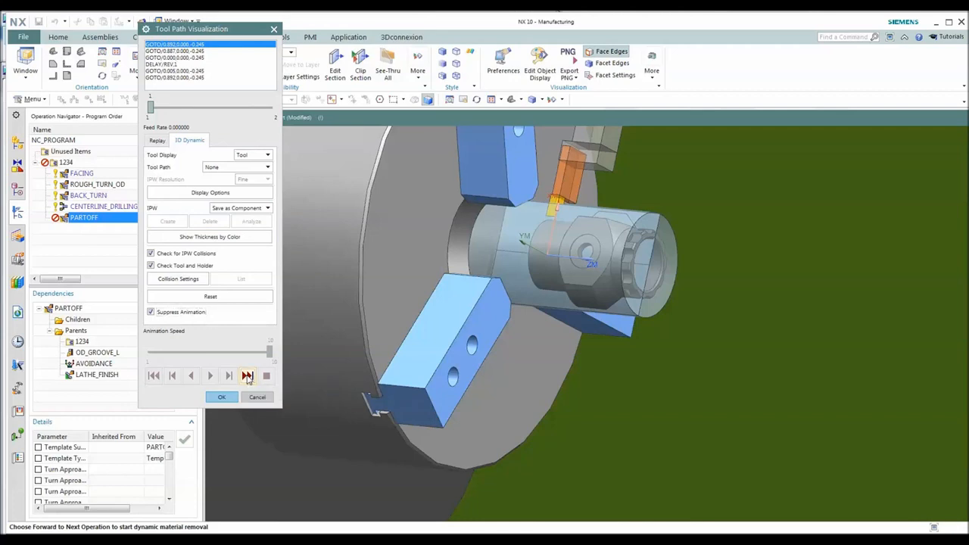
click(248, 375)
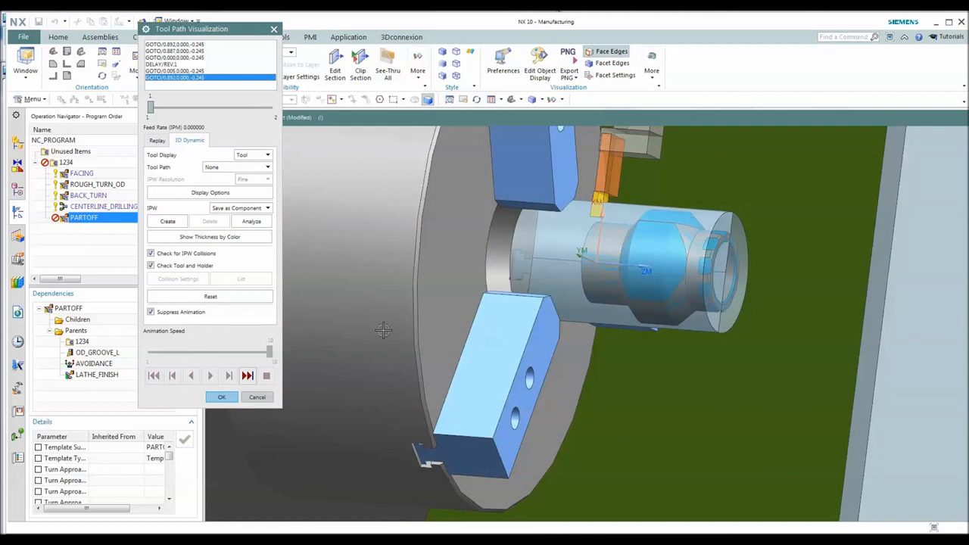
click(222, 397)
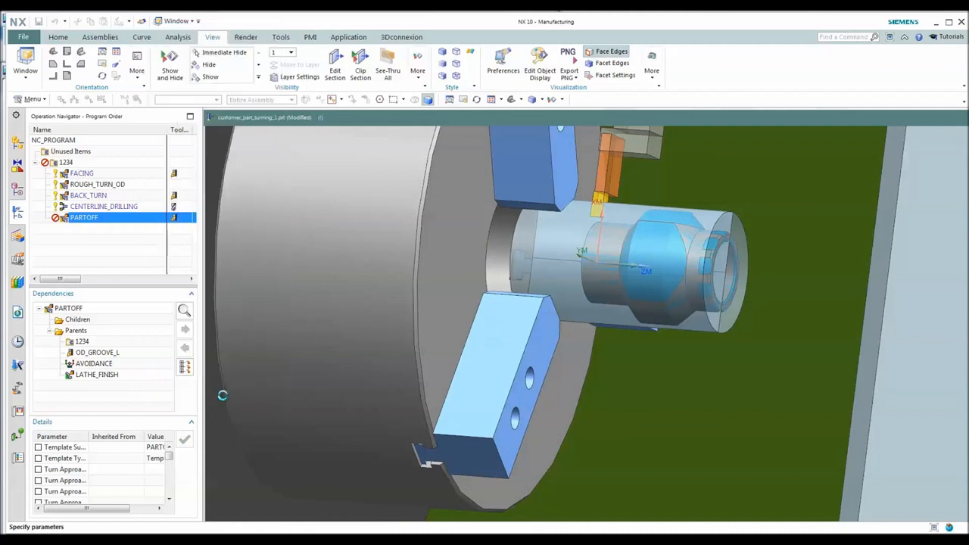
Step: Reopen the PARTOFF operation and accept its settings with OK
double_click(83, 217)
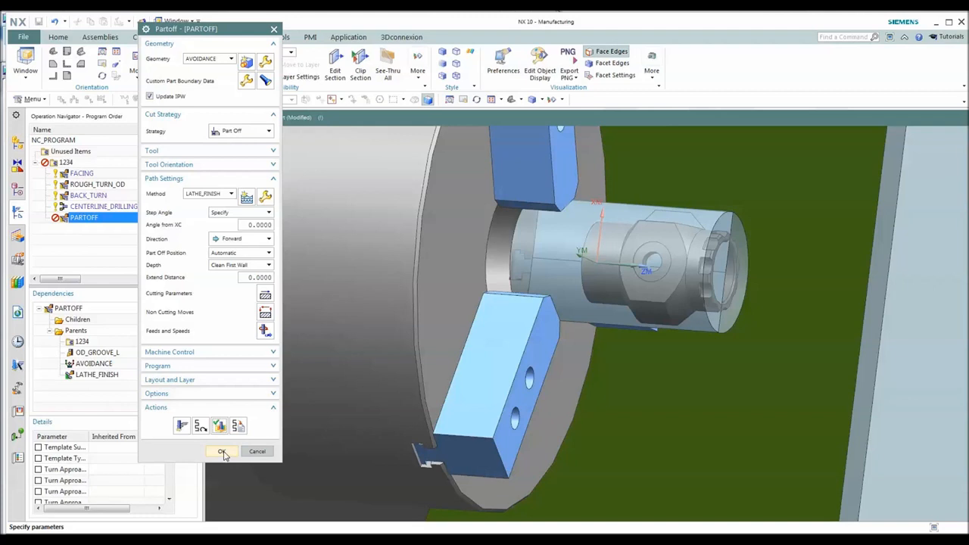
click(223, 451)
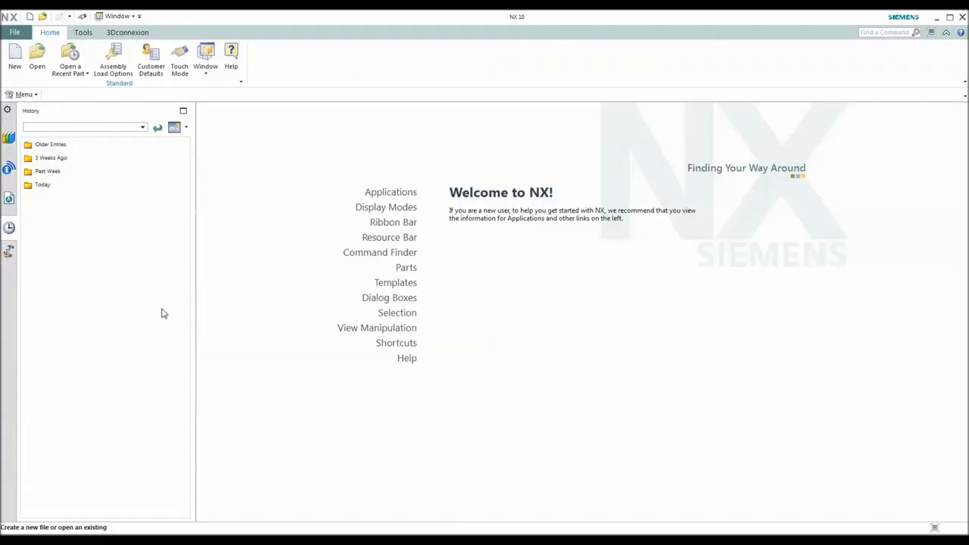
mouse_move(233, 269)
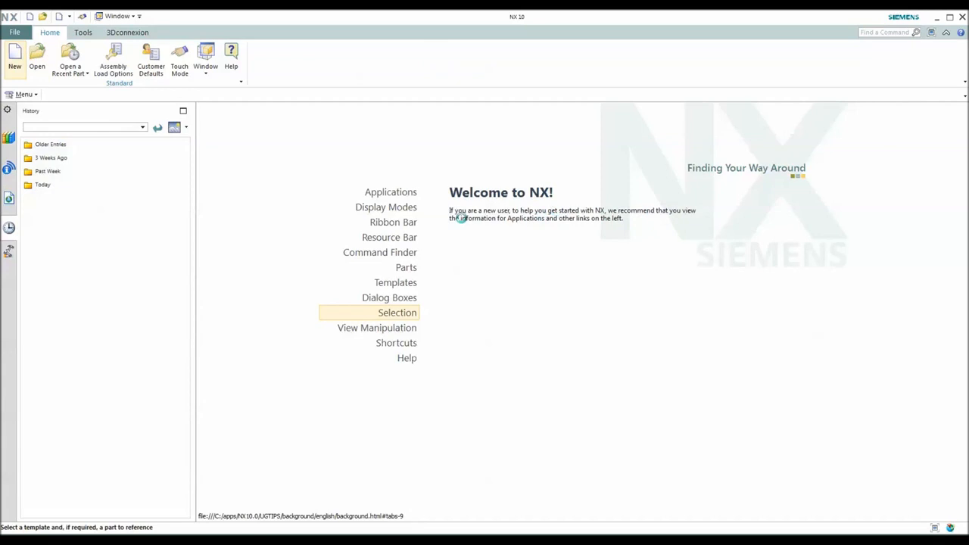
Step: Create General Setup file customer_part_Milling_1.prt referencing customer_part.prt from Video_multiple_machines
click(14, 57)
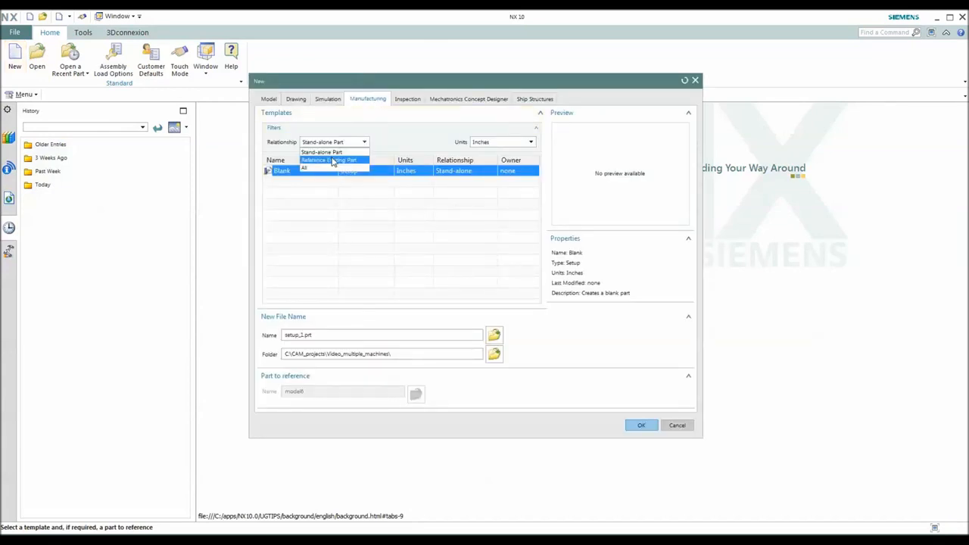
click(328, 160)
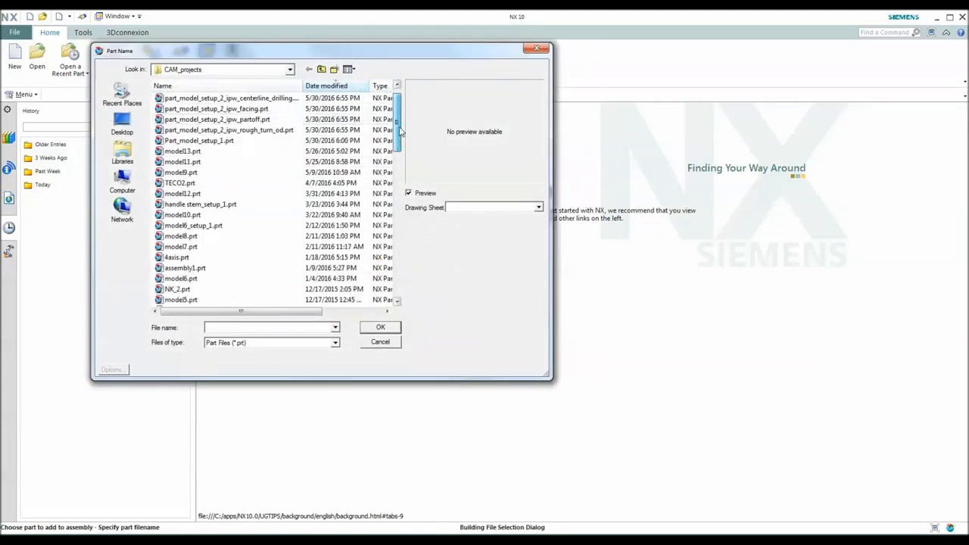
scroll(down, 3)
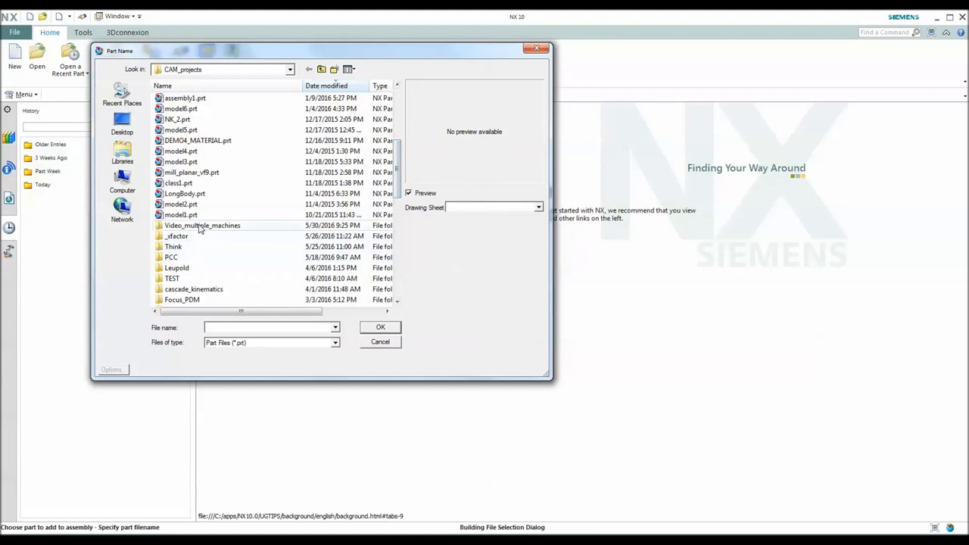
double_click(203, 224)
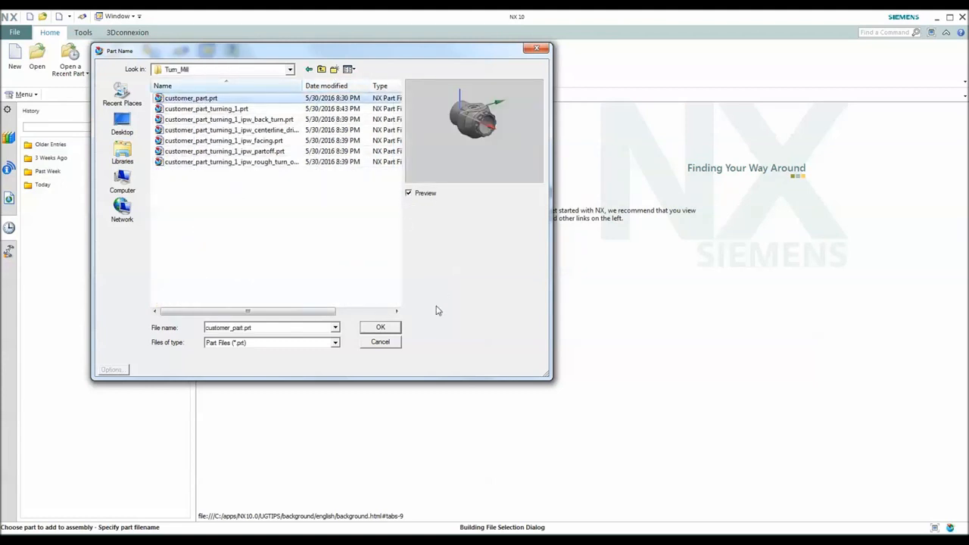
click(380, 326)
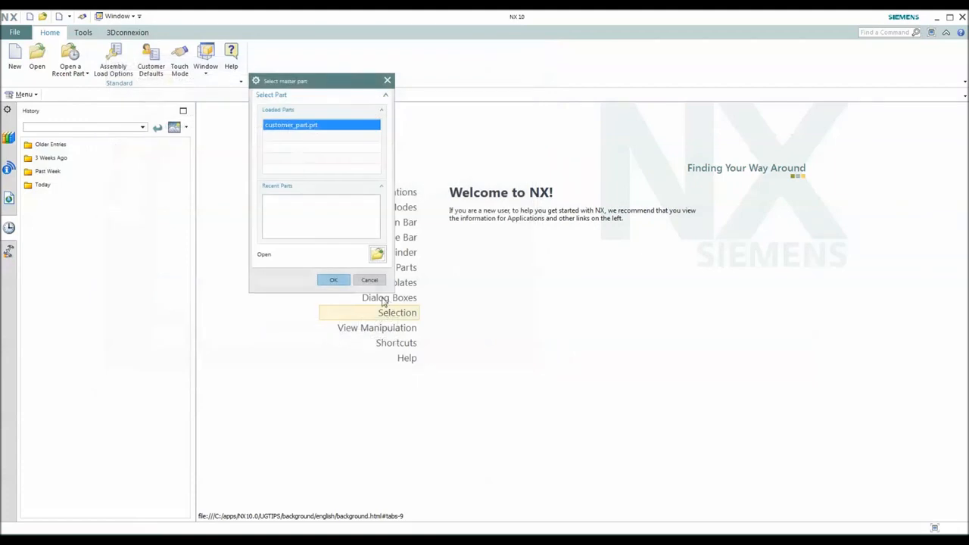
click(333, 279)
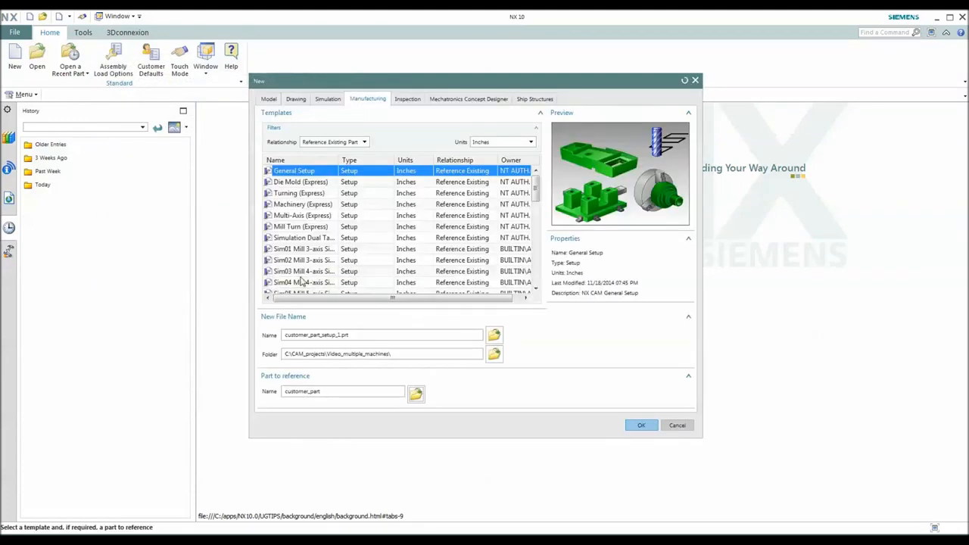
mouse_move(360, 352)
text(Milling)
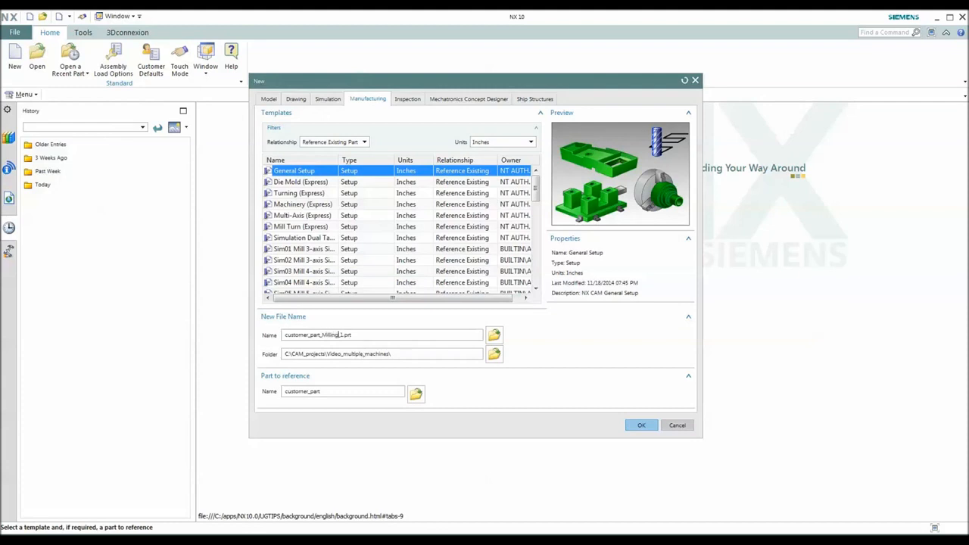
click(640, 425)
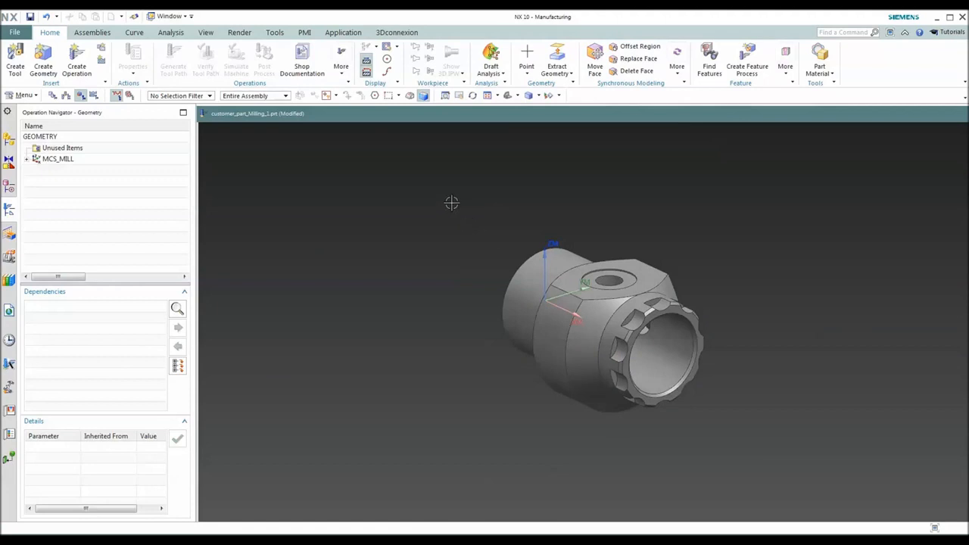
Step: Move the customer_part component to a different layer with Move to Layer
click(205, 32)
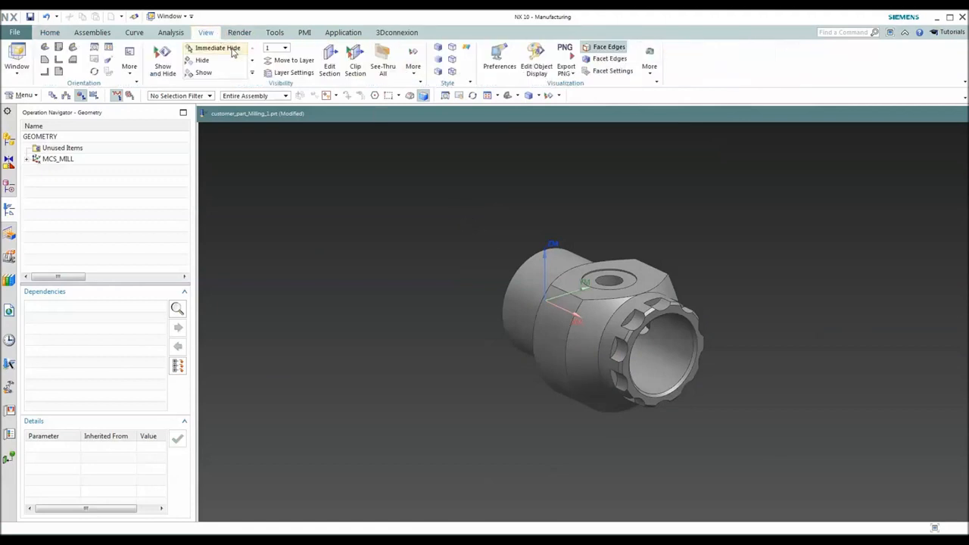
click(294, 72)
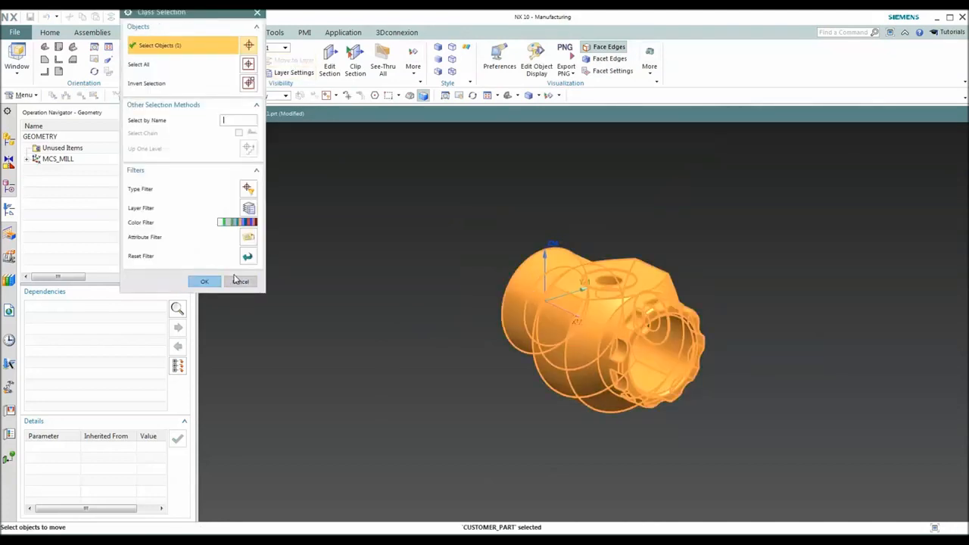
click(204, 281)
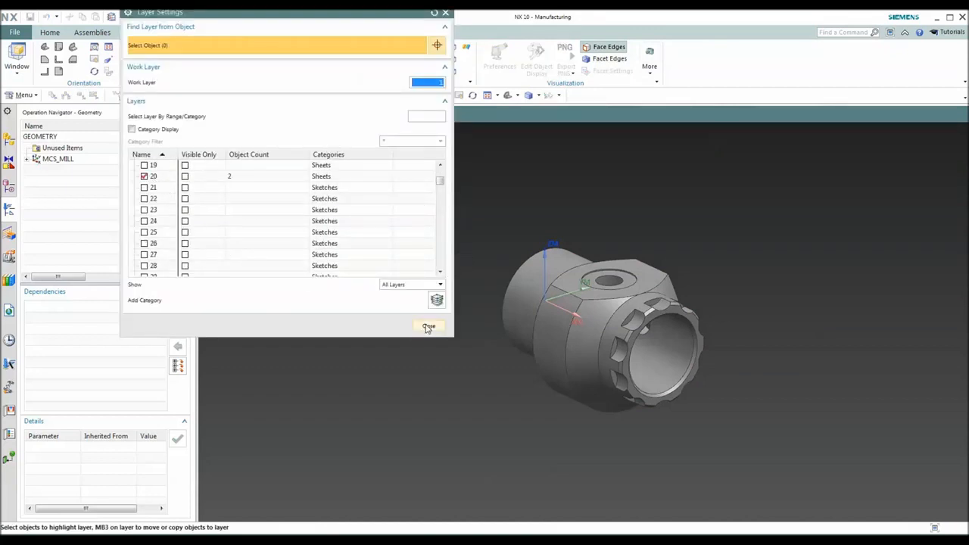
click(429, 327)
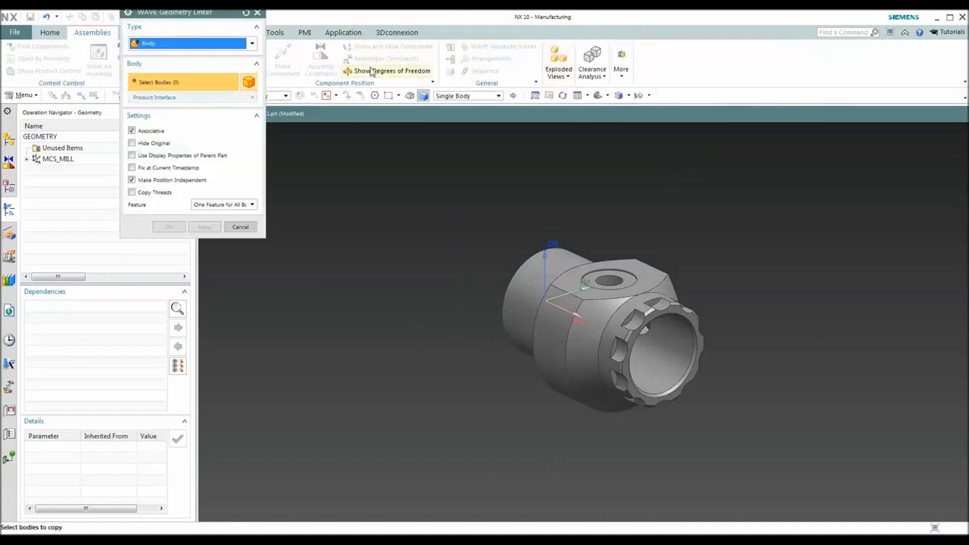
Step: Link customer_part's solid body with WAVE Geometry Linker and rename the Linked Body to Mill
click(598, 326)
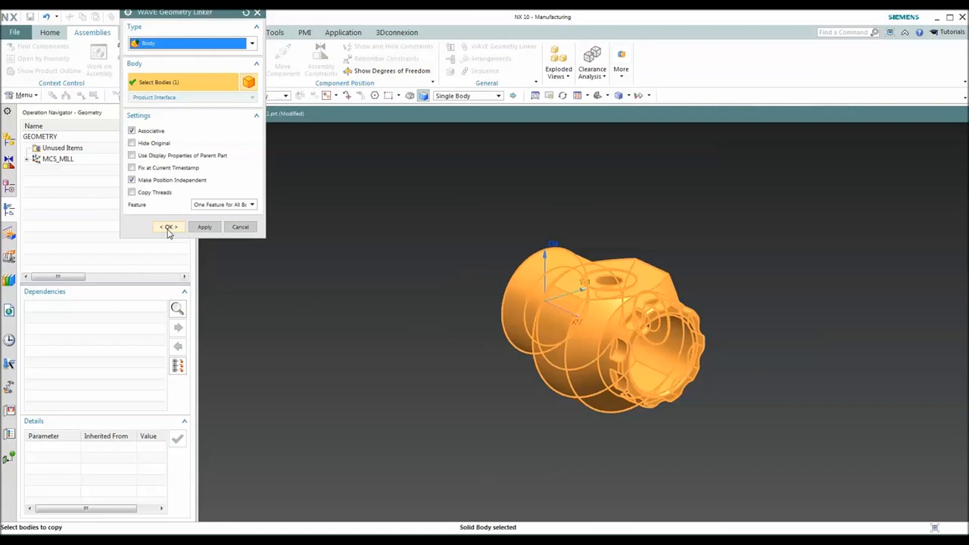
click(168, 226)
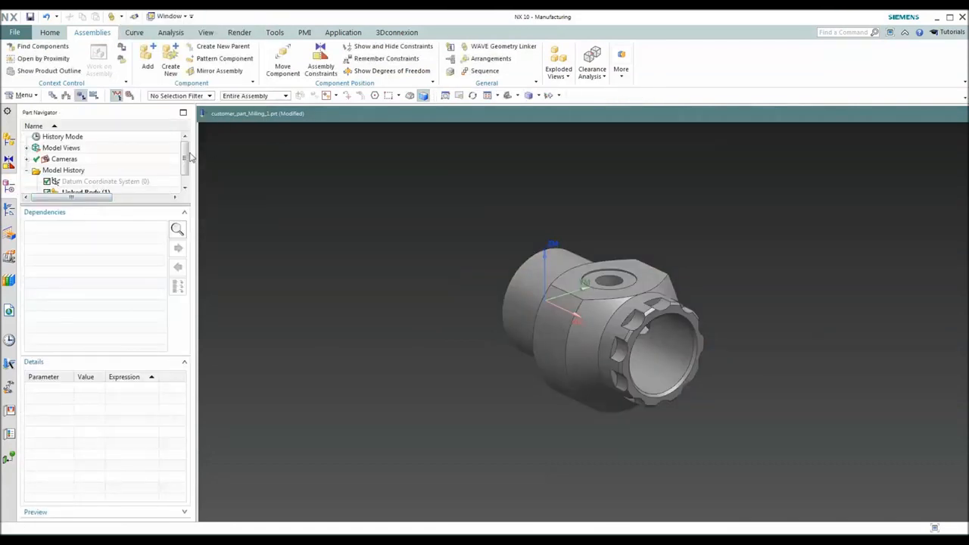
right_click(80, 181)
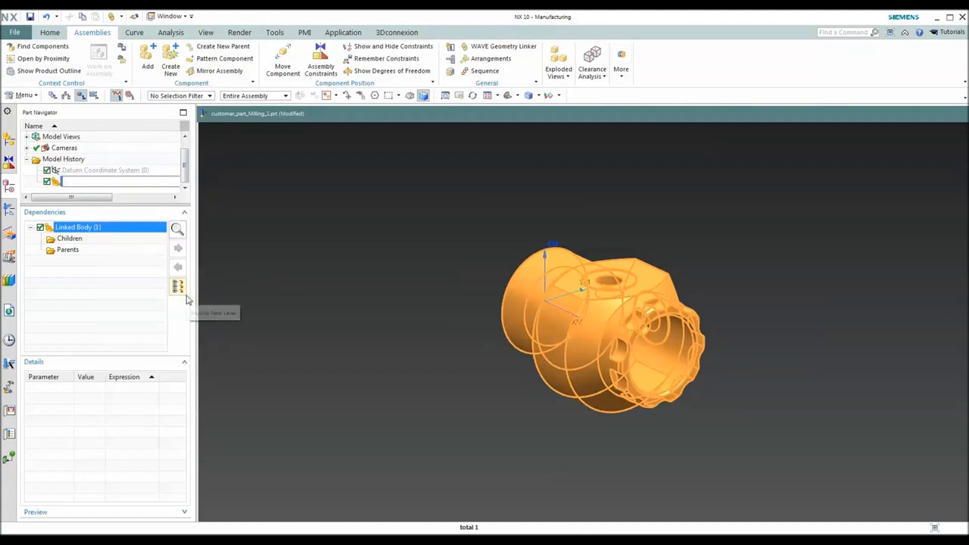
text(Mill")
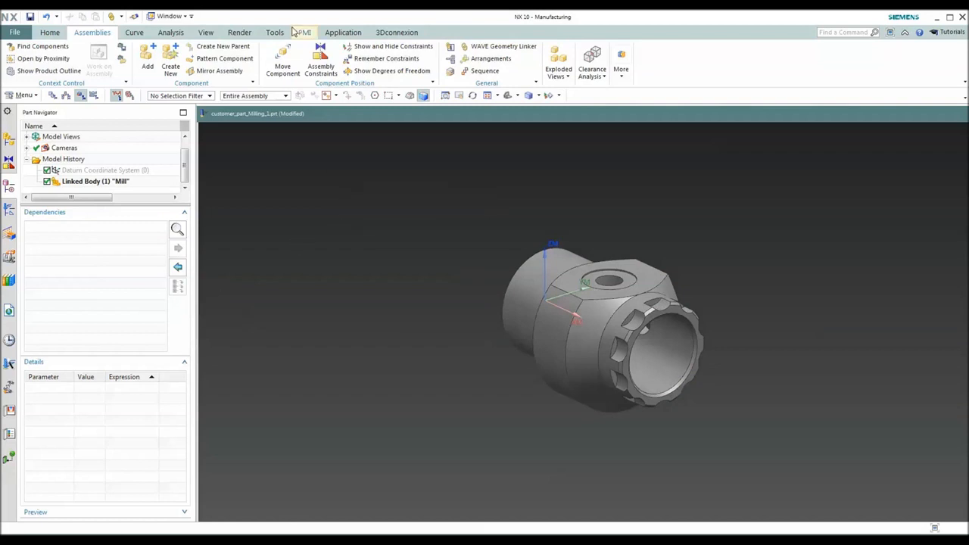
click(205, 32)
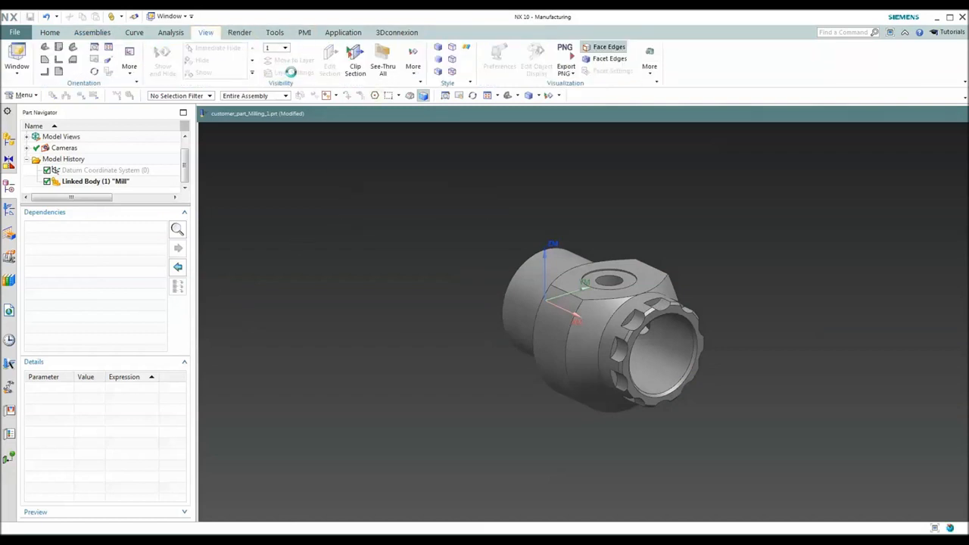
click(293, 72)
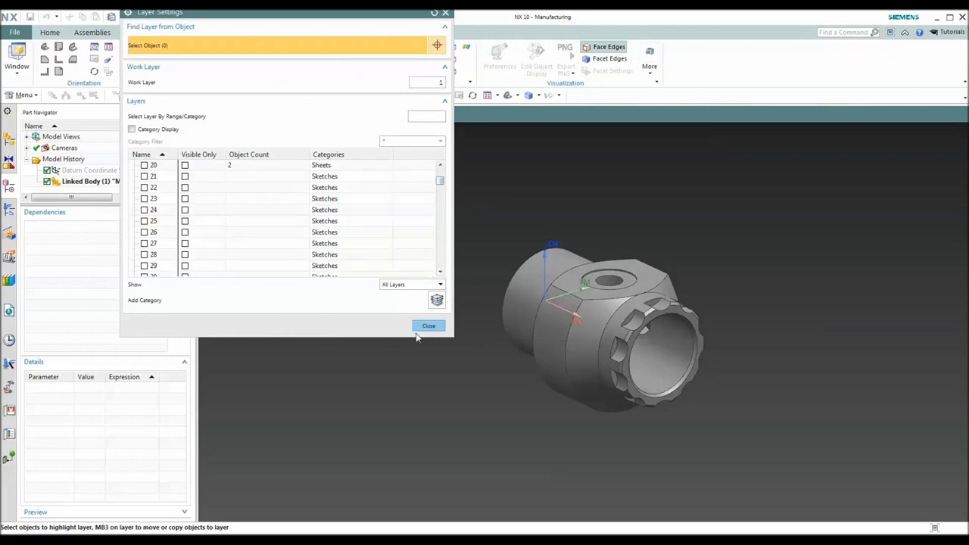
click(429, 326)
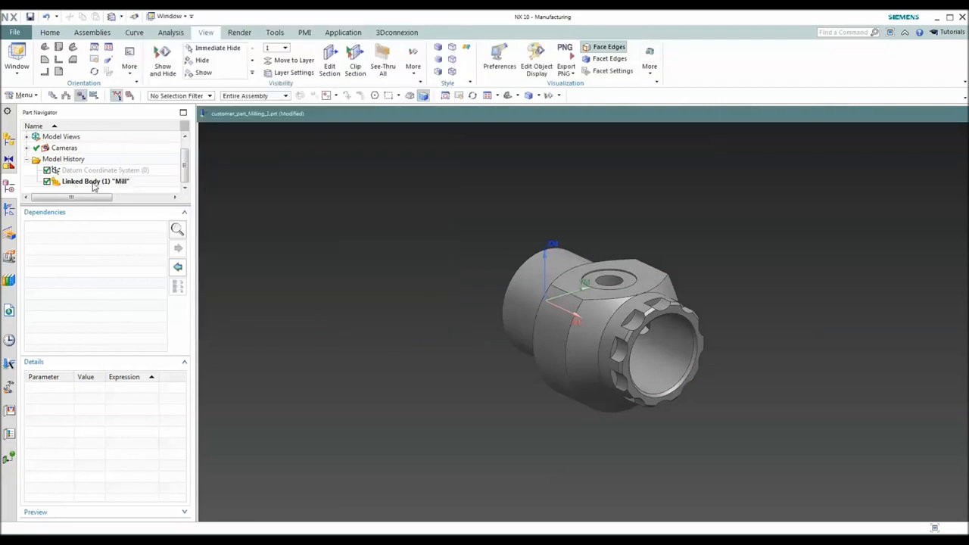
click(95, 181)
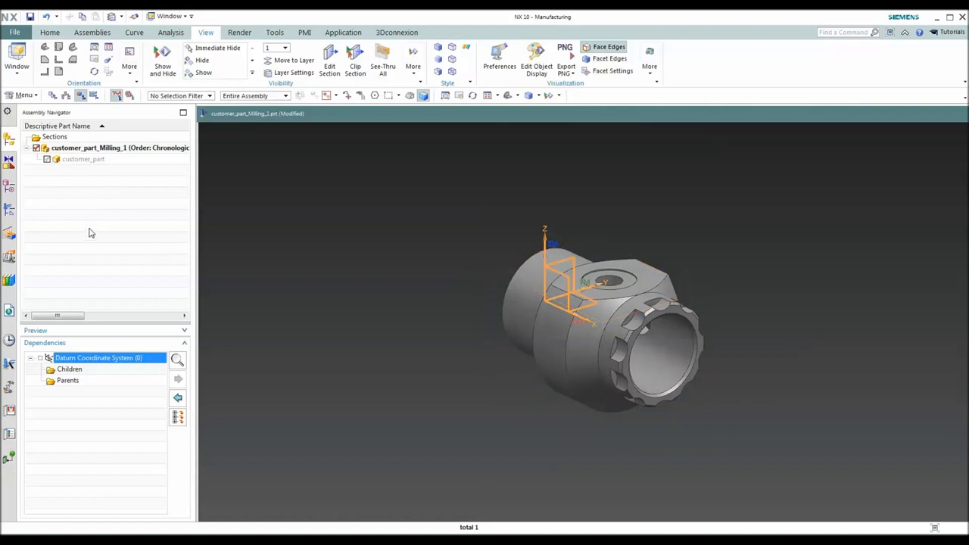
mouse_move(114, 244)
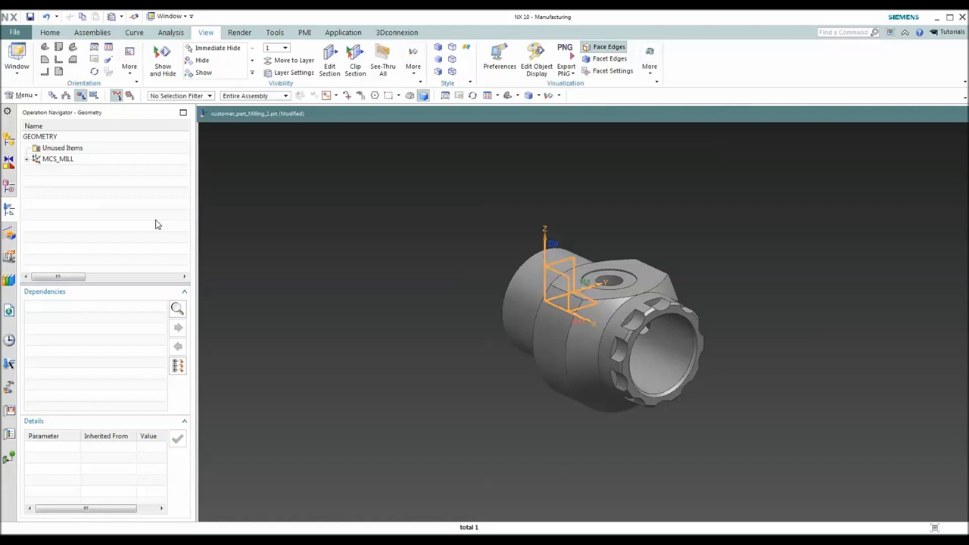
mouse_move(76, 161)
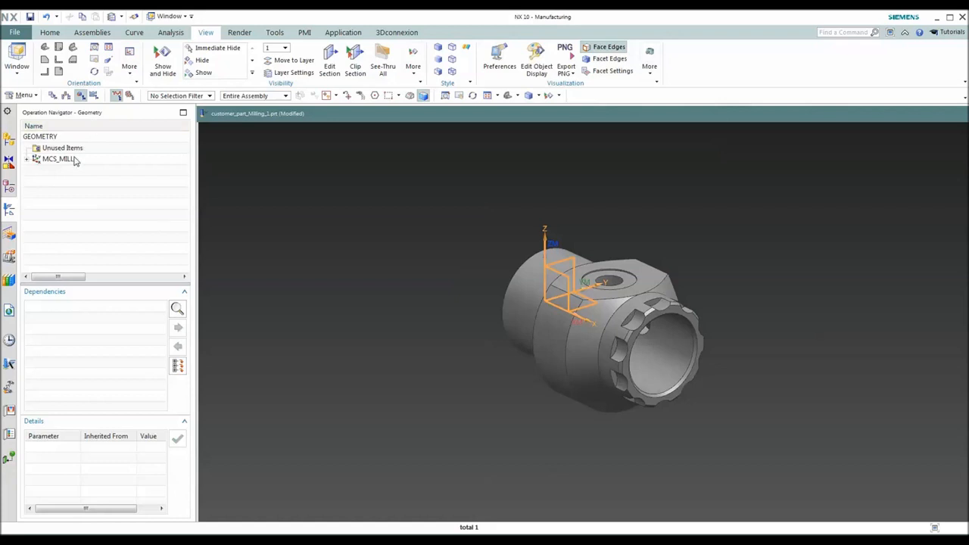
Step: Expand MCS_MILL in the geometry tree to reveal the WORKPIECE group
click(27, 158)
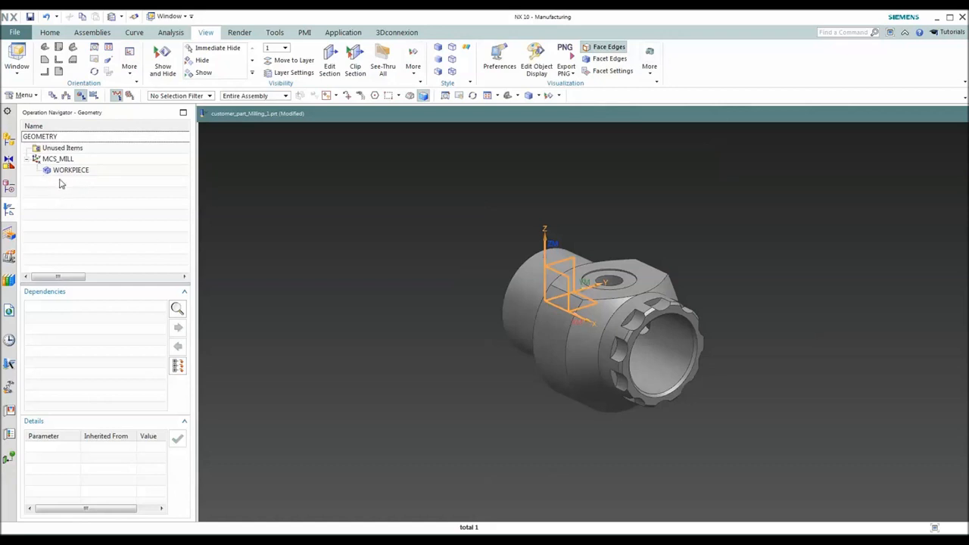
Step: Set the WORKPIECE blank to an in-process workpiece sourced from customer_part_turning_1.prt
double_click(71, 170)
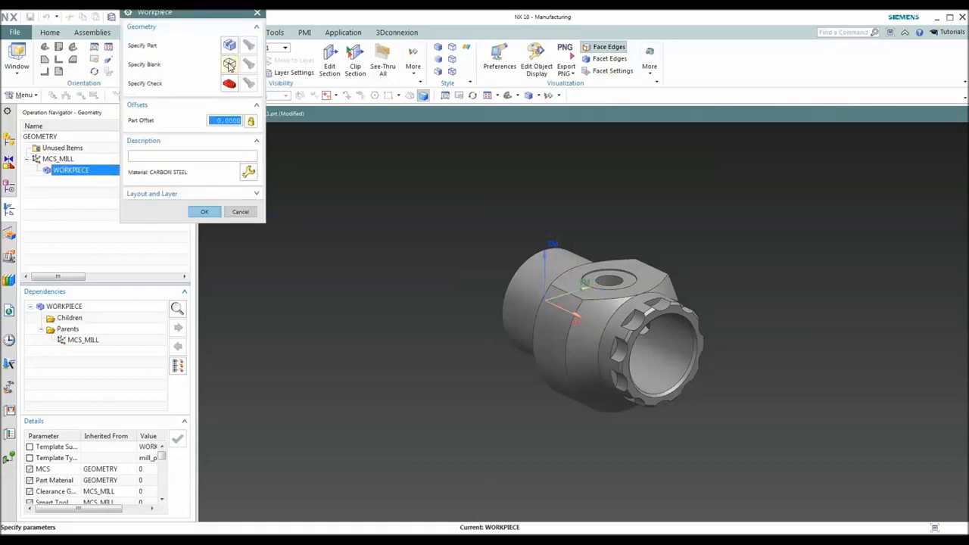
click(229, 65)
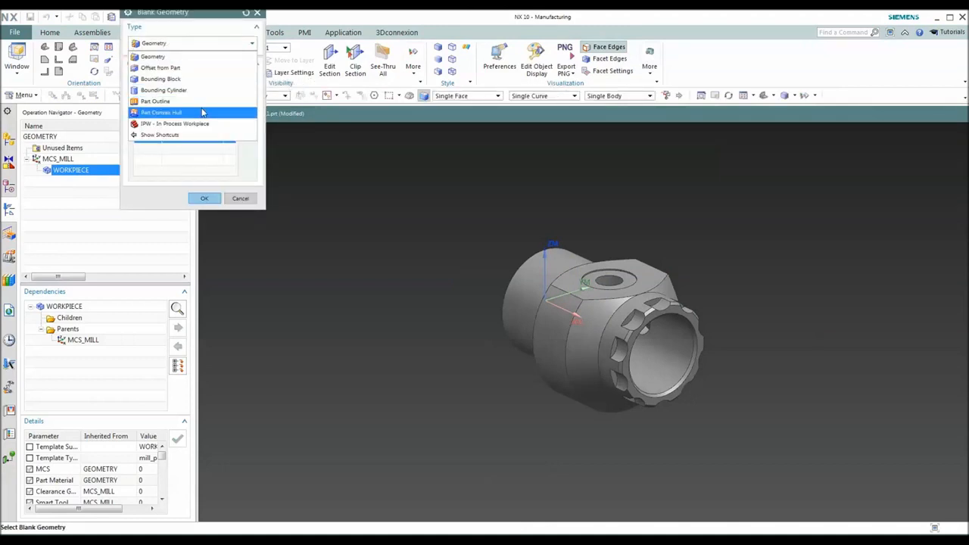
click(174, 123)
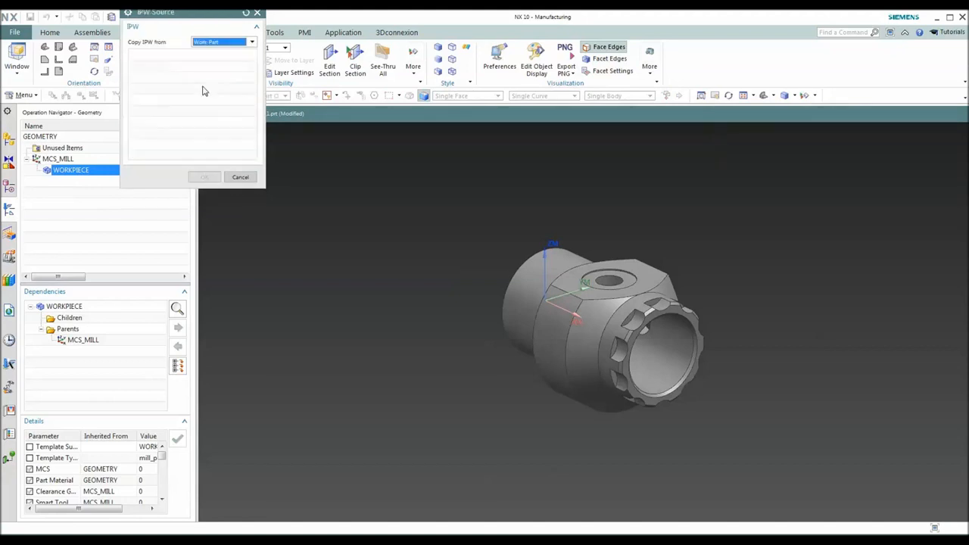
click(252, 42)
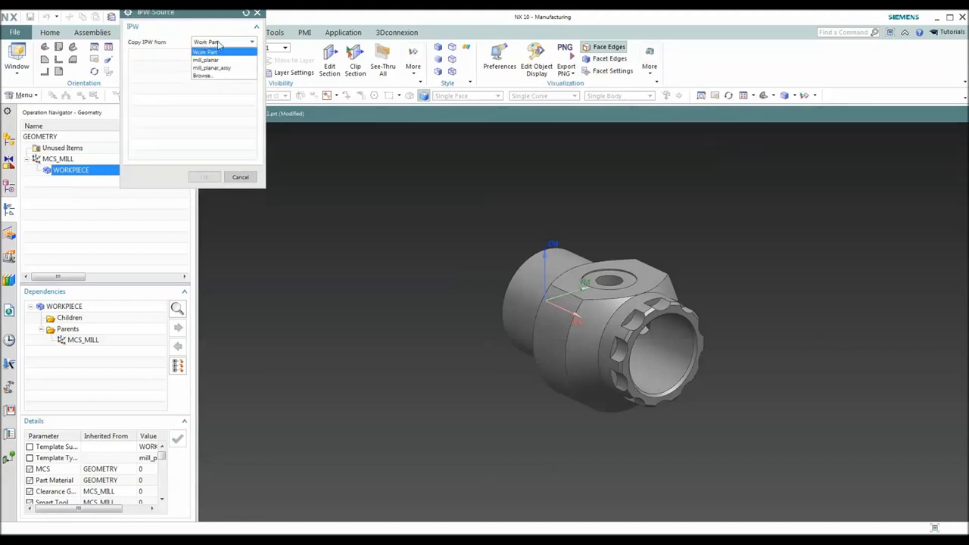
click(203, 75)
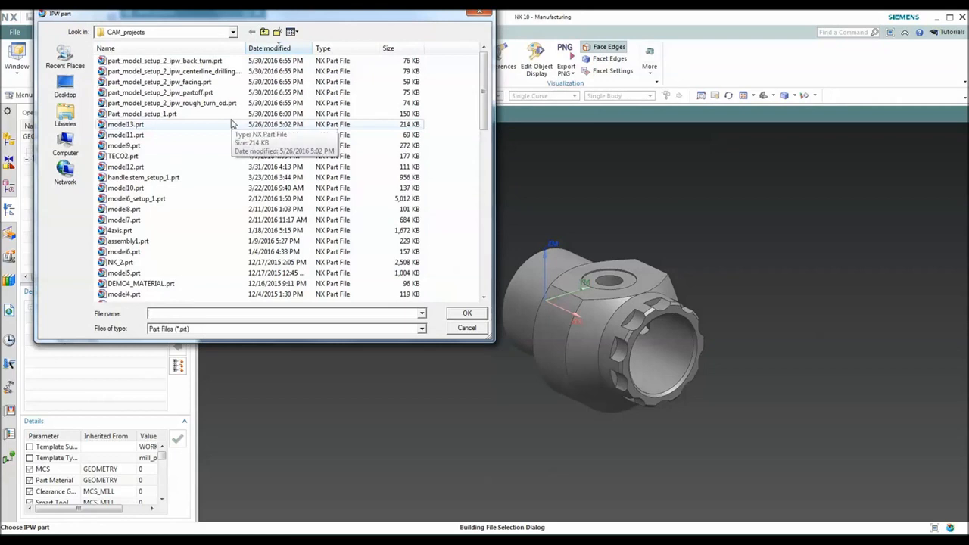
mouse_move(204, 124)
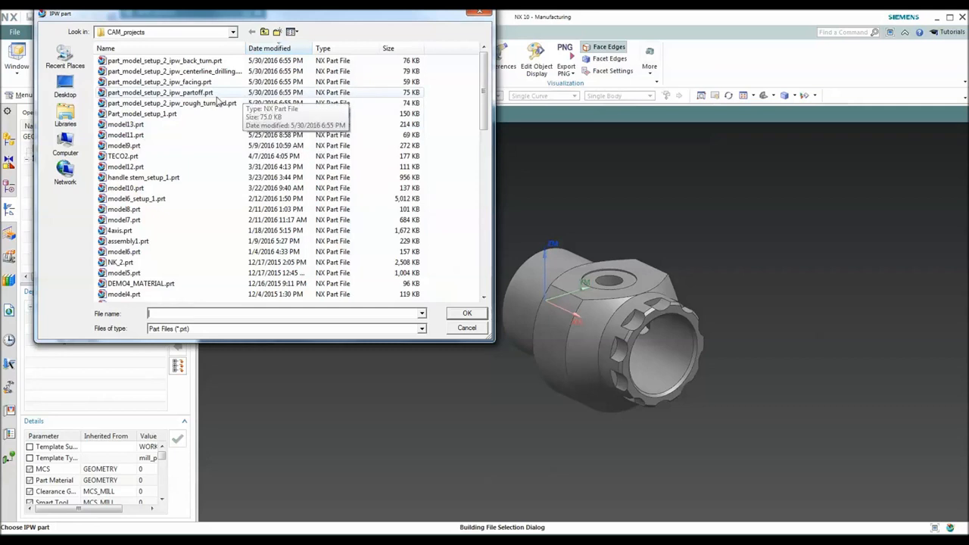
scroll(down, 3)
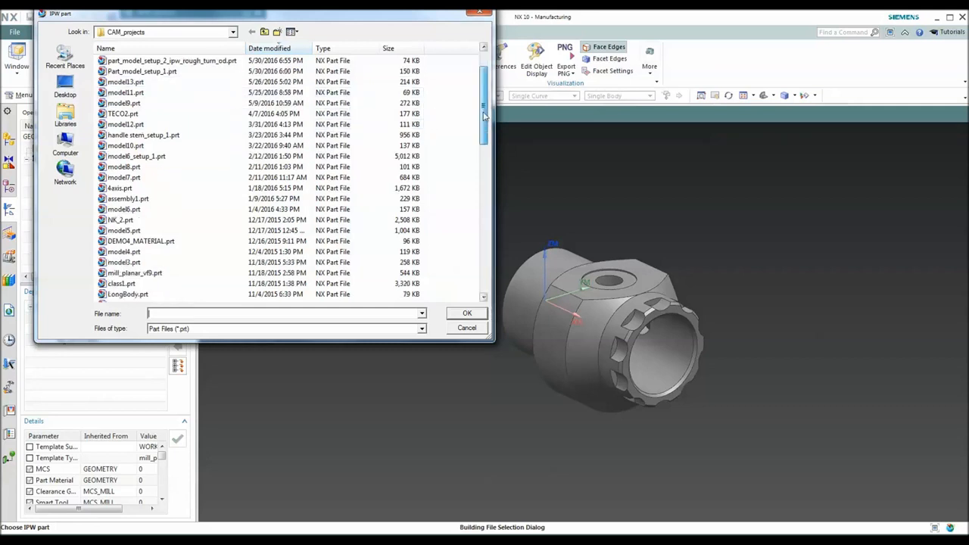
scroll(down, 3)
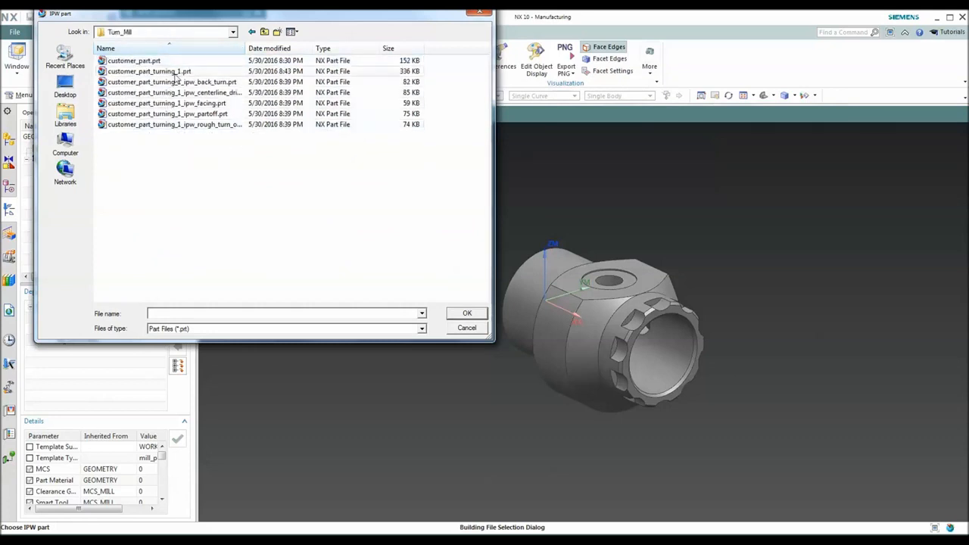
click(149, 71)
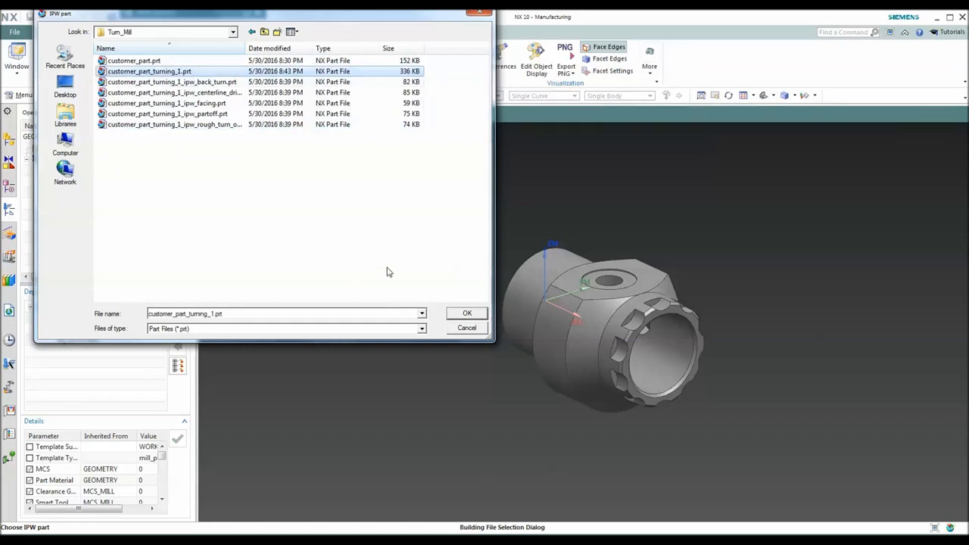
click(466, 313)
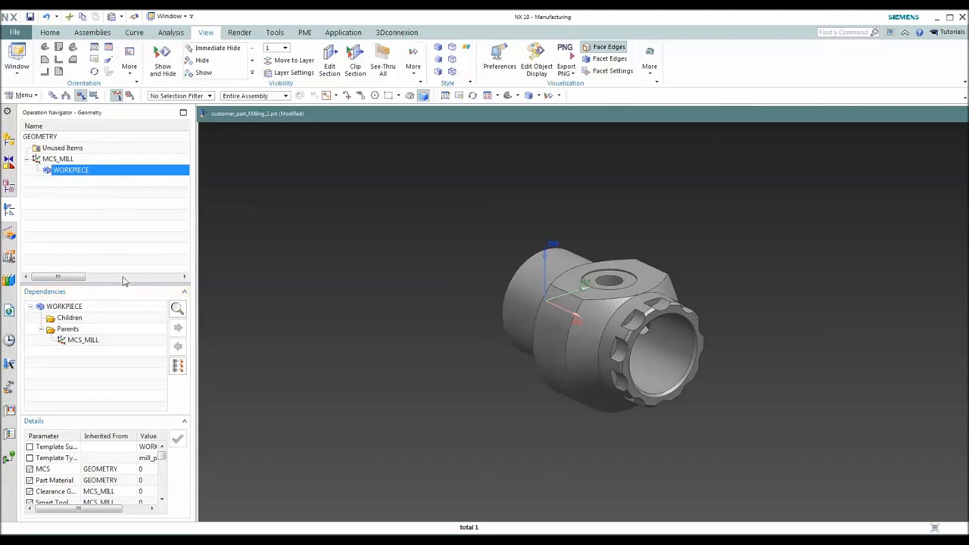
mouse_move(108, 247)
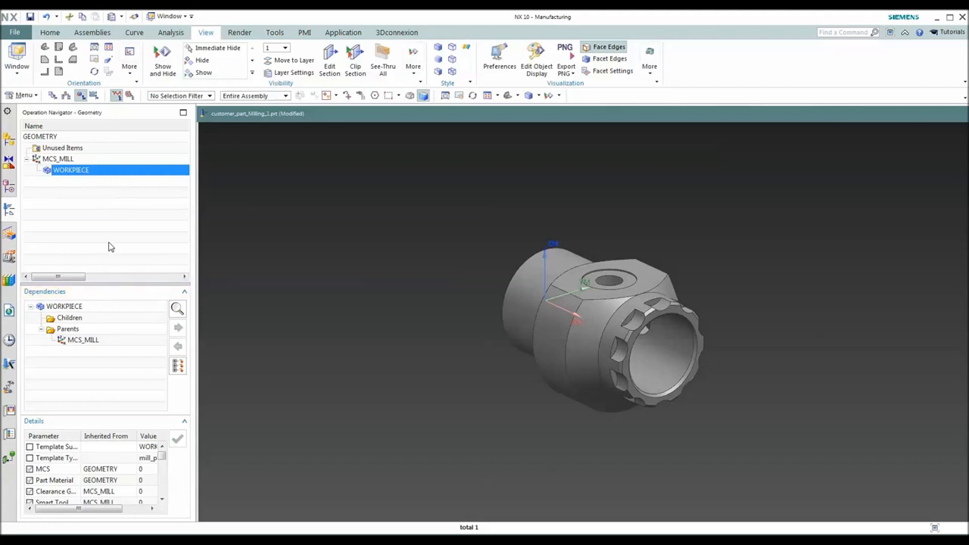
mouse_move(182, 230)
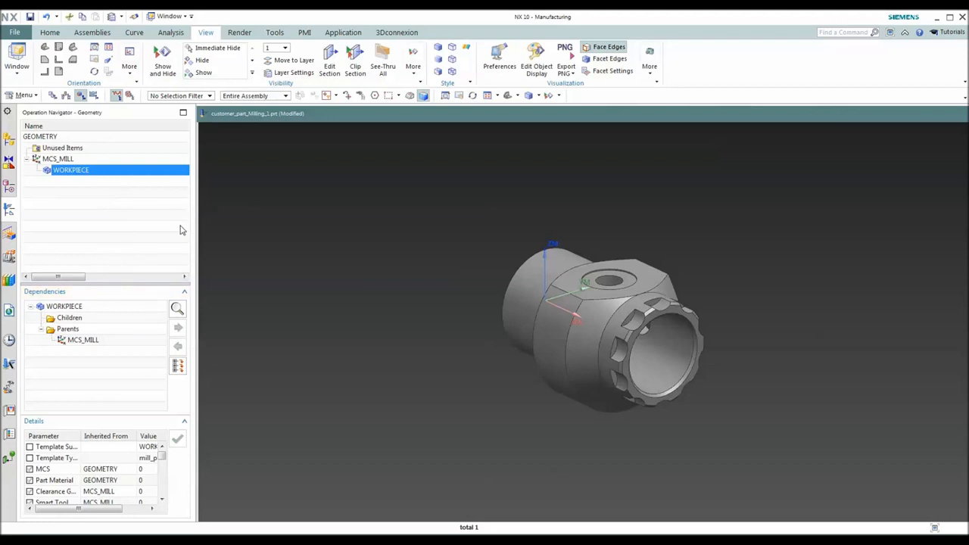
mouse_move(70, 225)
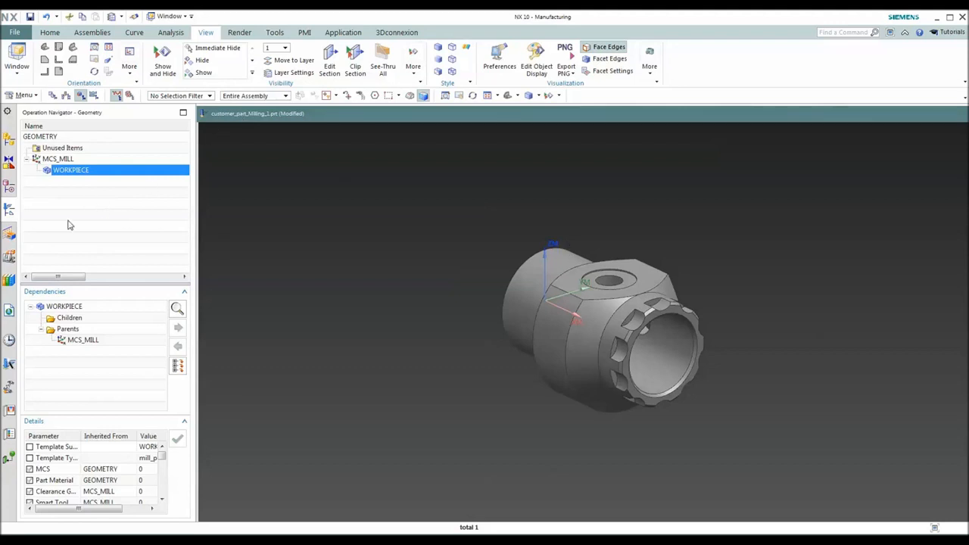
mouse_move(49, 146)
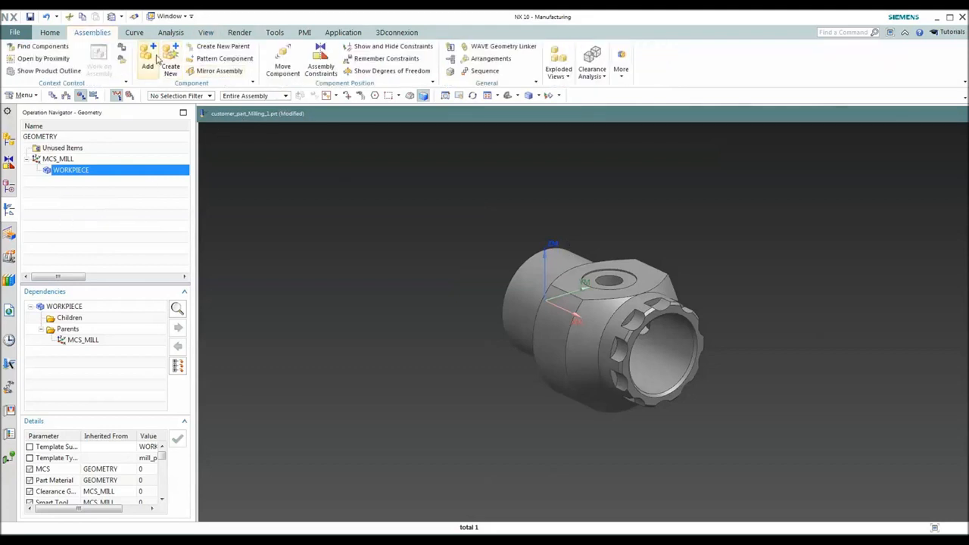
Step: Add customer_part_turning_1_ipw_partoff.prt as an assembly component at the absolute origin
click(147, 60)
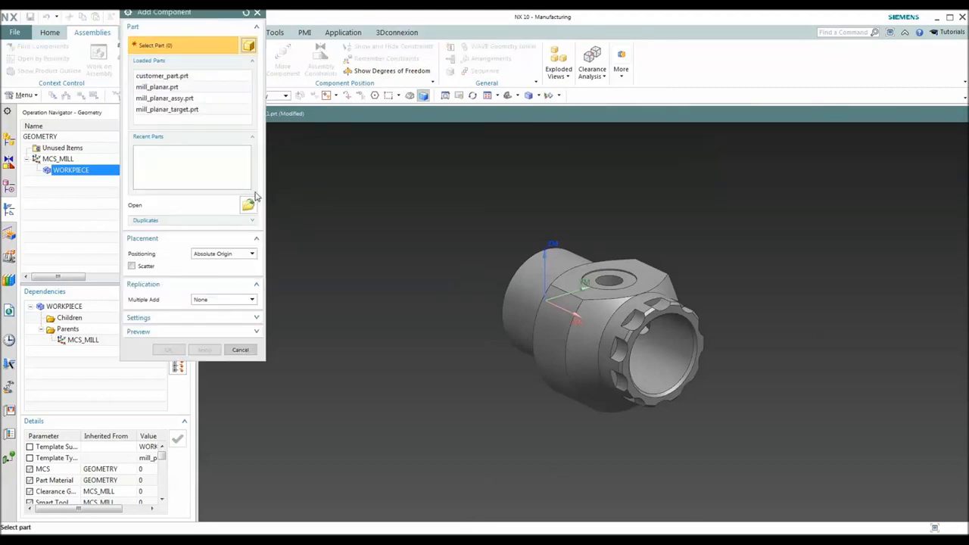
click(248, 204)
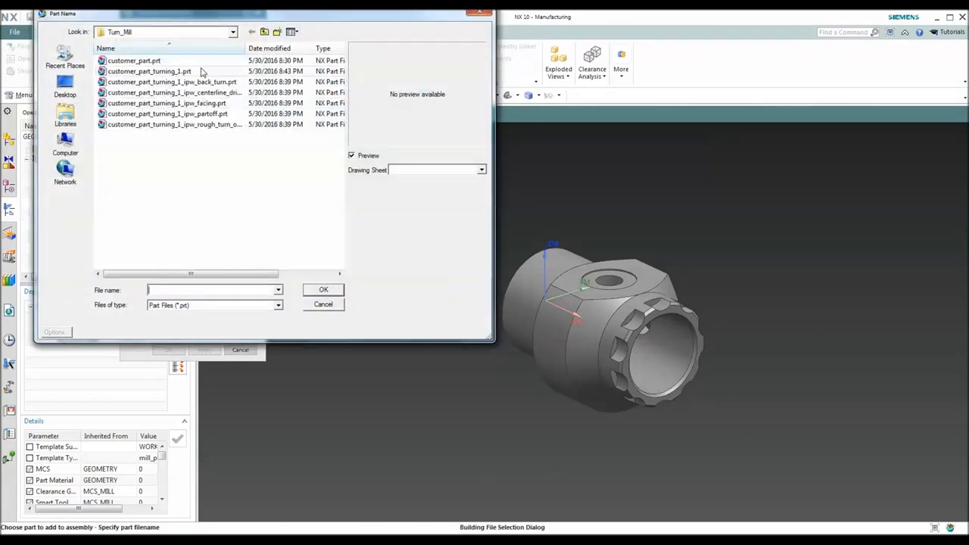
click(166, 113)
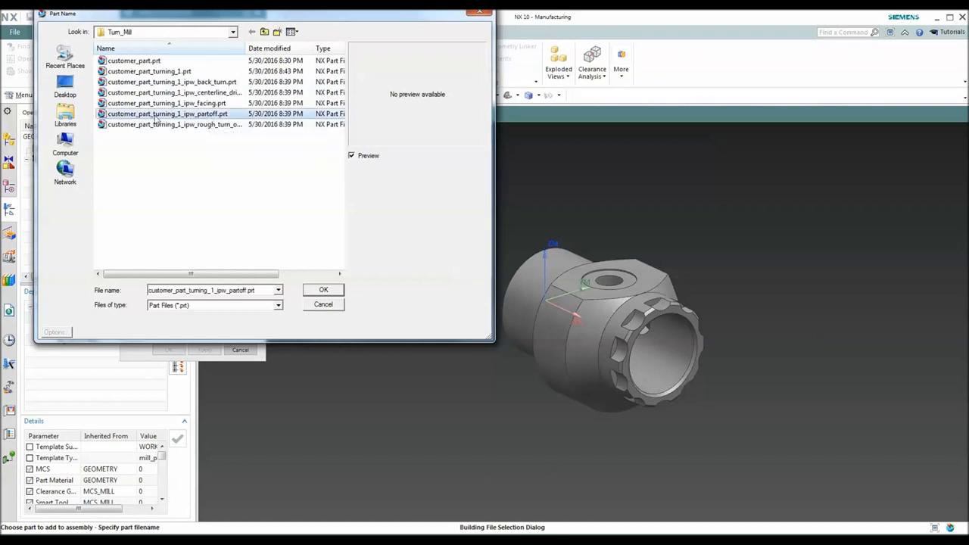
click(324, 289)
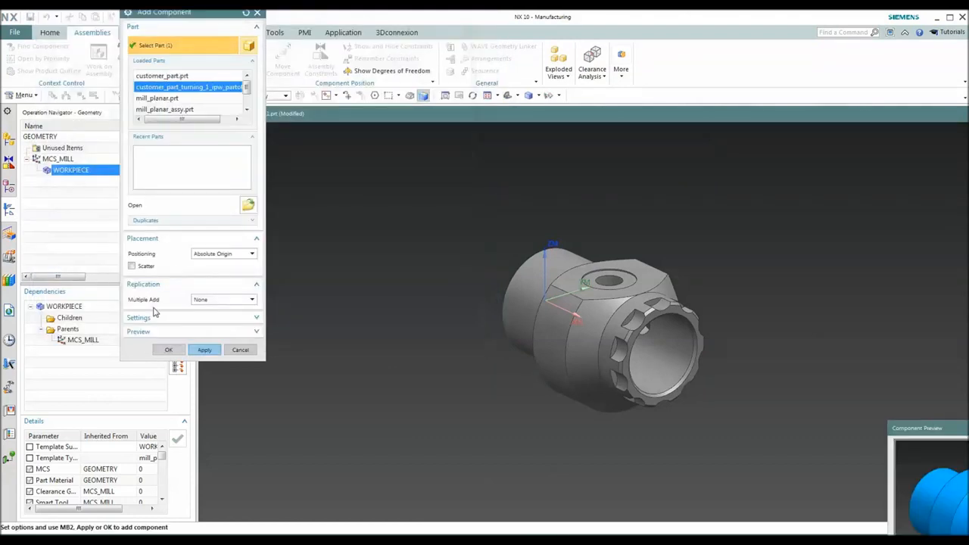
mouse_move(168, 349)
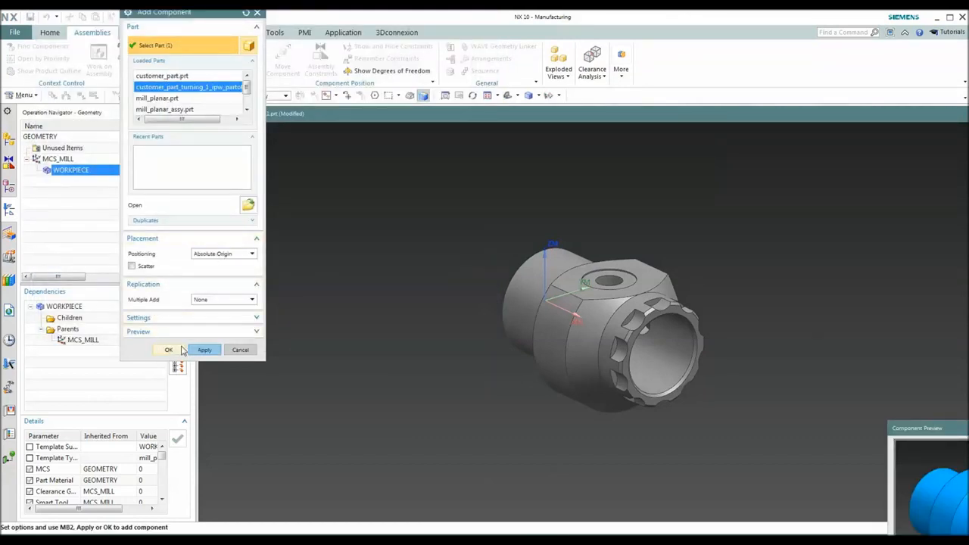
click(168, 349)
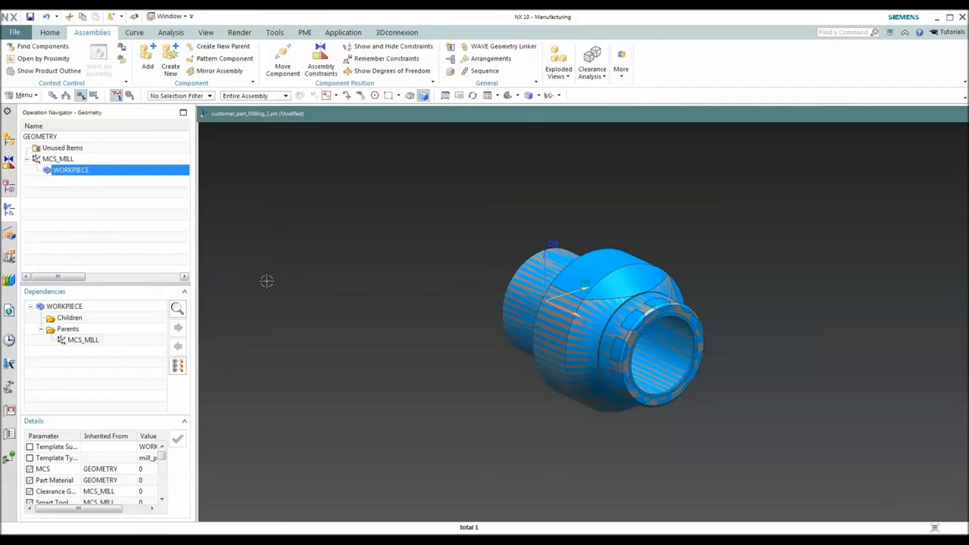
mouse_move(363, 235)
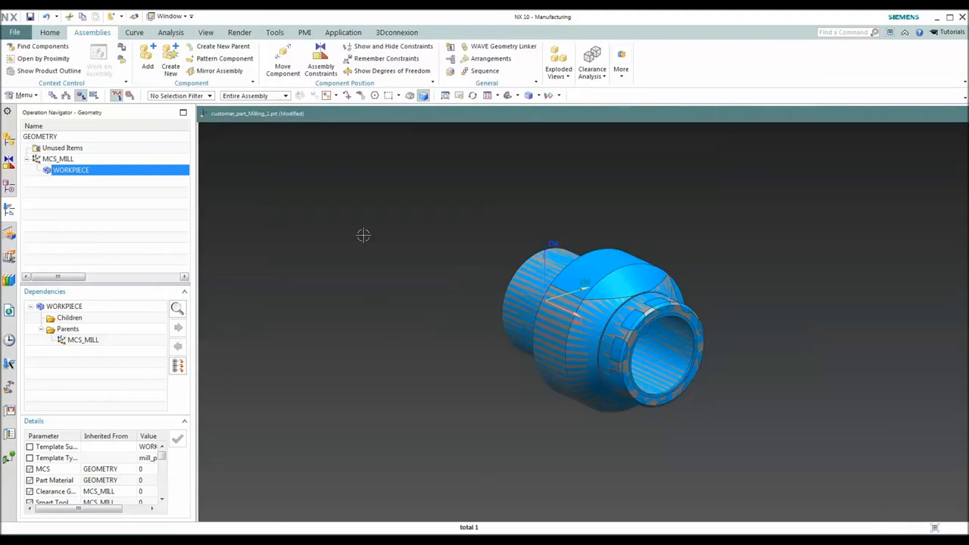
mouse_move(42, 216)
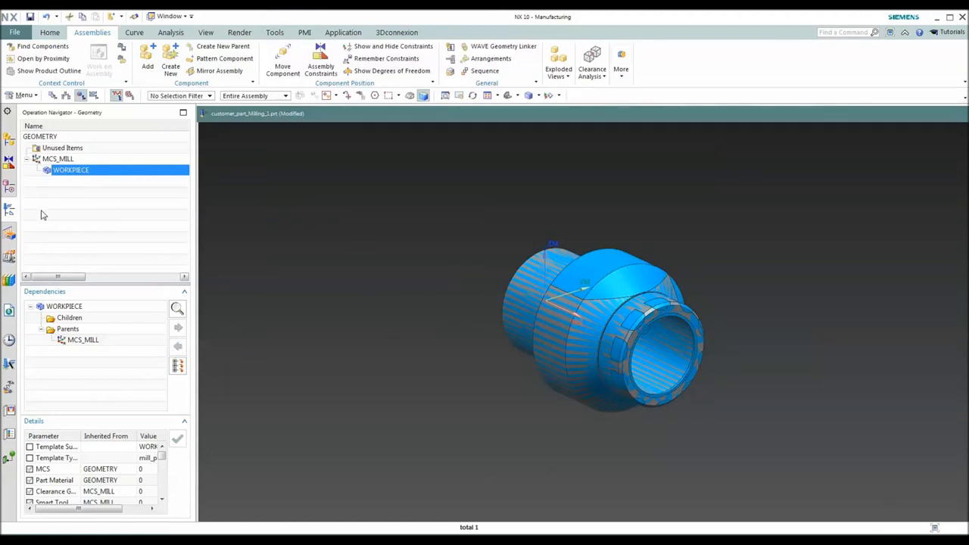
Step: Select the part-off solid body for both Specify Part and Specify Blank in WORKPIECE
click(60, 216)
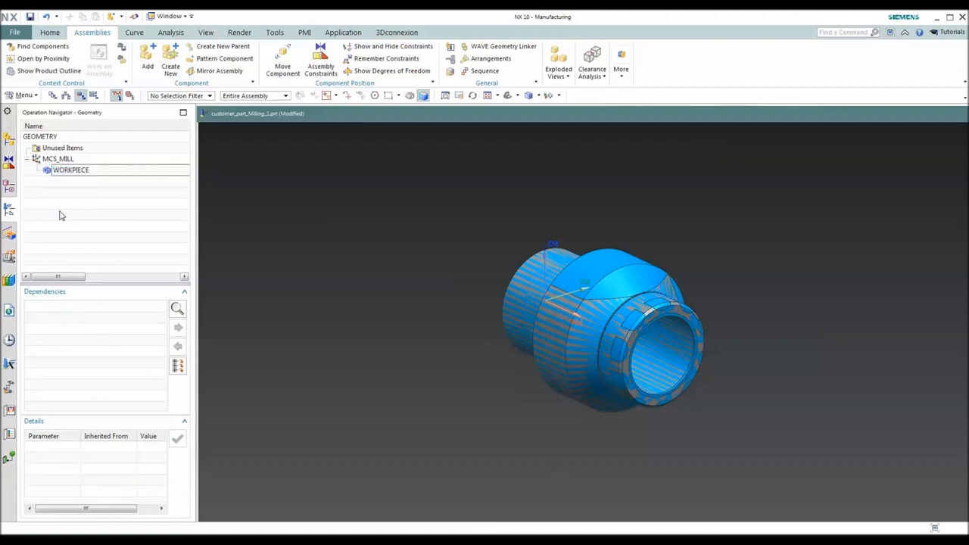
double_click(70, 169)
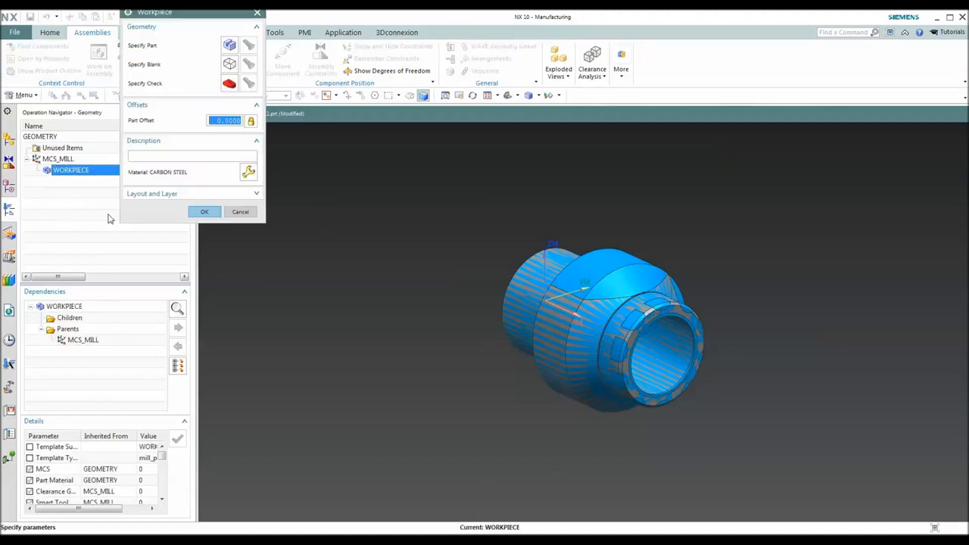
mouse_move(229, 45)
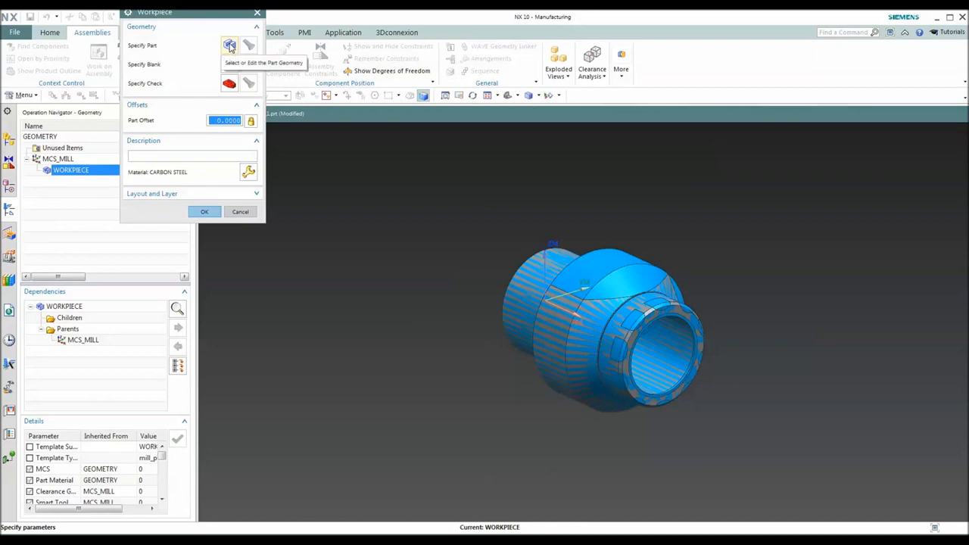
click(230, 45)
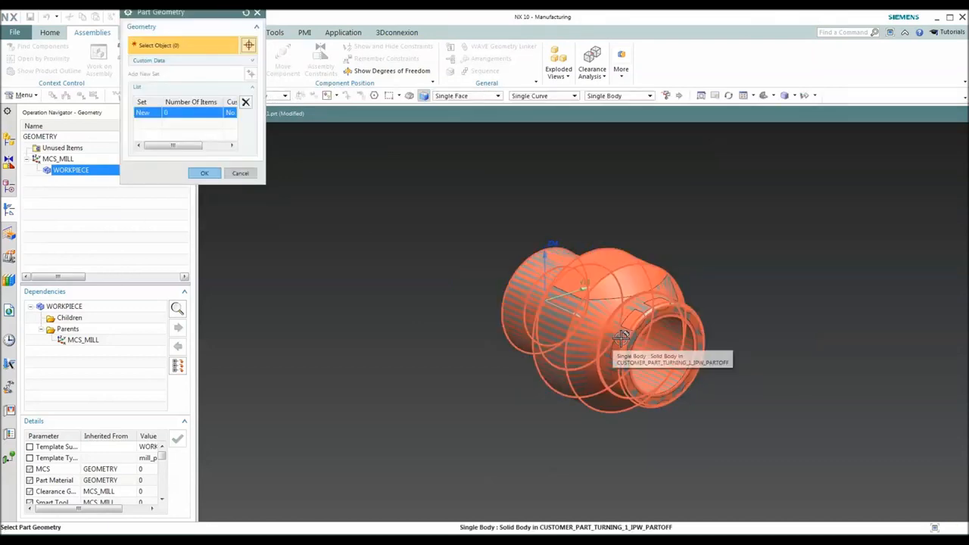
click(621, 337)
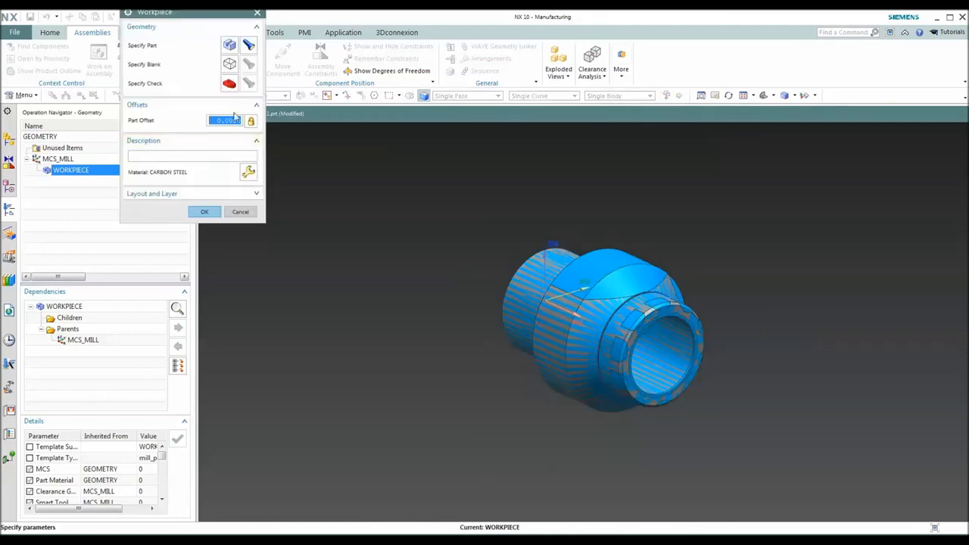
click(230, 64)
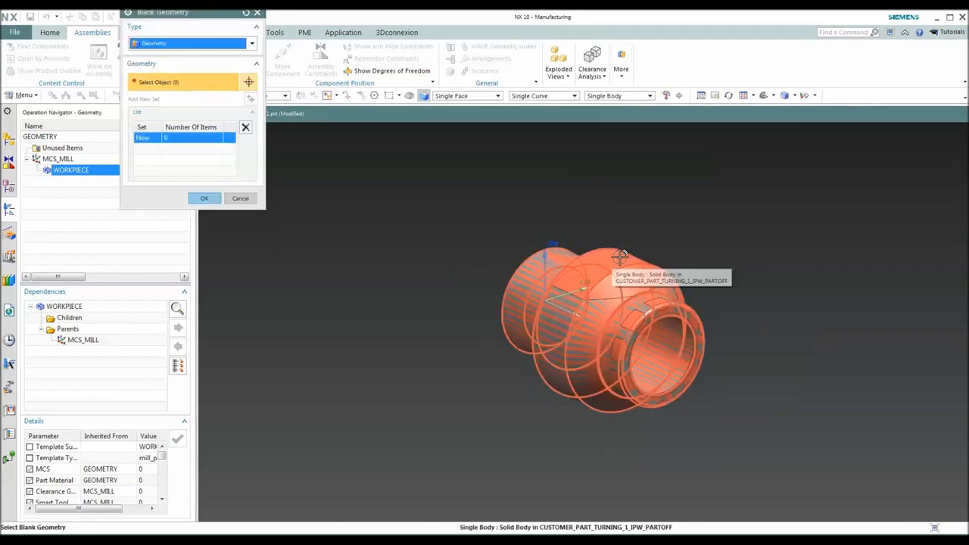
click(205, 197)
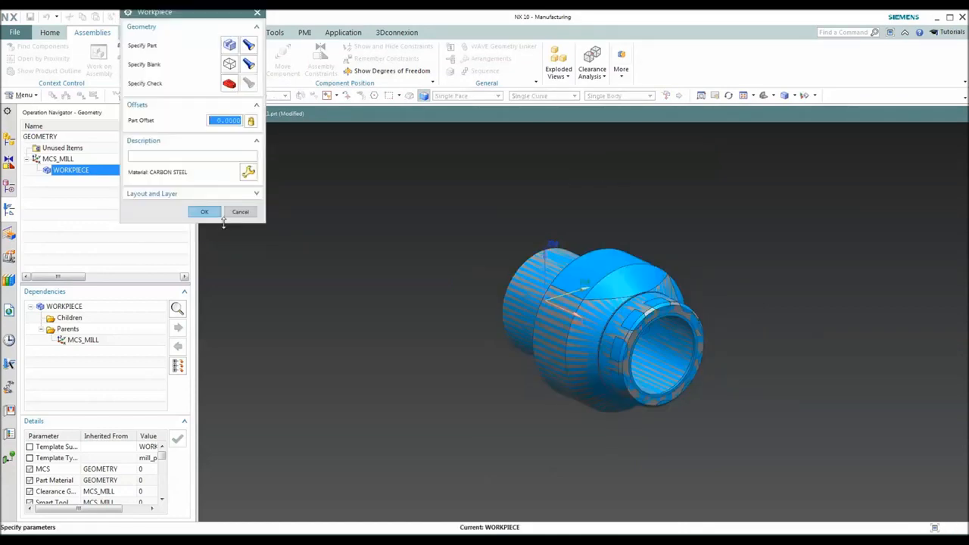
click(204, 212)
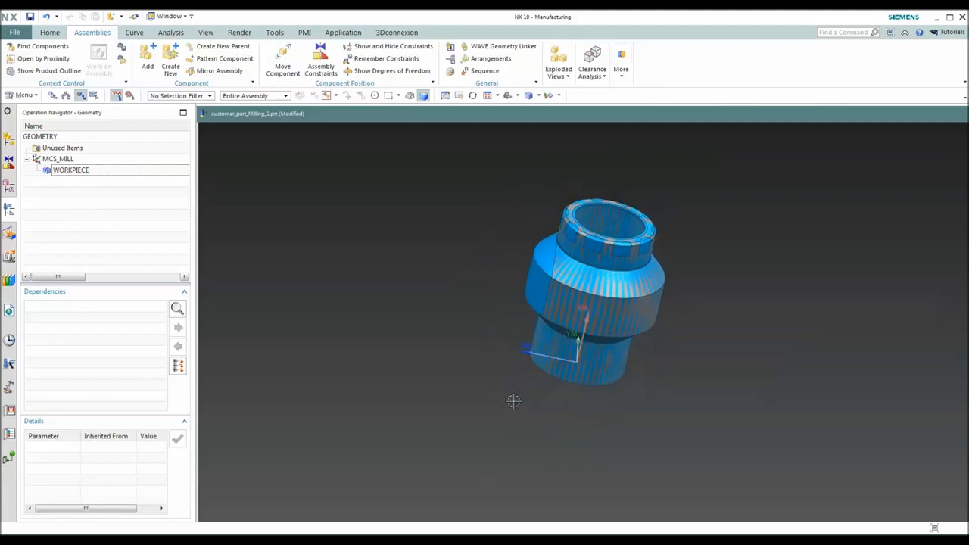
Step: Search the machine library for MILL class machines and pick sim08_mill_5ax_fanuc_in
drag(513, 401, 534, 390)
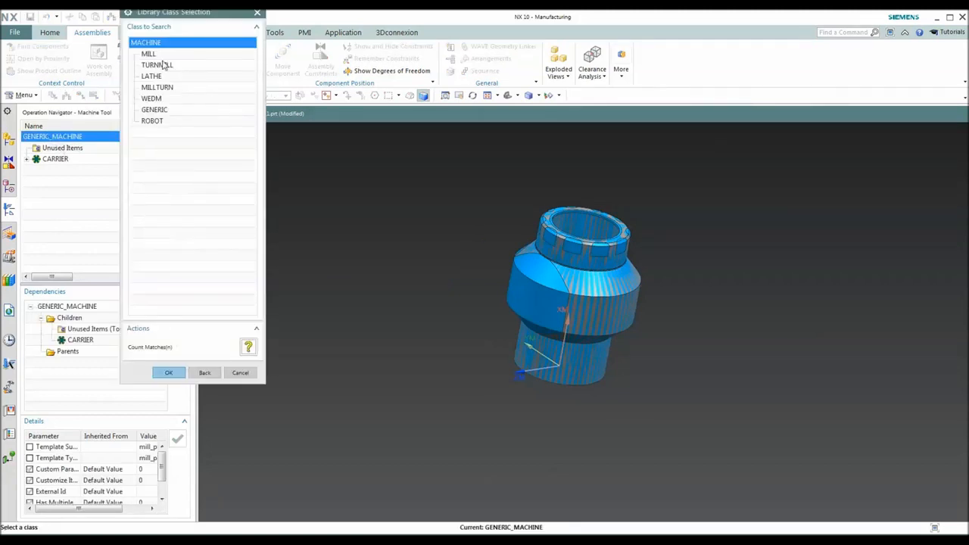
click(168, 372)
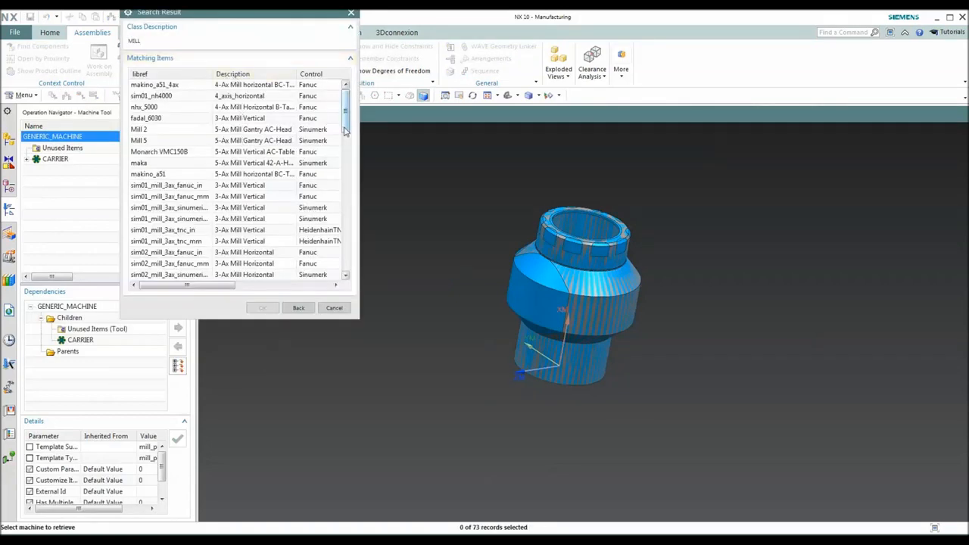
scroll(down, 3)
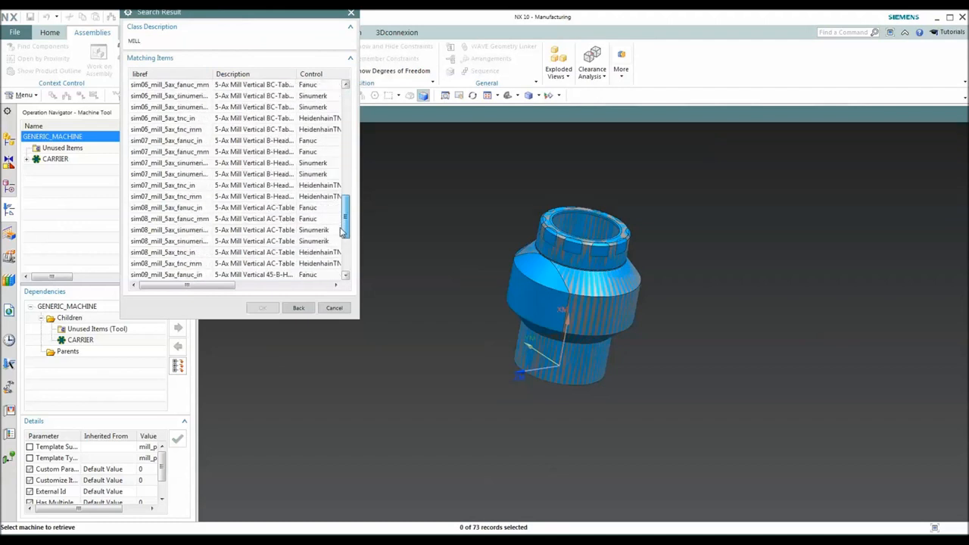
click(166, 208)
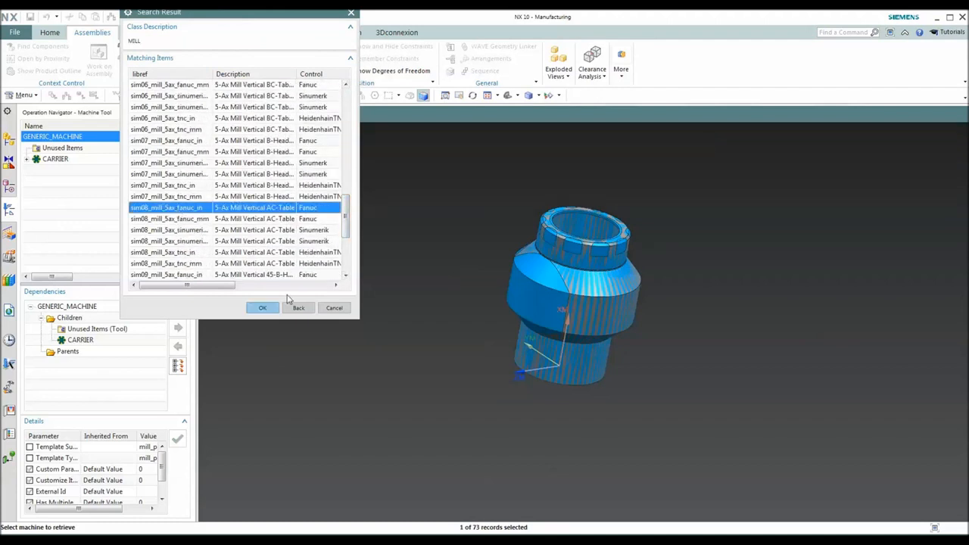
Step: Confirm the sim08 5-axis mill and mount the part using its mount junction
click(262, 307)
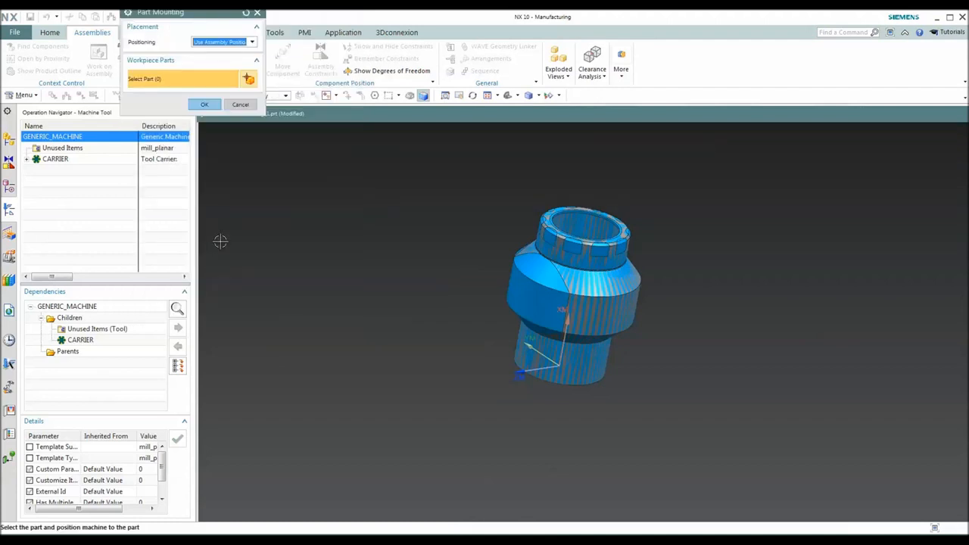
click(251, 42)
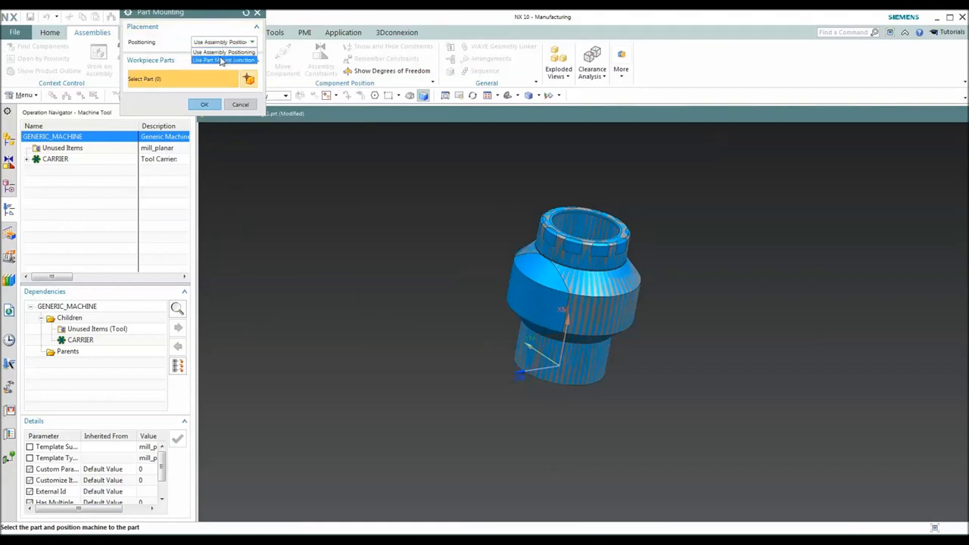
click(224, 60)
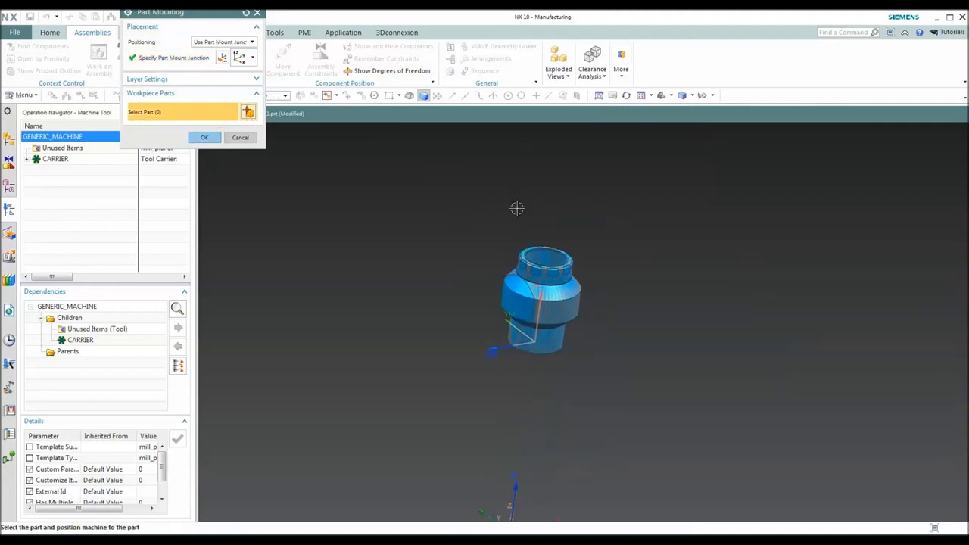
click(566, 286)
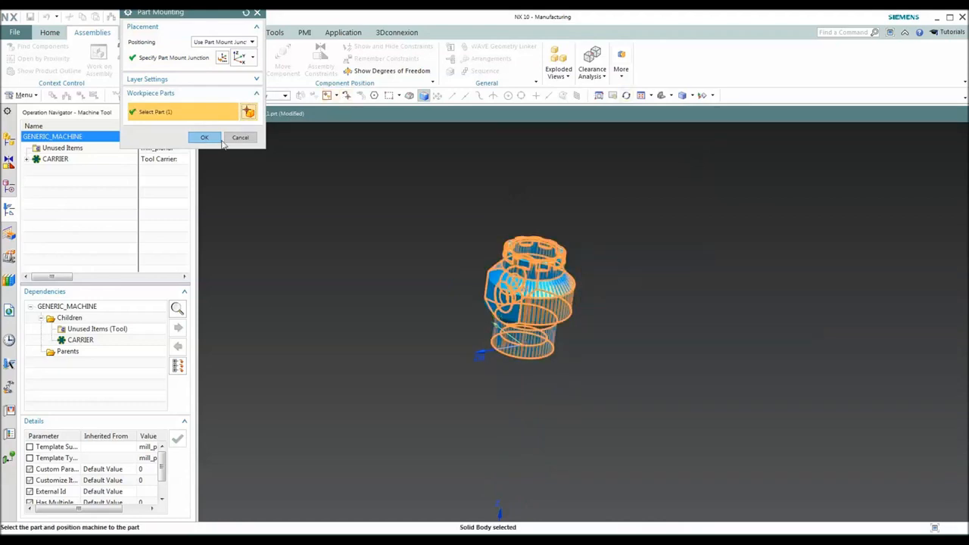
click(204, 137)
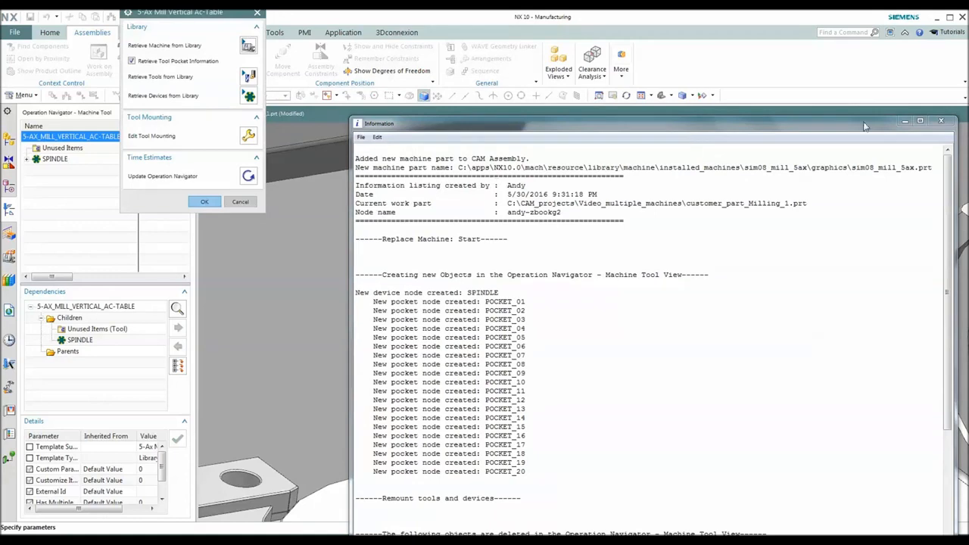
Step: Dismiss the replacement report, accept the 5-Ax Mill settings, and expand SPINDLE's twenty pockets
click(940, 121)
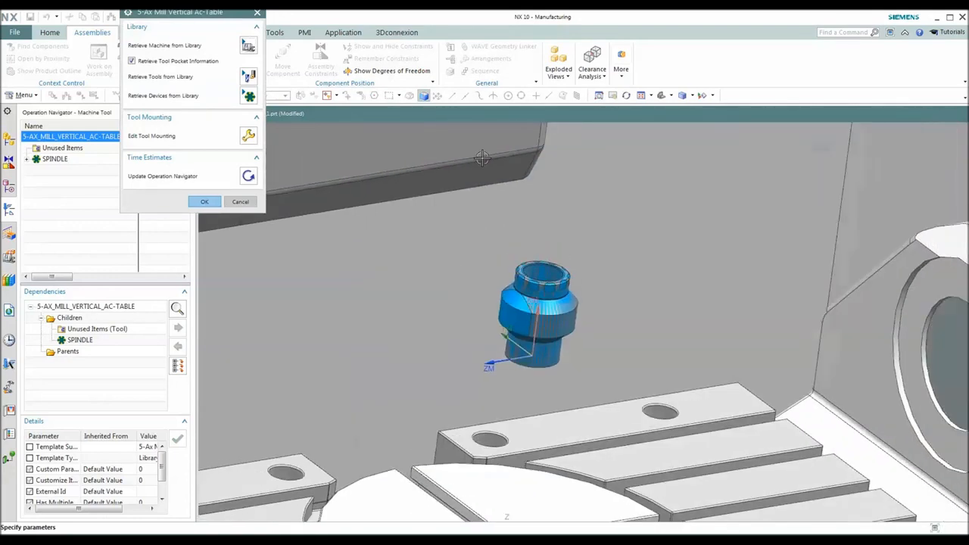
click(204, 201)
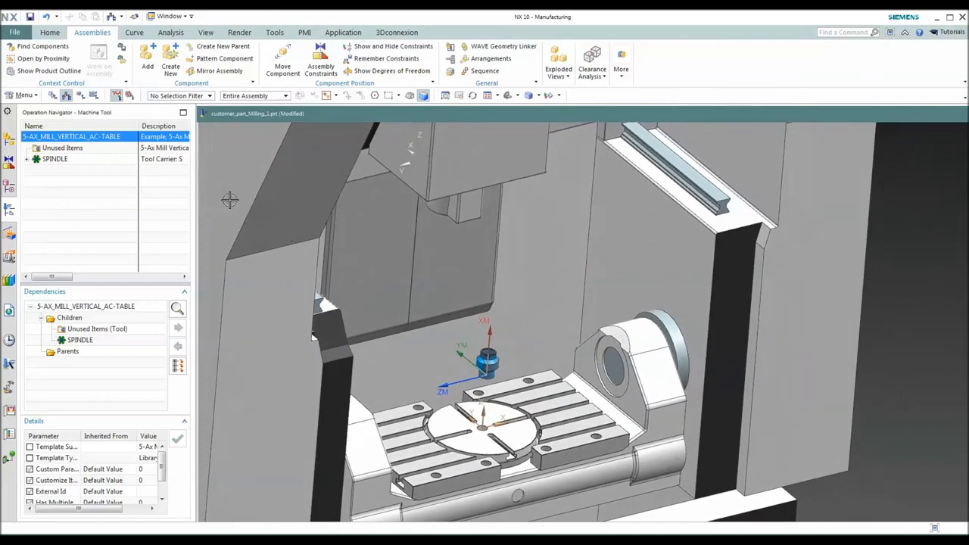
click(27, 159)
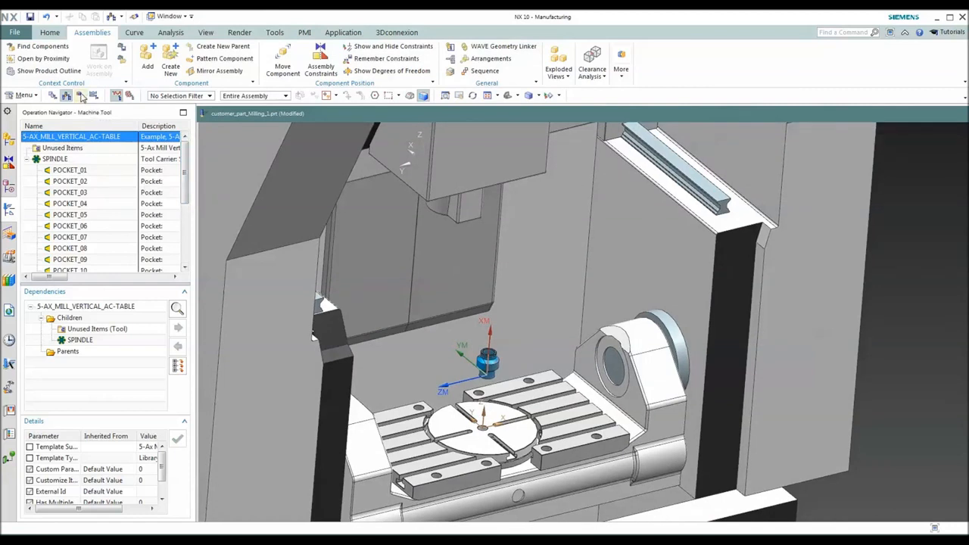
Step: In Geometry View, start Create Geometry: mill_template, subtype MCS, named MCS_MILL
right_click(53, 159)
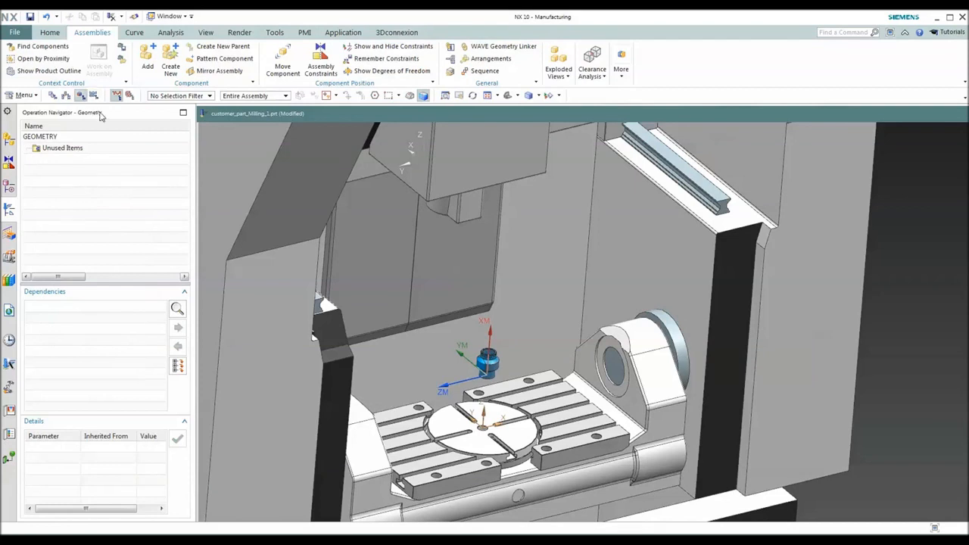
click(49, 32)
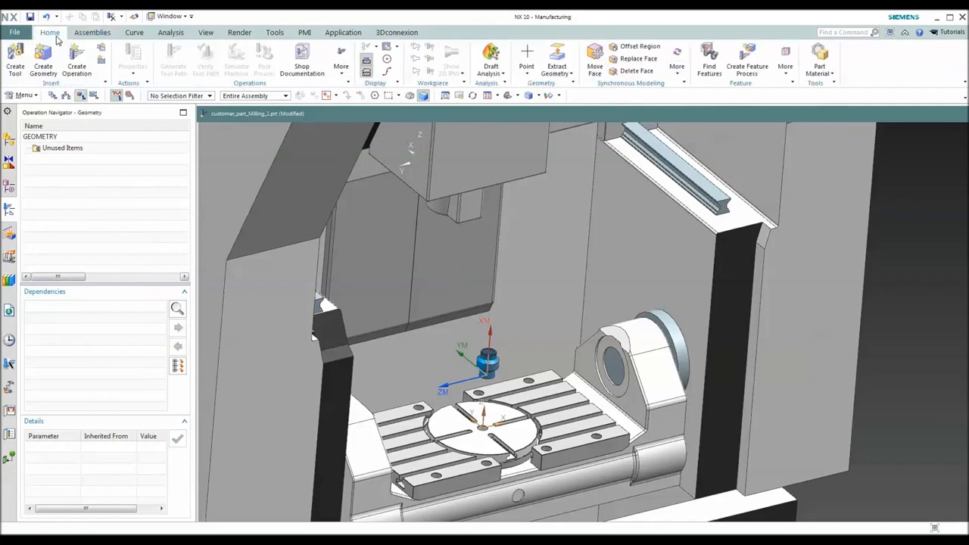
mouse_move(44, 61)
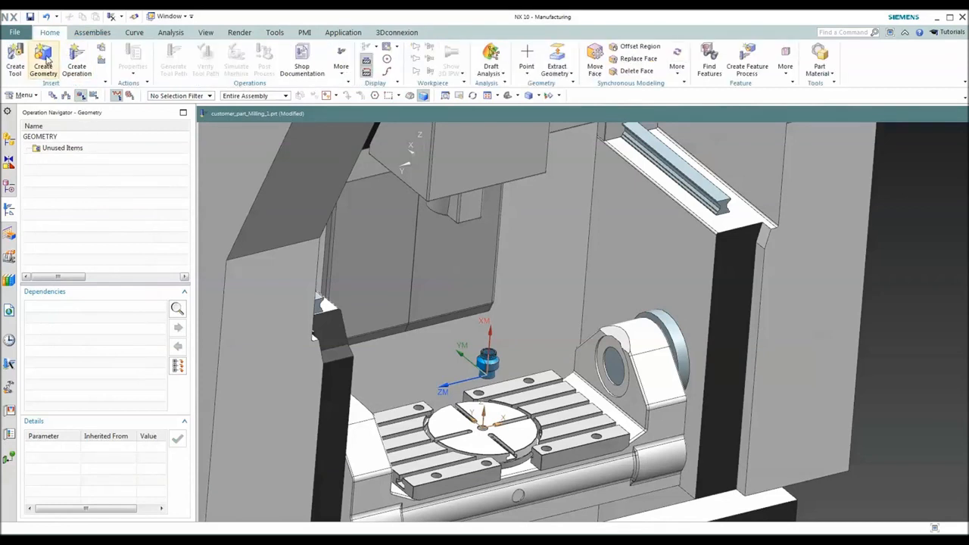
click(43, 61)
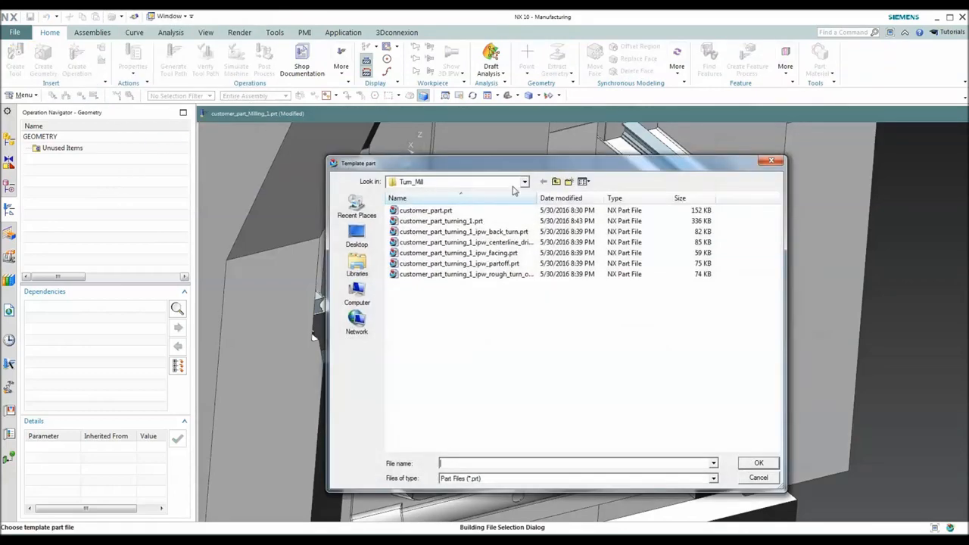
click(544, 182)
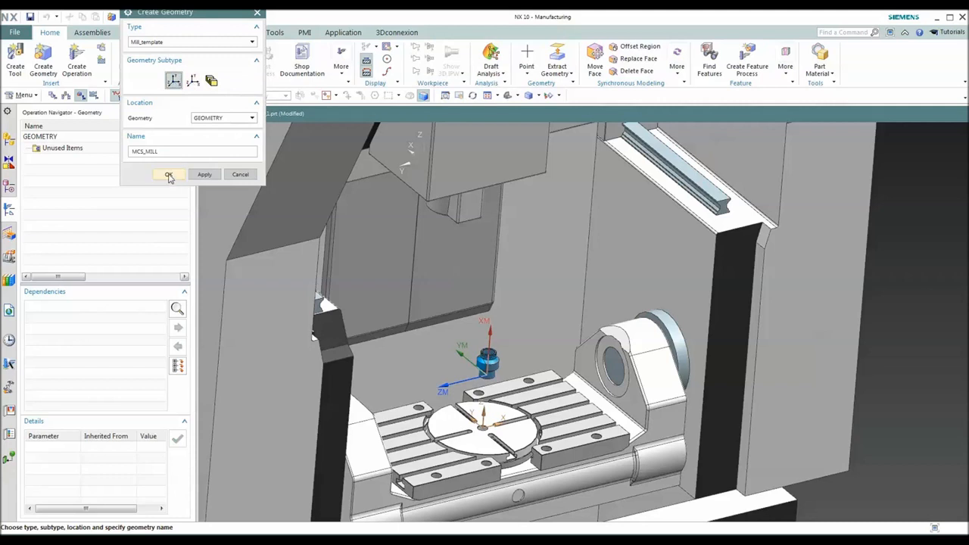
Step: Create and review MCS_MILL, then expand MCS_MILL_G54 and WORKPIECE to show five FLOOR_WALL operations
click(169, 174)
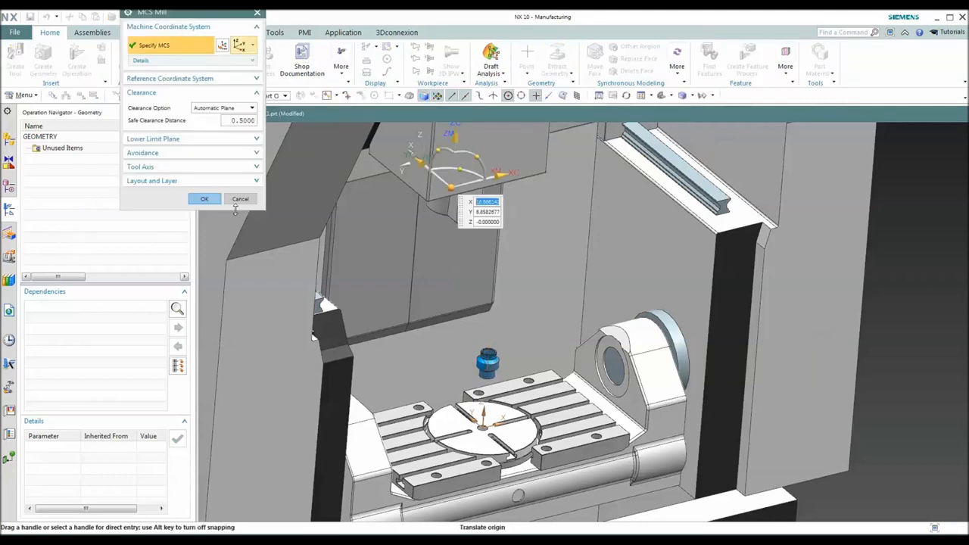
click(204, 198)
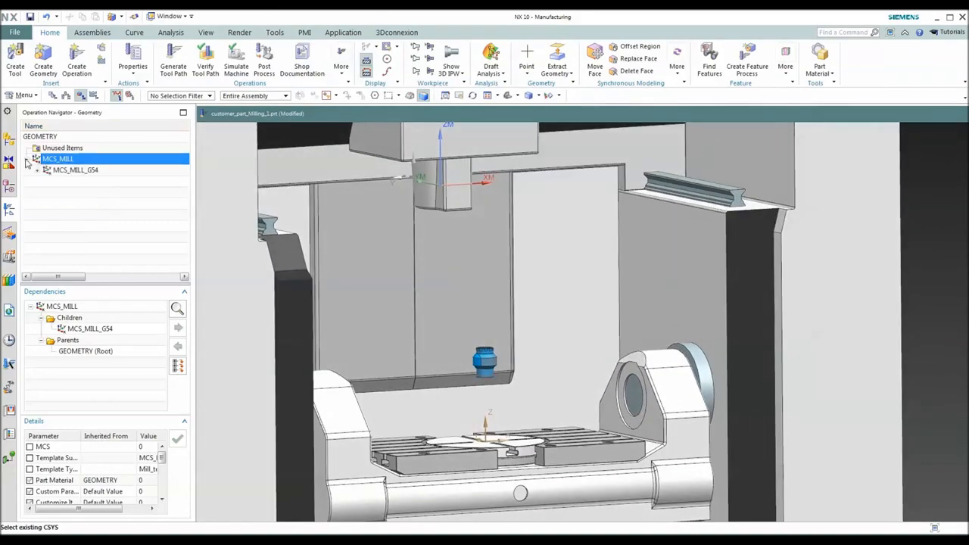
click(75, 170)
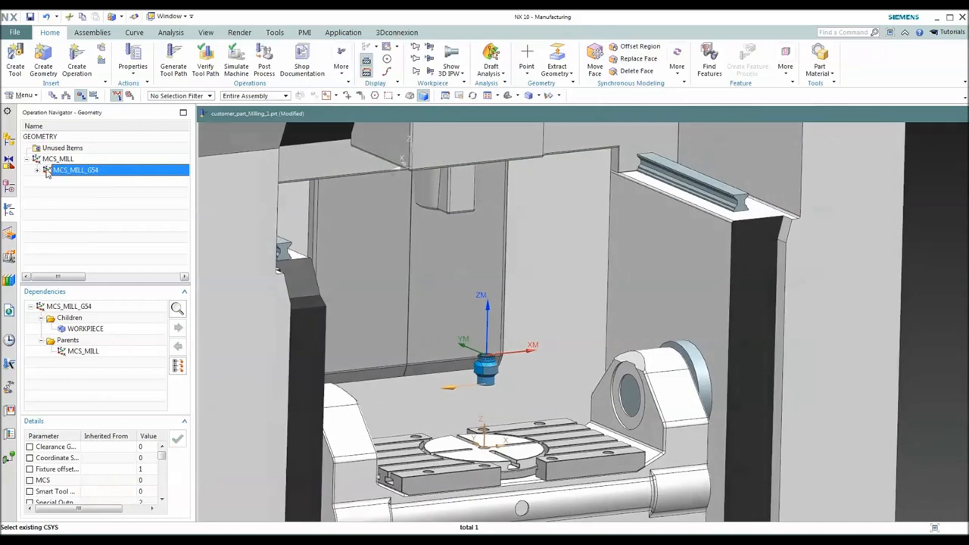
double_click(58, 159)
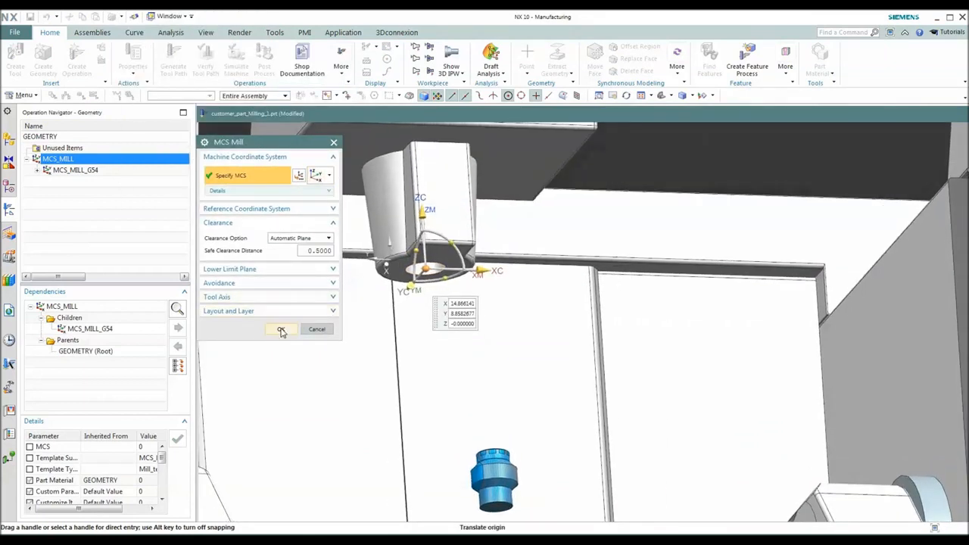
click(282, 329)
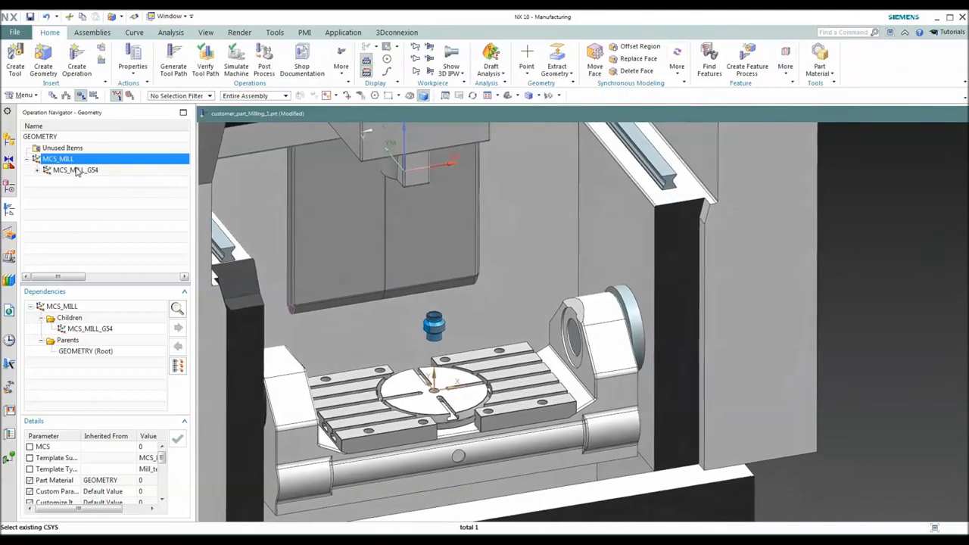
click(75, 169)
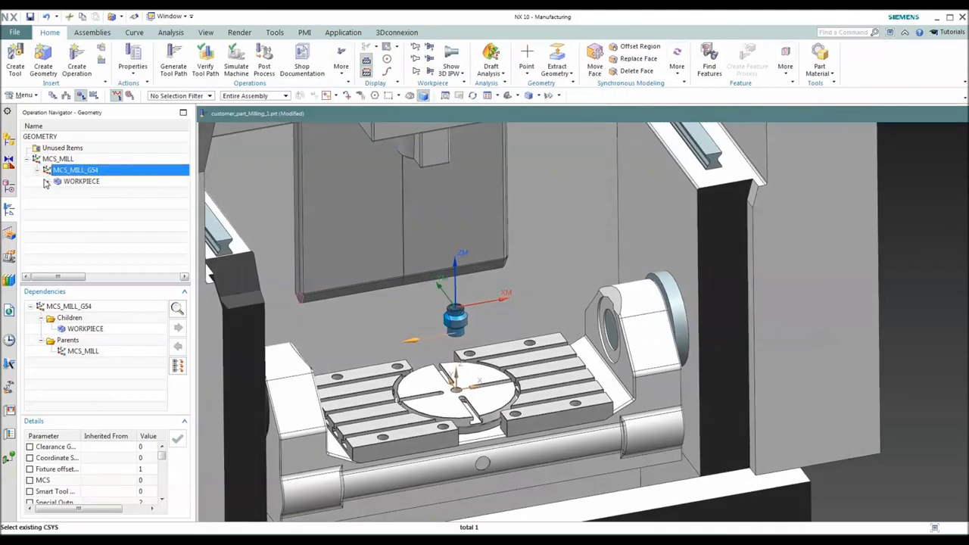
click(81, 181)
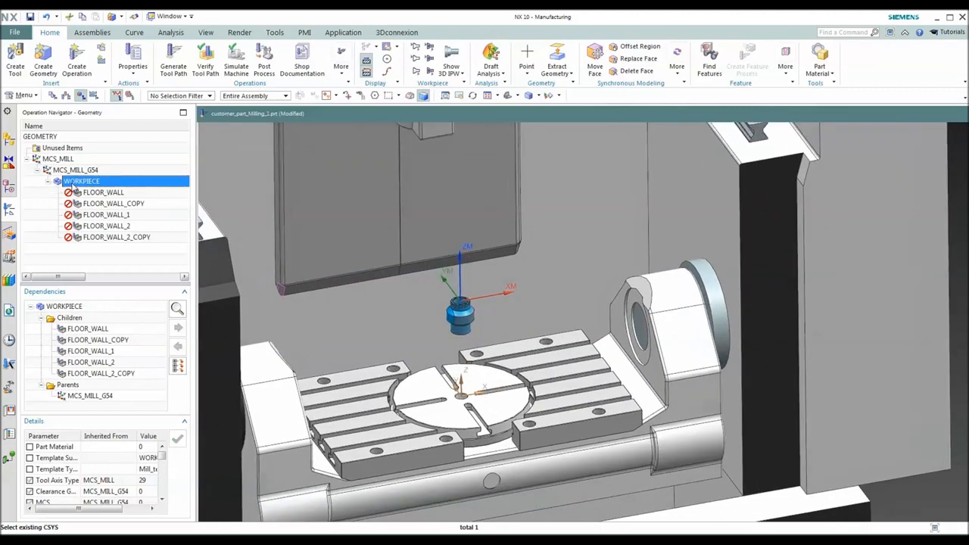
Step: Assign the turned part-off IPW body to WORKPIECE as both part and blank
double_click(82, 181)
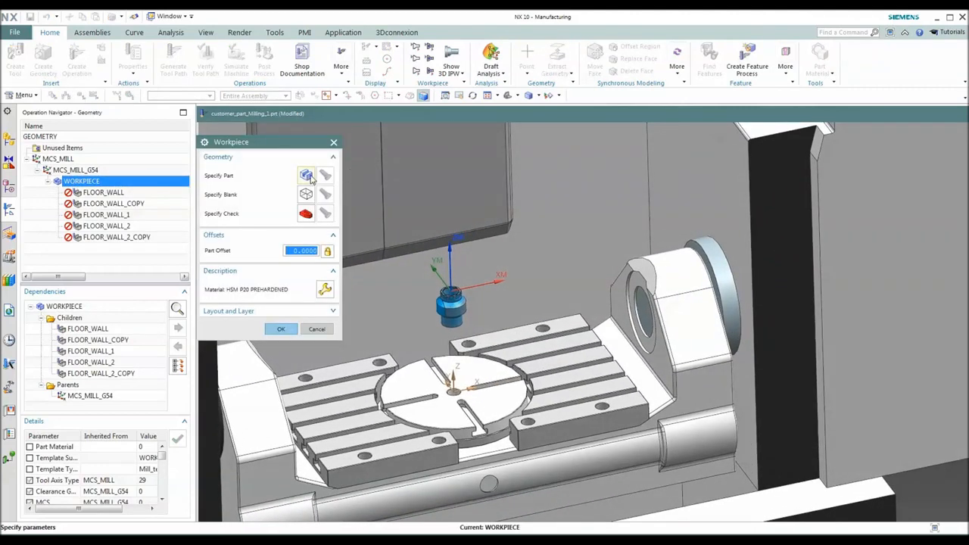
click(307, 175)
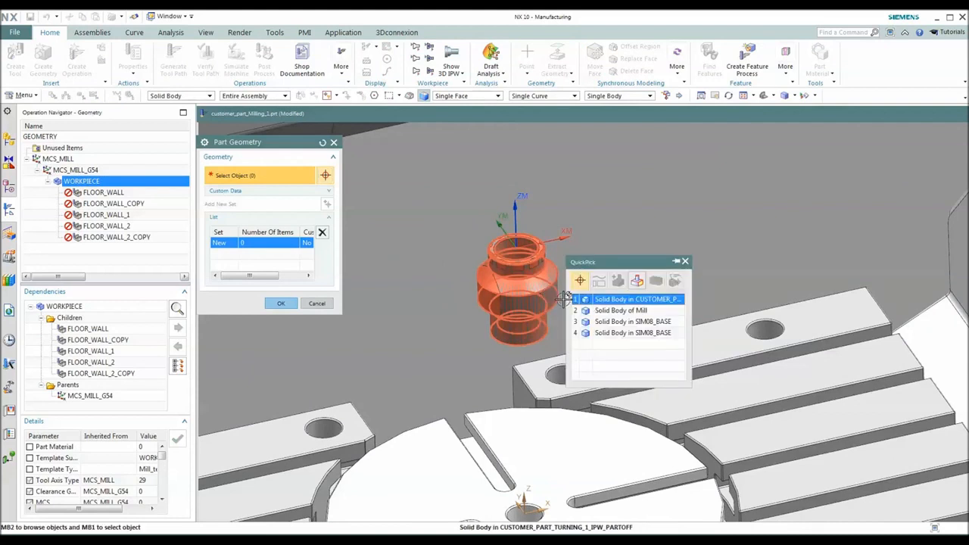
click(638, 299)
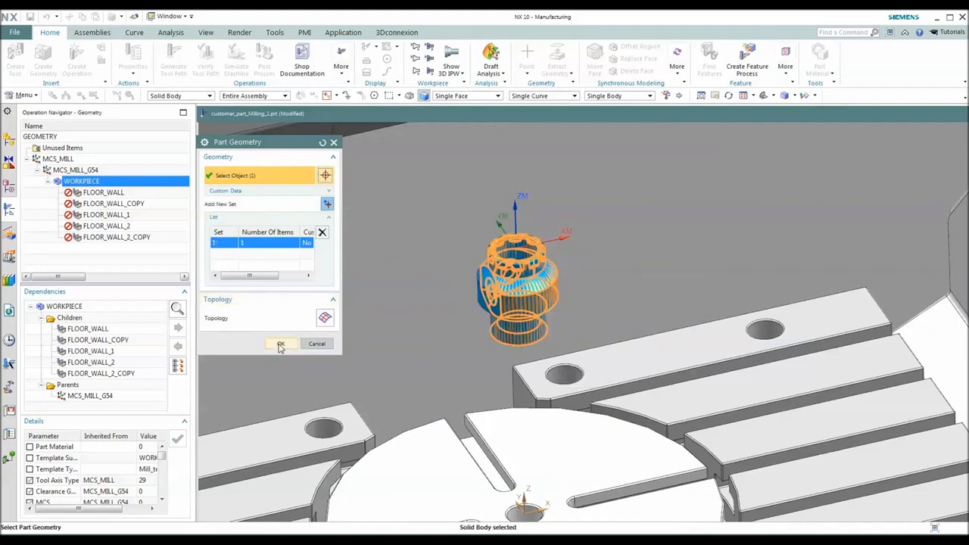
click(281, 344)
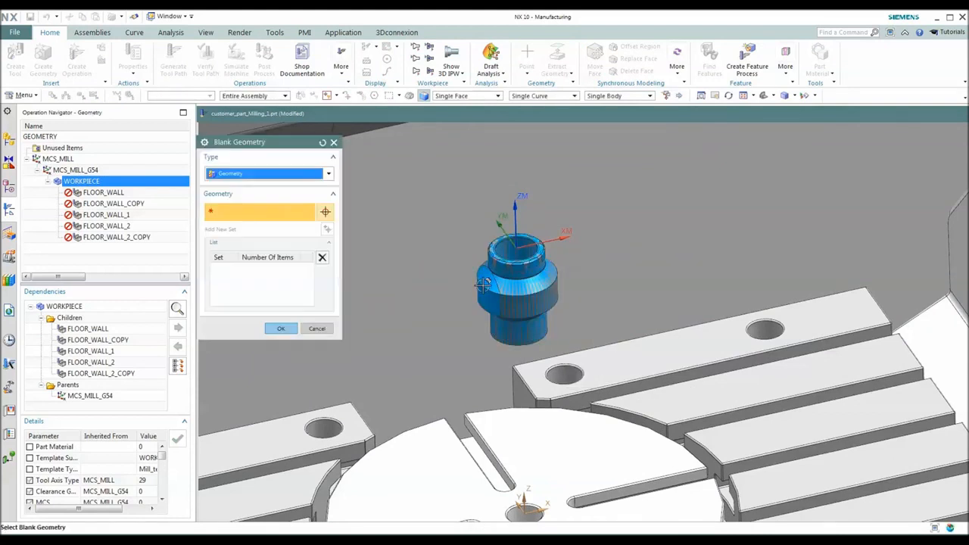
click(518, 288)
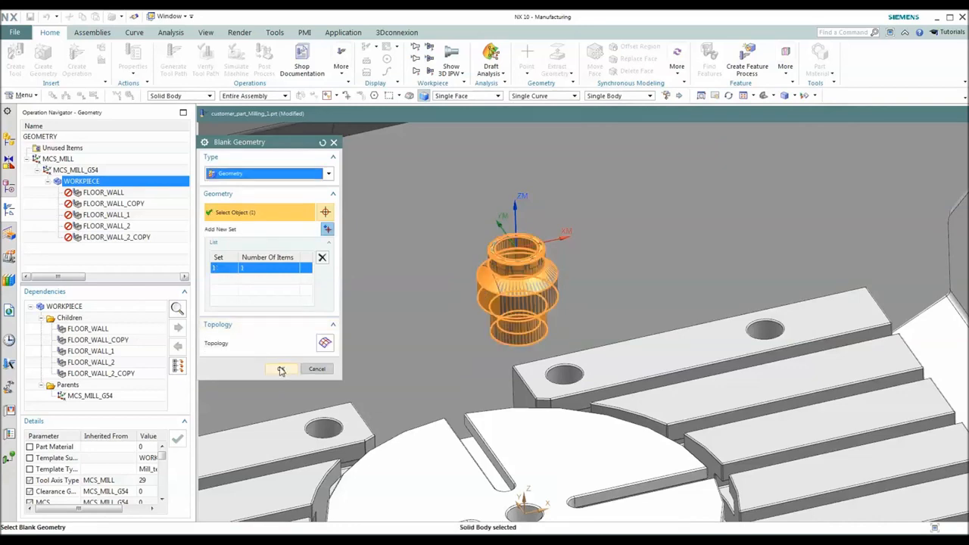
click(281, 369)
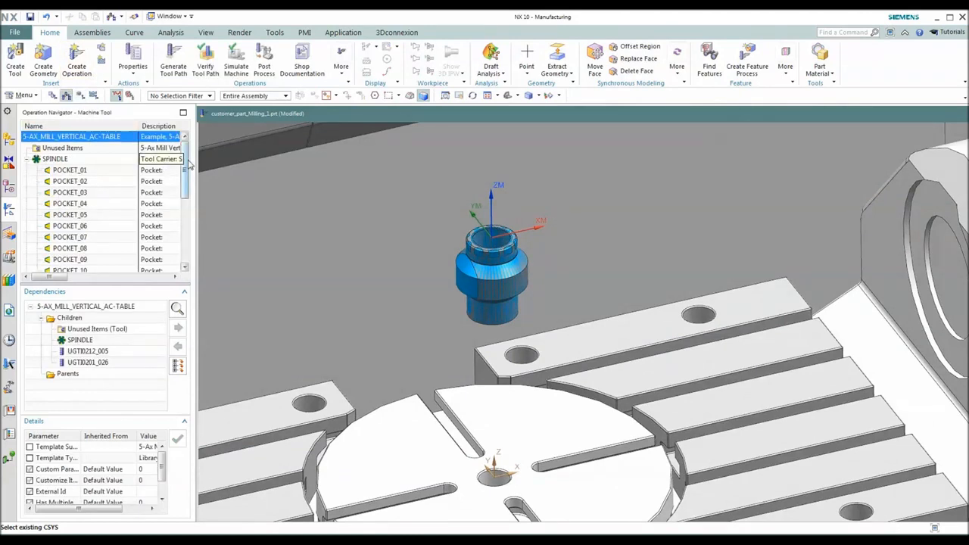
Step: Check the spindle pocket tools, then switch to Program Order View showing program 1234
scroll(down, 3)
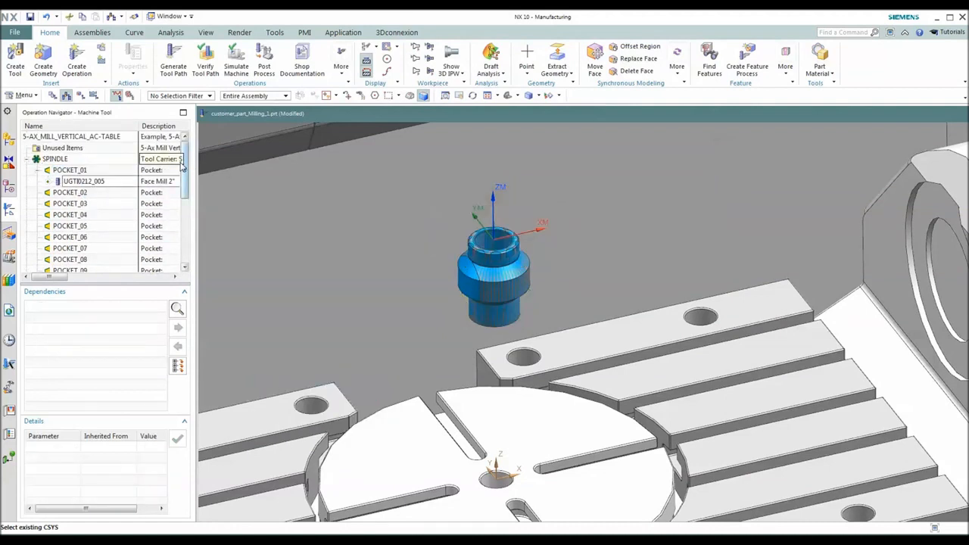
scroll(down, 3)
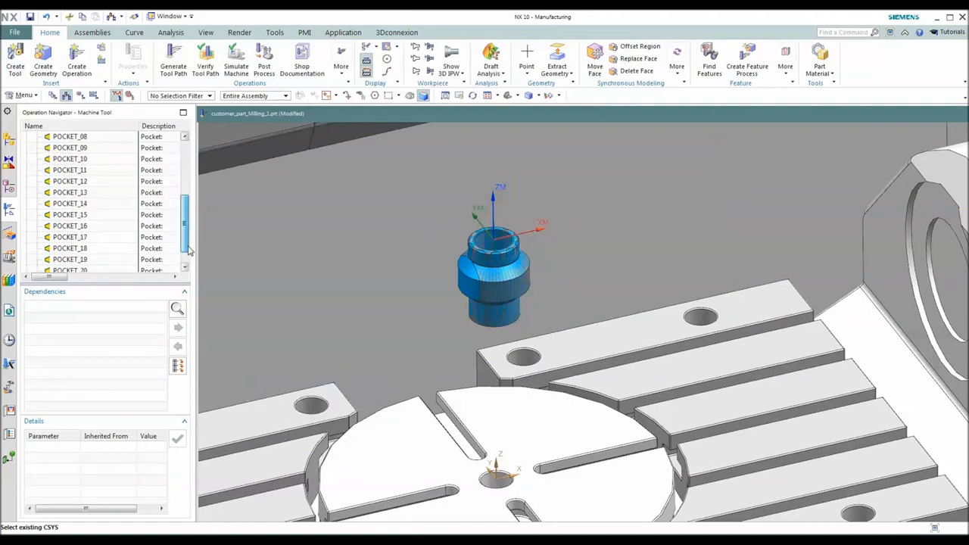
click(69, 136)
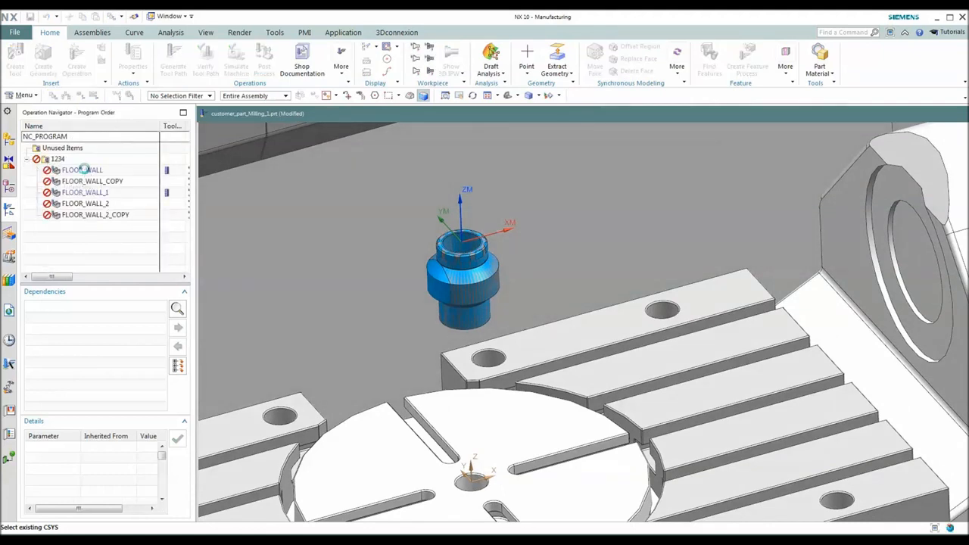
Step: Respecify FLOOR_WALL's cut area floor face on the updated part
double_click(81, 170)
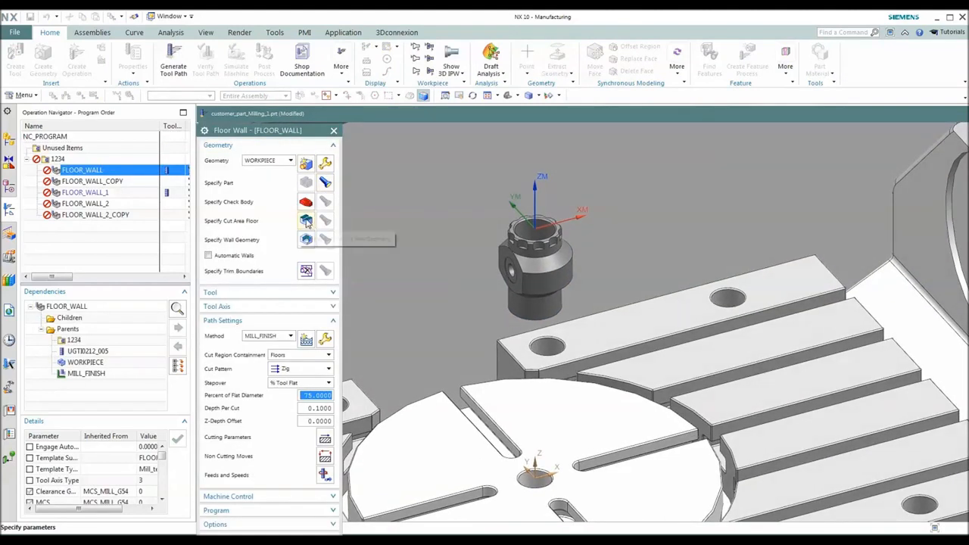
click(306, 220)
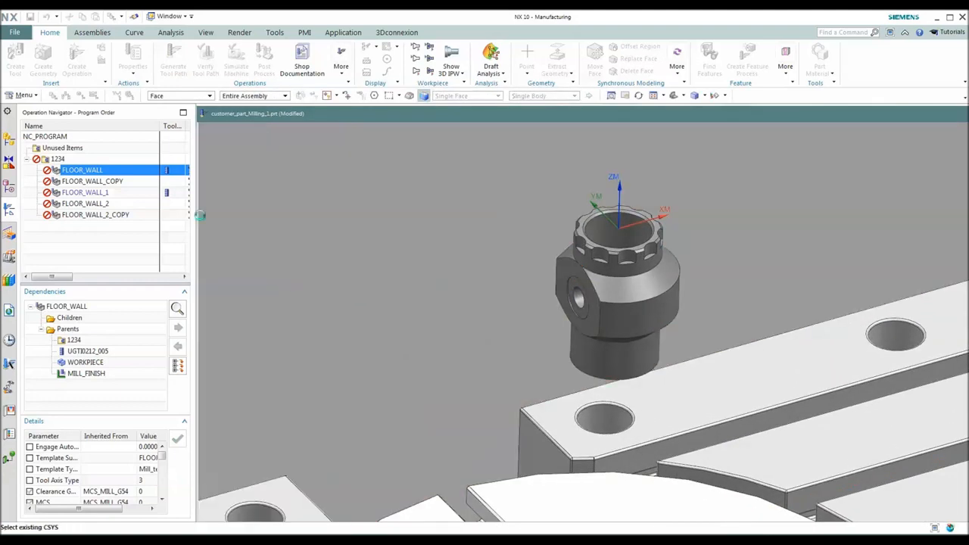
double_click(82, 170)
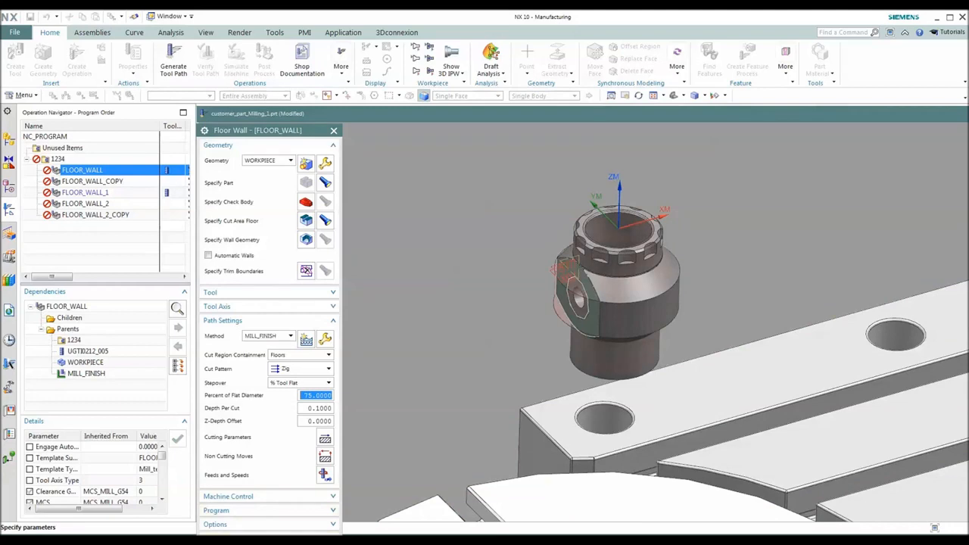
Step: Define the new cut area floor face for FLOOR_WALL_COPY
click(92, 180)
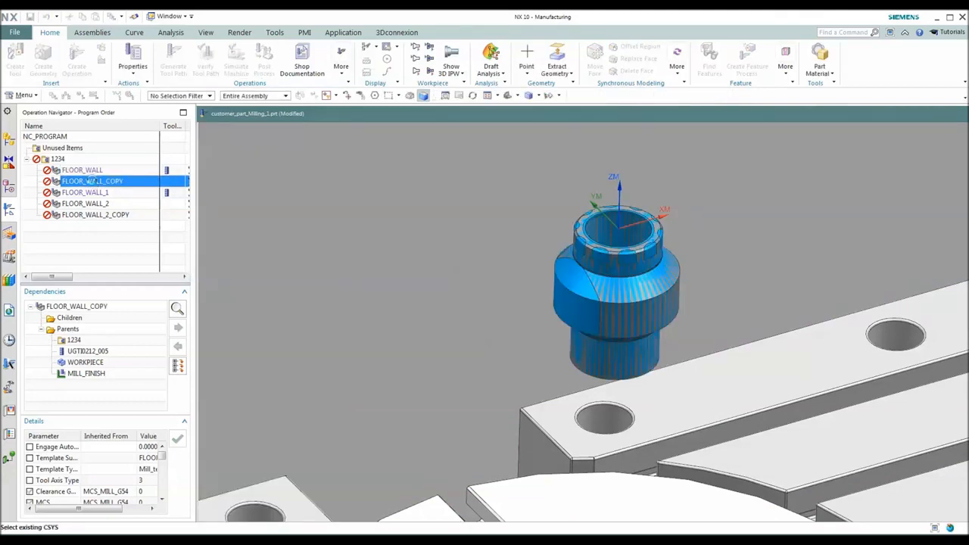
double_click(91, 181)
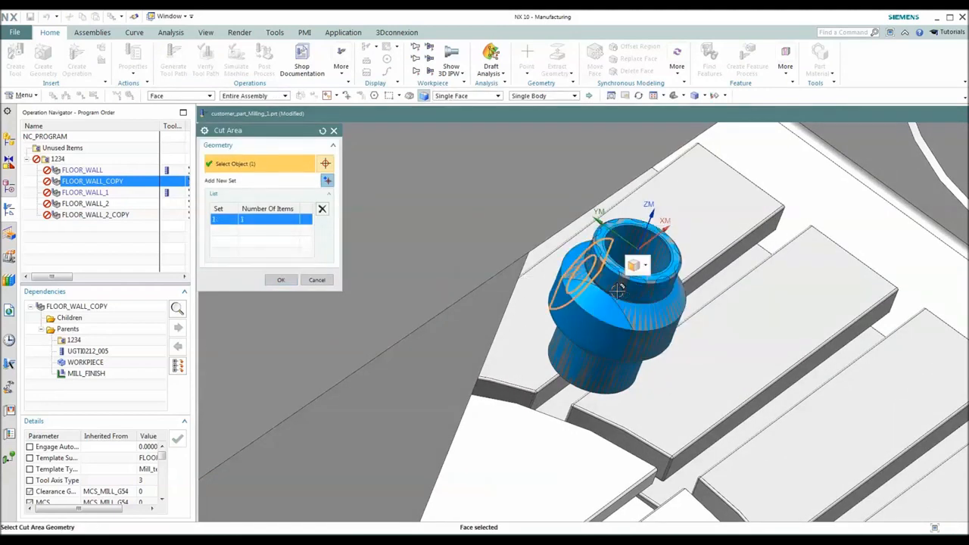
click(281, 279)
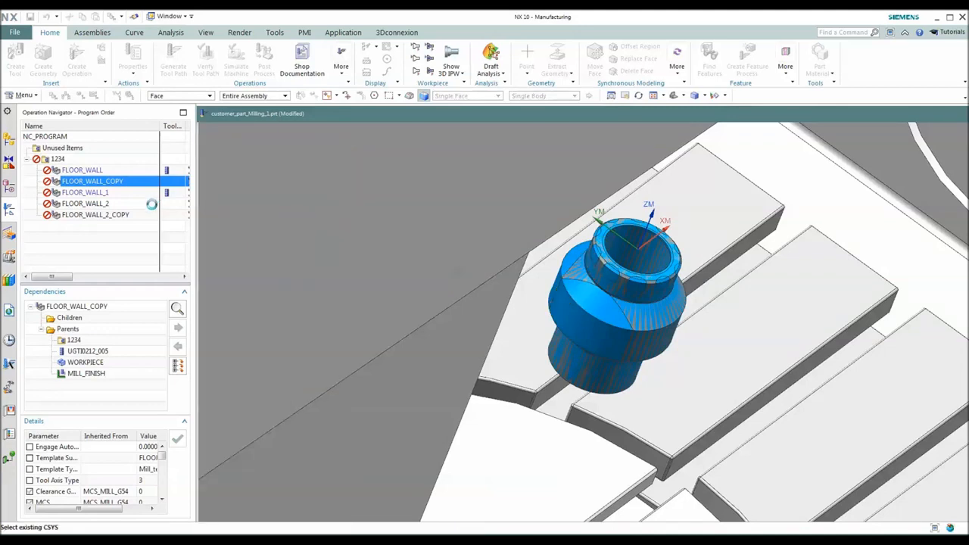
double_click(91, 181)
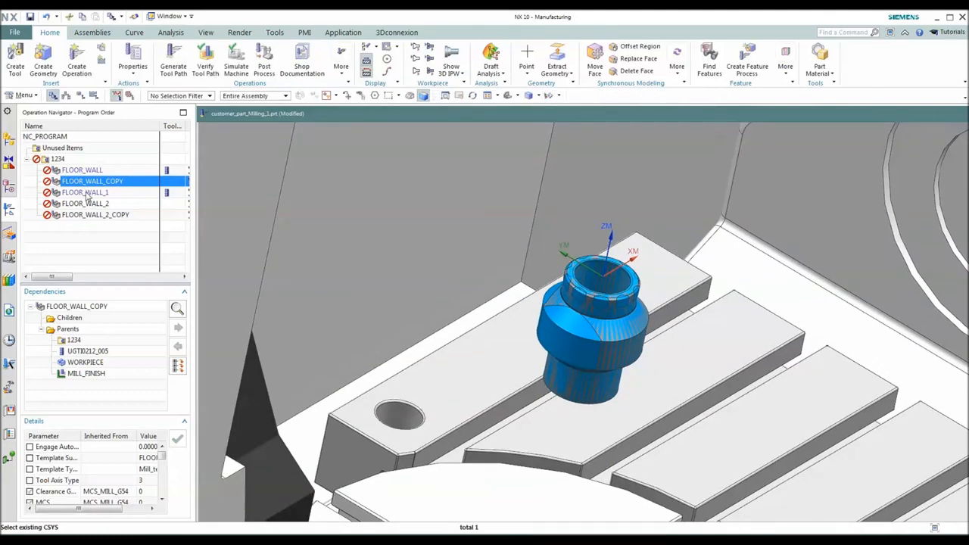
Step: Set FLOOR_WALL_1's cut area floor to the ten faces around the top rim
double_click(85, 191)
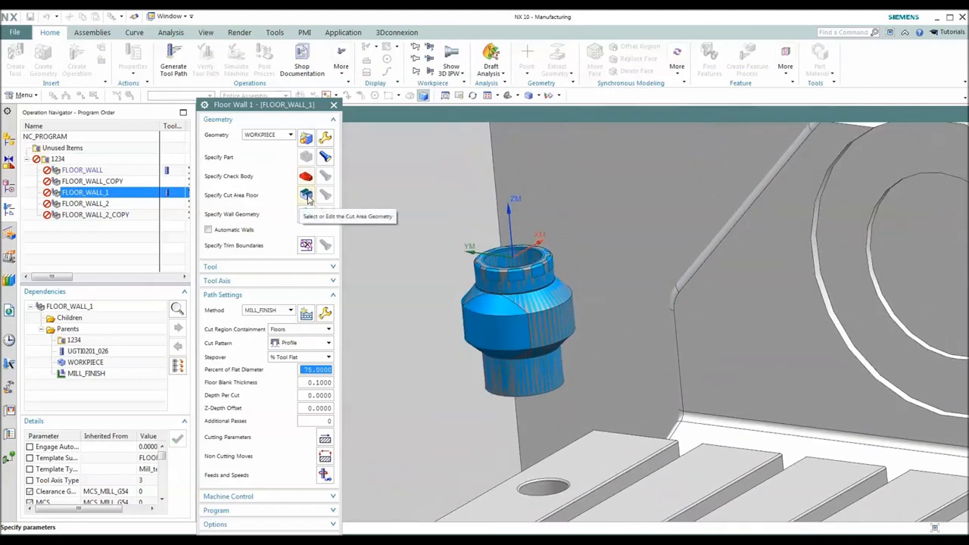
click(306, 196)
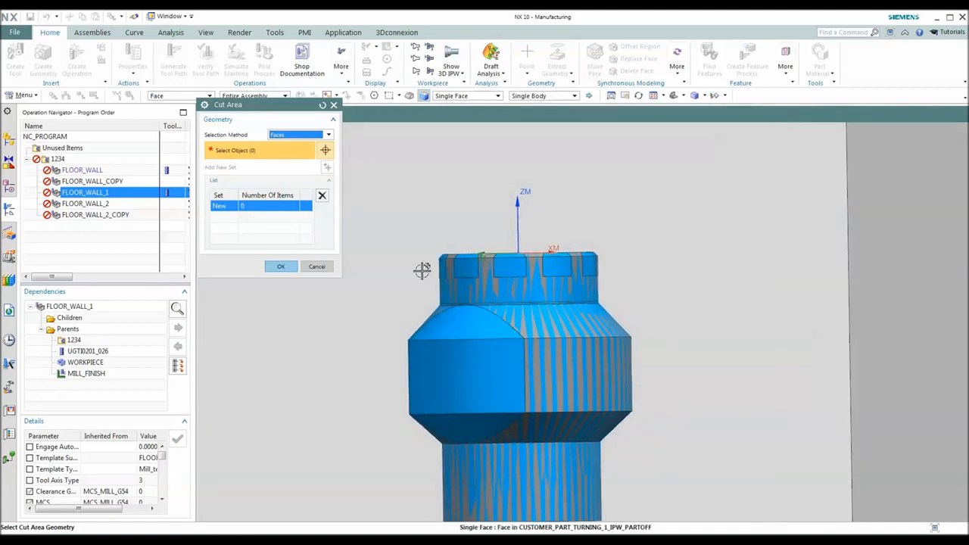
click(518, 279)
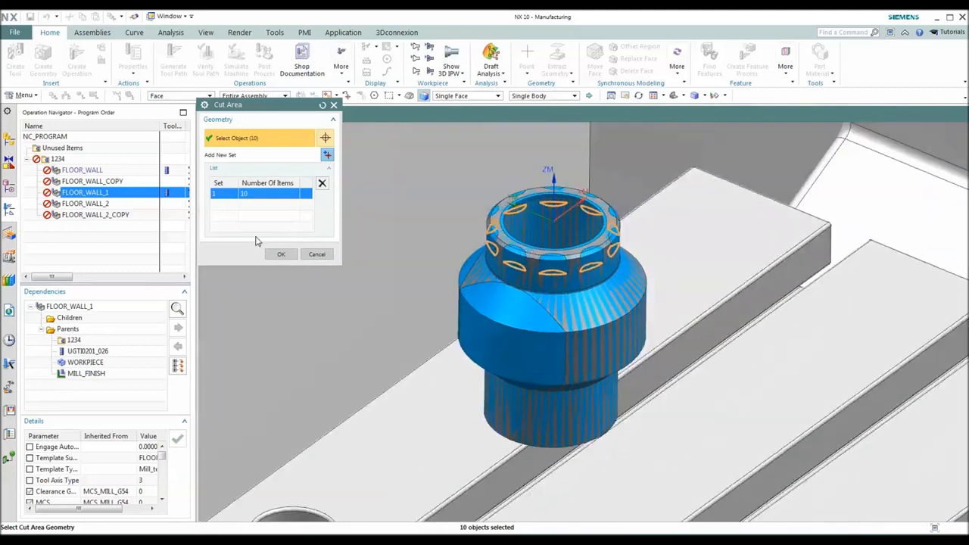
click(281, 254)
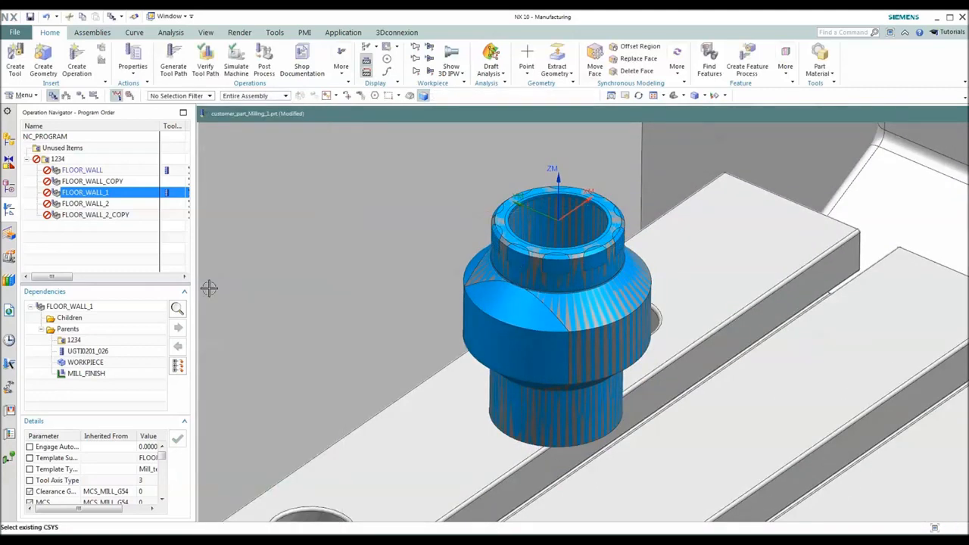
click(85, 203)
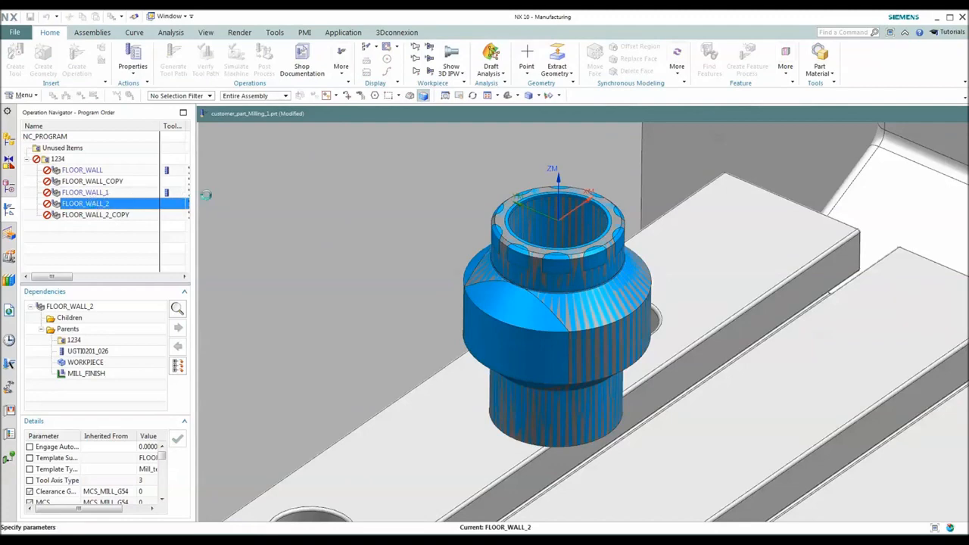
Step: Review FLOOR_WALL_2's Specify Part and Cut Area Floor, closing without changes
double_click(85, 203)
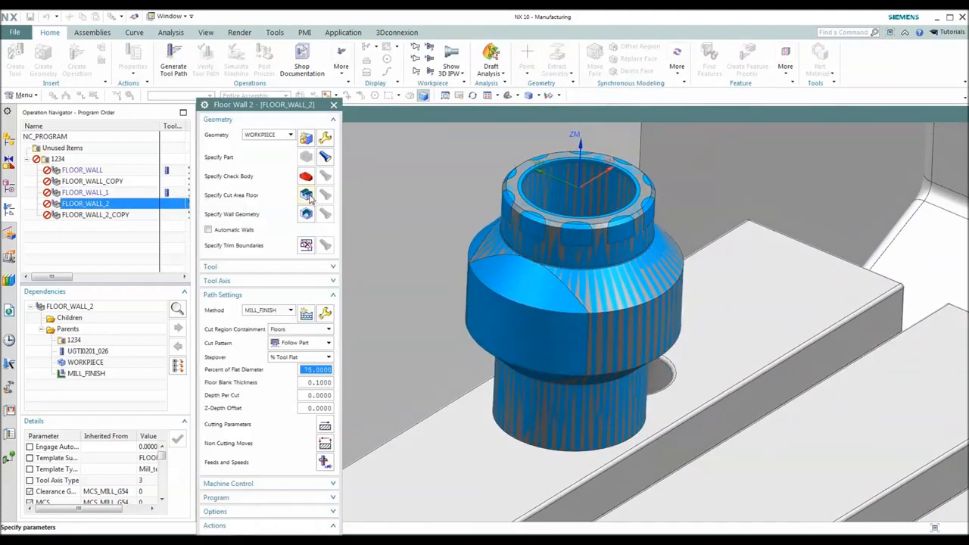
click(306, 196)
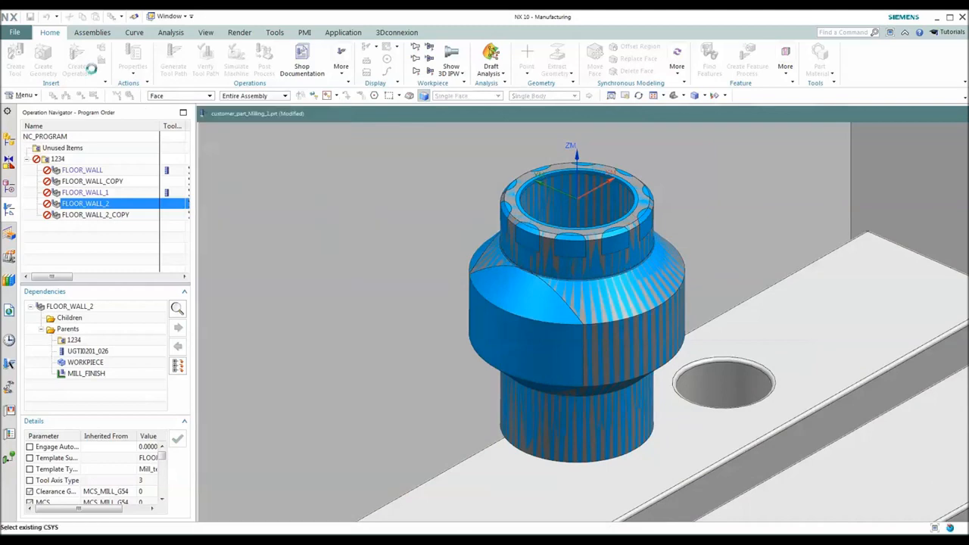
double_click(85, 203)
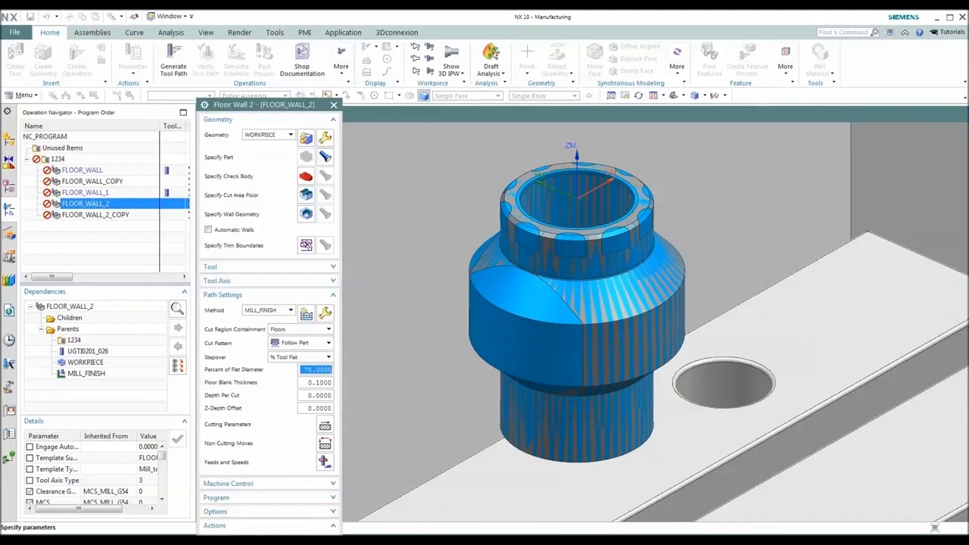
right_click(576, 227)
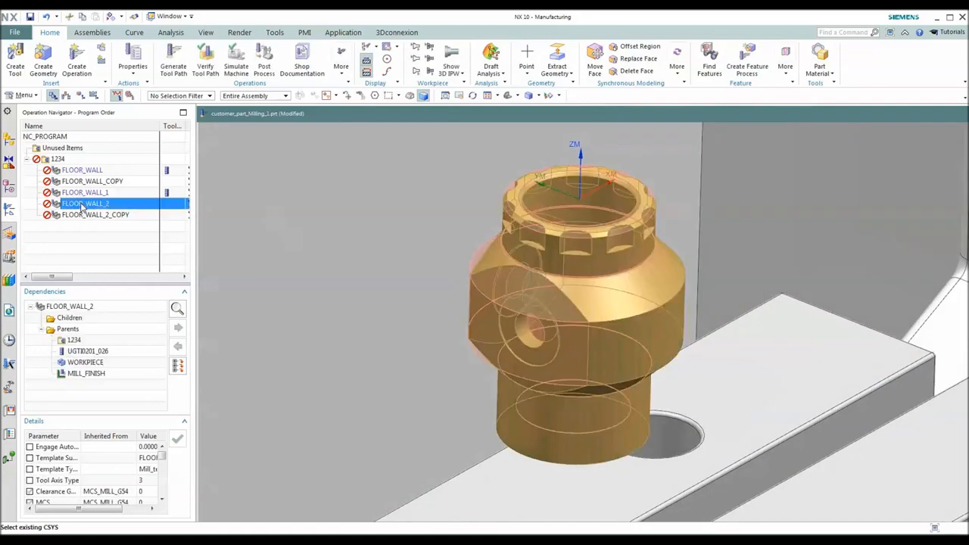
double_click(86, 202)
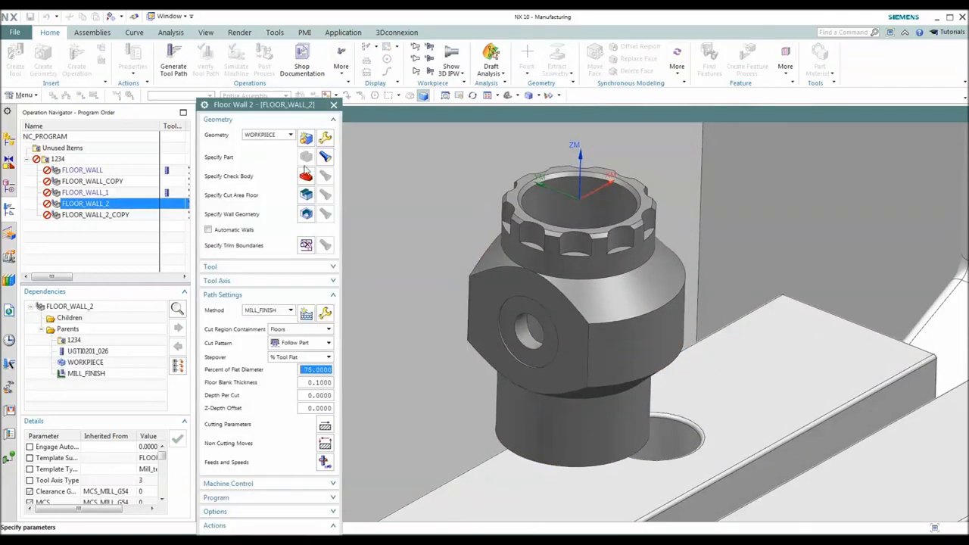
click(306, 195)
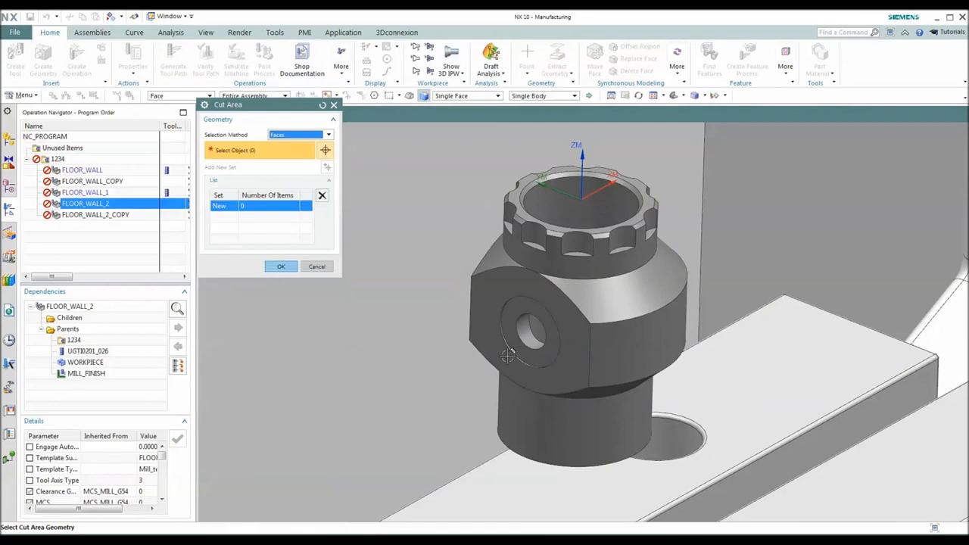
click(281, 266)
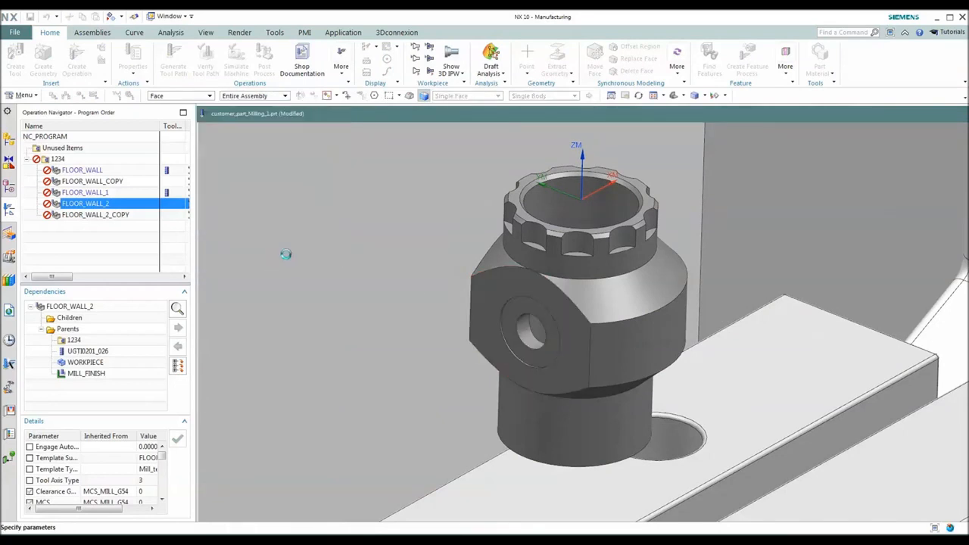
double_click(85, 203)
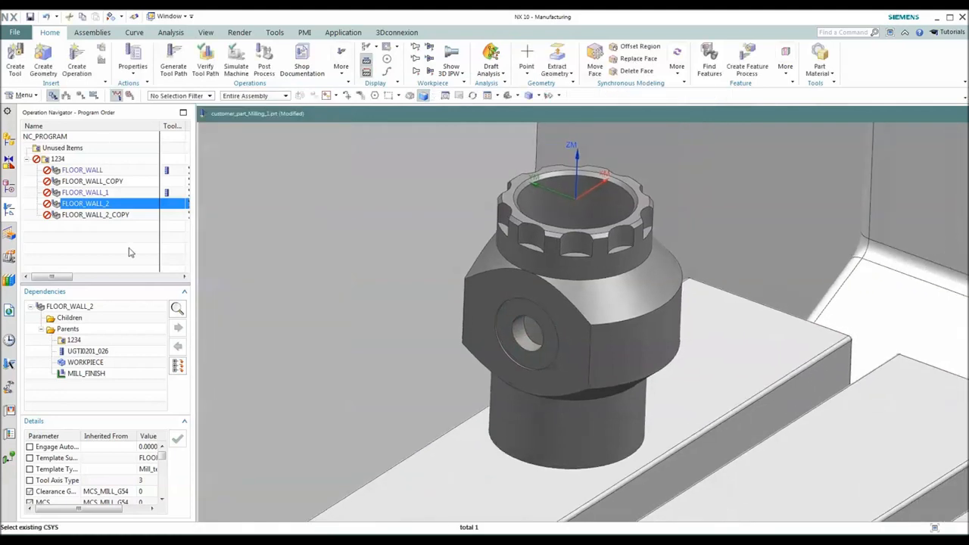
click(94, 214)
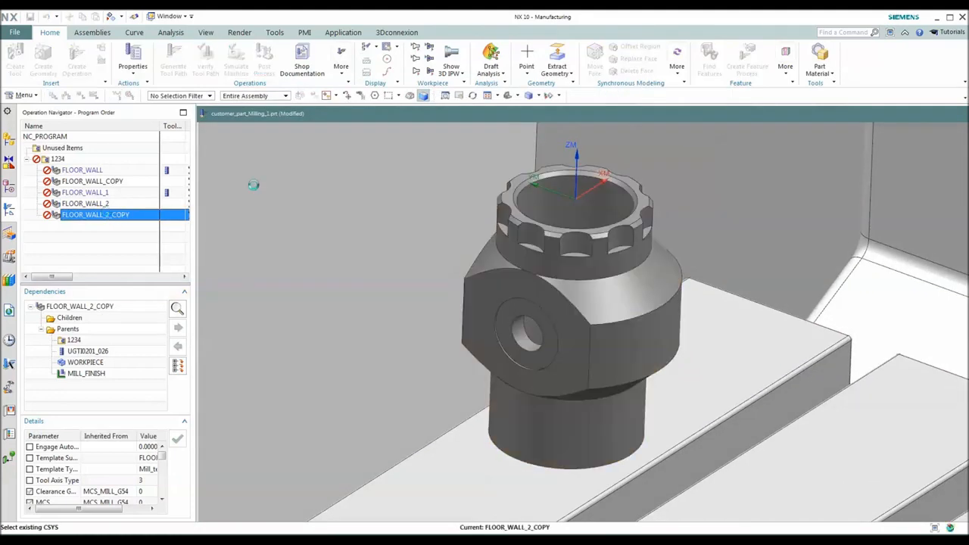
Step: Inspect FLOOR_WALL_2_COPY's side hole faces with QuickPick, then reopen its settings
double_click(95, 215)
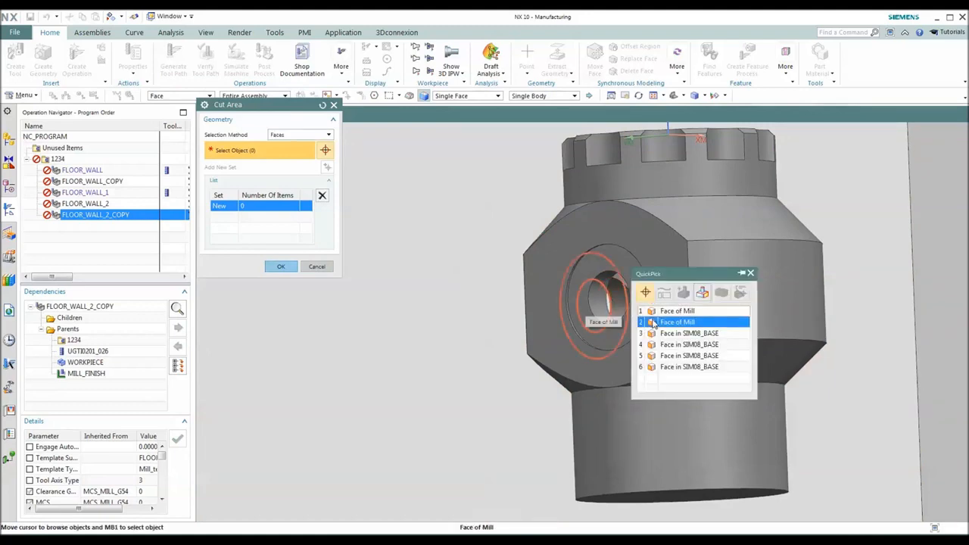
click(678, 322)
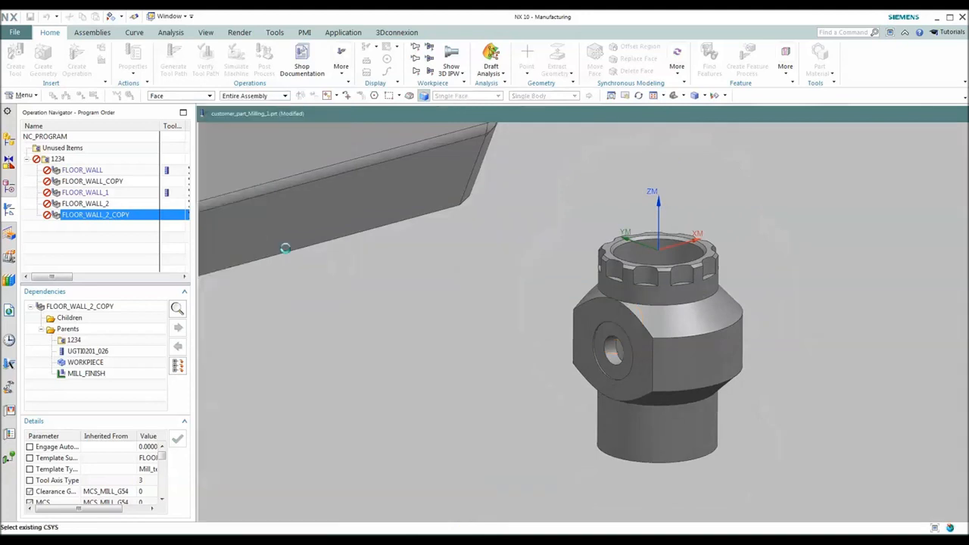
double_click(95, 214)
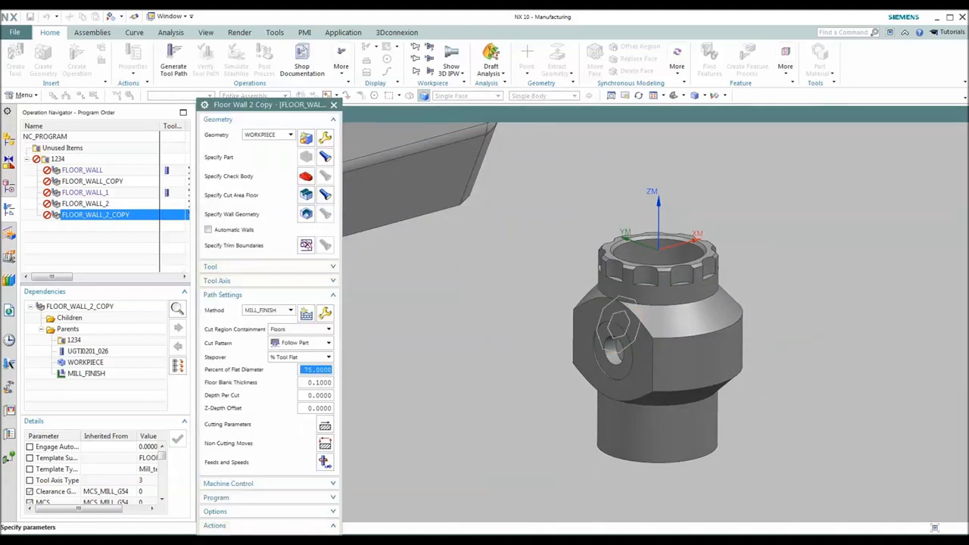
Step: Generate program 1234's toolpaths, accepting each FLOOR_WALL operation's path
right_click(57, 158)
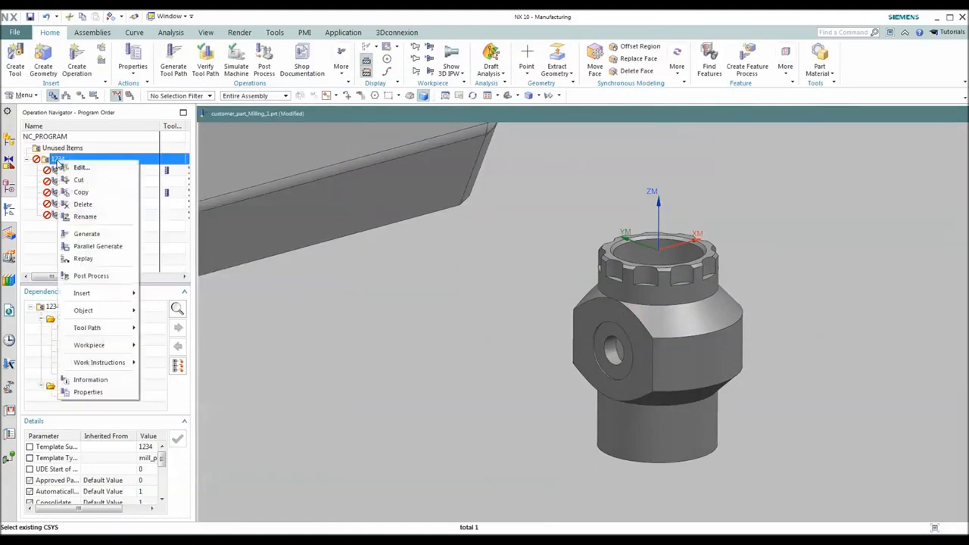
mouse_move(102, 294)
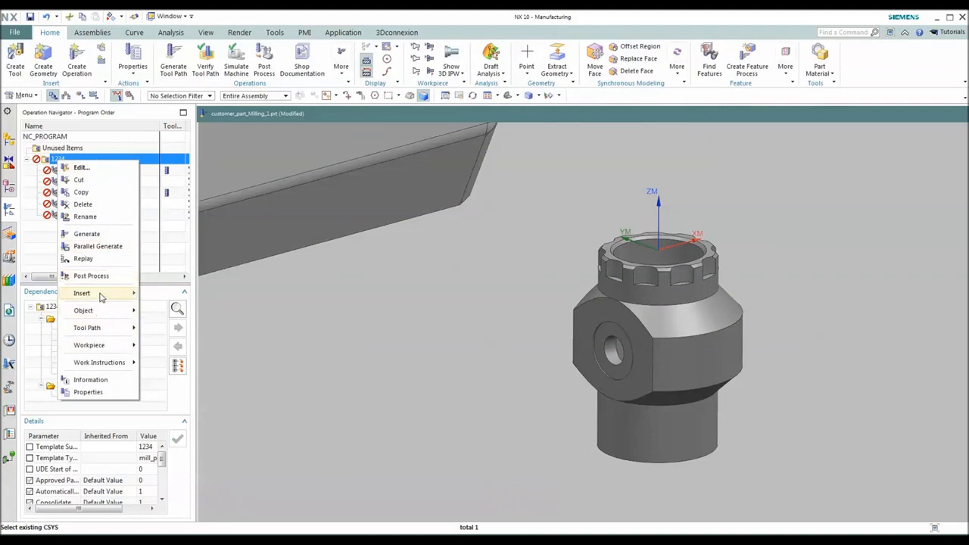
click(86, 233)
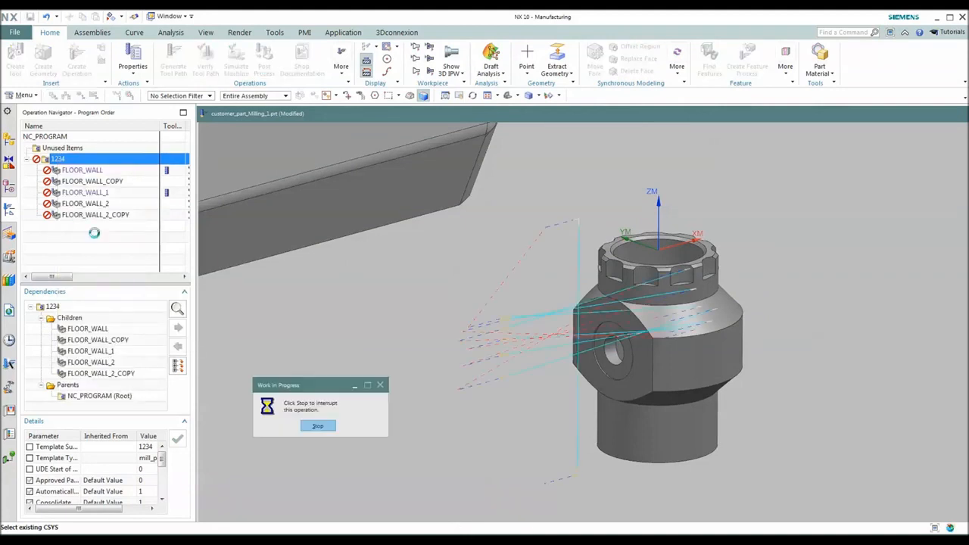
click(317, 424)
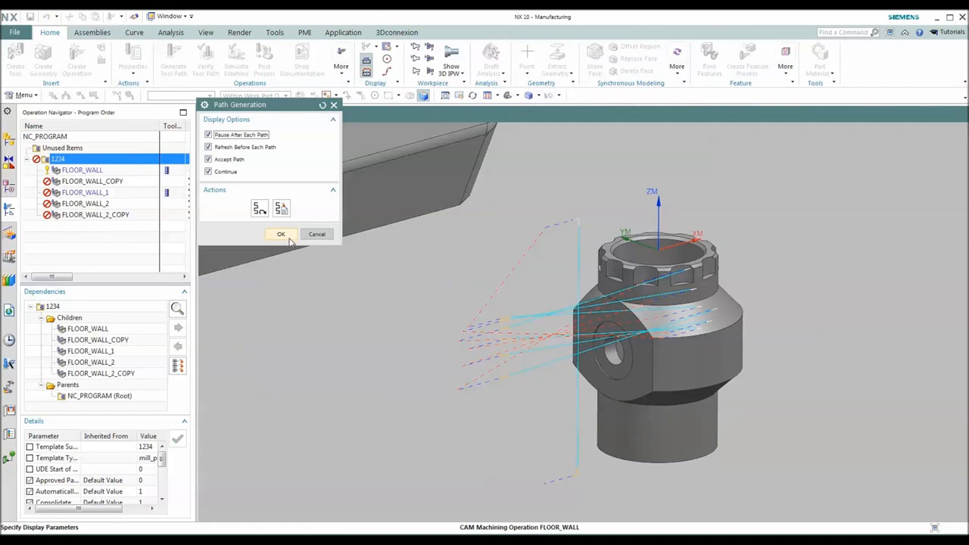
click(281, 234)
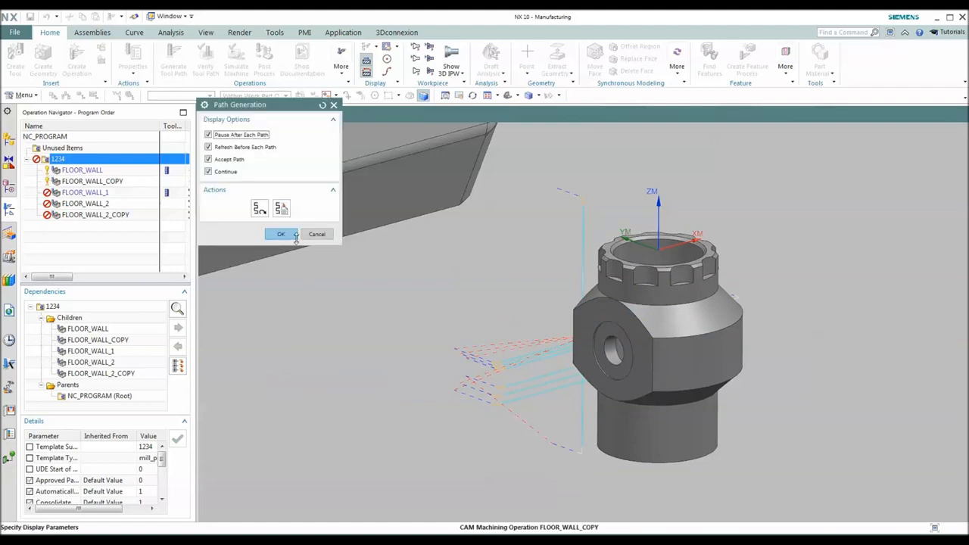
click(280, 234)
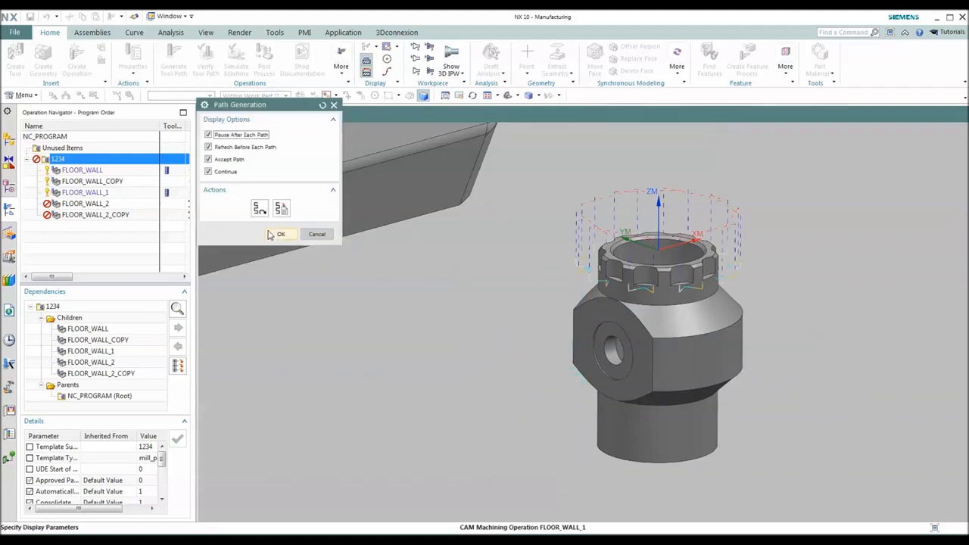
click(281, 234)
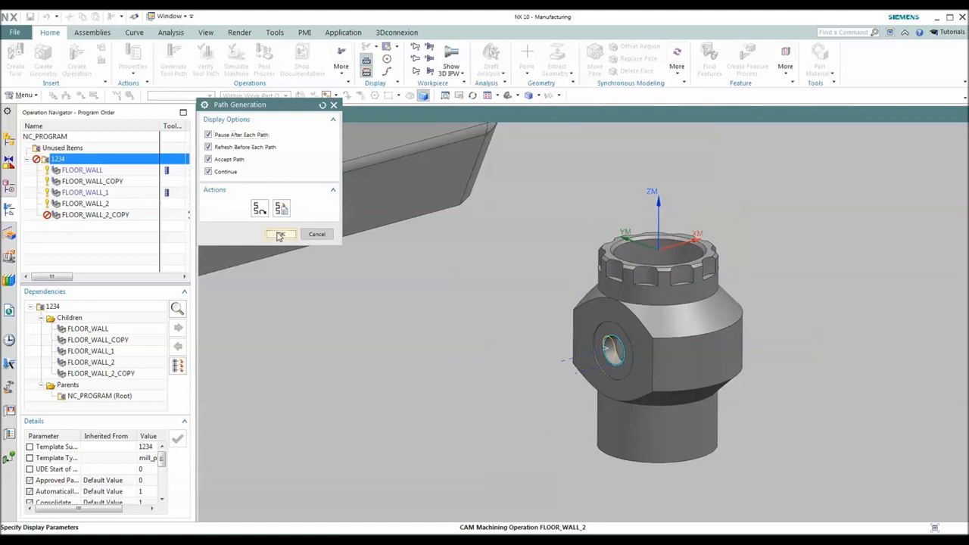
click(281, 234)
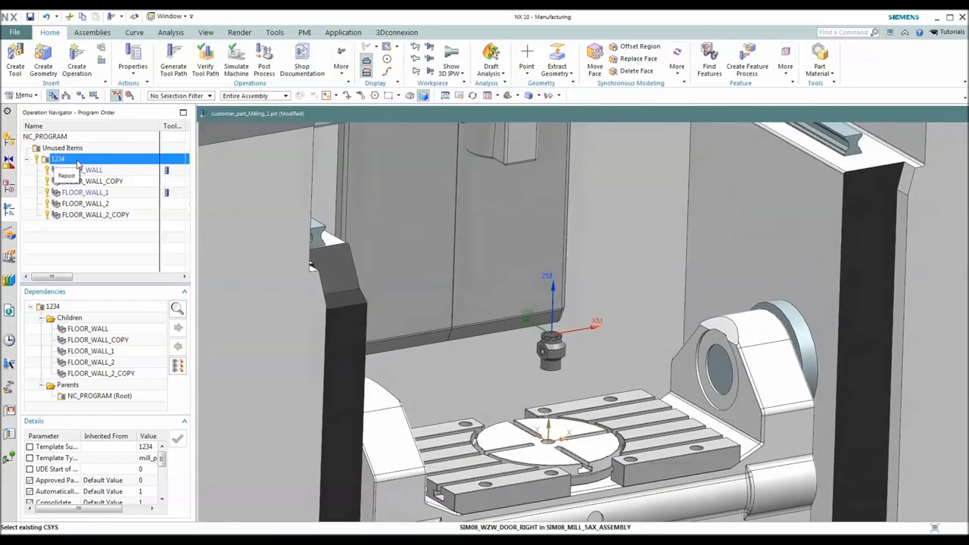
Step: Simulate program 1234's tool path with the Demo.xml simulation settings loaded
right_click(59, 159)
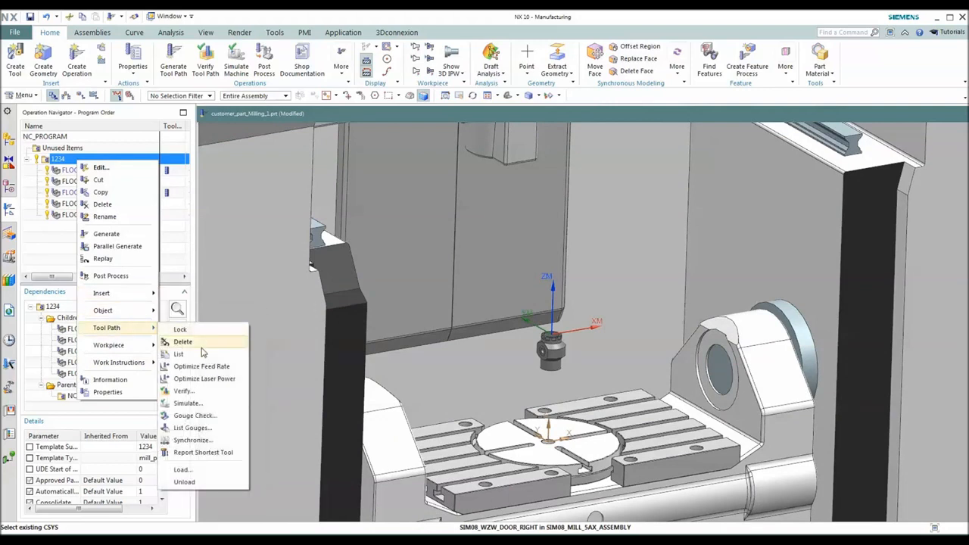
click(187, 403)
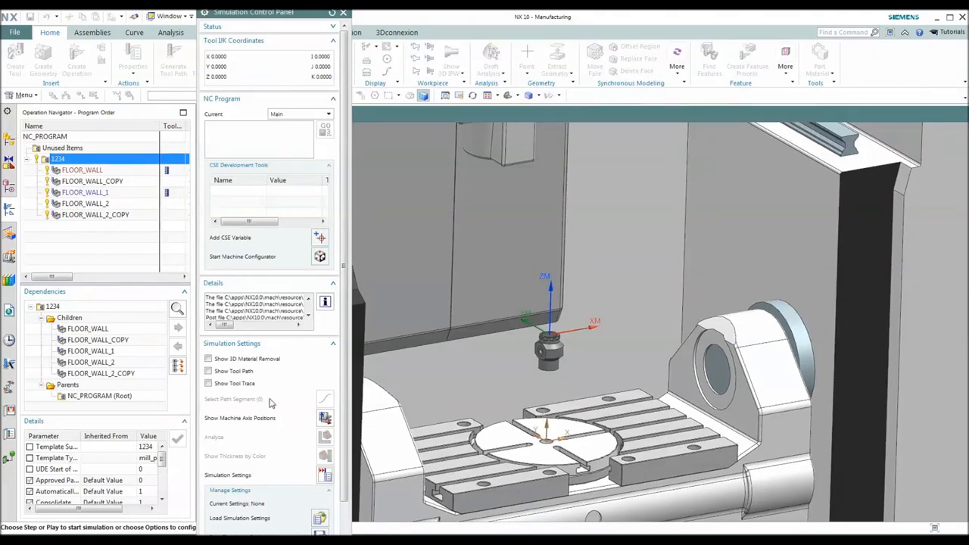
mouse_move(281, 524)
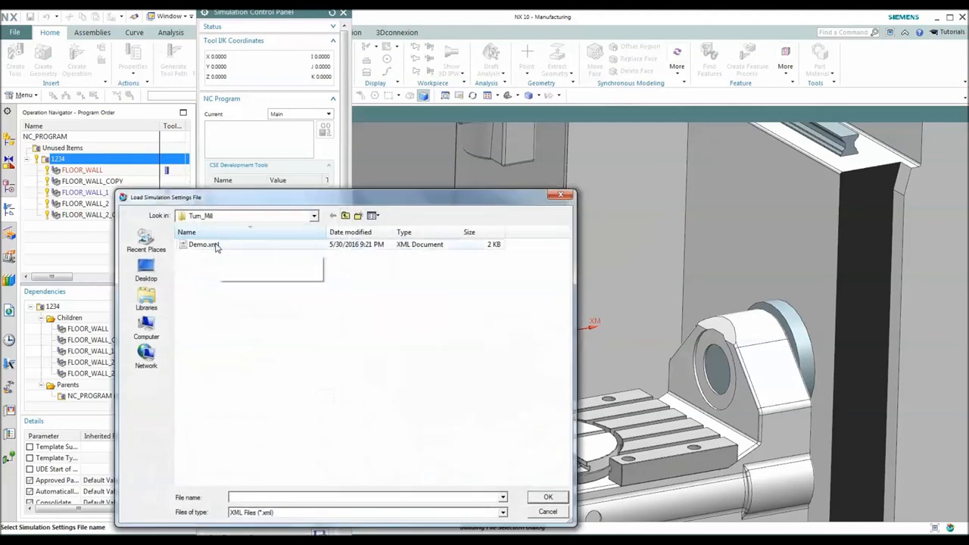
click(548, 497)
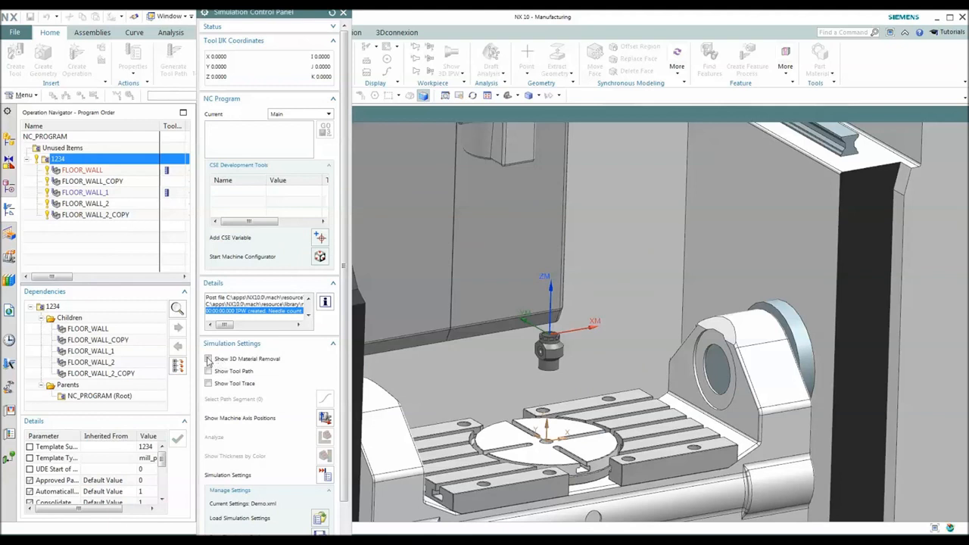
Step: Play the simulation with 3D material removal on, raising speed to 8
click(209, 358)
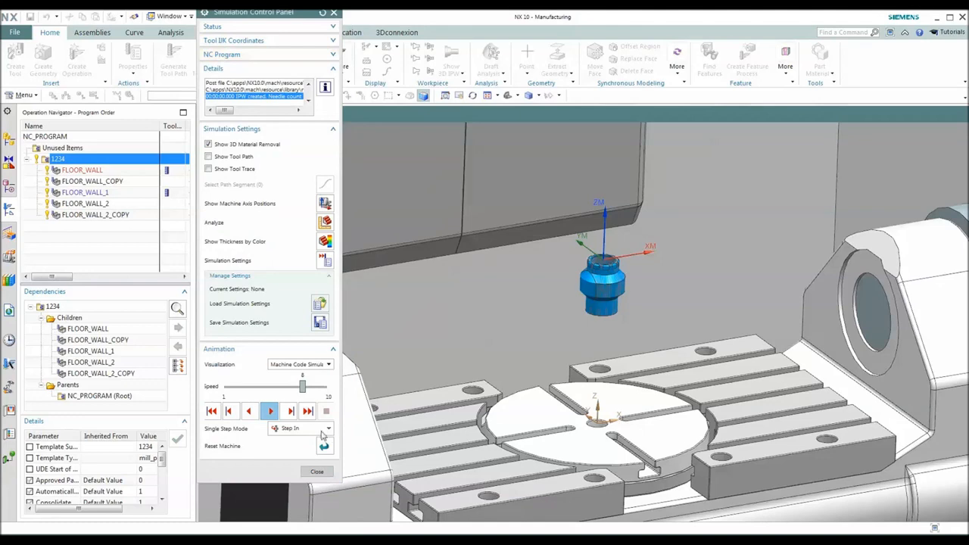
drag(302, 387, 270, 387)
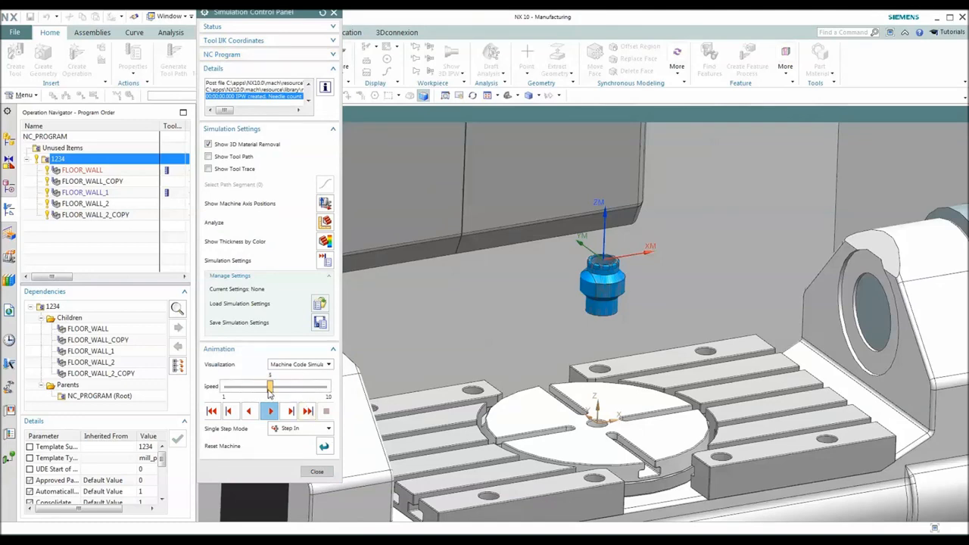
click(270, 411)
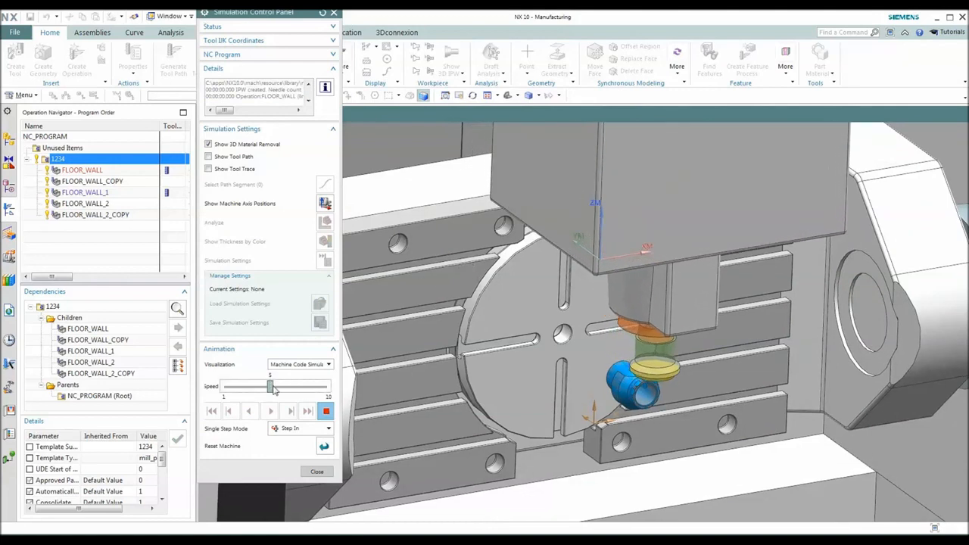
drag(271, 388, 303, 388)
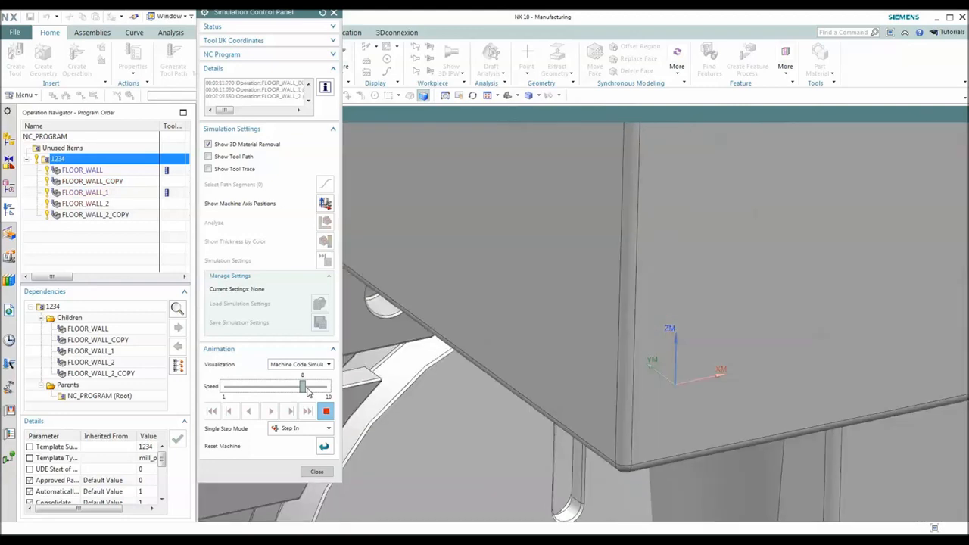
click(270, 411)
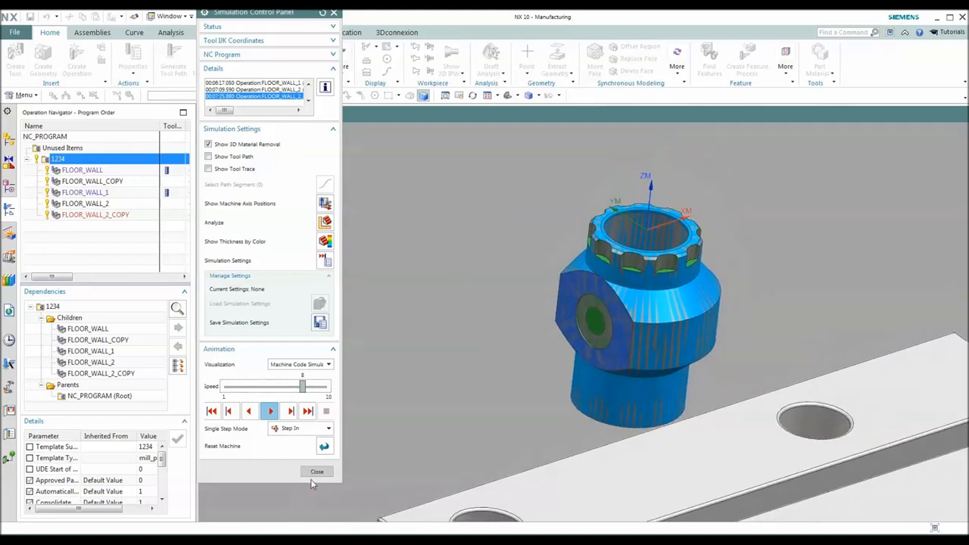
Step: Close the Simulation Control Panel and show the File menu
click(317, 471)
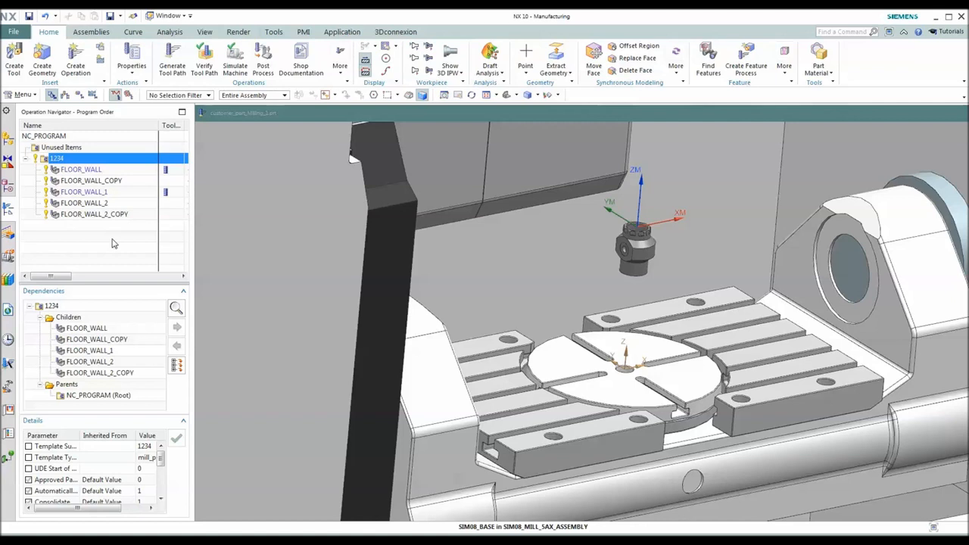
click(13, 32)
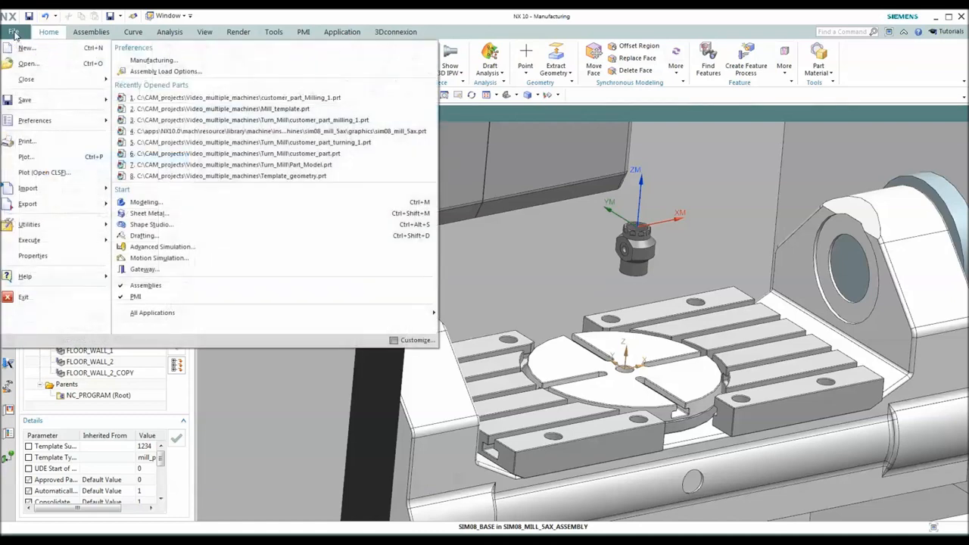
Step: Browse into the Turn_Mill folder and open customer_part.prt
click(240, 97)
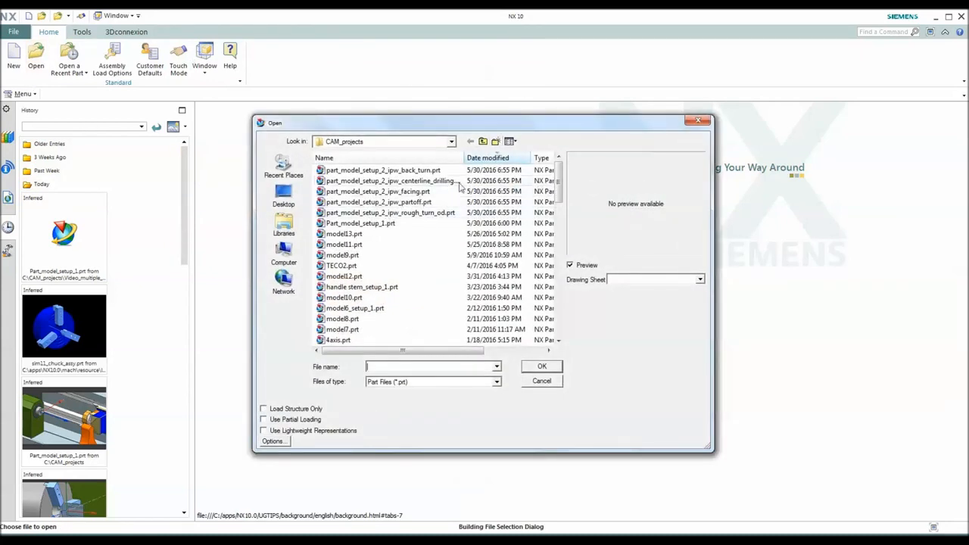
scroll(down, 3)
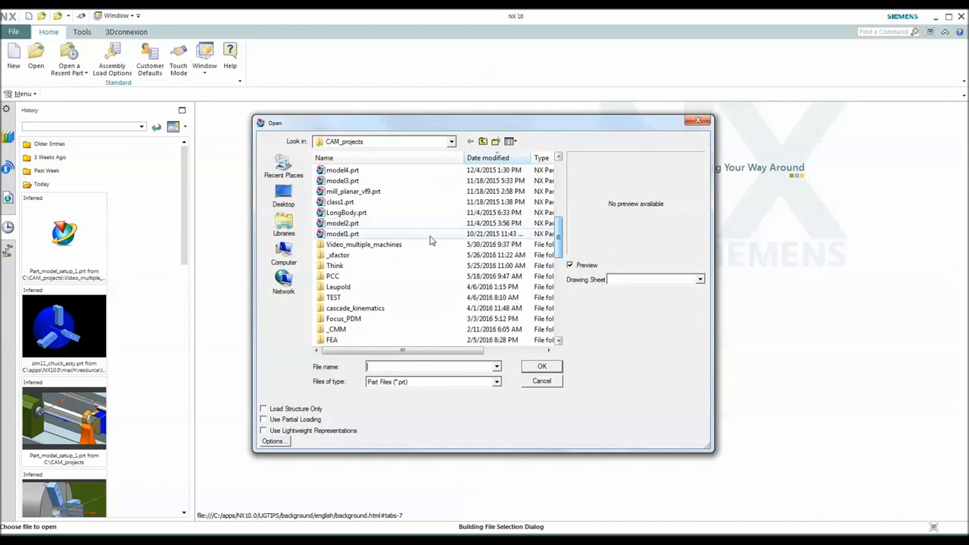
double_click(363, 244)
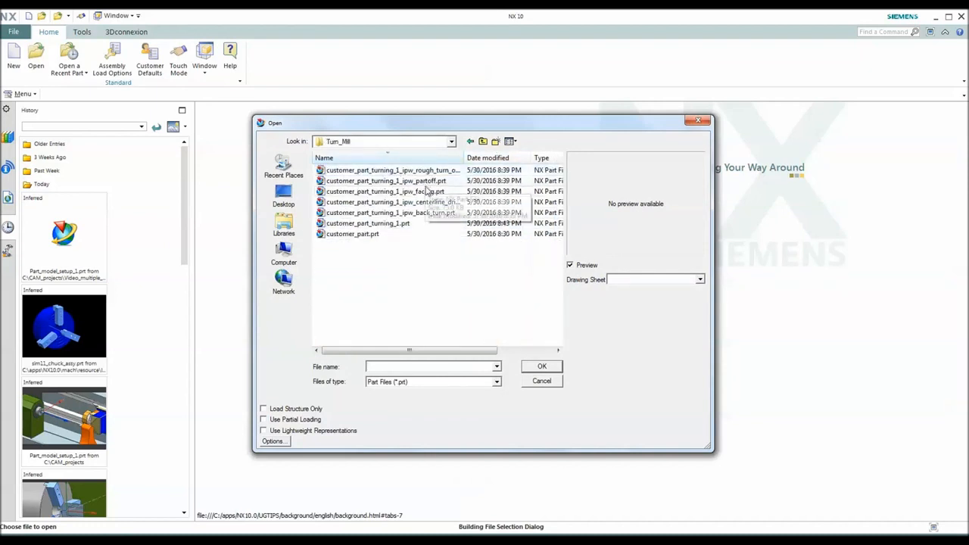
click(353, 234)
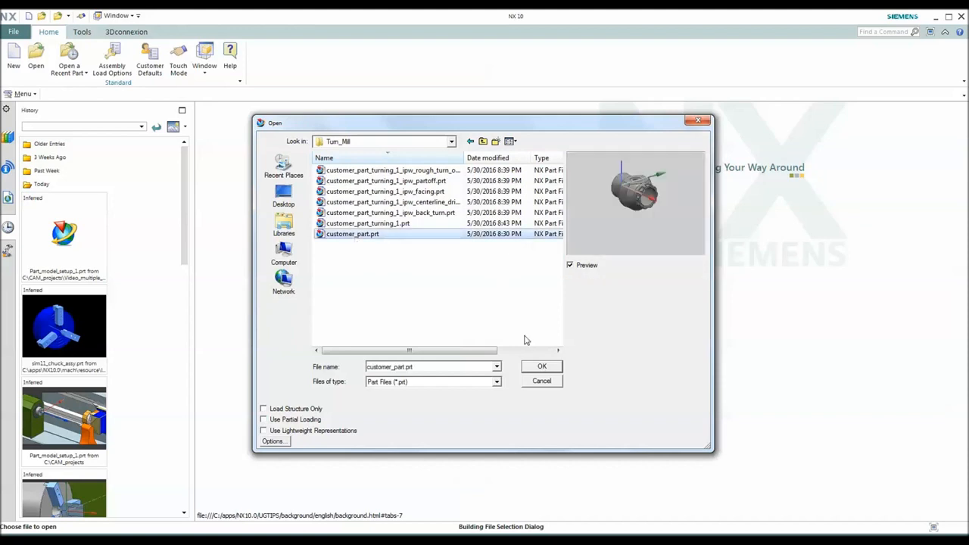
click(542, 365)
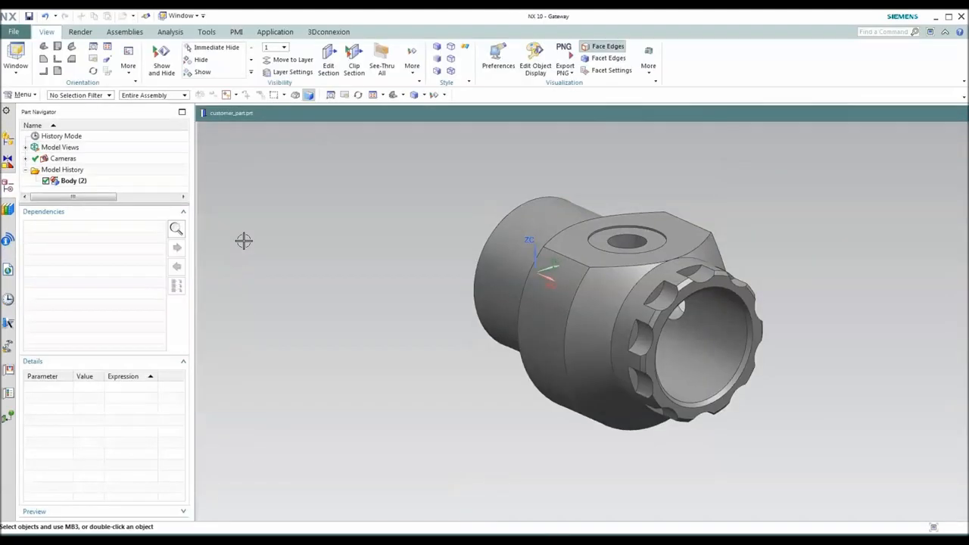
mouse_move(86, 159)
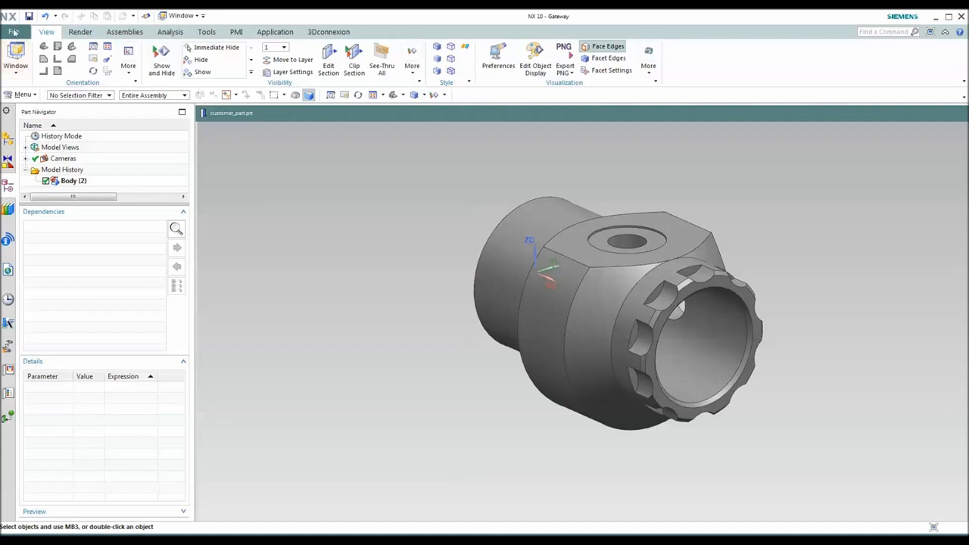
Step: Import Part_rev_B.stp through STEP214 as a second body in customer_part
click(13, 31)
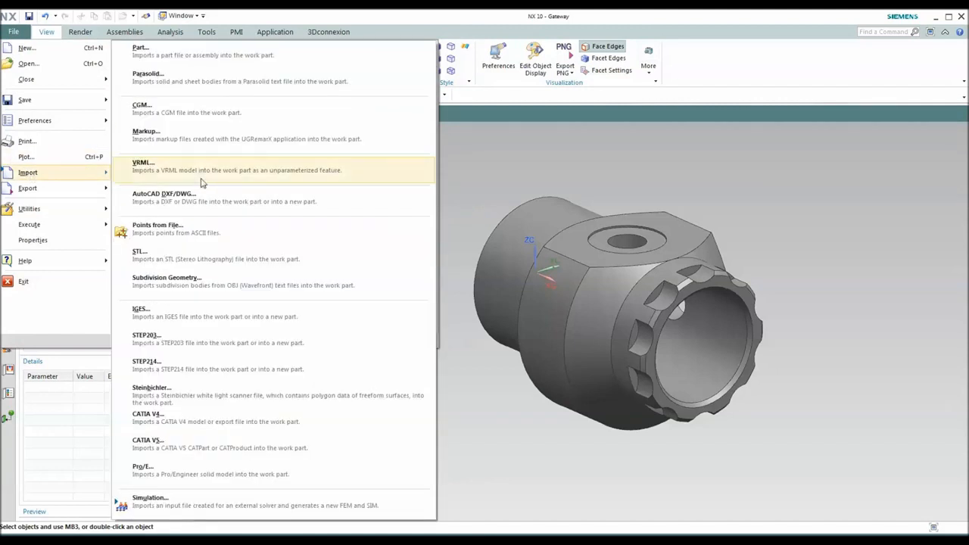
click(146, 362)
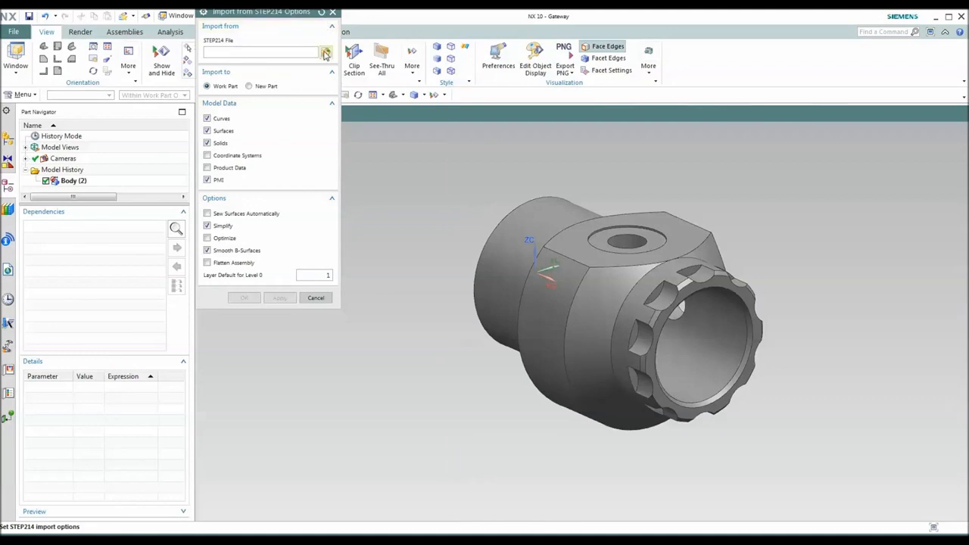
click(325, 52)
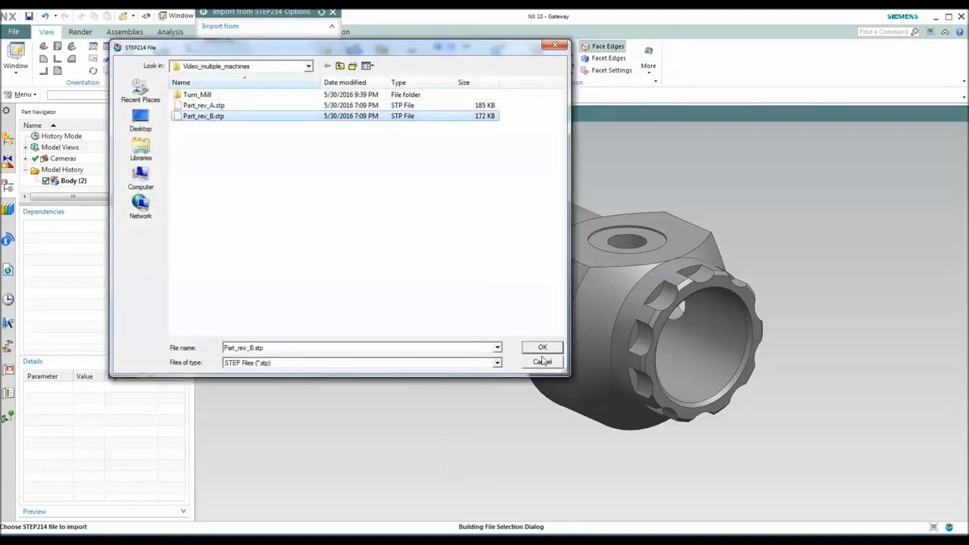
click(543, 348)
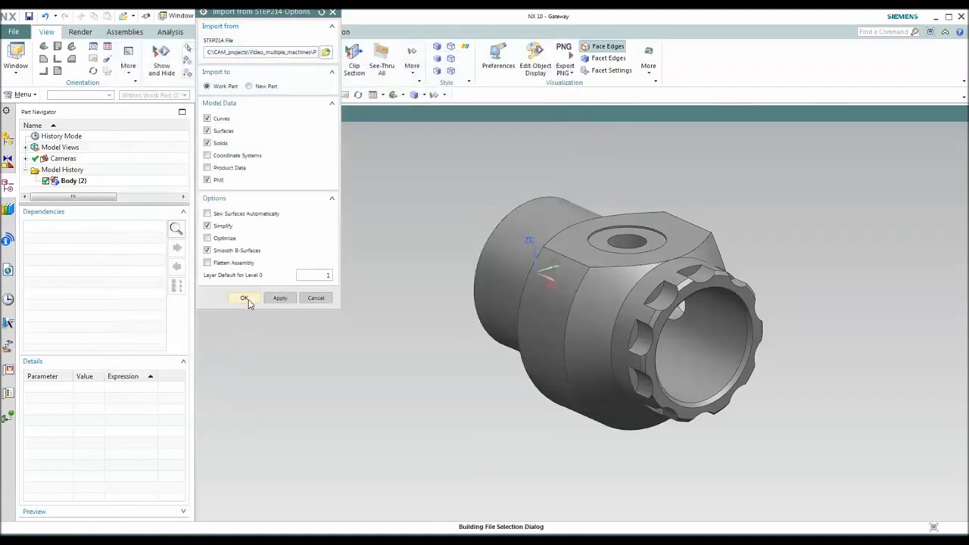
click(243, 297)
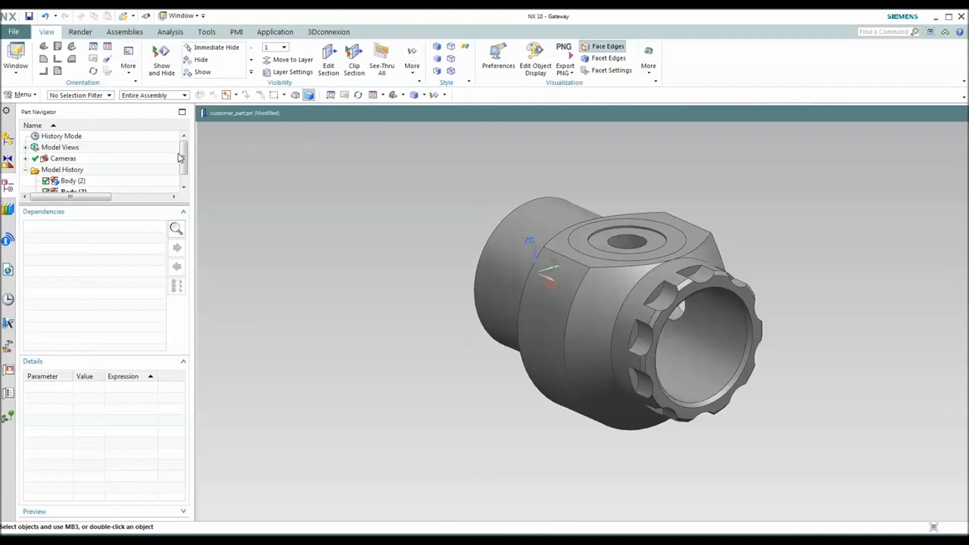
click(72, 169)
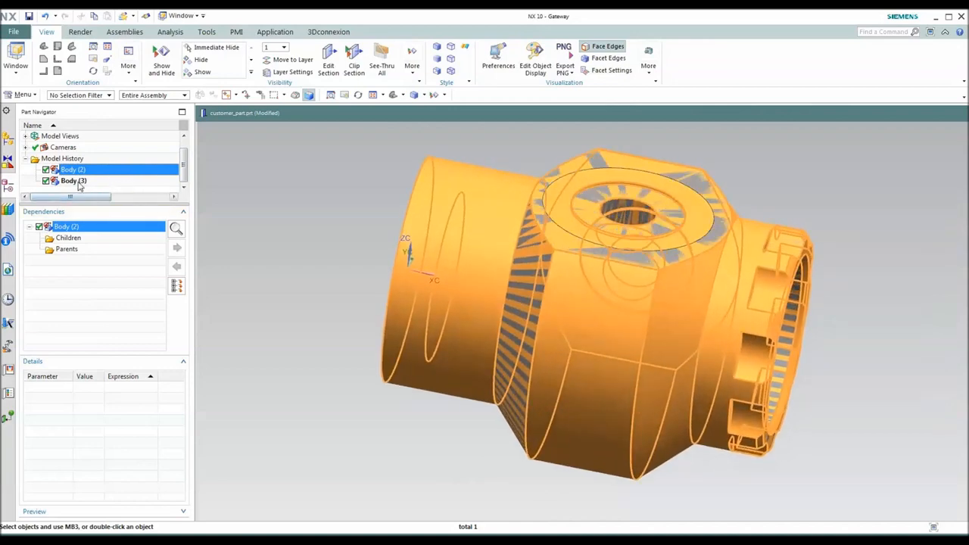
click(73, 181)
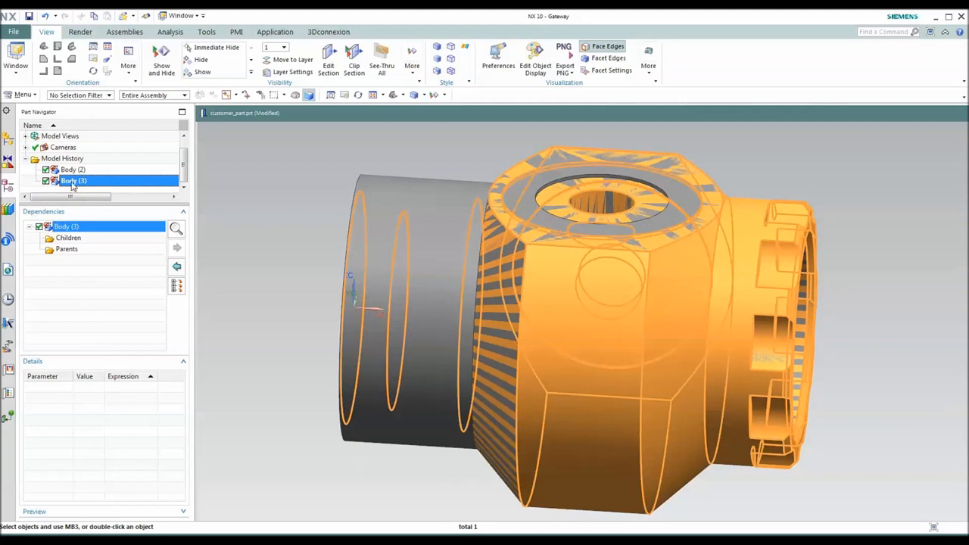
click(71, 169)
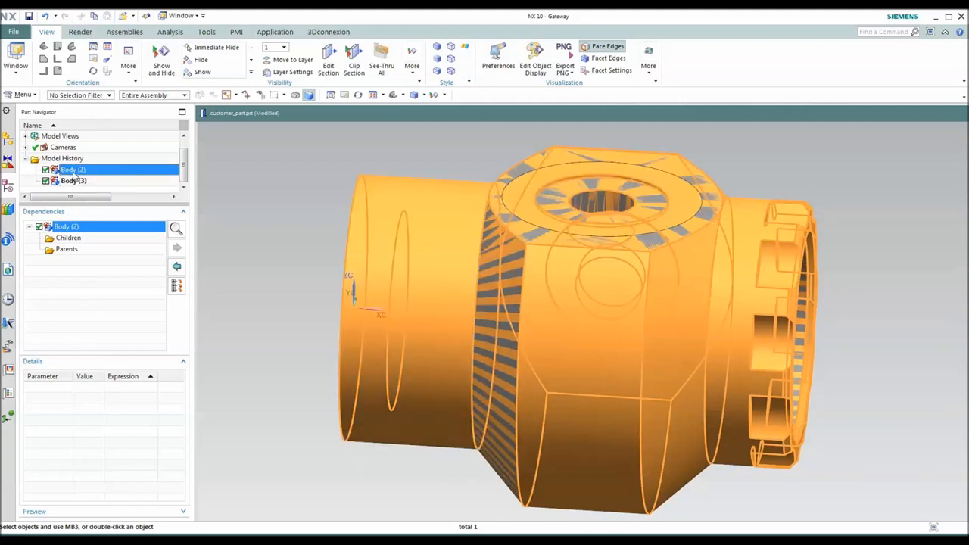
click(74, 180)
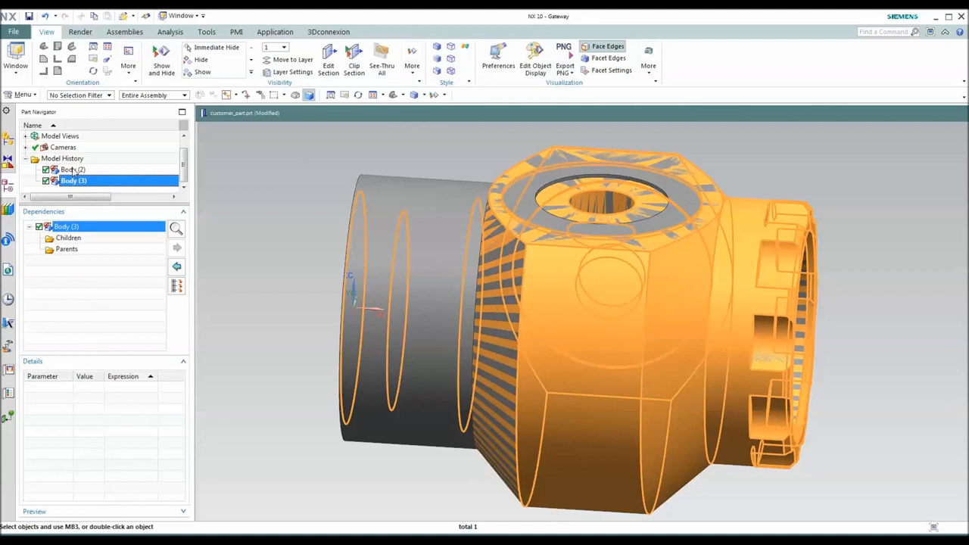
click(72, 170)
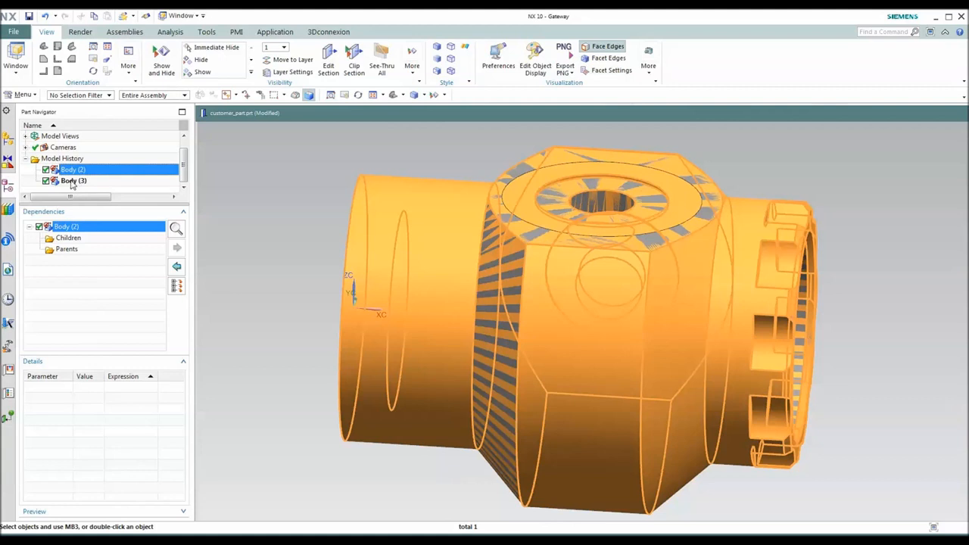
mouse_move(87, 187)
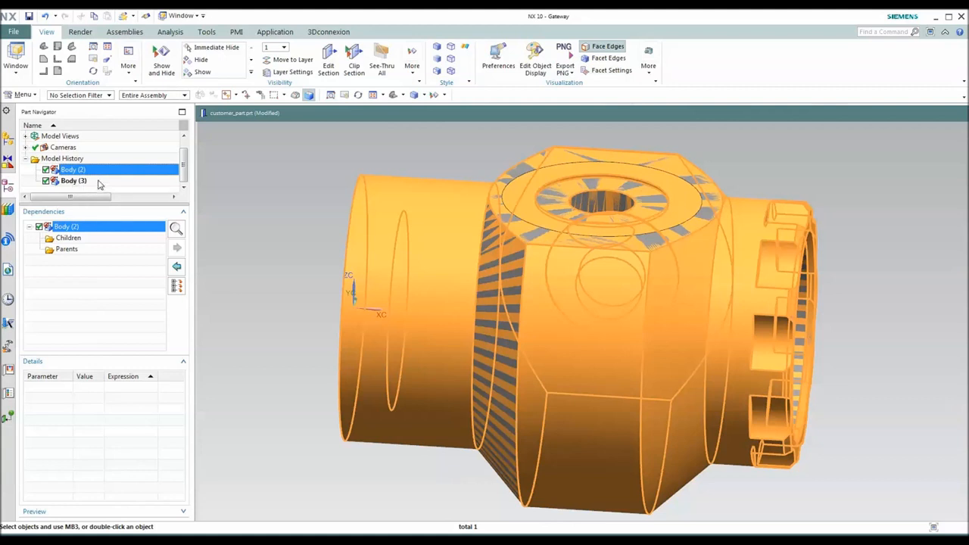
right_click(72, 169)
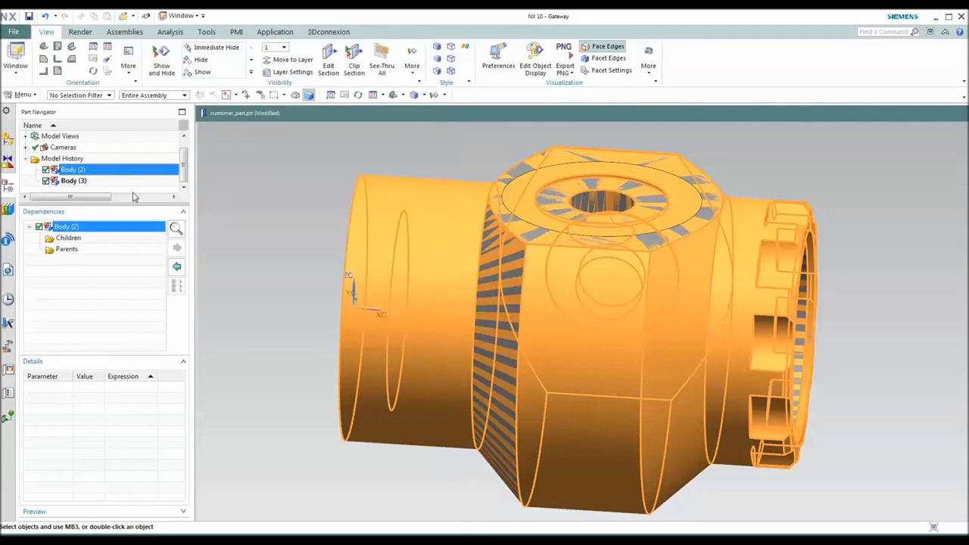
Step: In Modeling, convert Body (2) in the Part Navigator into Linked Body (1)
double_click(72, 169)
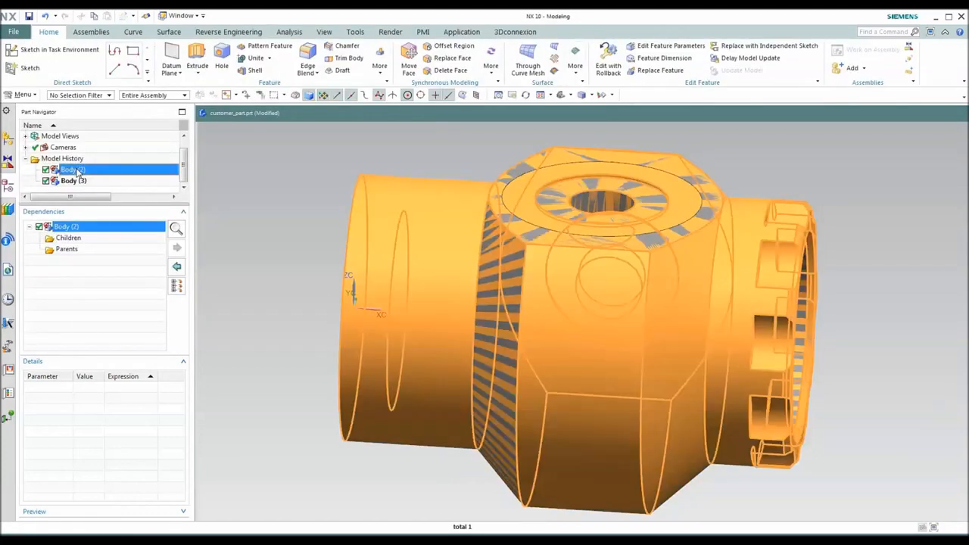
right_click(68, 169)
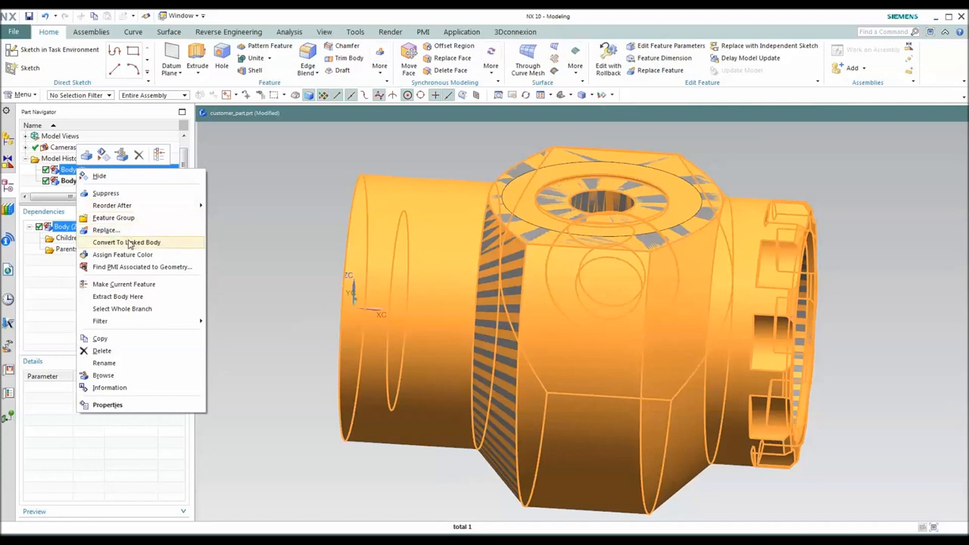
click(126, 242)
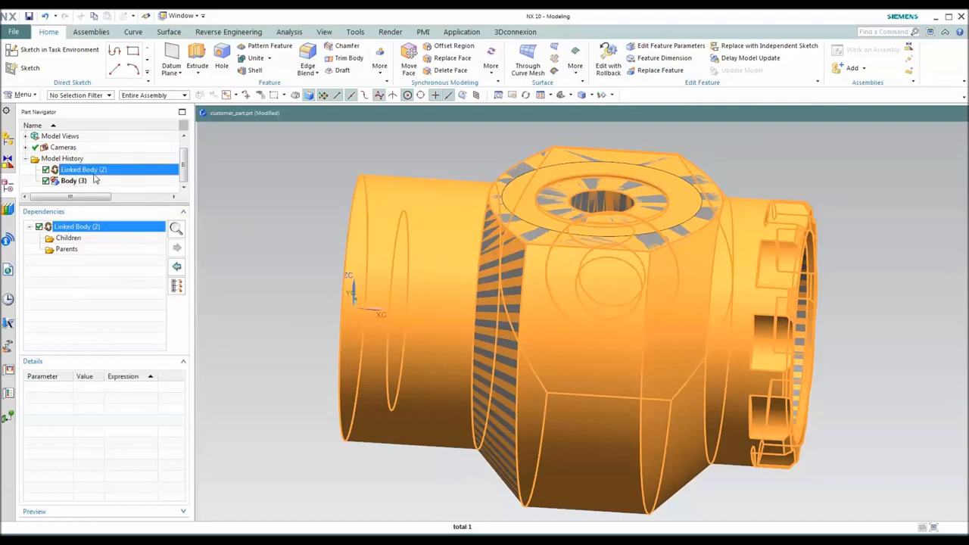
click(73, 180)
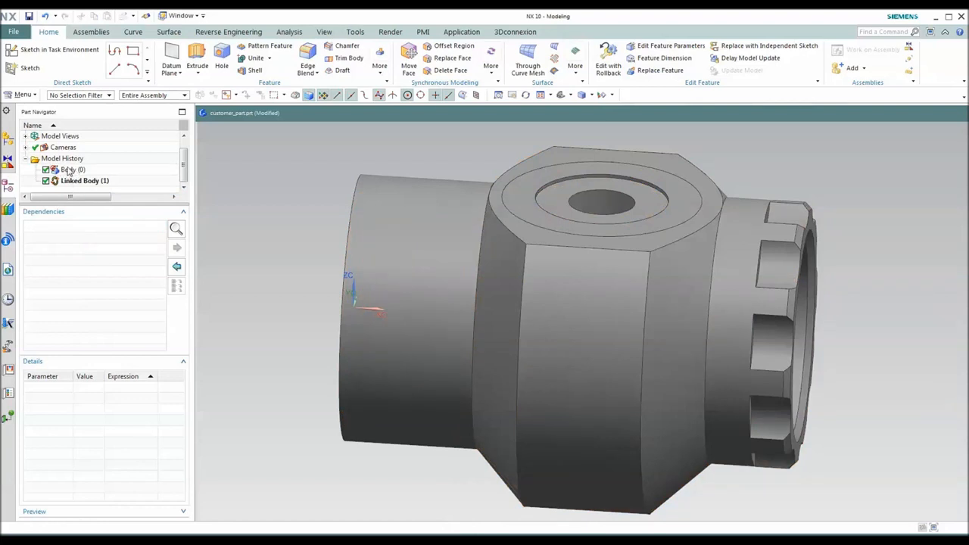
mouse_move(76, 187)
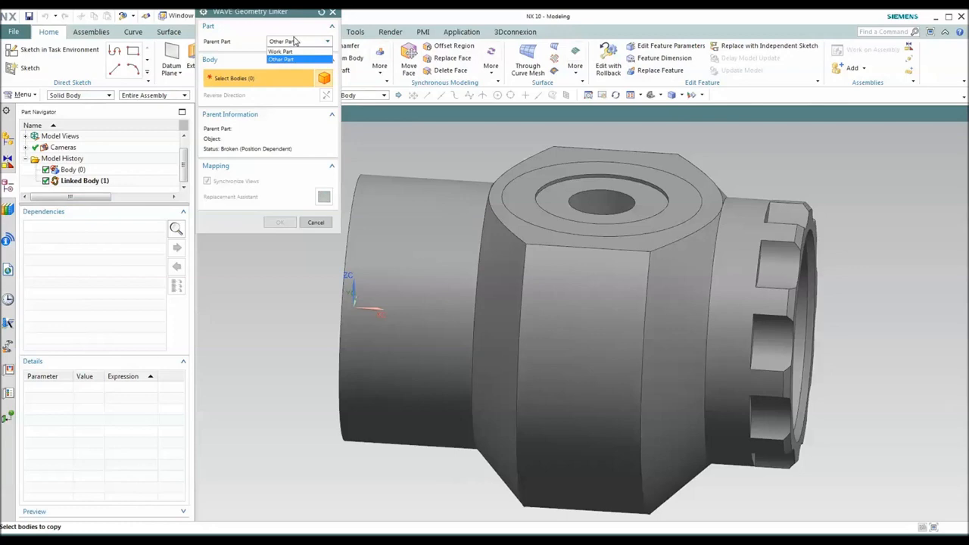
Step: Set the WAVE Geometry Linker parent part to Work Part to link the Rev B body
click(280, 51)
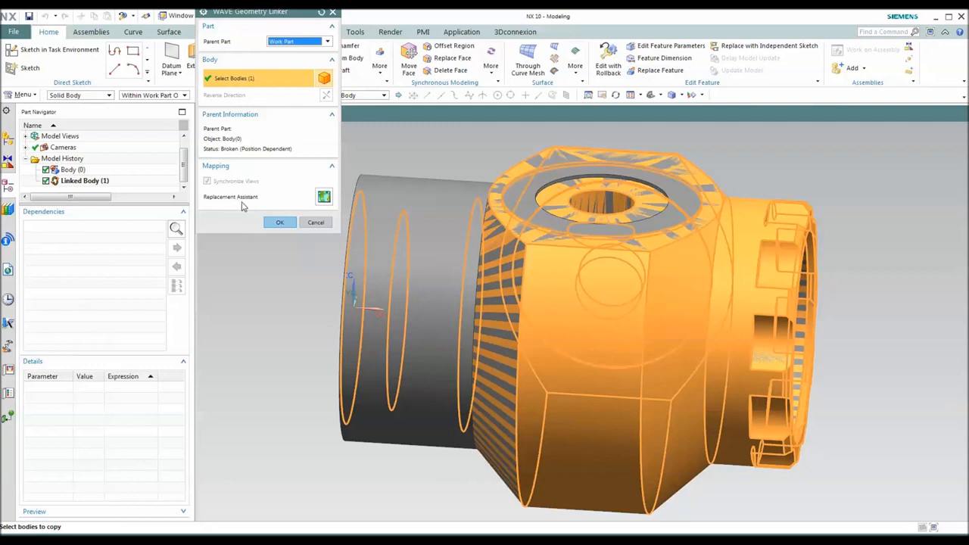
mouse_move(594, 409)
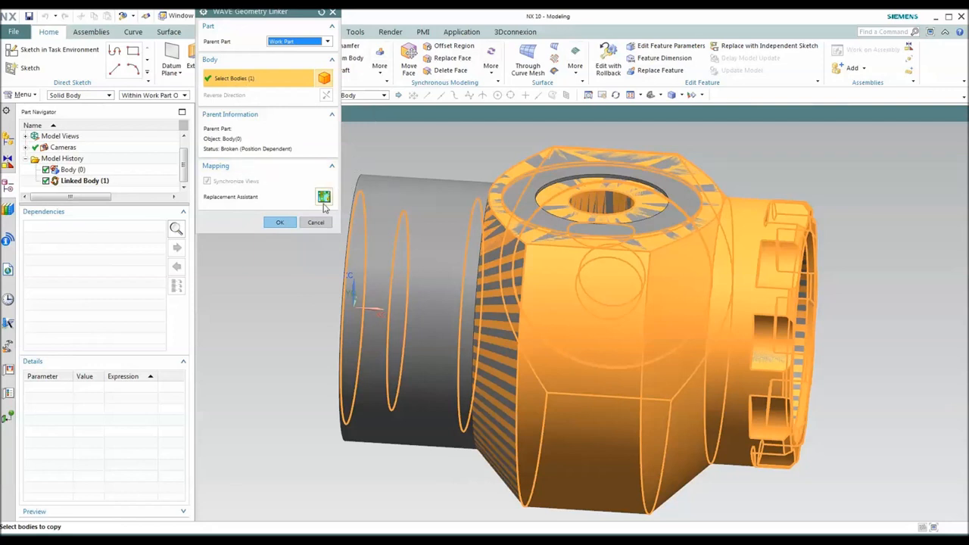
mouse_move(324, 197)
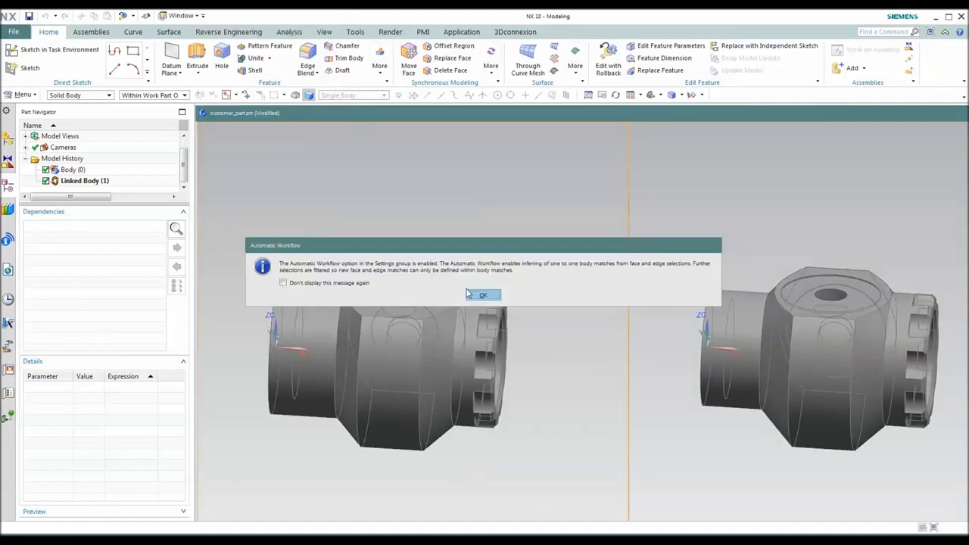
Step: Find geometric matches and accept them, giving 148 accepted correspondences for Linked Body (1)
click(483, 295)
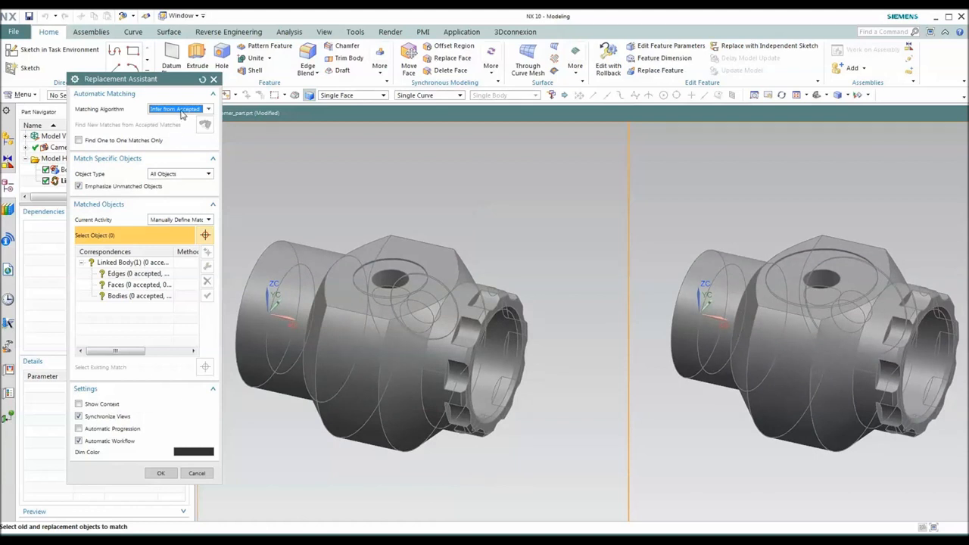
click(207, 109)
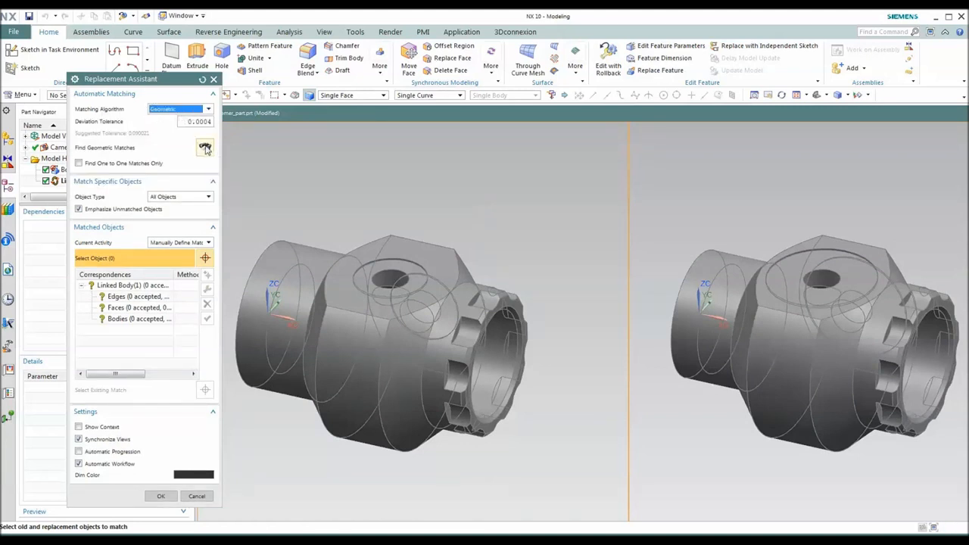
click(205, 148)
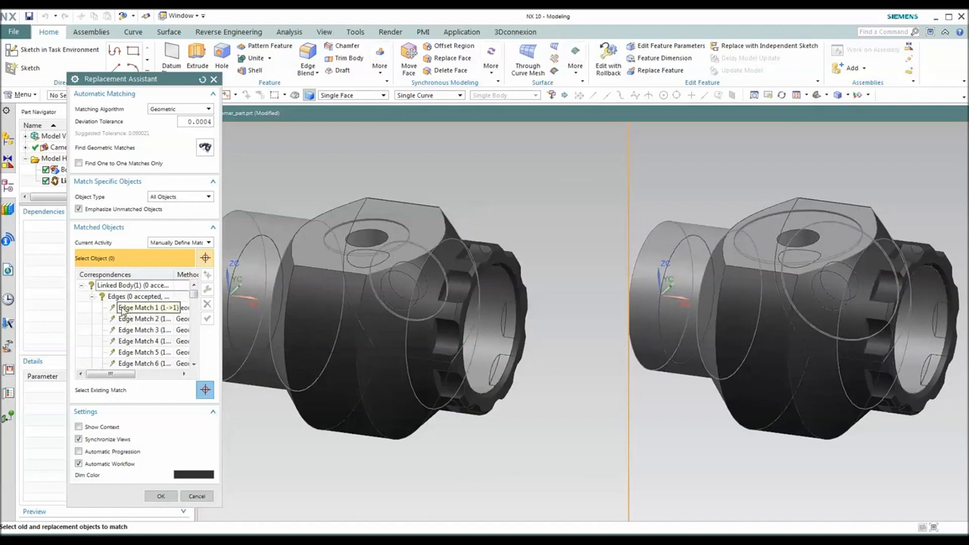
right_click(132, 285)
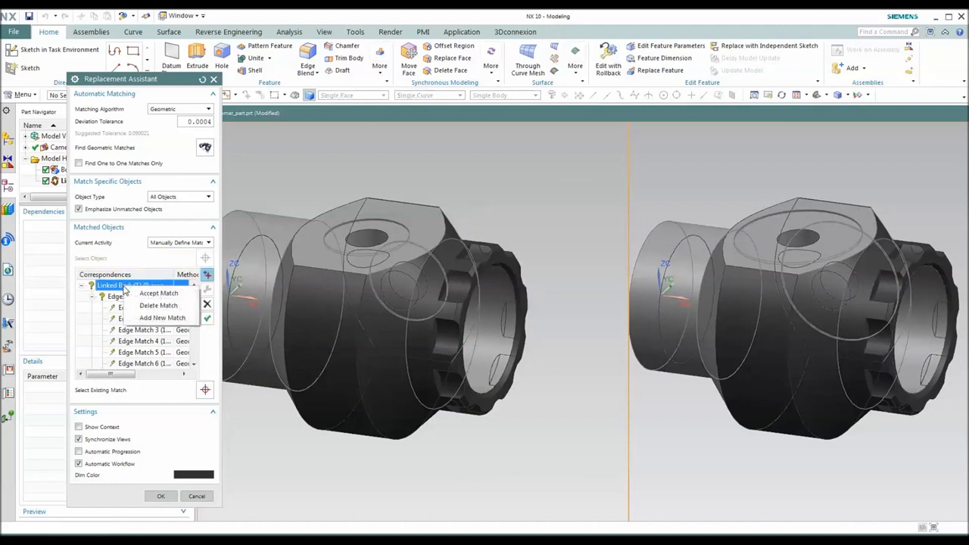
click(158, 293)
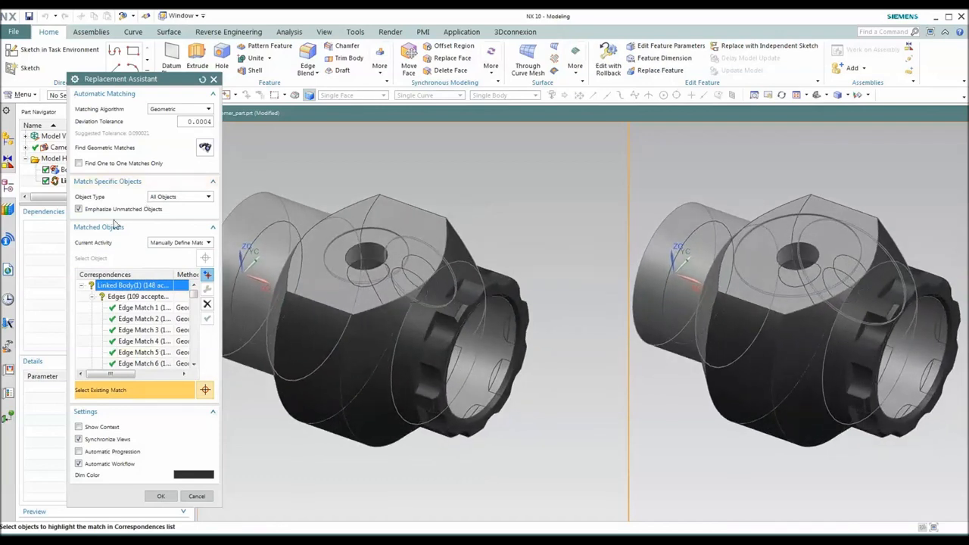
click(343, 237)
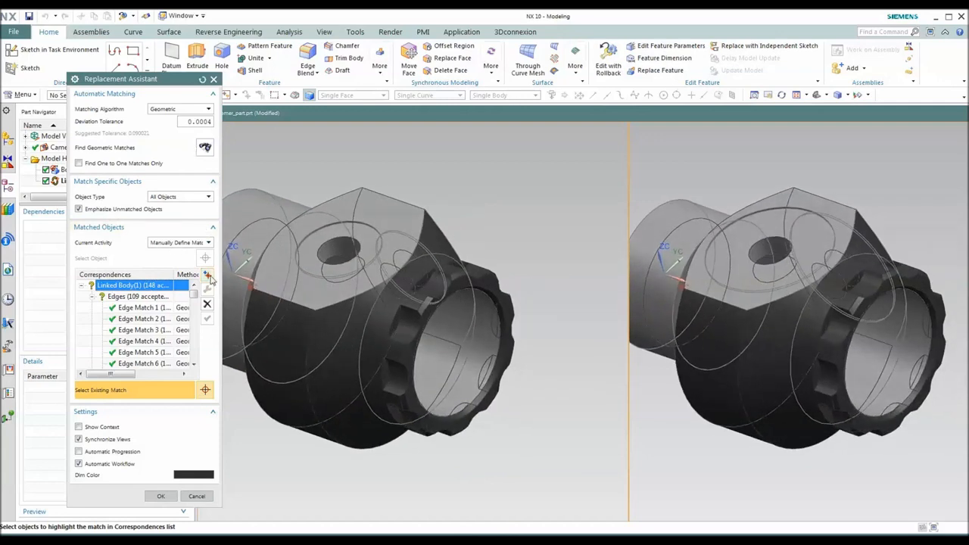
mouse_move(206, 275)
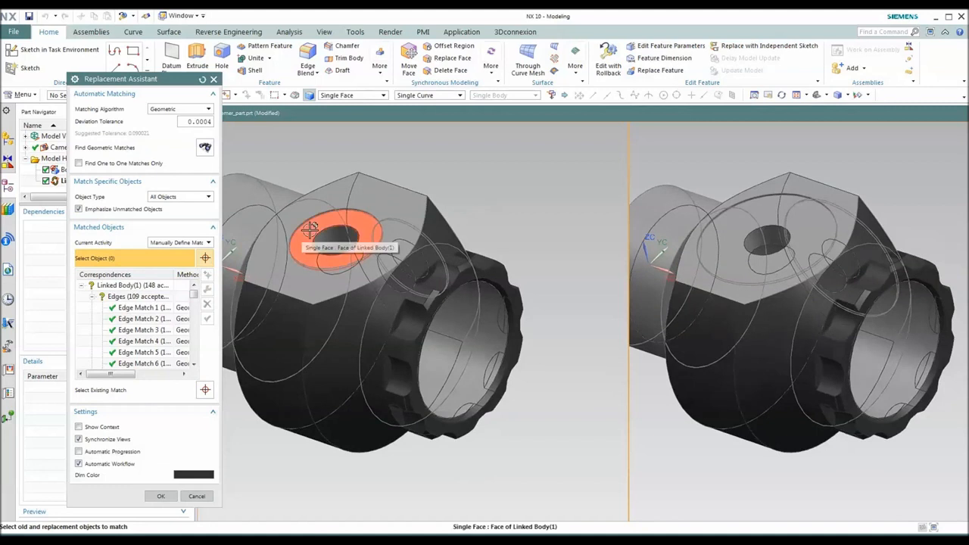
Step: Add manual face matches pairing the old body's top and hole faces with the new body's
click(757, 234)
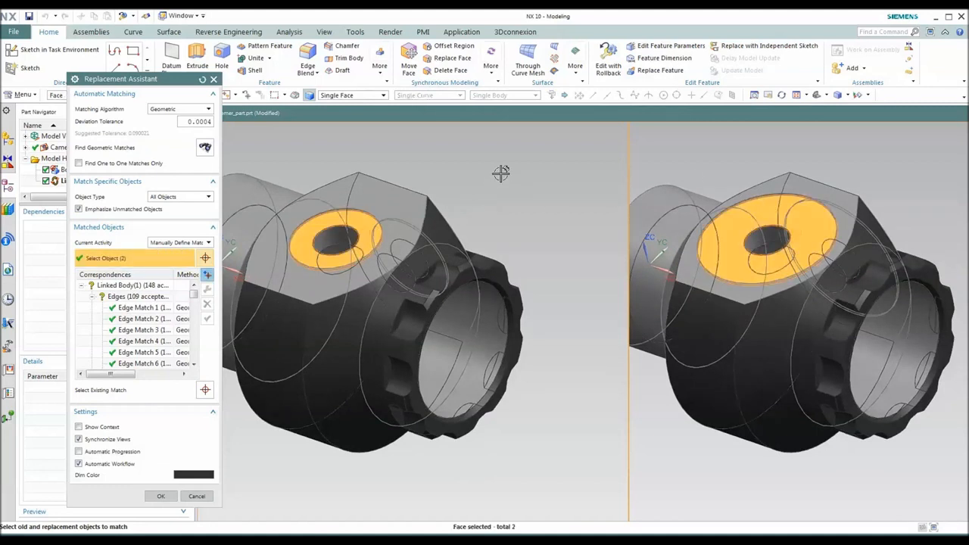
click(371, 219)
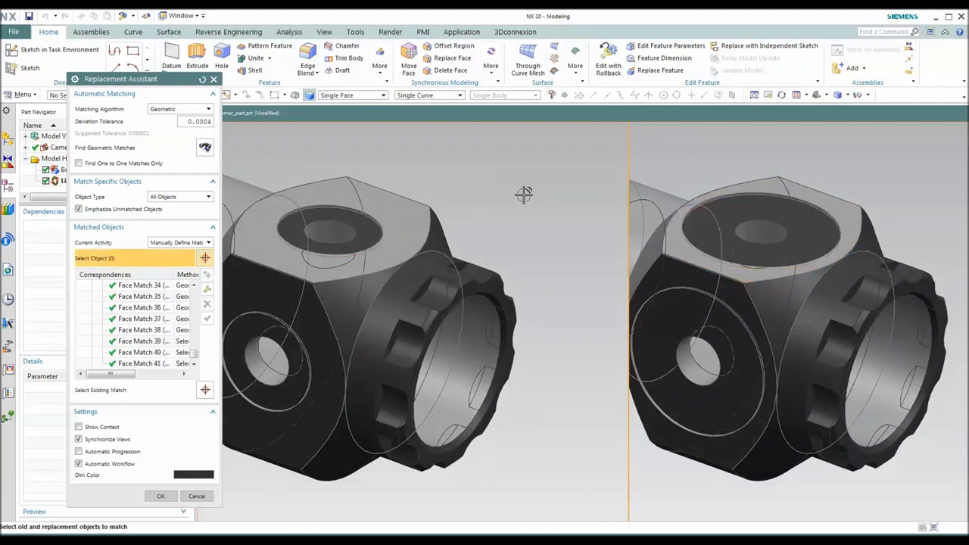
click(772, 189)
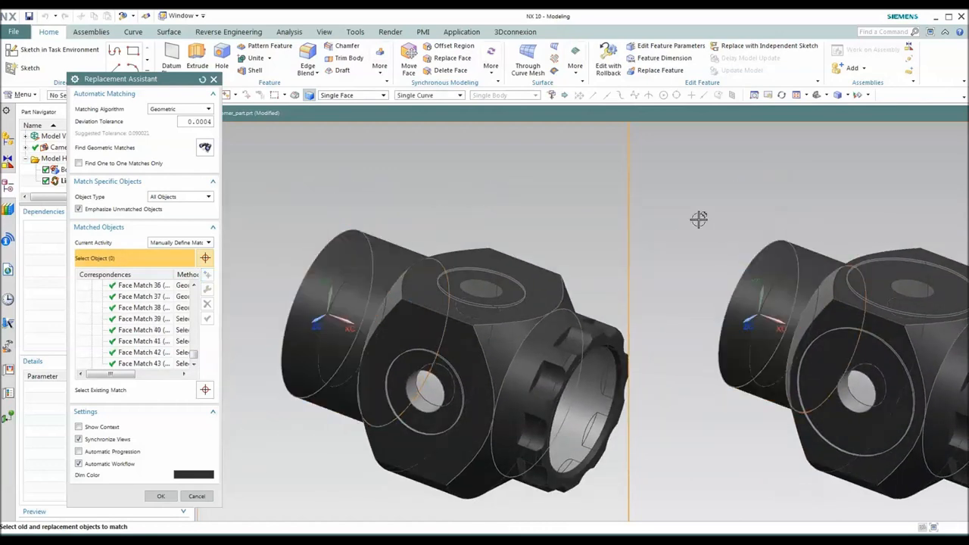
click(397, 229)
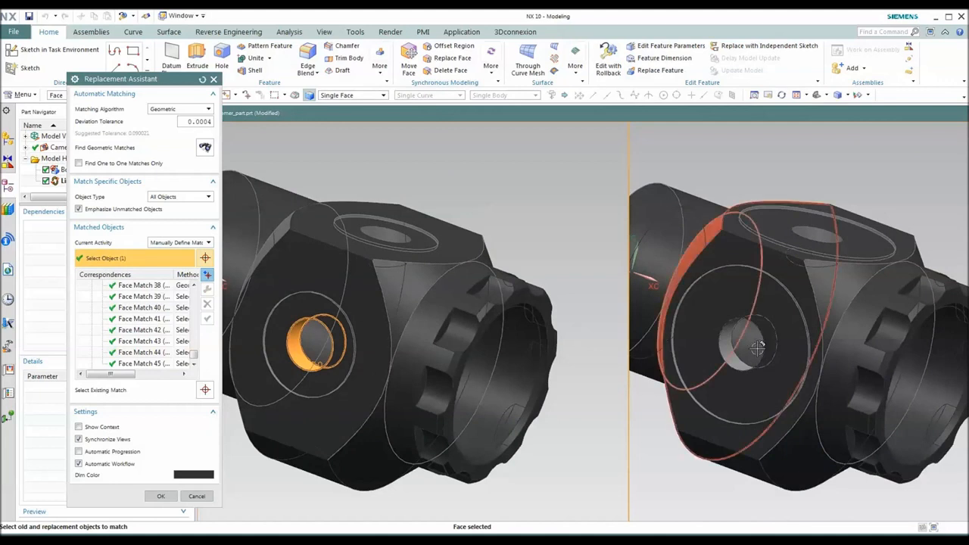
click(382, 234)
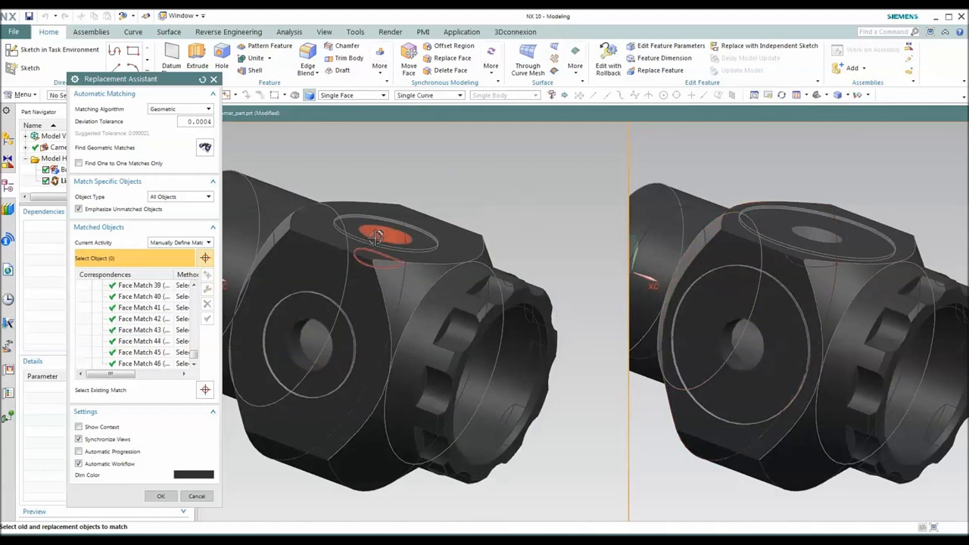
click(390, 239)
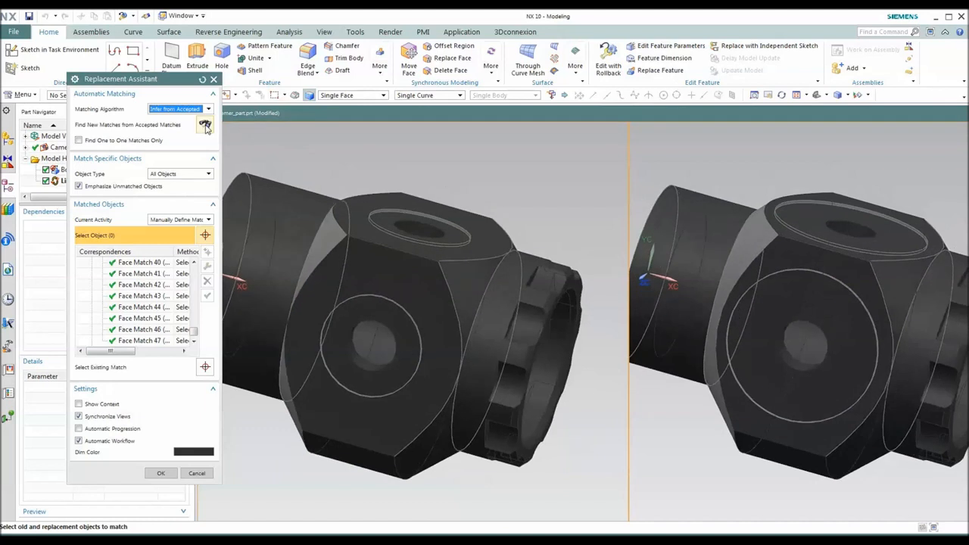
Step: Infer matches from accepted ones twice, accepting them for Linked Body (1) until 174 are accepted
click(205, 125)
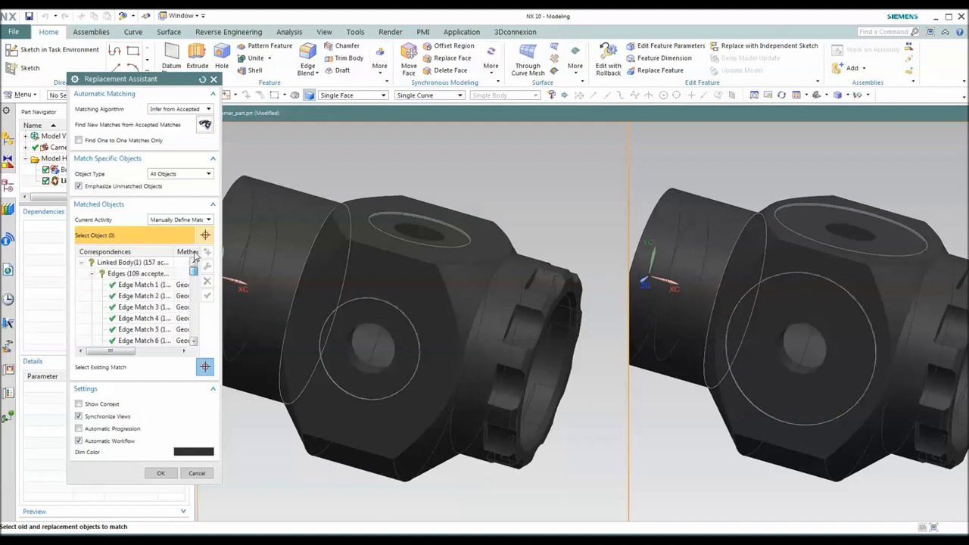
right_click(125, 262)
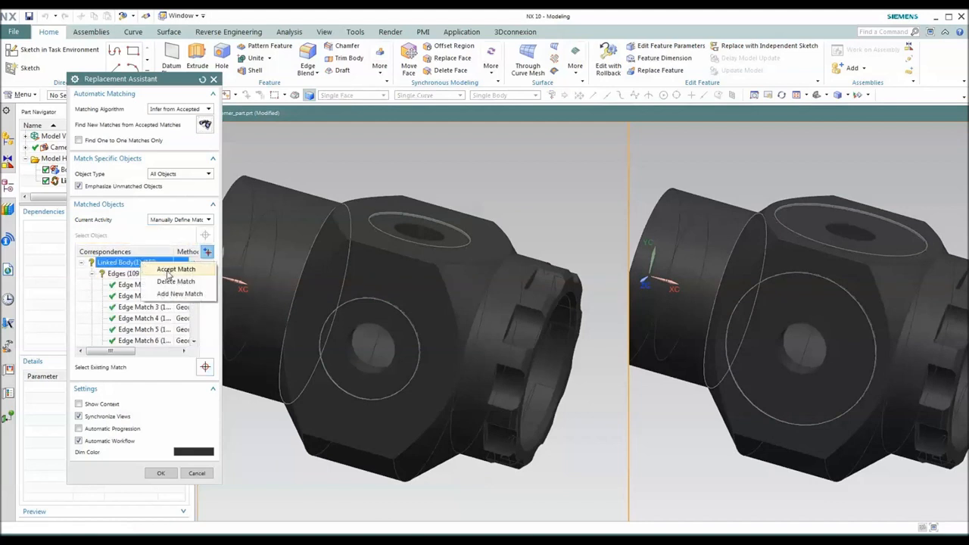
click(176, 269)
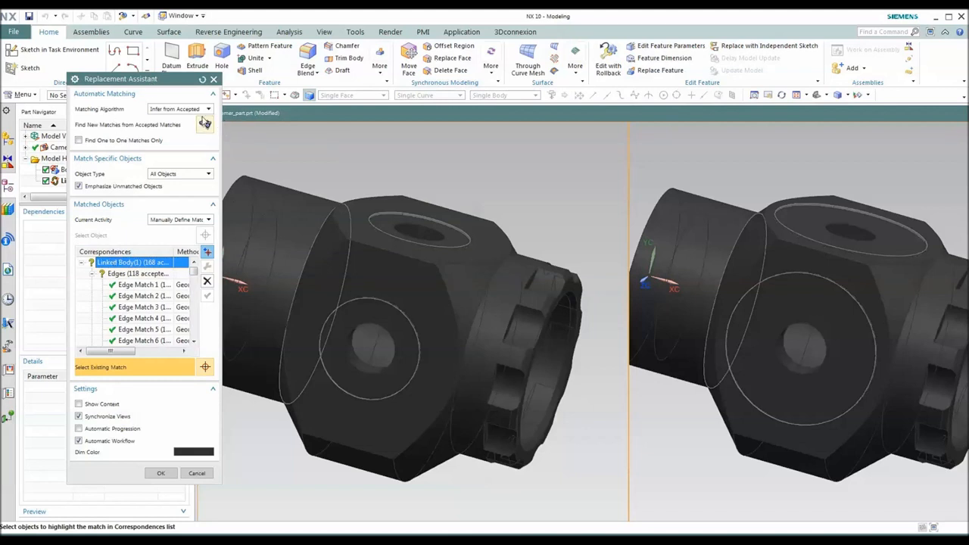
click(205, 124)
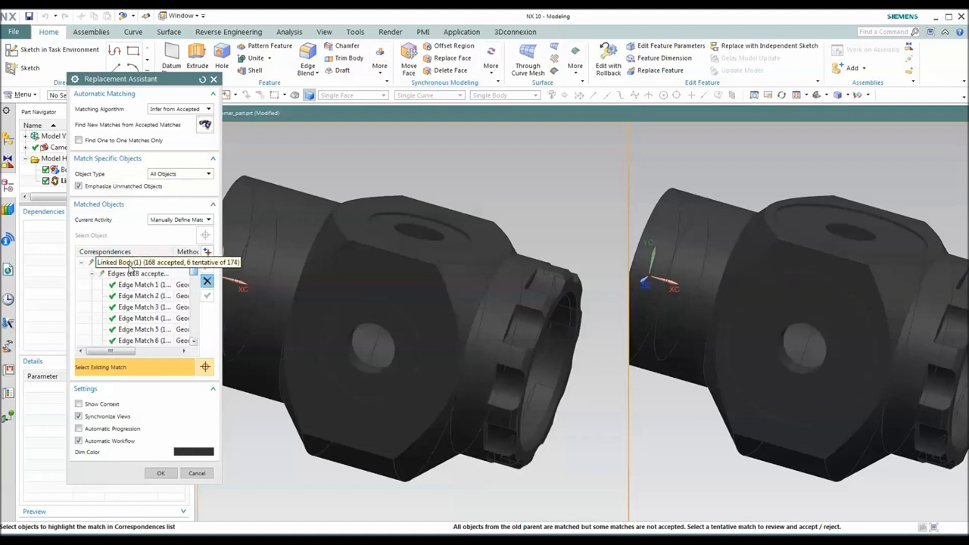
click(132, 262)
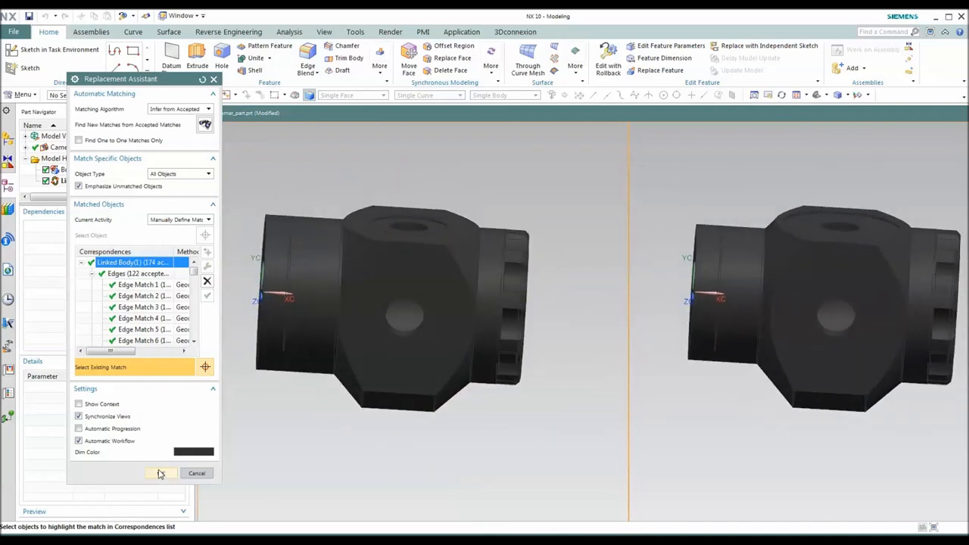
Step: Confirm the face and edge mapping to relink the body to Rev B geometry
click(161, 473)
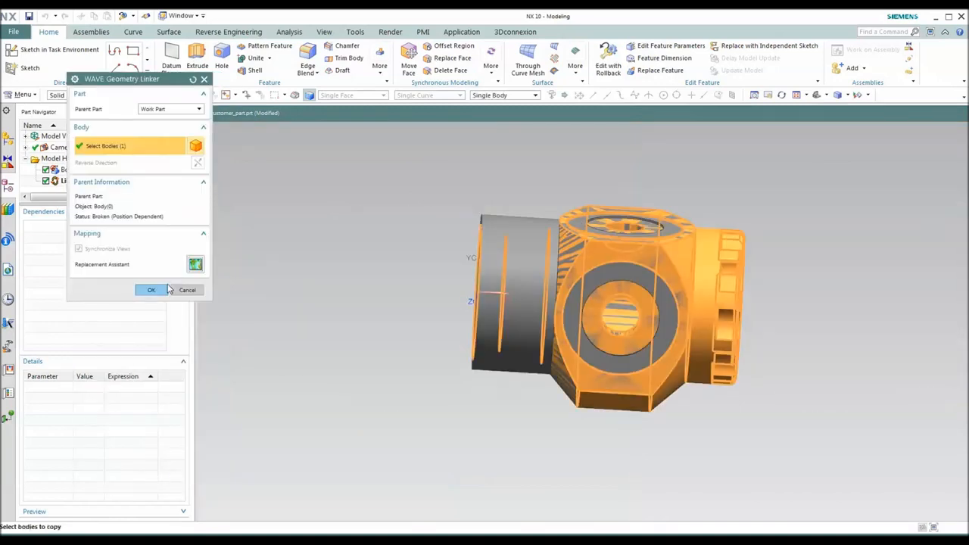
click(151, 290)
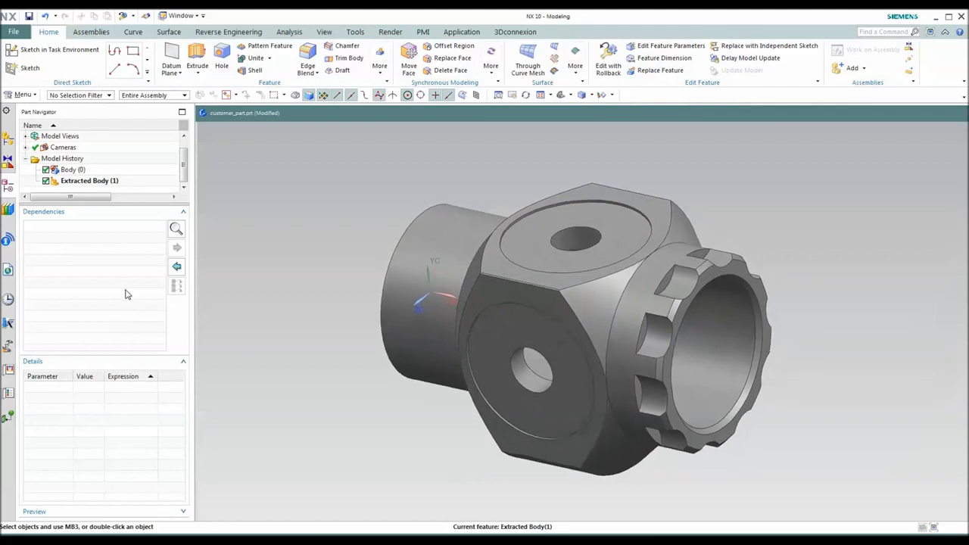
drag(568, 303, 549, 462)
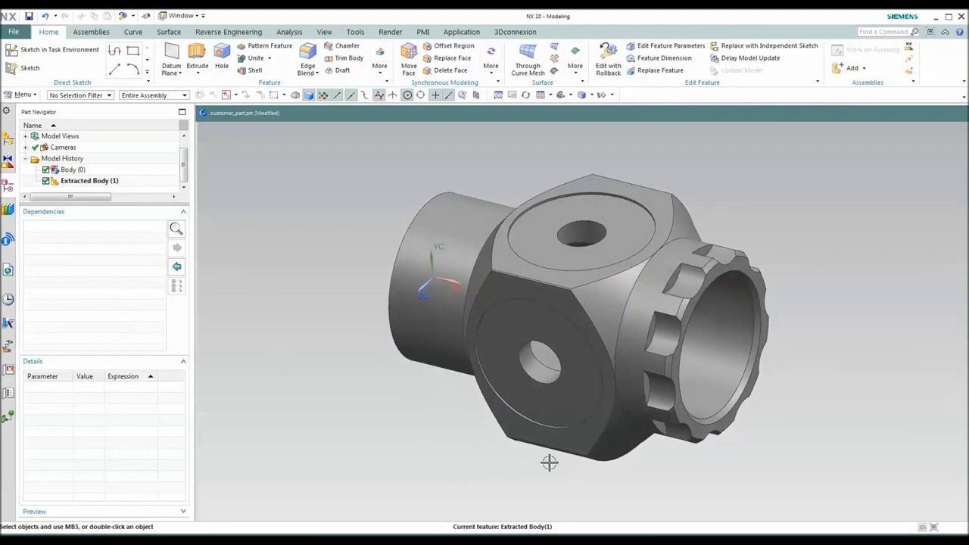
Step: Save the customer part
click(89, 180)
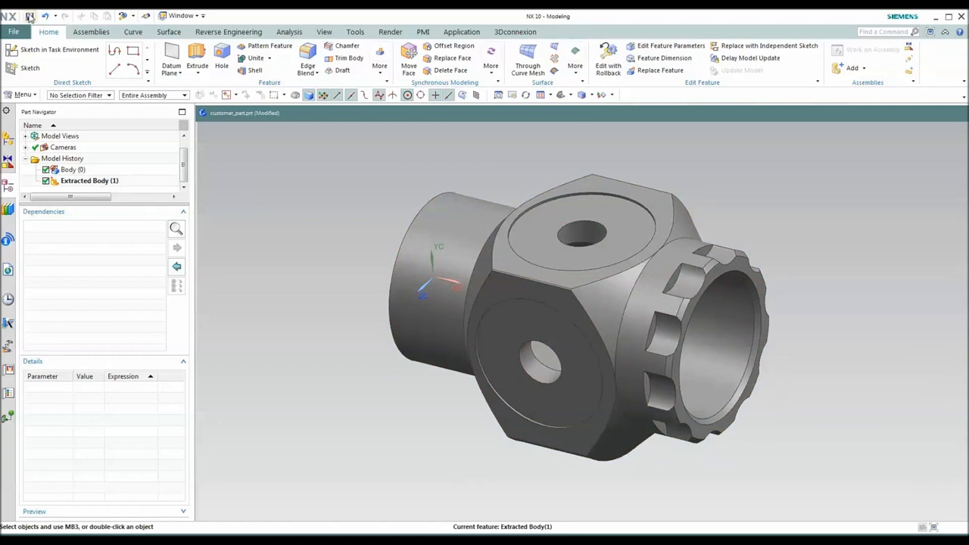
click(29, 15)
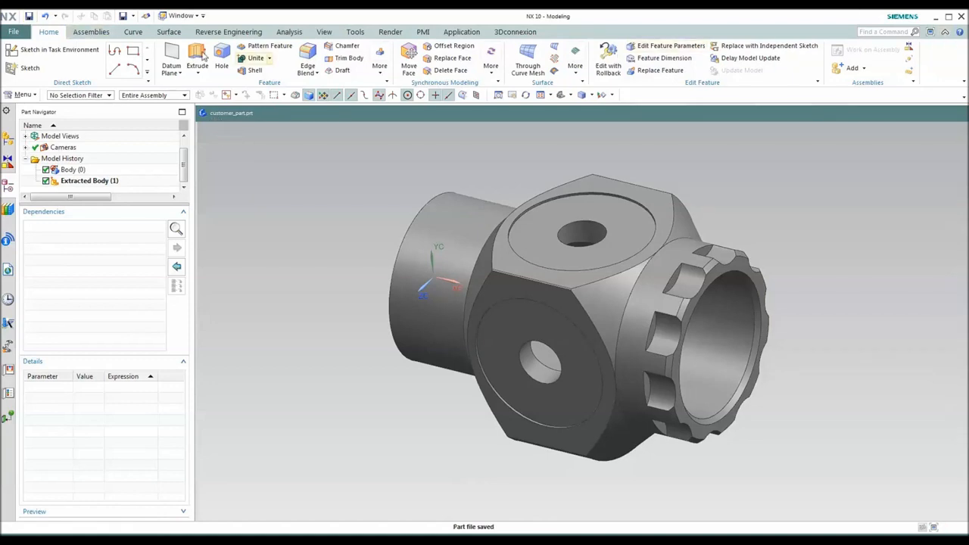
click(13, 31)
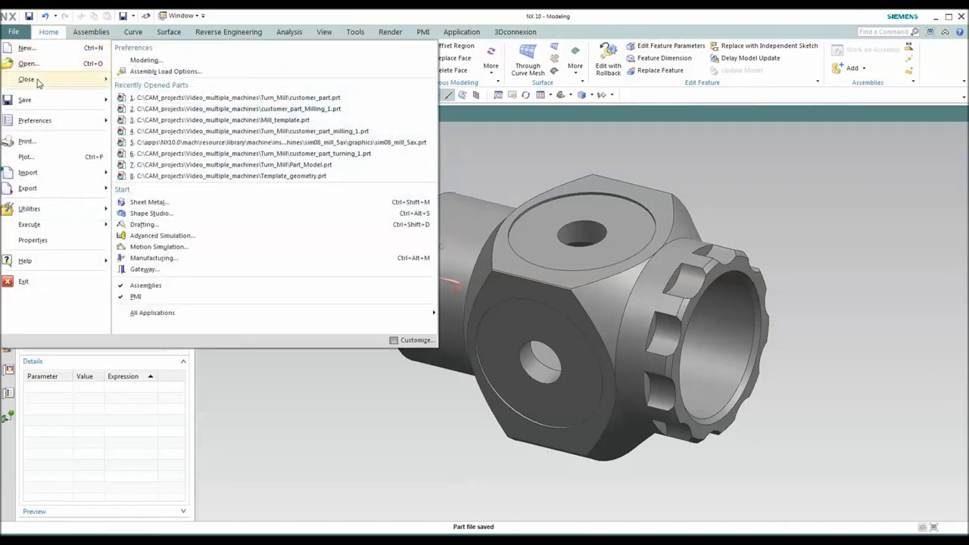
Step: Close the customer part and open customer_part_turning_1.prt
click(25, 80)
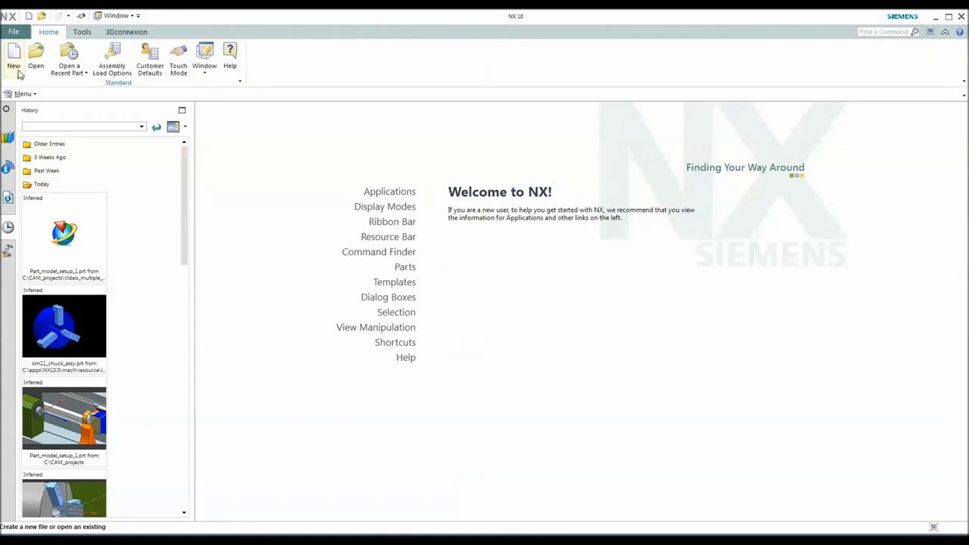
click(36, 57)
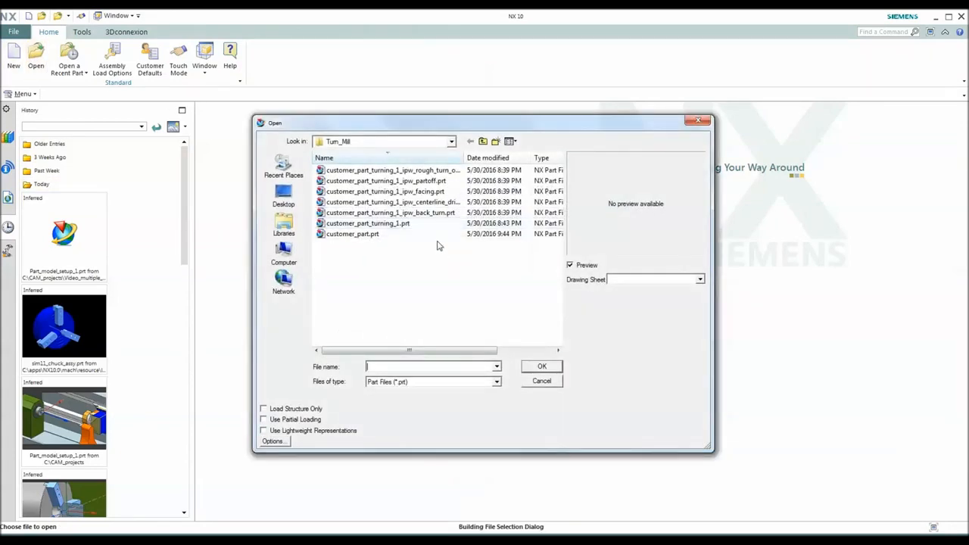
mouse_move(465, 260)
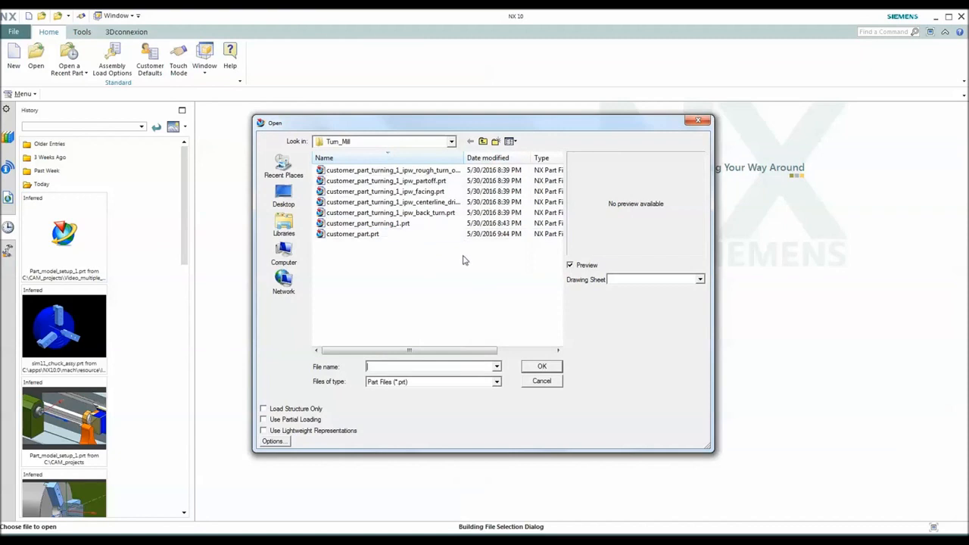
click(369, 222)
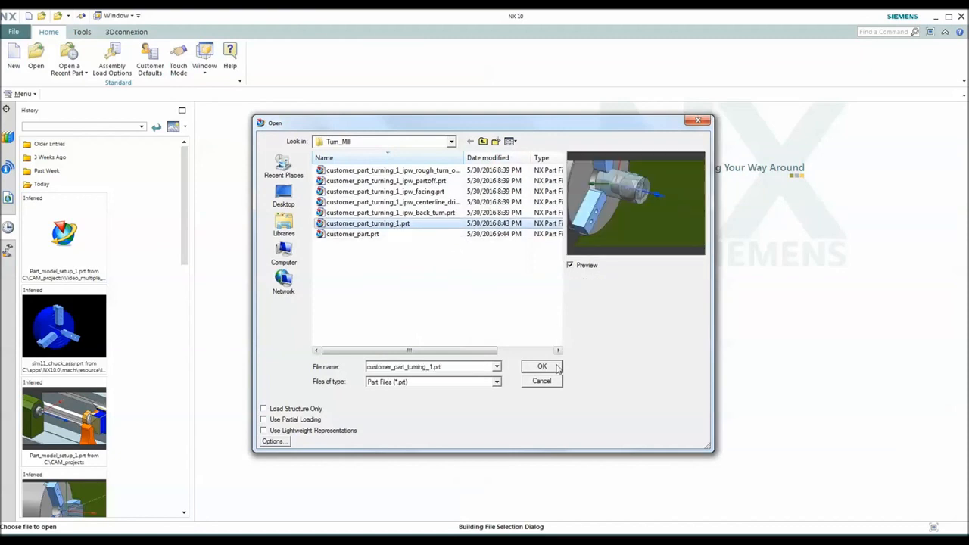
click(542, 366)
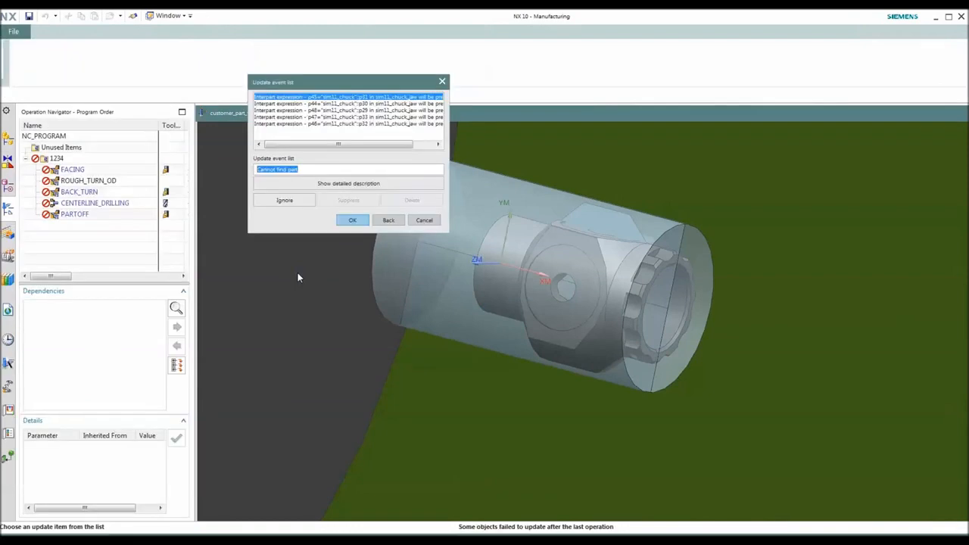
Step: Dismiss the update list and review TURNING_WORKPIECE settings in the geometry view
click(352, 220)
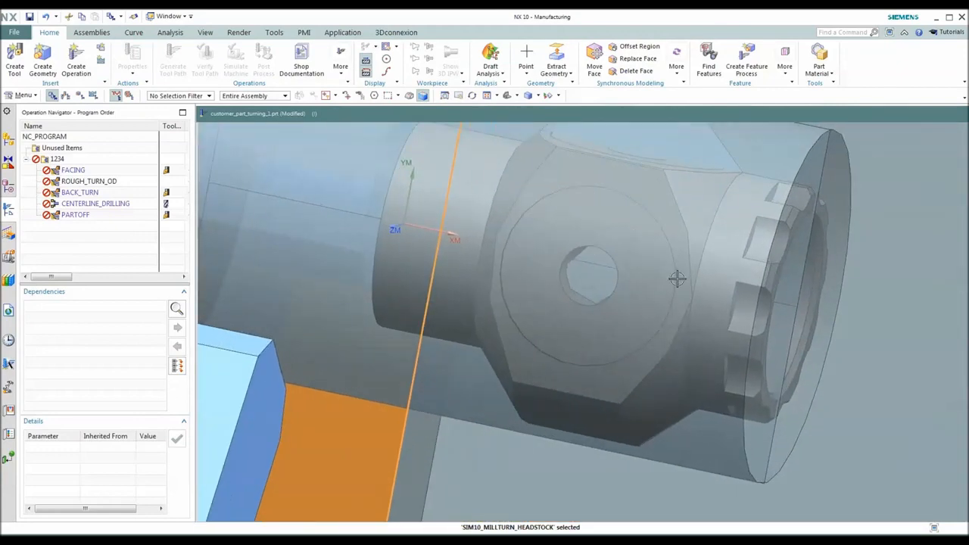
drag(678, 279, 632, 240)
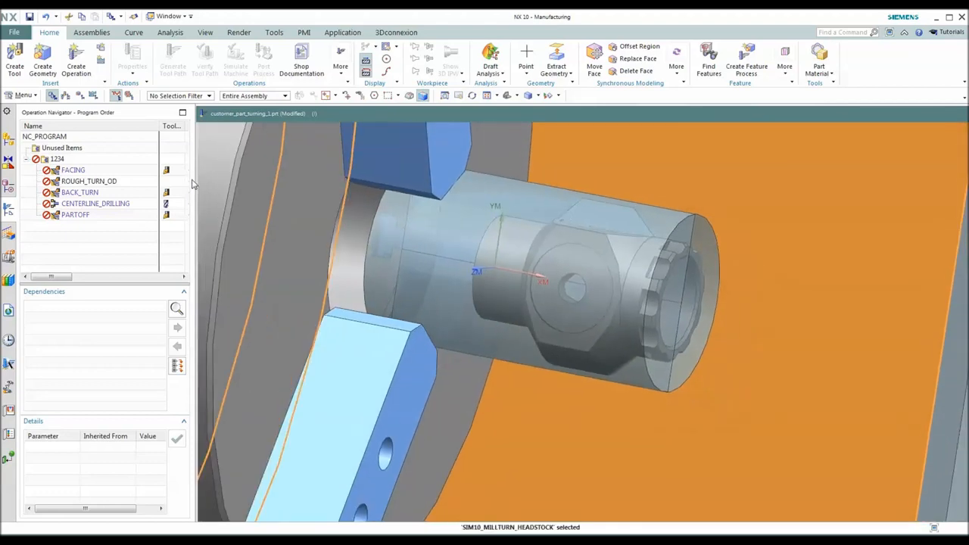
click(83, 96)
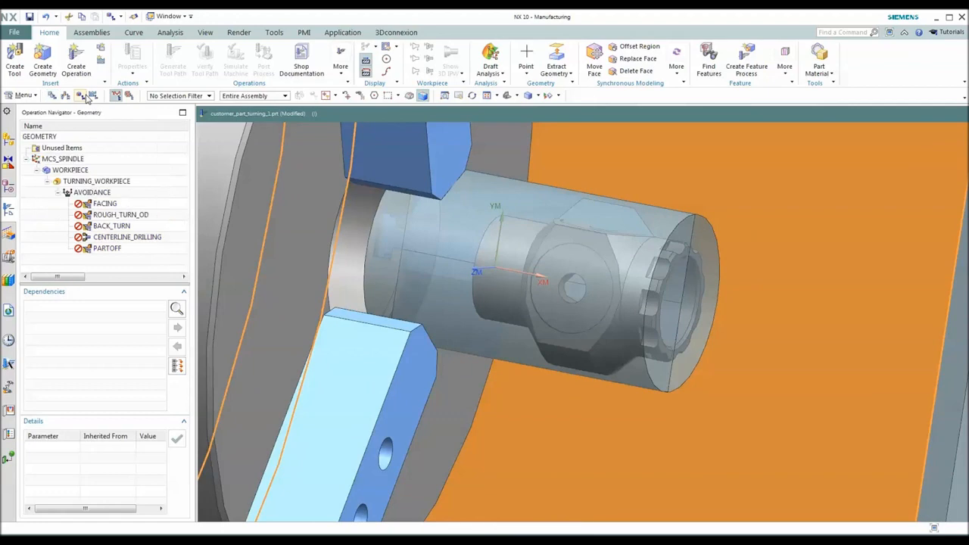
click(70, 170)
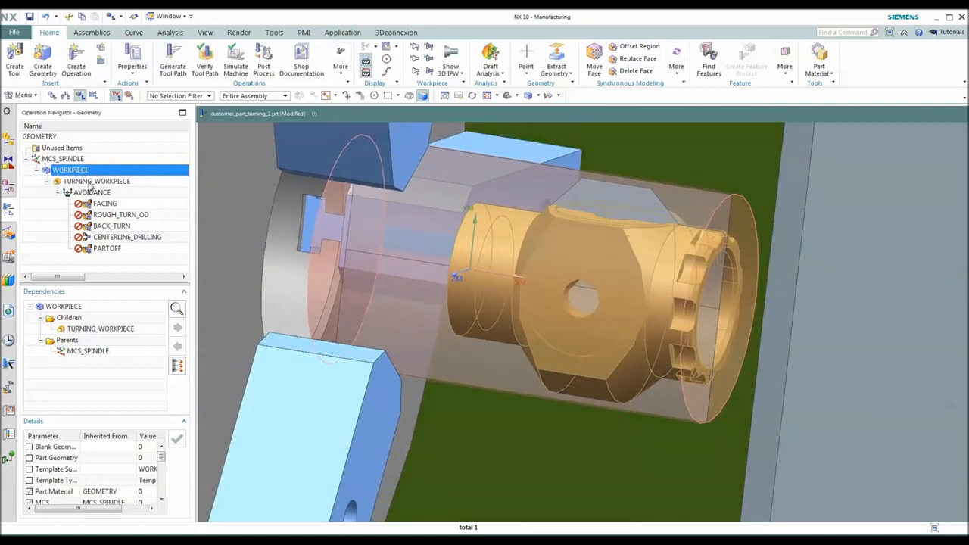
double_click(96, 181)
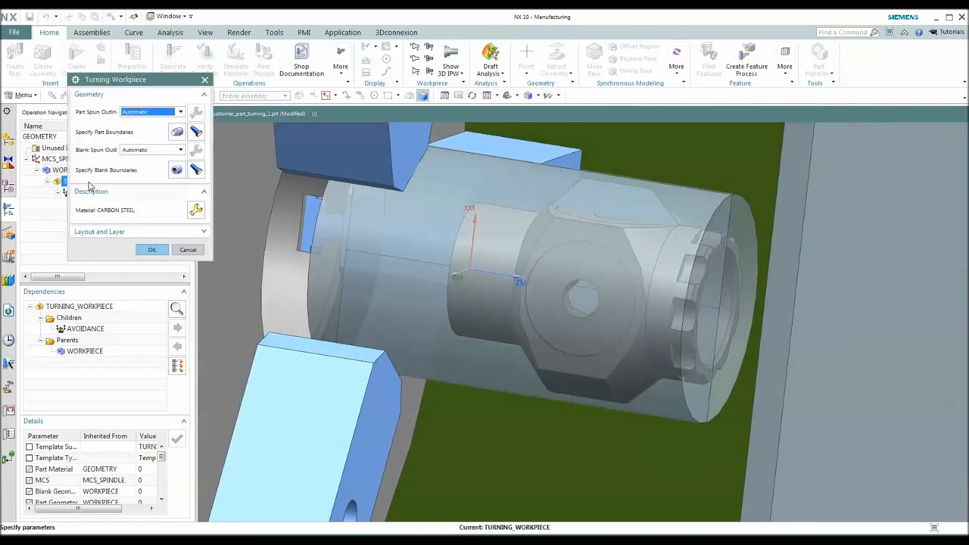
click(152, 249)
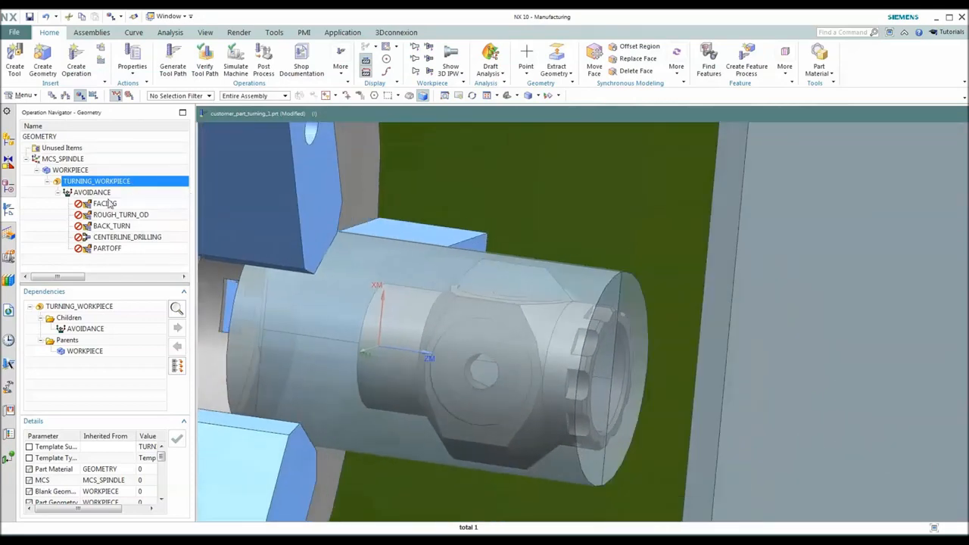
Step: Generate toolpaths for FACING, ROUGH_TURN_OD, BACK_TURN and the rest, dismissing the tool-position warning
right_click(106, 203)
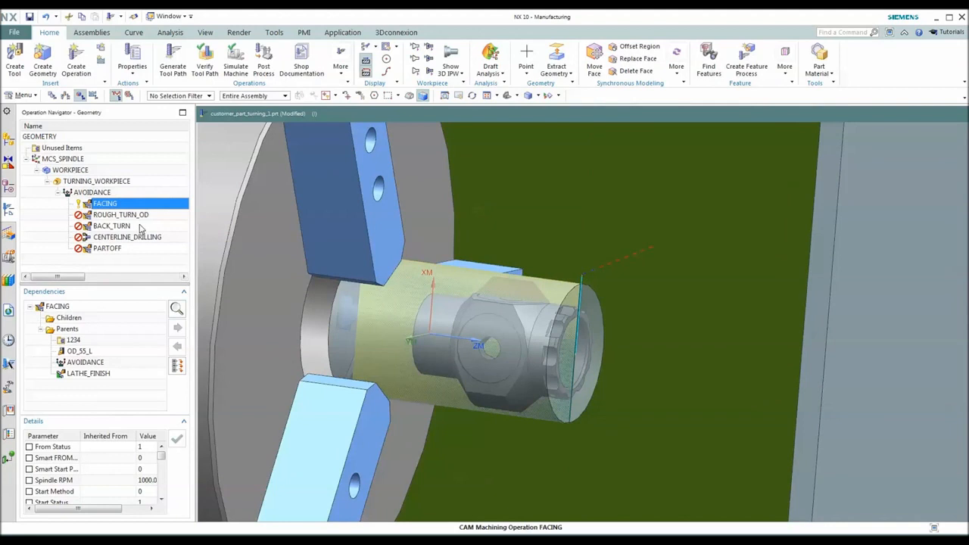
right_click(120, 214)
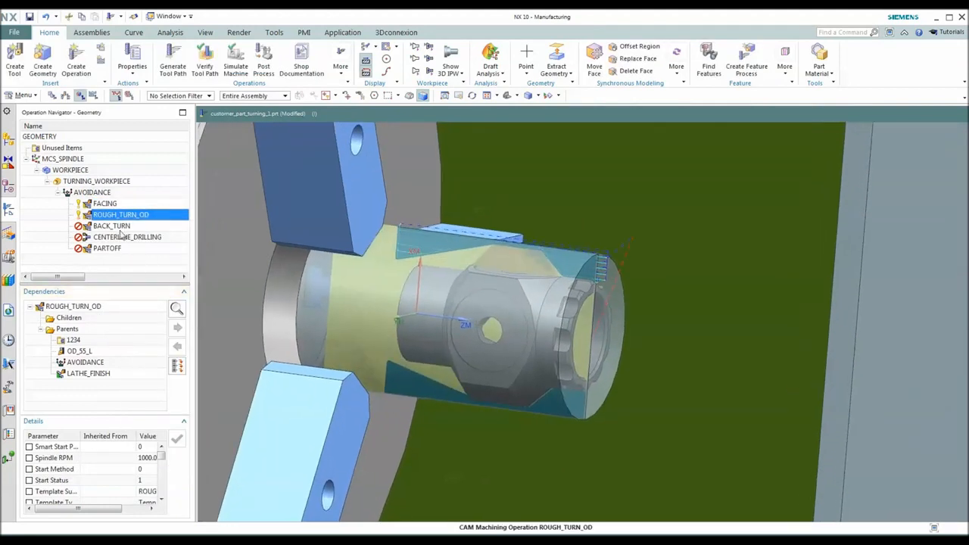
right_click(112, 226)
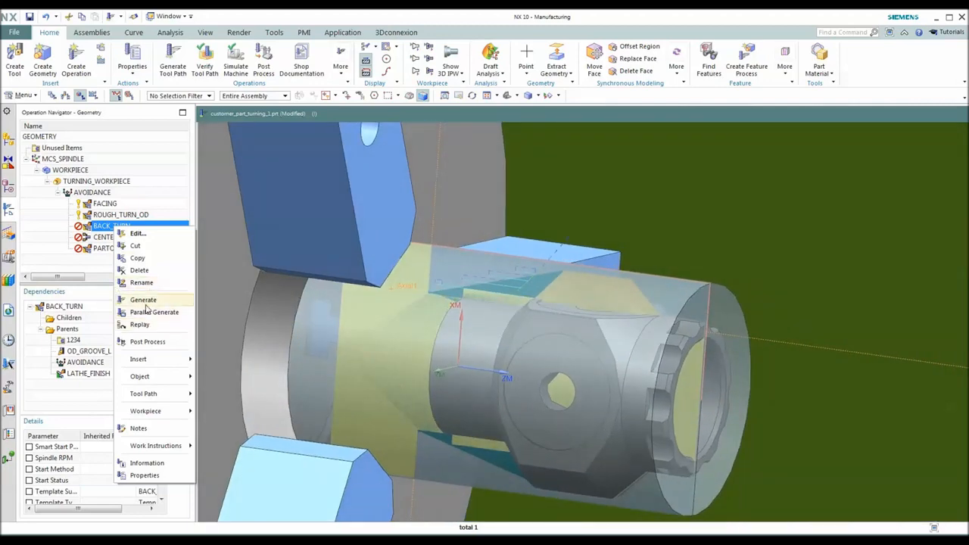
click(143, 300)
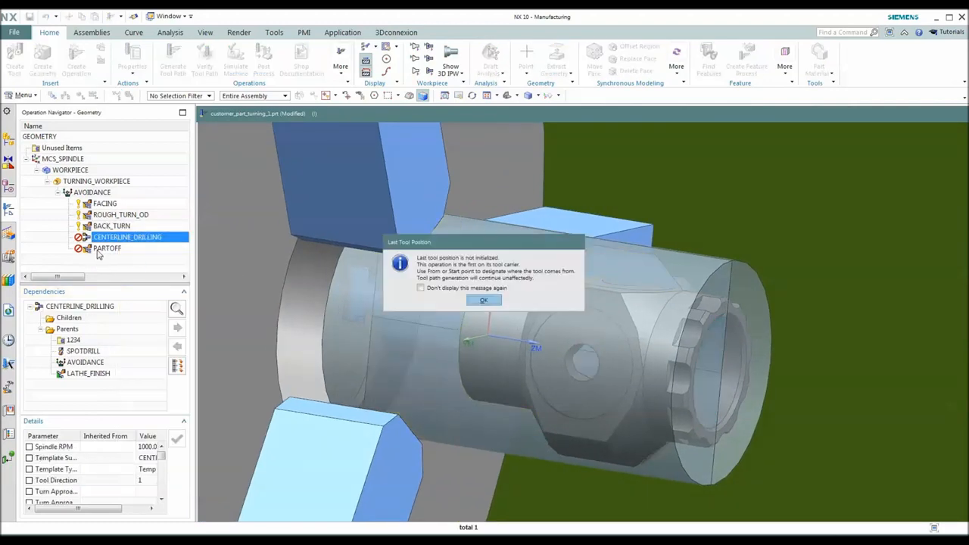
click(107, 249)
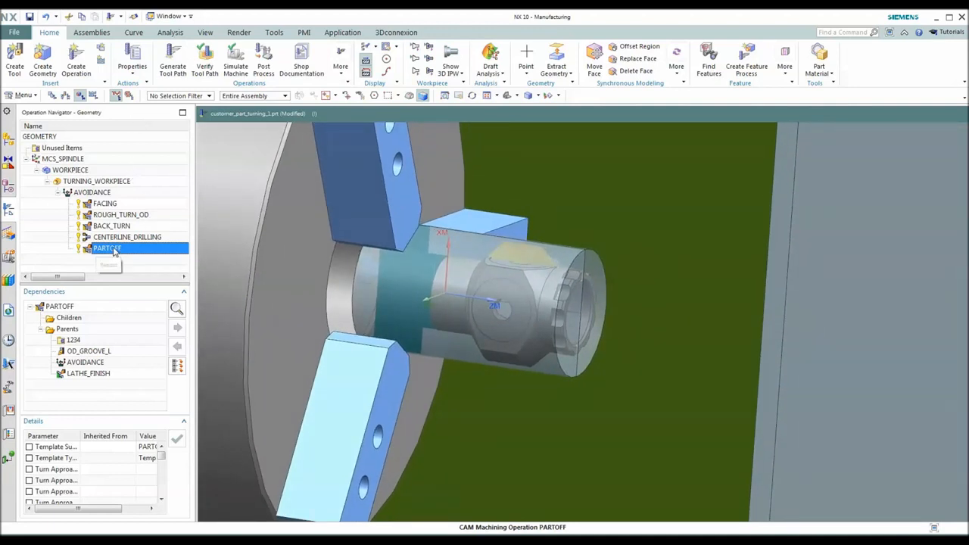
Step: Replay PARTOFF in 3D Dynamic verification with the IPW saved as a component
double_click(107, 248)
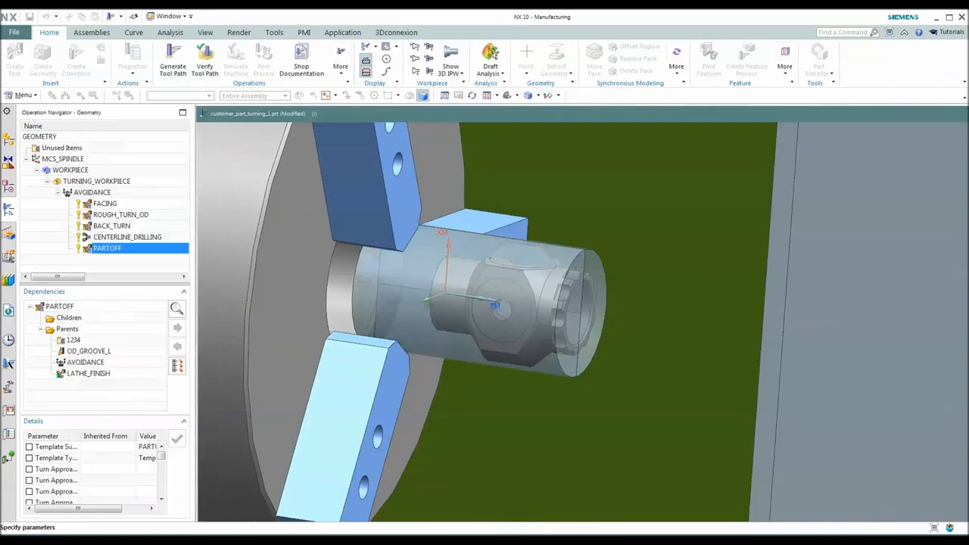
click(204, 57)
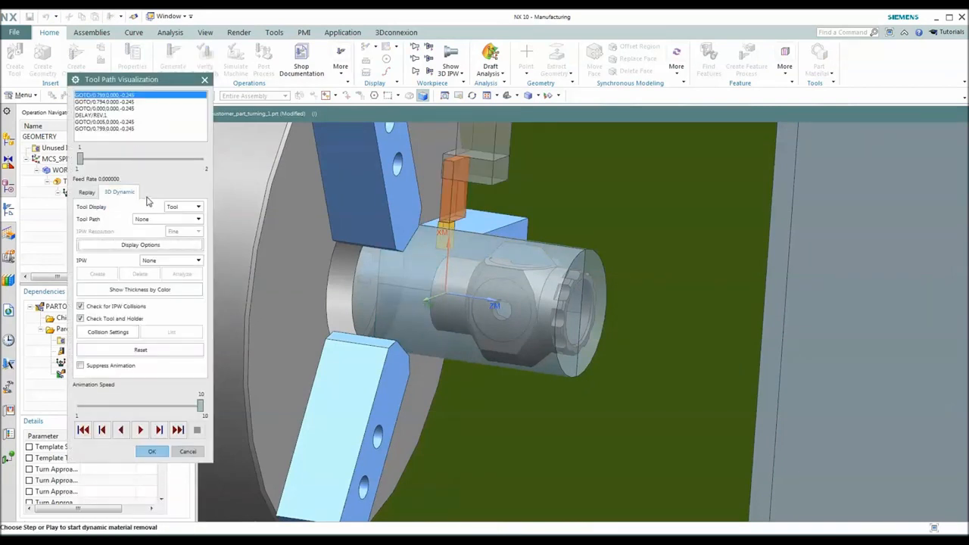
mouse_move(149, 300)
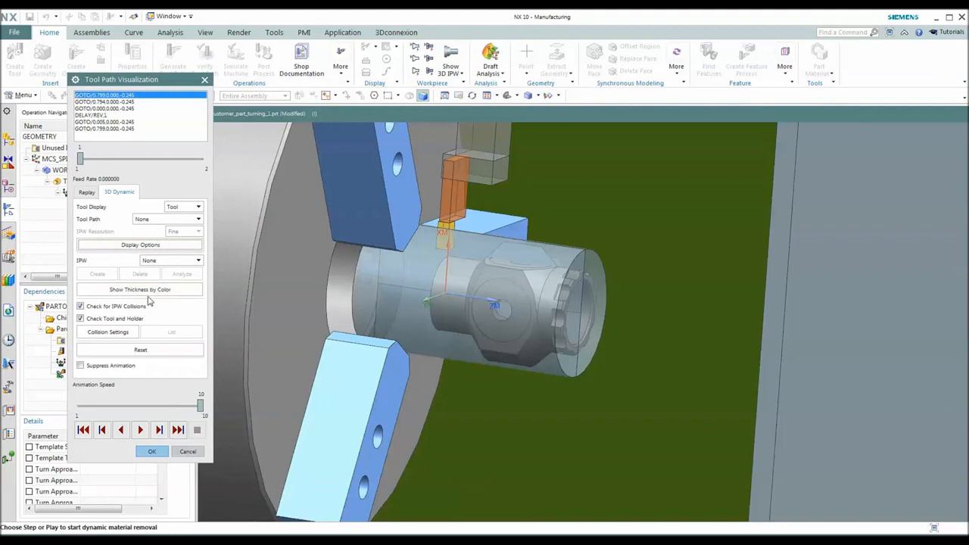
click(198, 260)
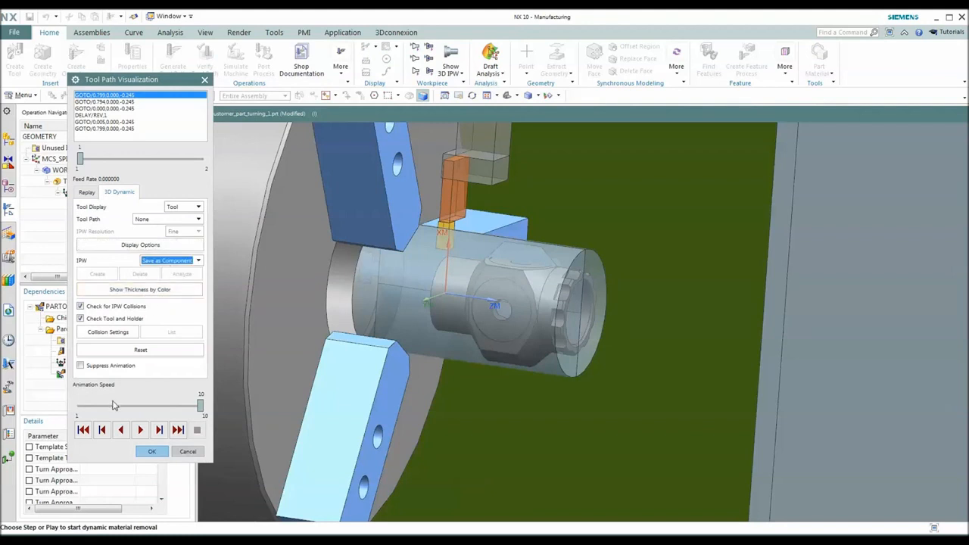
mouse_move(161, 379)
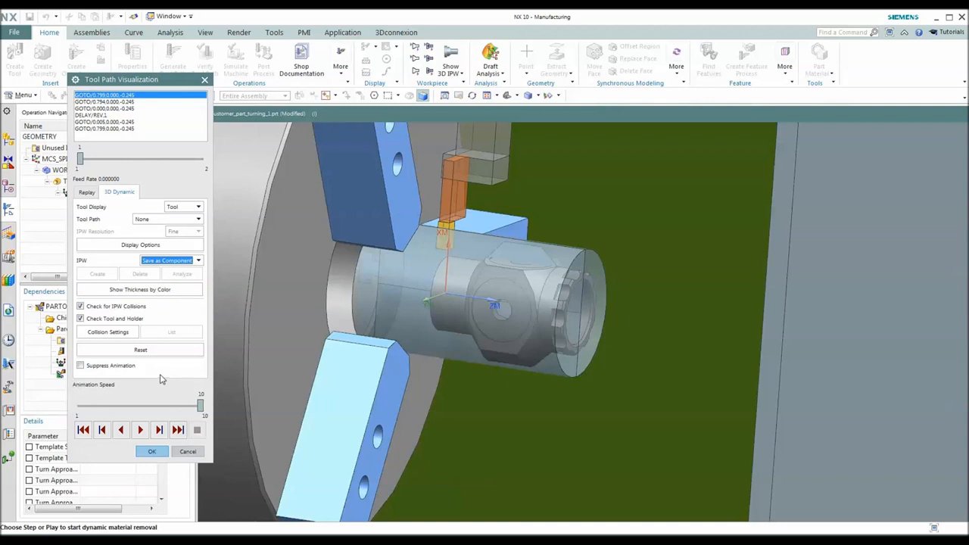
mouse_move(195, 323)
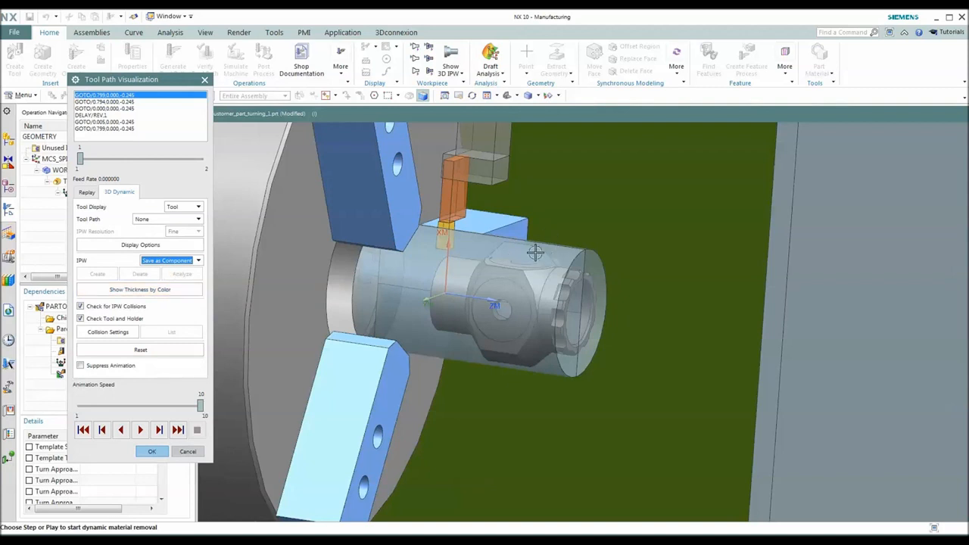
mouse_move(172, 446)
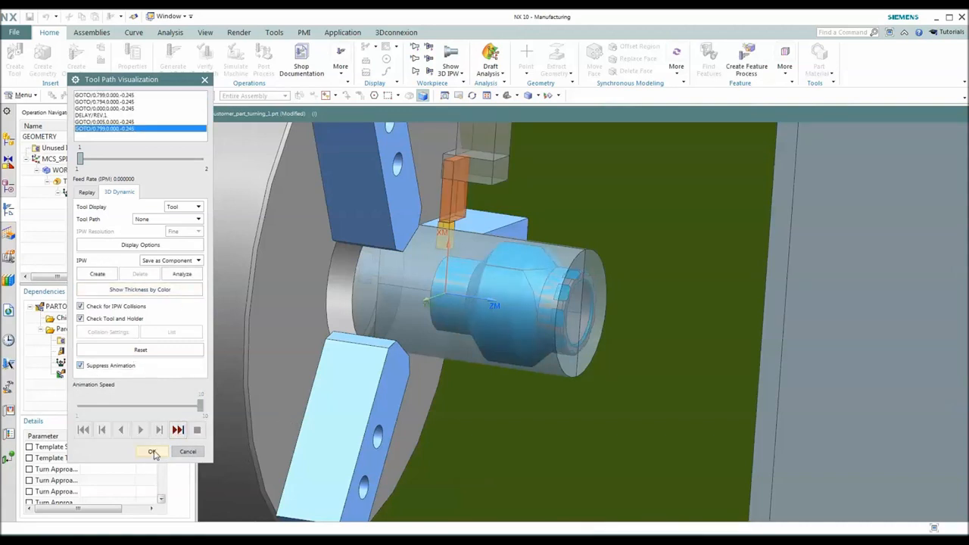
click(153, 451)
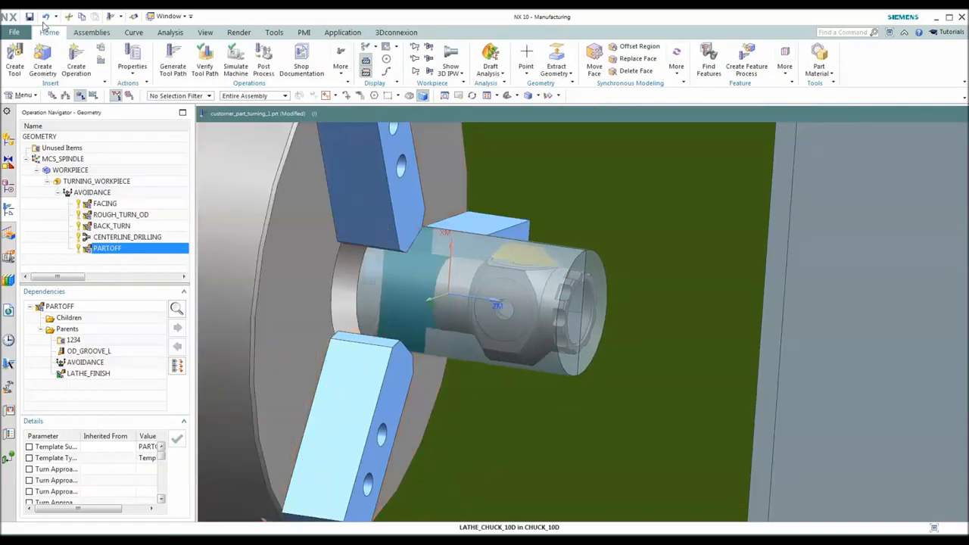
Step: Close the turning part and pick customer_part_turning_1_ipw_partoff.prt to open
click(14, 31)
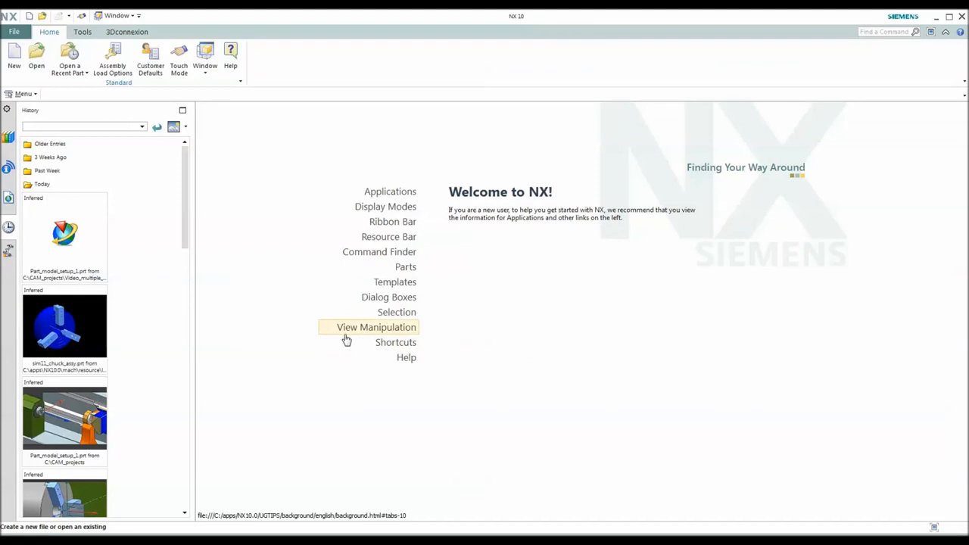
mouse_move(251, 245)
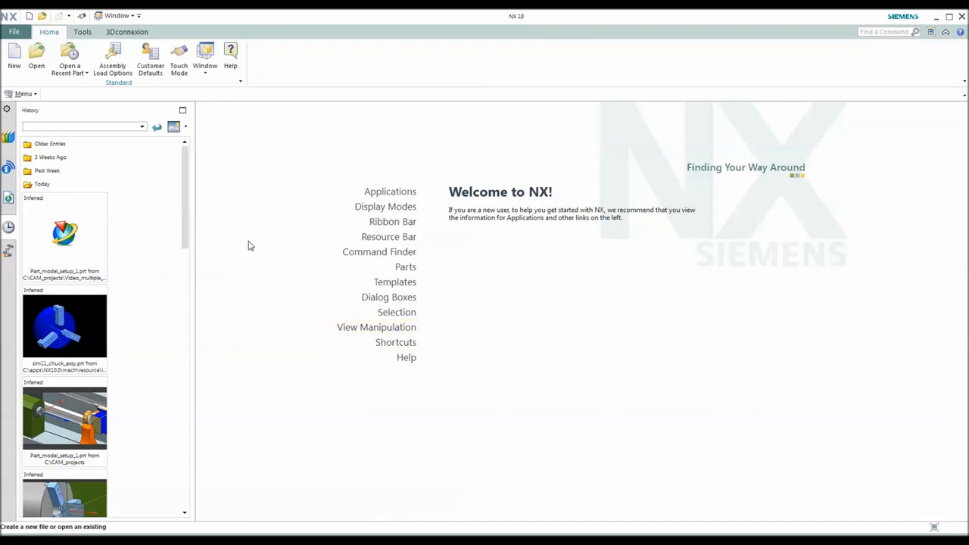
mouse_move(220, 208)
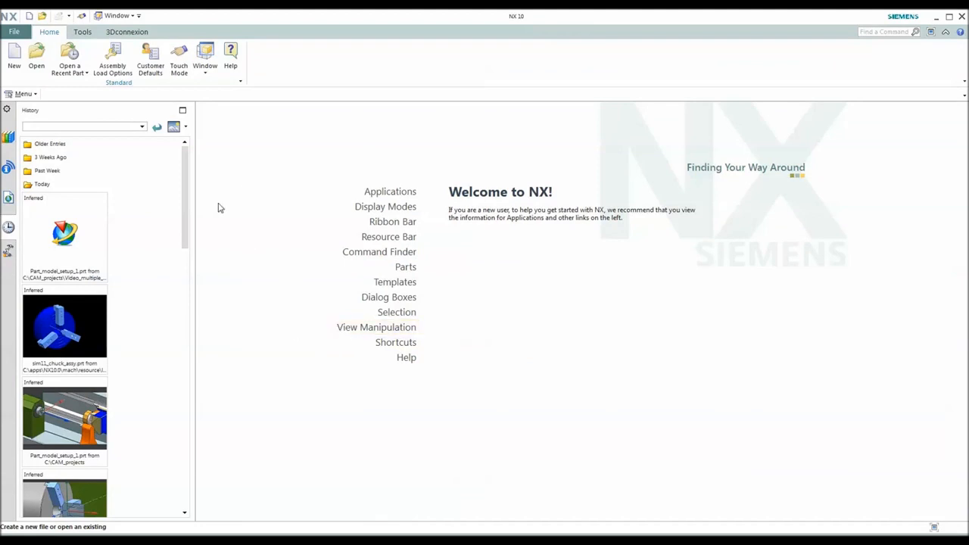
mouse_move(274, 338)
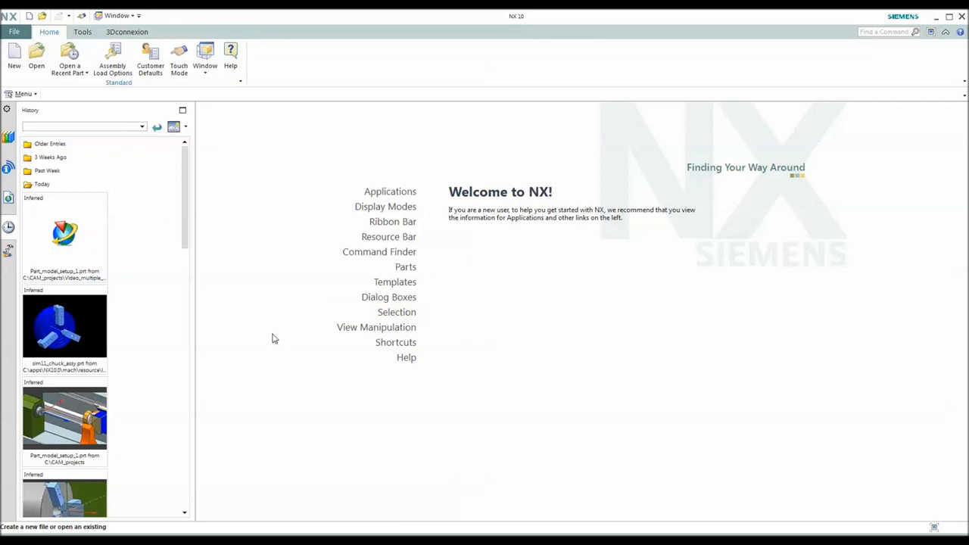
mouse_move(265, 314)
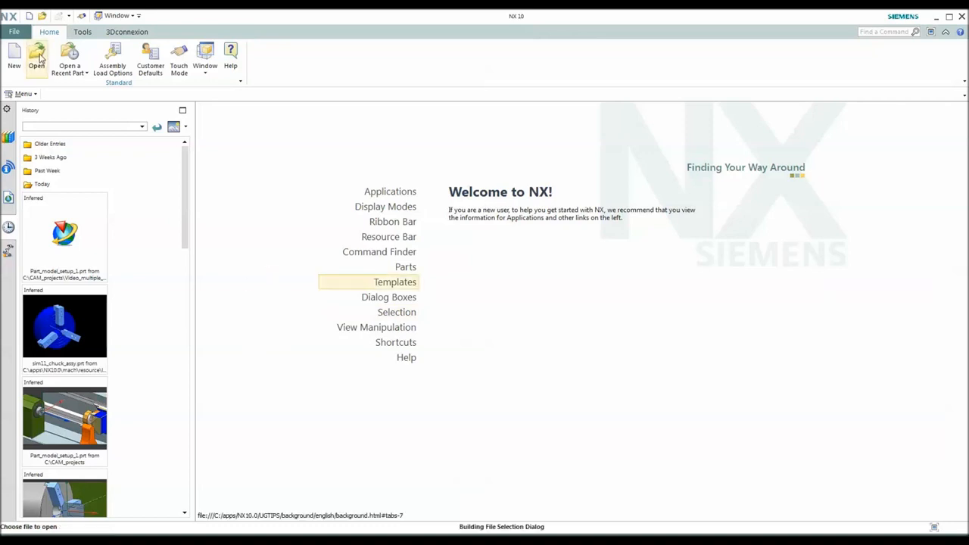
click(36, 57)
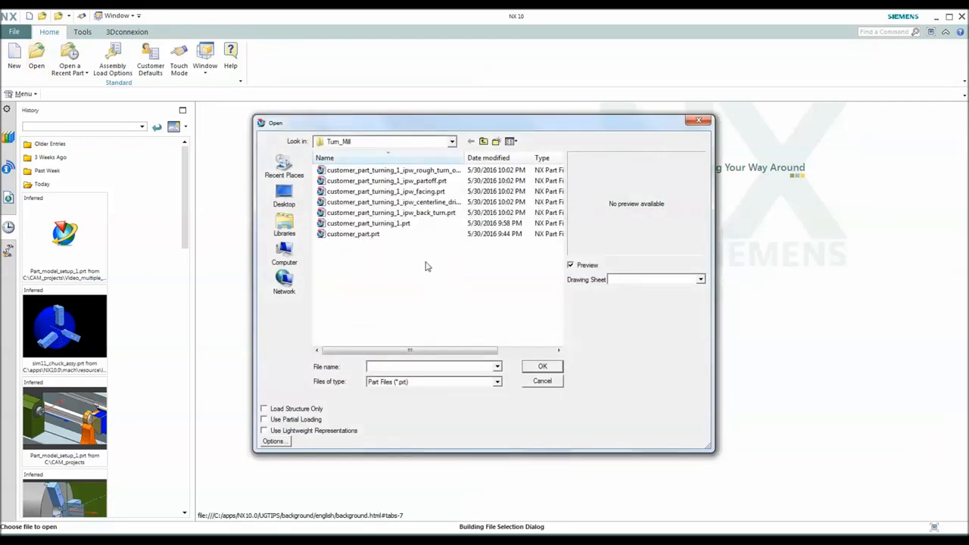
click(386, 180)
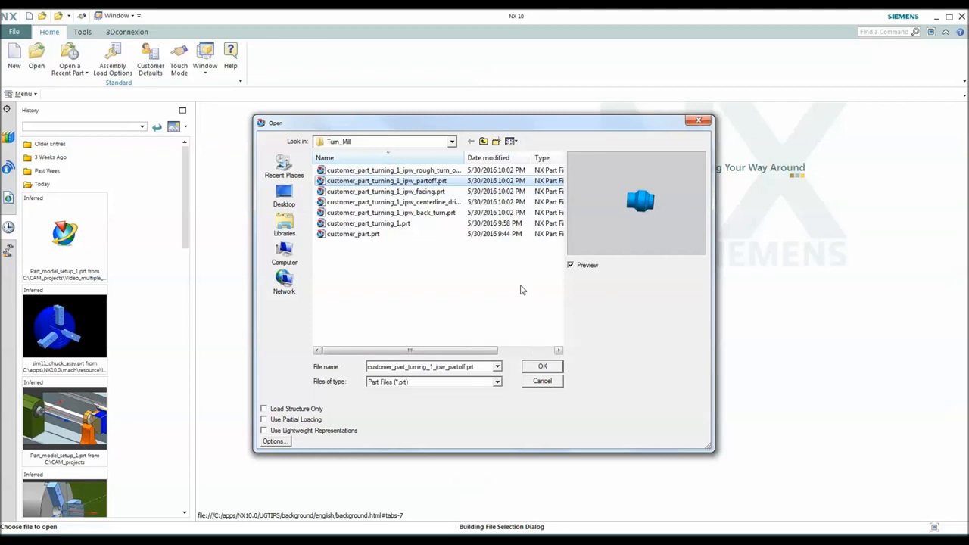
mouse_move(338, 125)
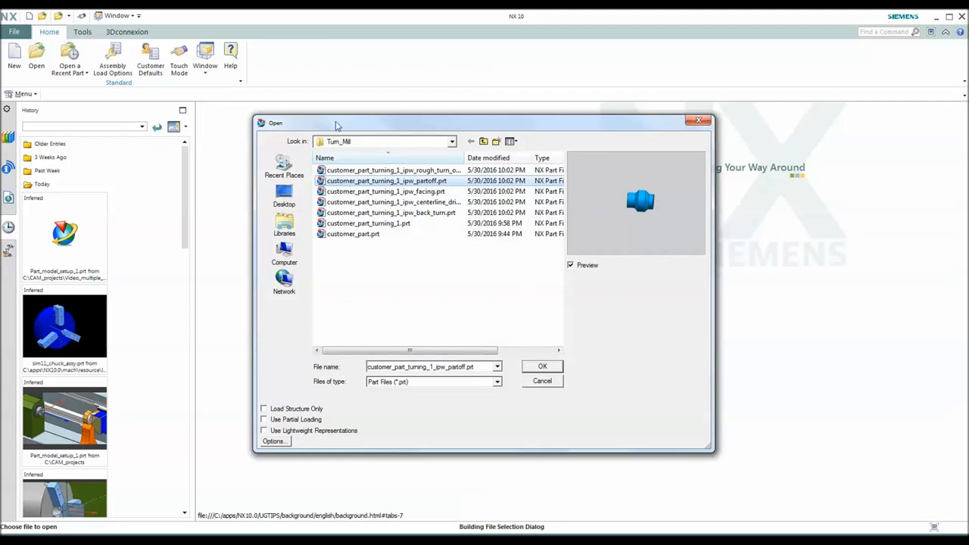
Step: Open the partoff workpiece and examine Revolve (0) and Revolve (4), calling up Revolve (0)'s actions
click(542, 365)
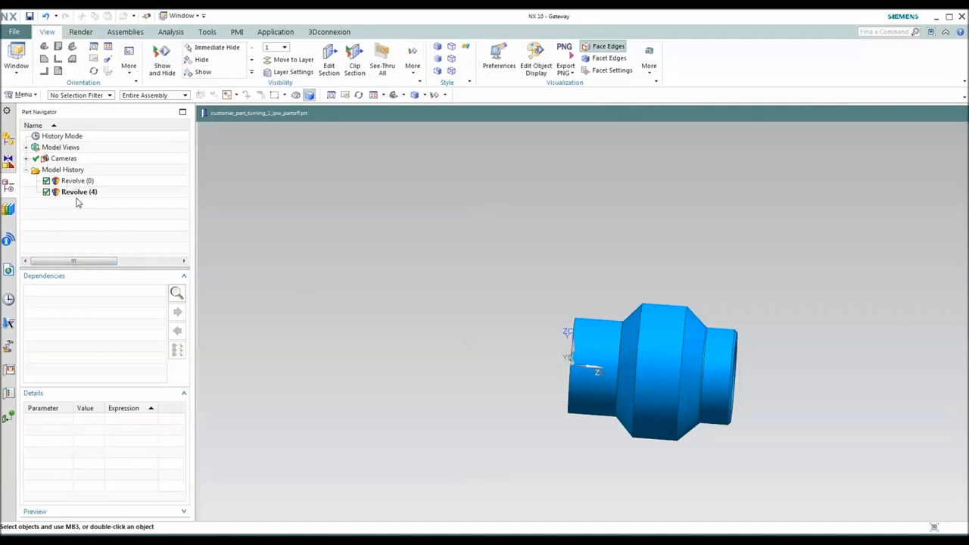
click(77, 181)
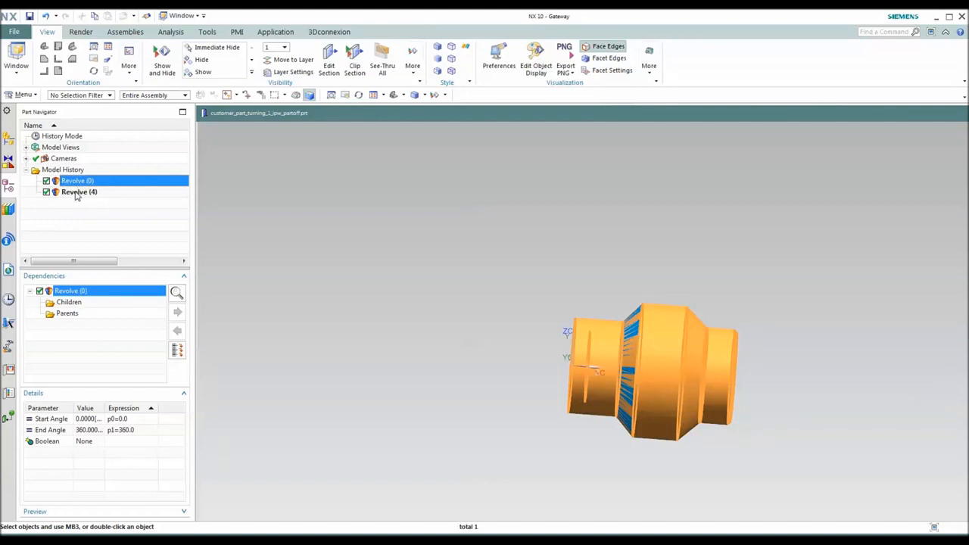
click(80, 192)
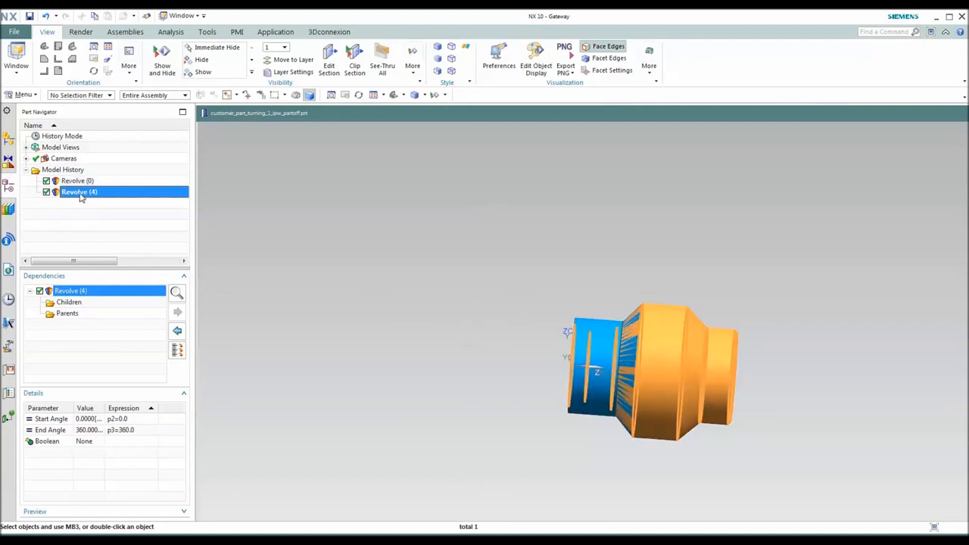
click(78, 180)
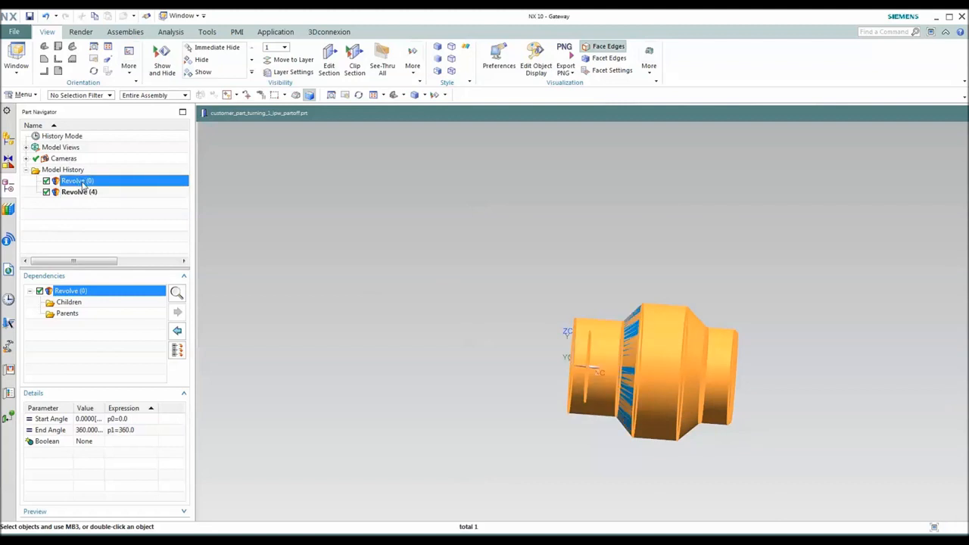
click(80, 192)
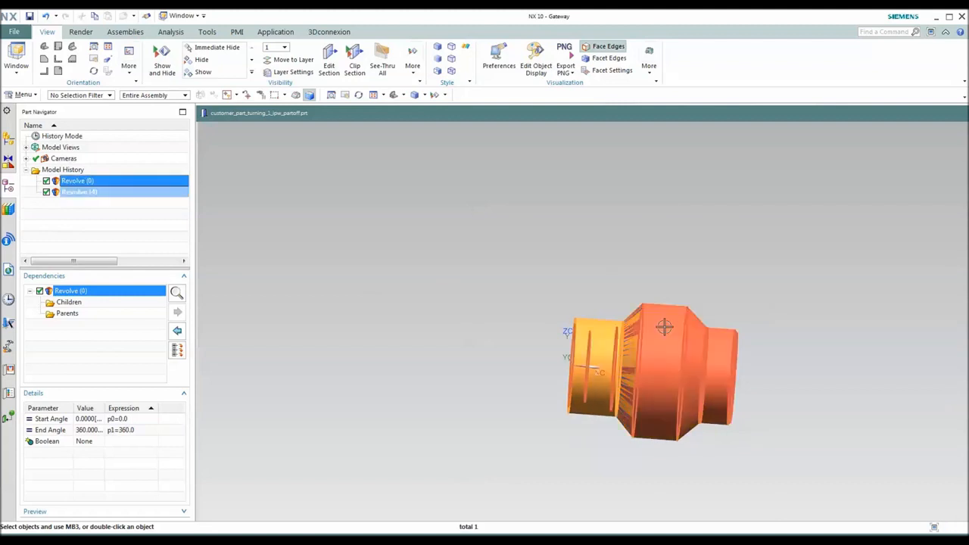
click(77, 180)
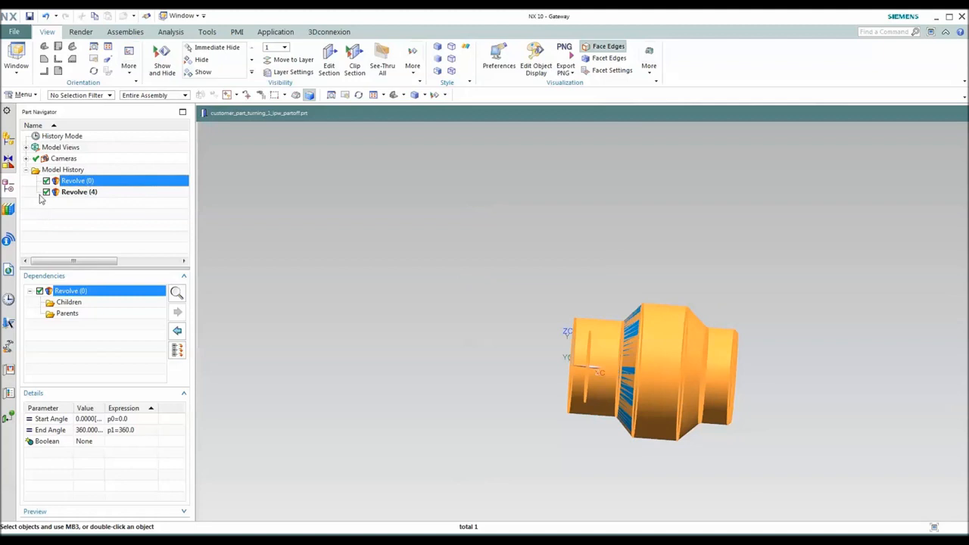
mouse_move(74, 190)
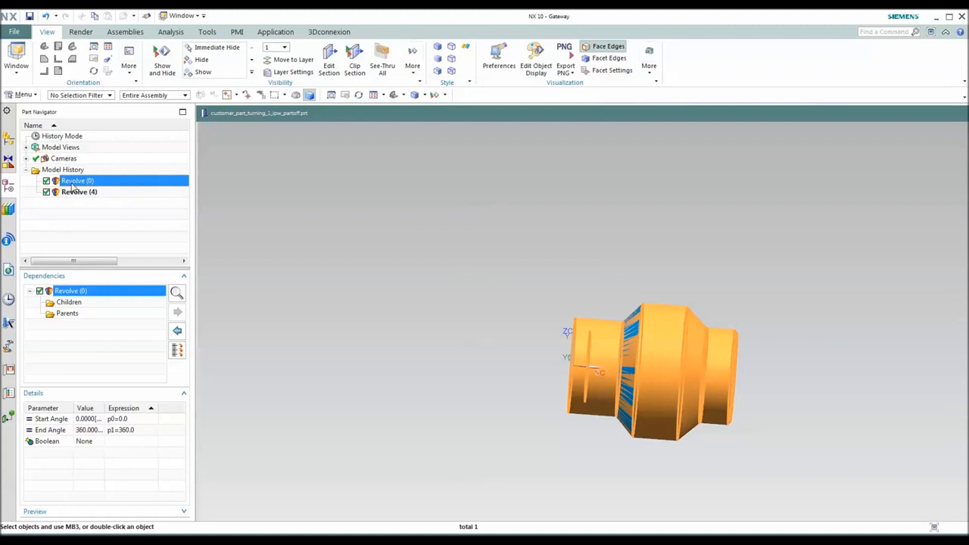
right_click(76, 181)
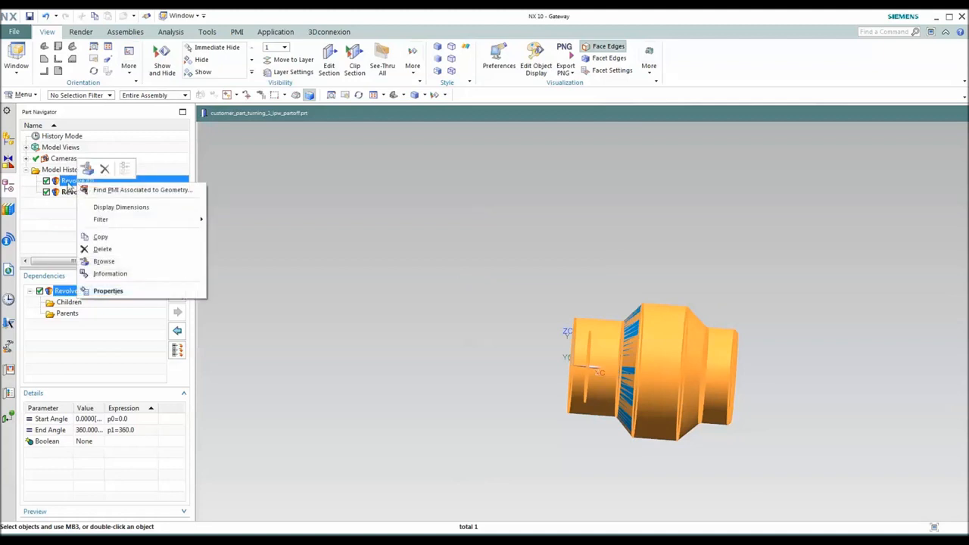
Step: Replace Revolve (0) with Revolve (4) and save the partoff workpiece
click(13, 32)
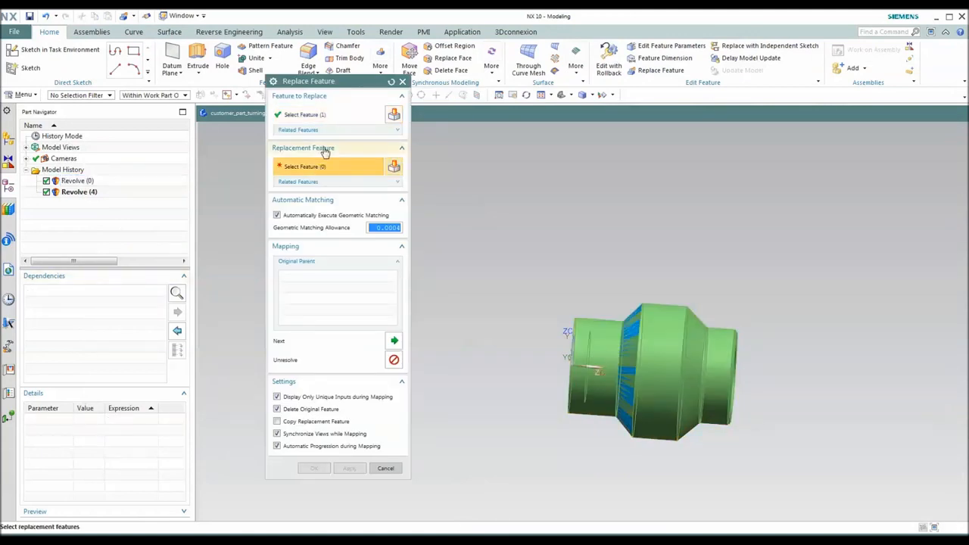
click(80, 192)
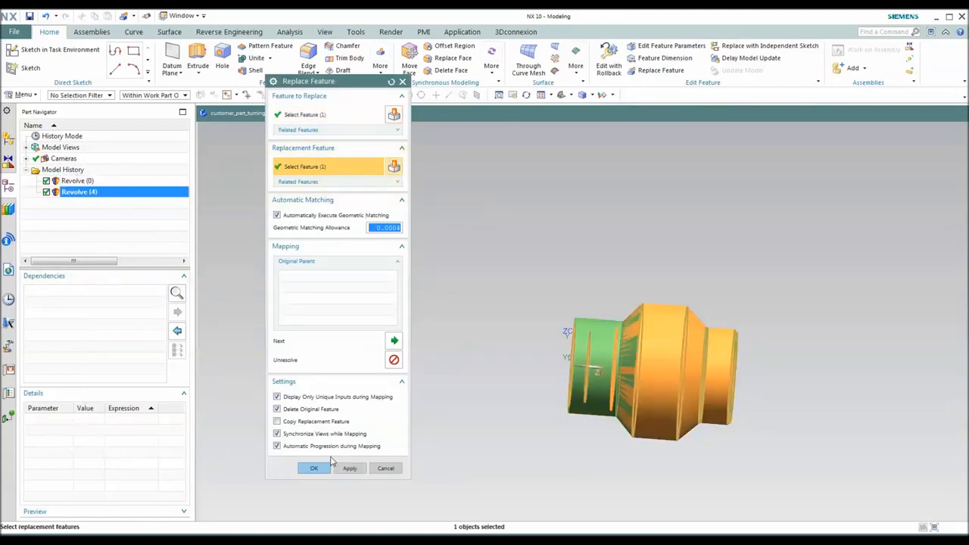
click(314, 468)
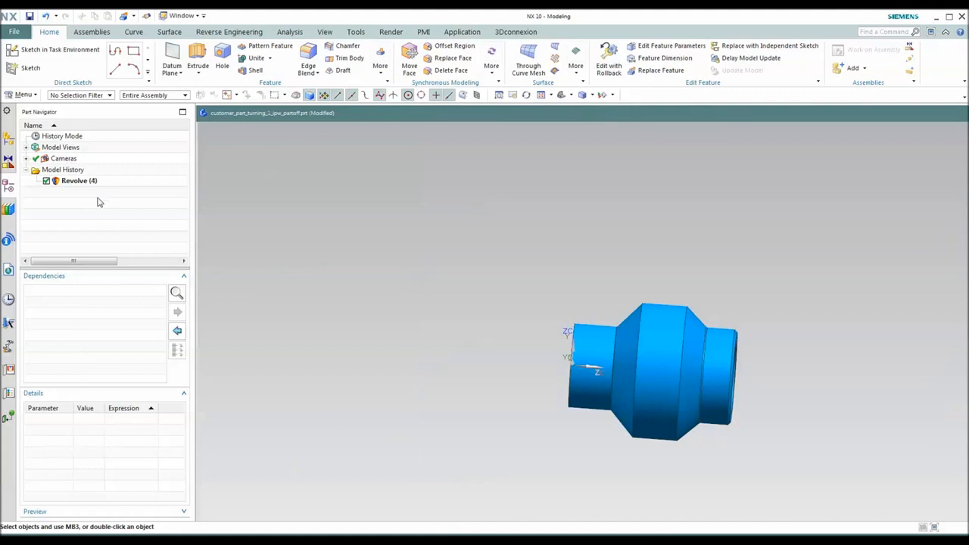
click(79, 180)
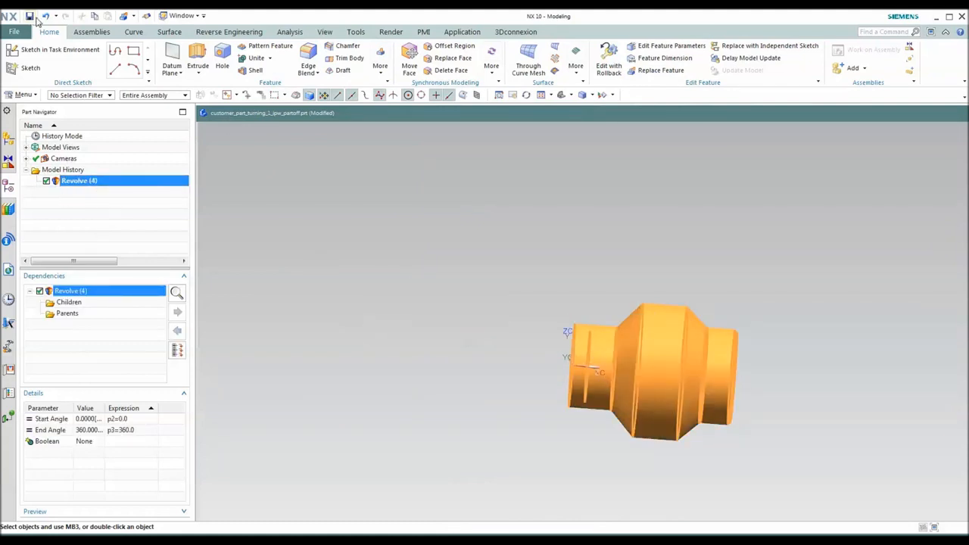
click(29, 15)
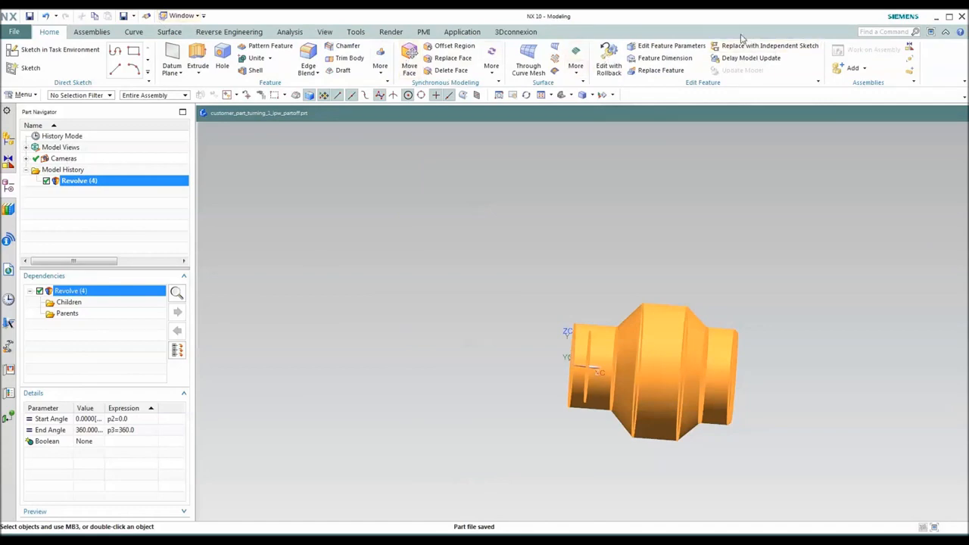
Step: Close the partoff part and open customer_part_Milling_1.prt from Video_multiple_machines
click(13, 31)
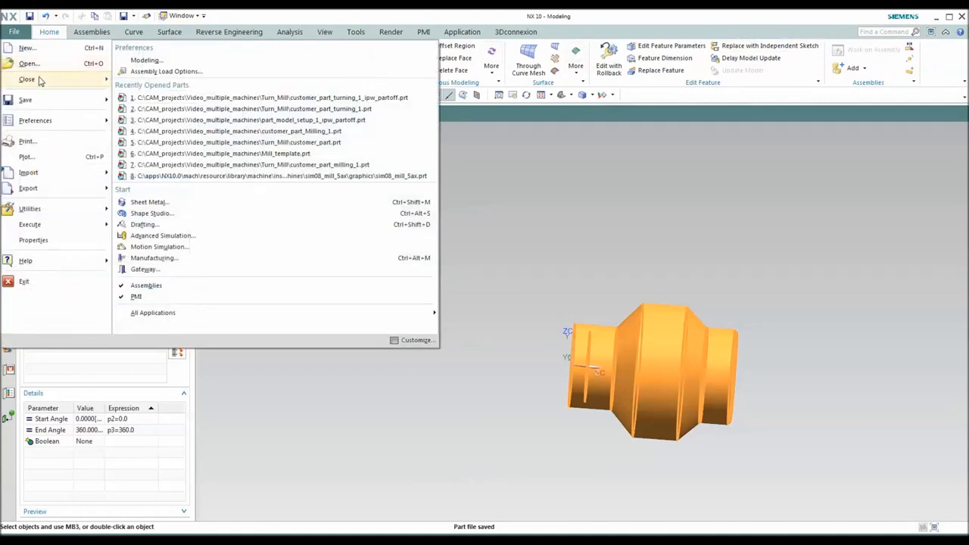
click(26, 80)
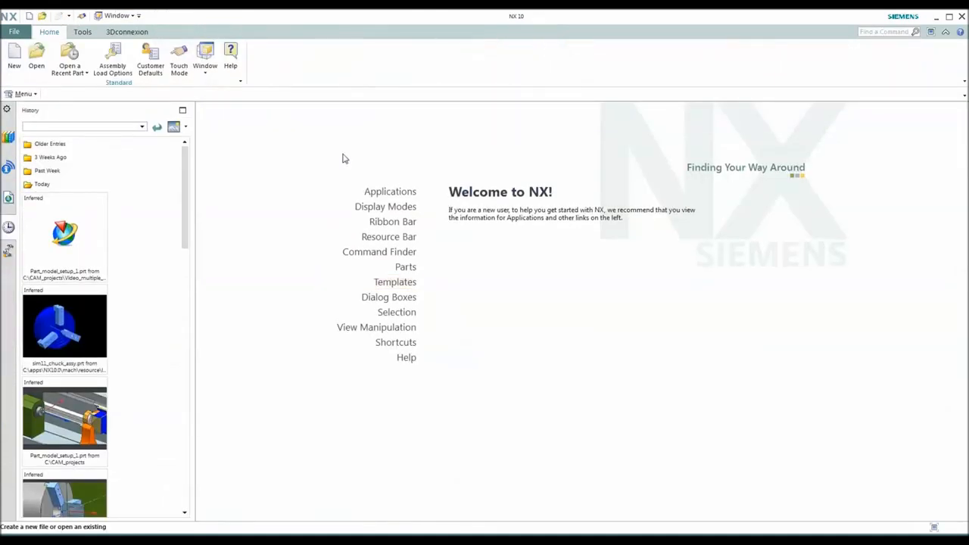
click(36, 59)
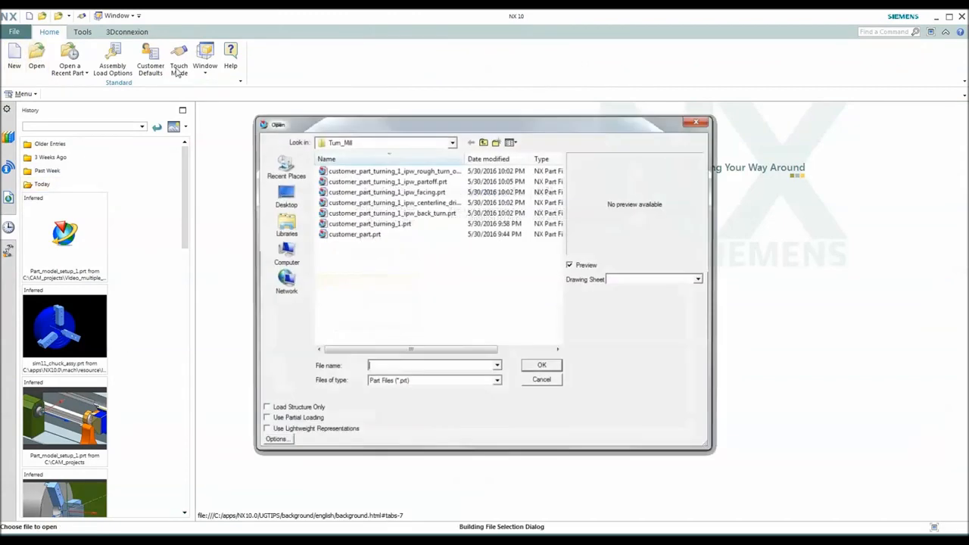
click(483, 141)
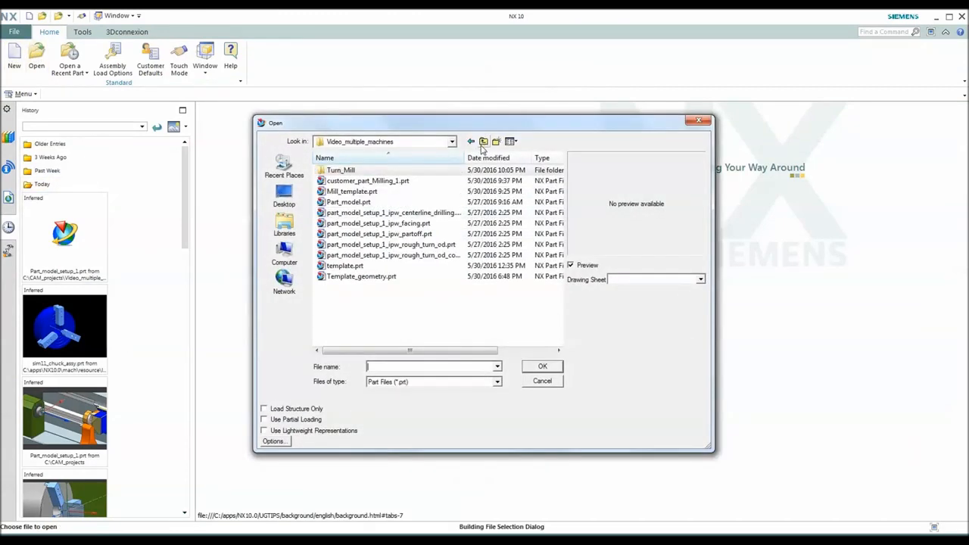
click(368, 180)
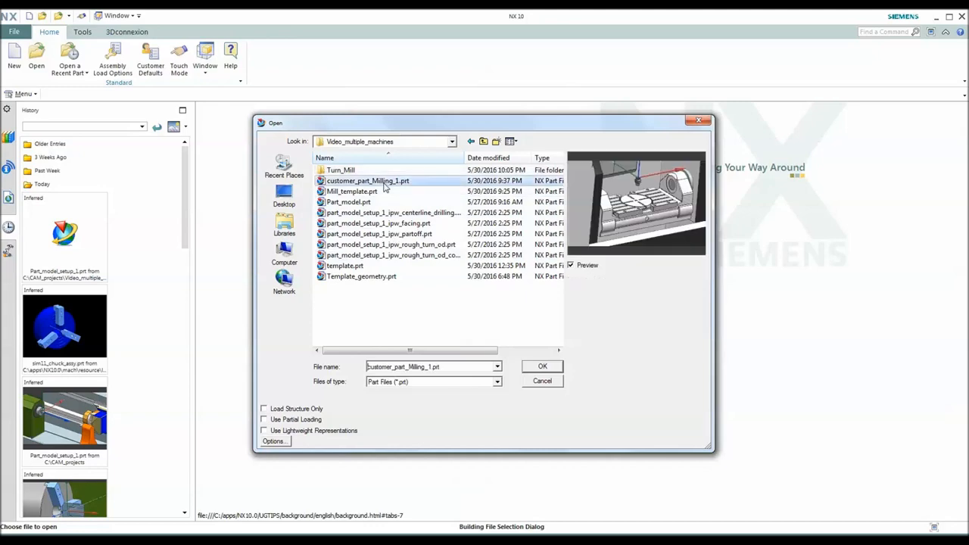
click(542, 366)
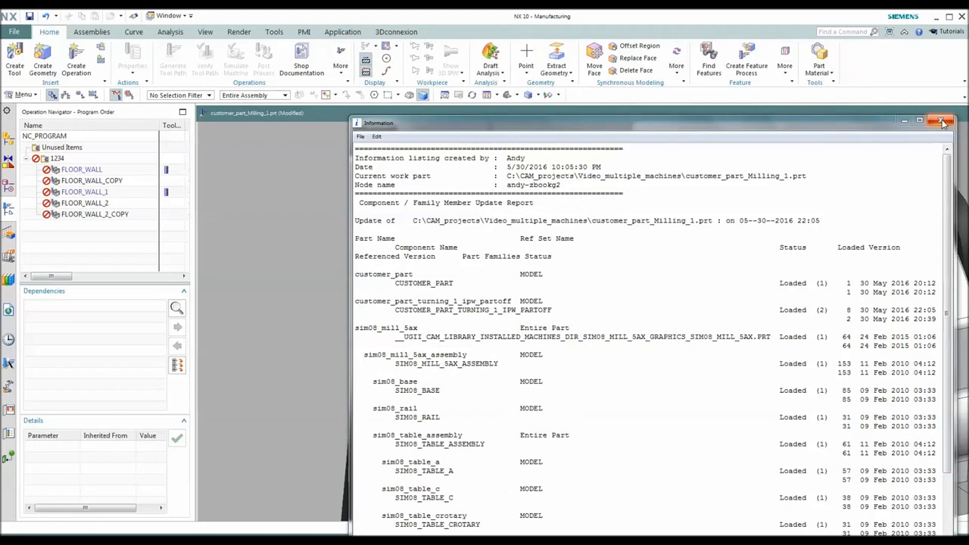
Step: Dismiss the update report and run Generate on program 1234's five FLOOR_WALL operations
click(943, 122)
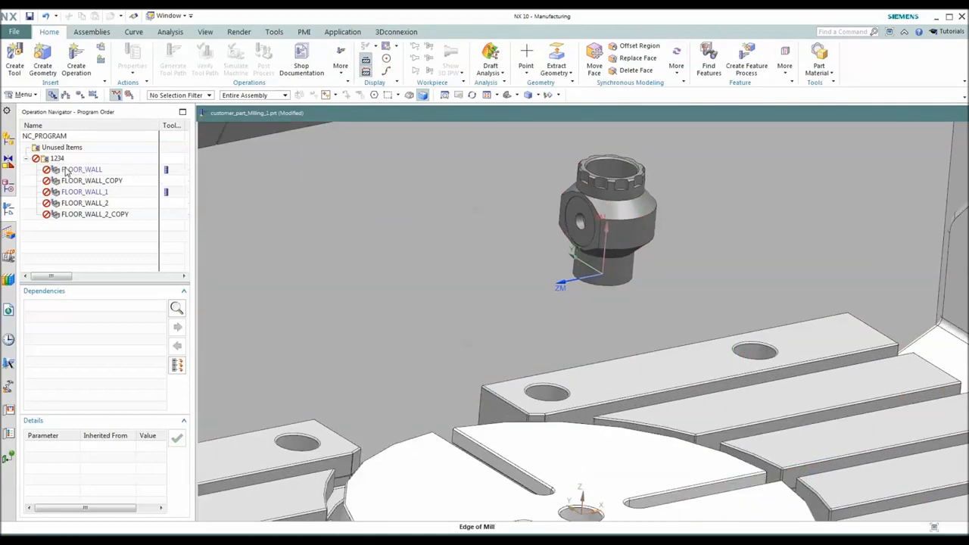
click(82, 169)
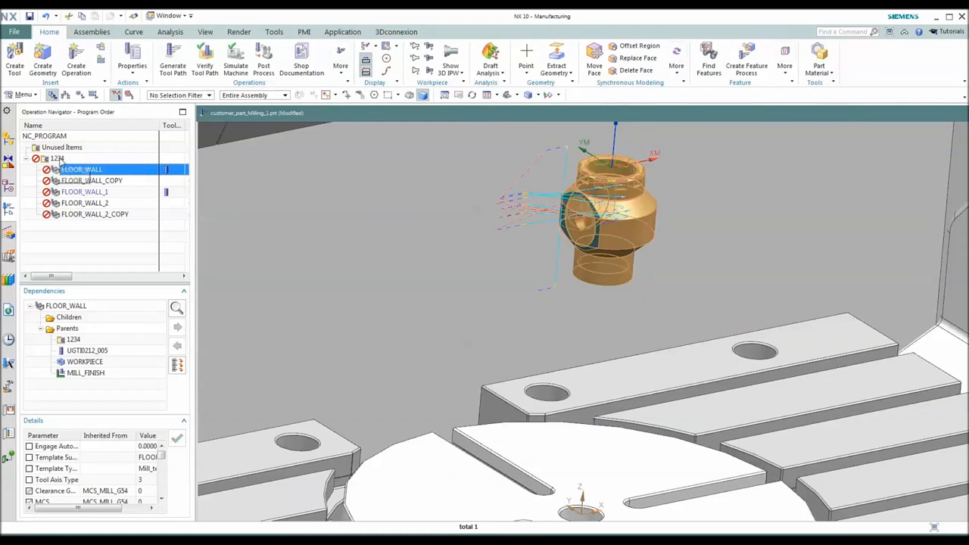
right_click(57, 159)
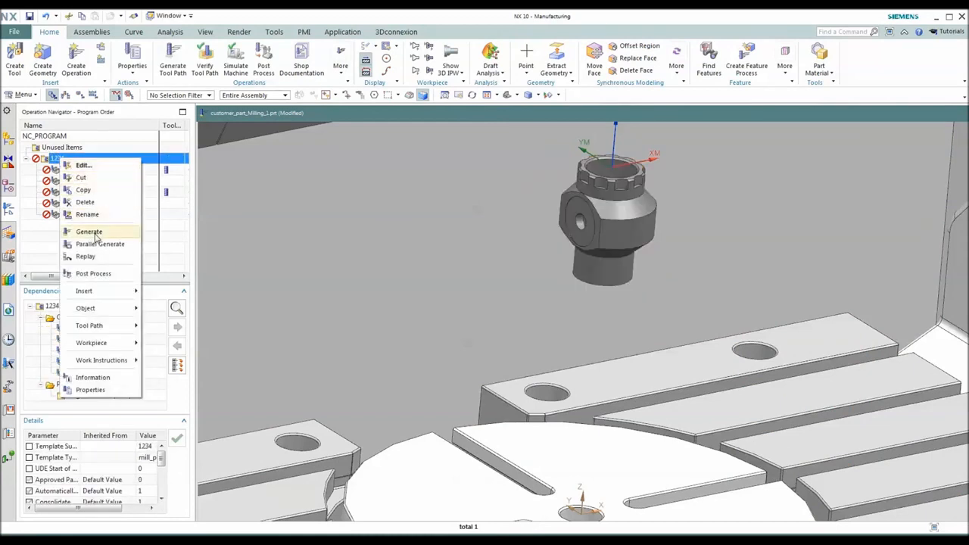
click(89, 231)
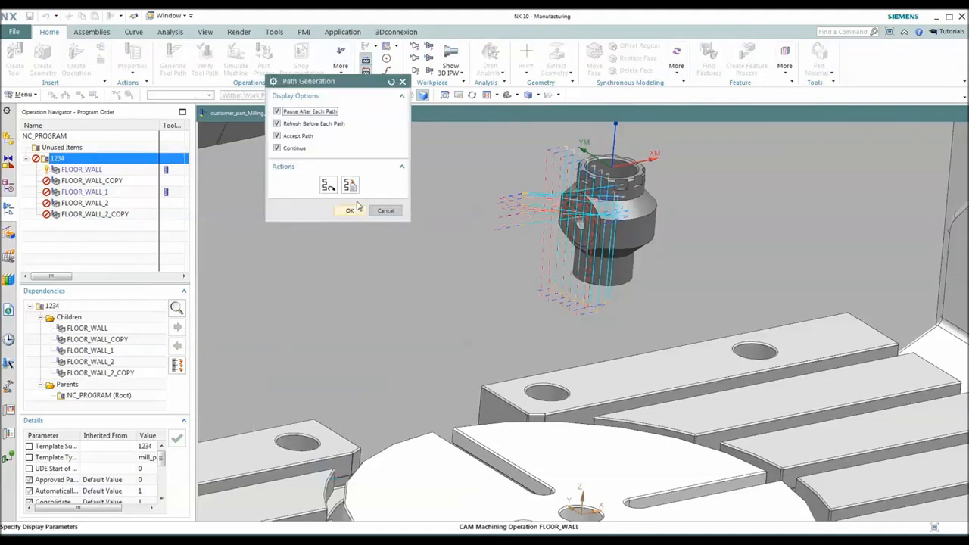
click(349, 210)
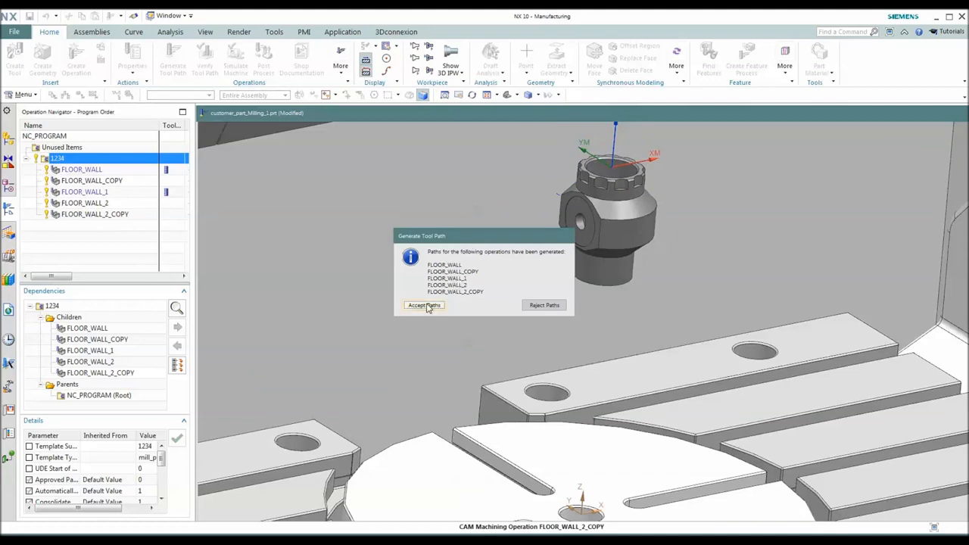
Step: Accept the generated paths and review FLOOR_WALL_COPY, FLOOR_WALL_1 and FLOOR_WALL_2 toolpaths
click(424, 306)
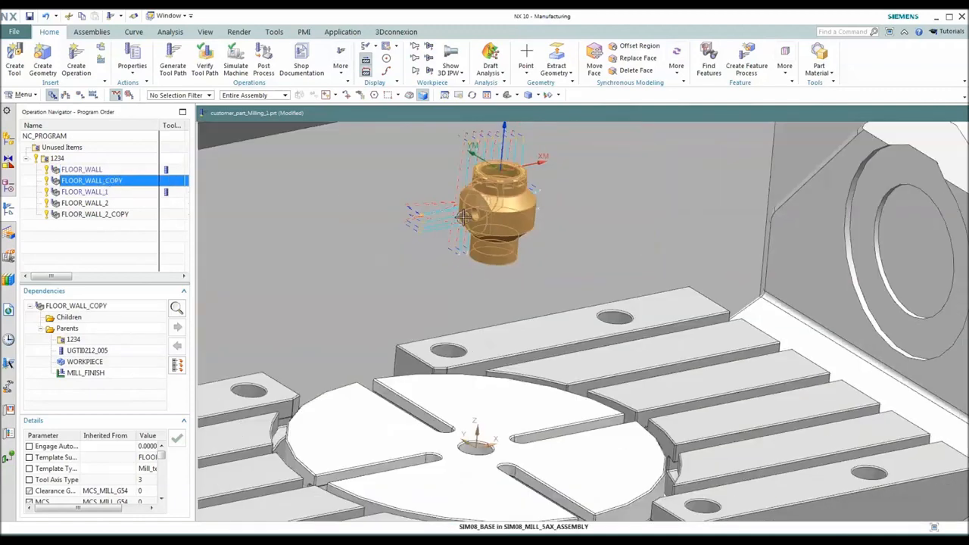
click(84, 191)
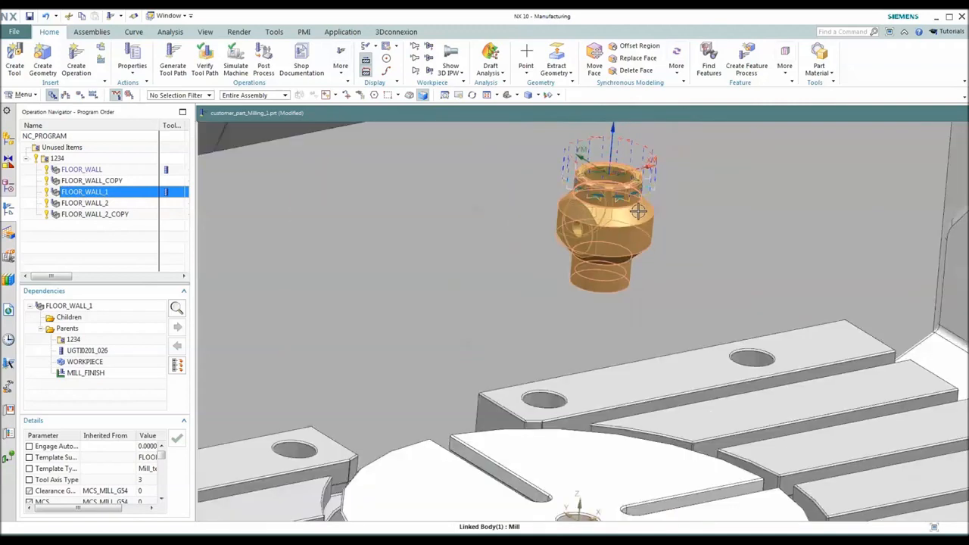
click(84, 203)
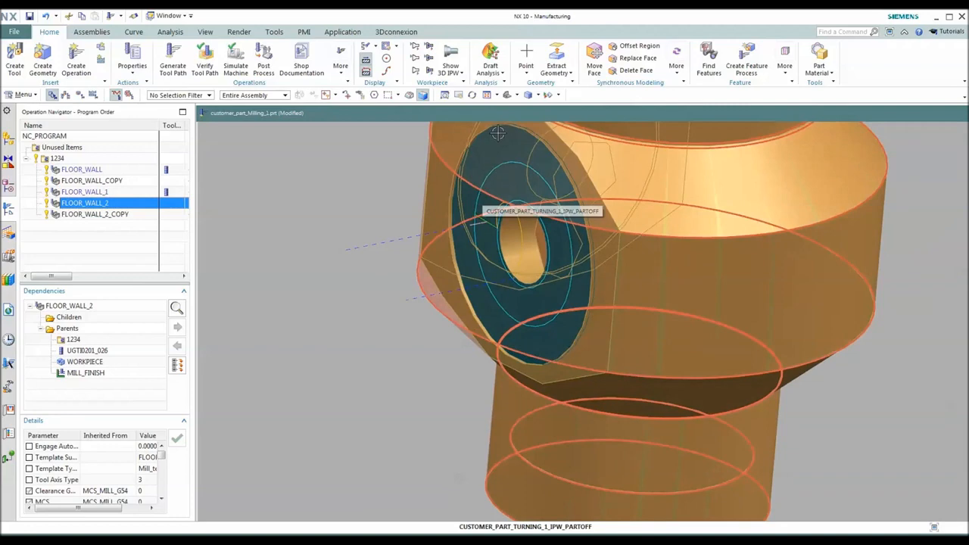
click(95, 214)
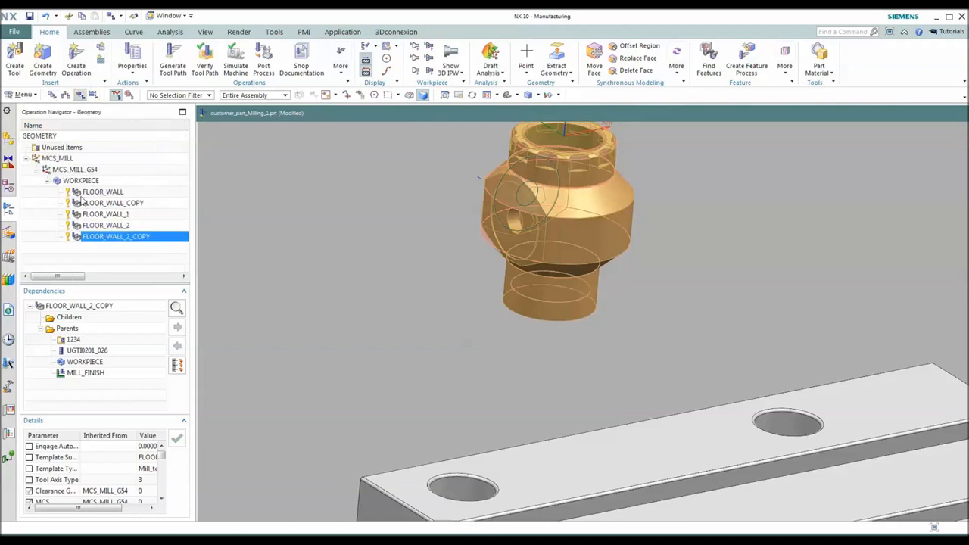
double_click(81, 181)
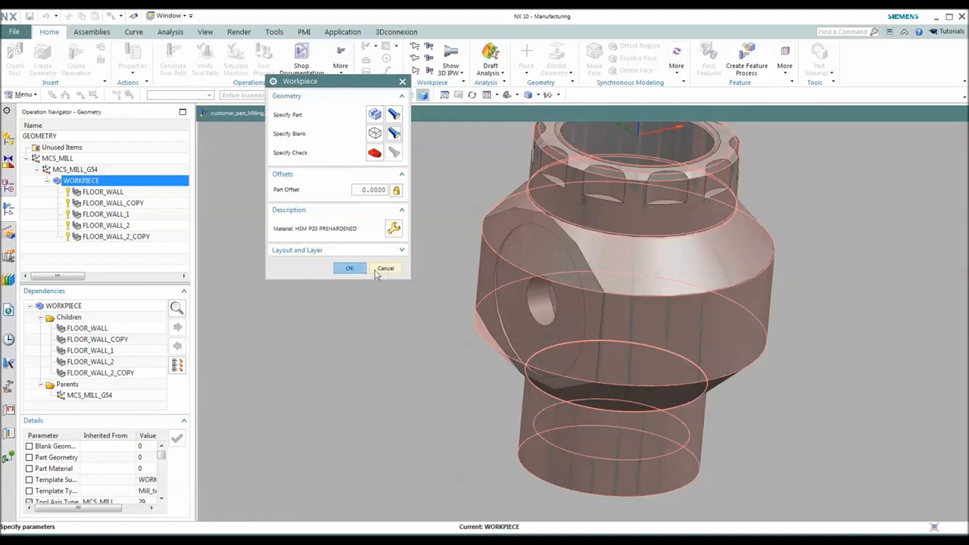
click(350, 268)
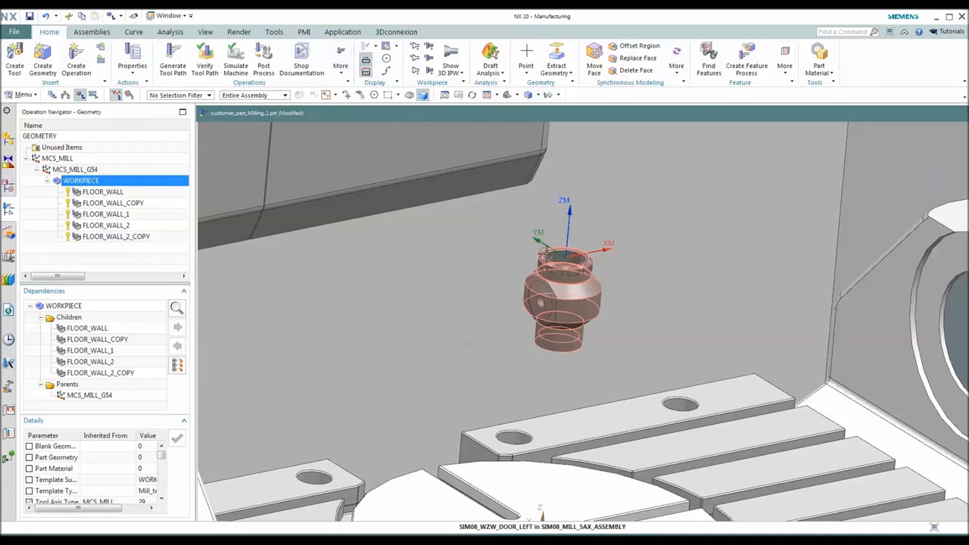
click(556, 284)
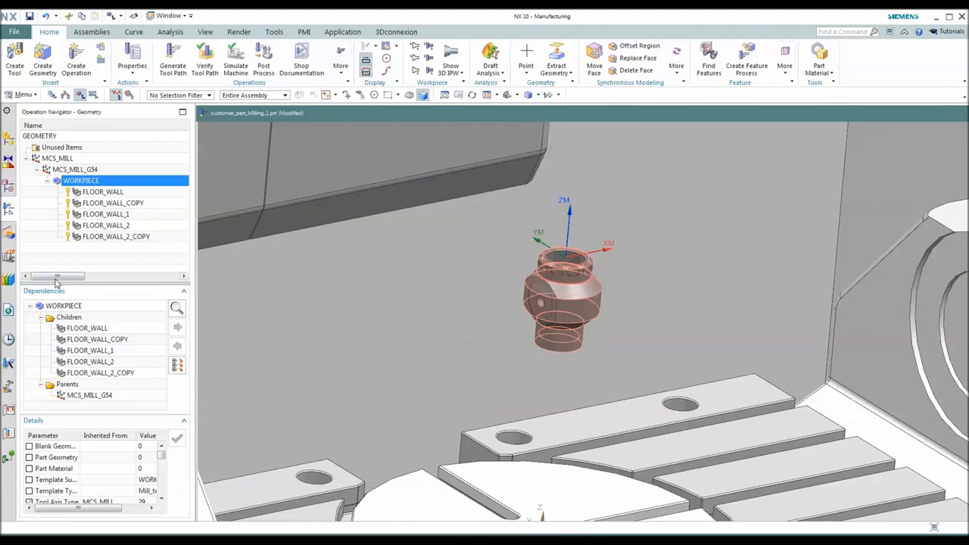
mouse_move(43, 267)
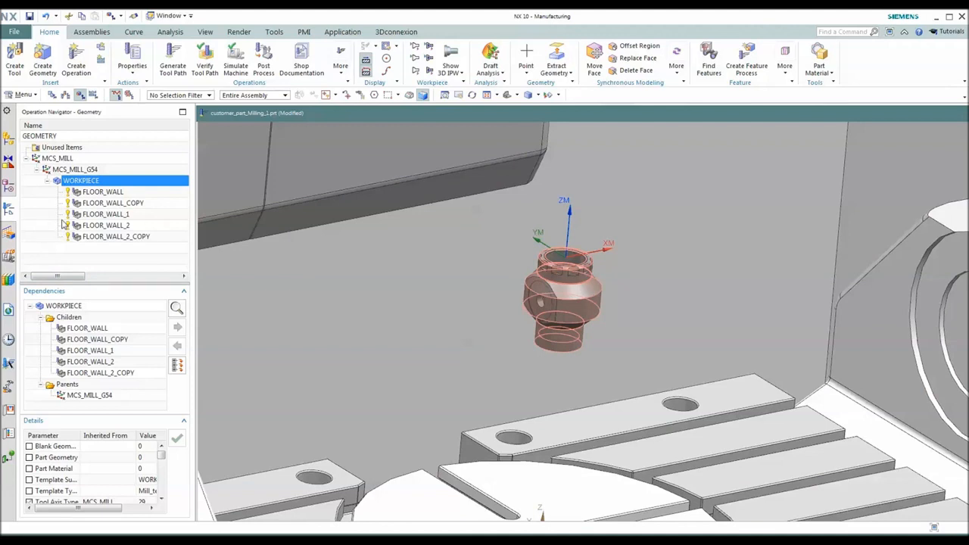
mouse_move(50, 242)
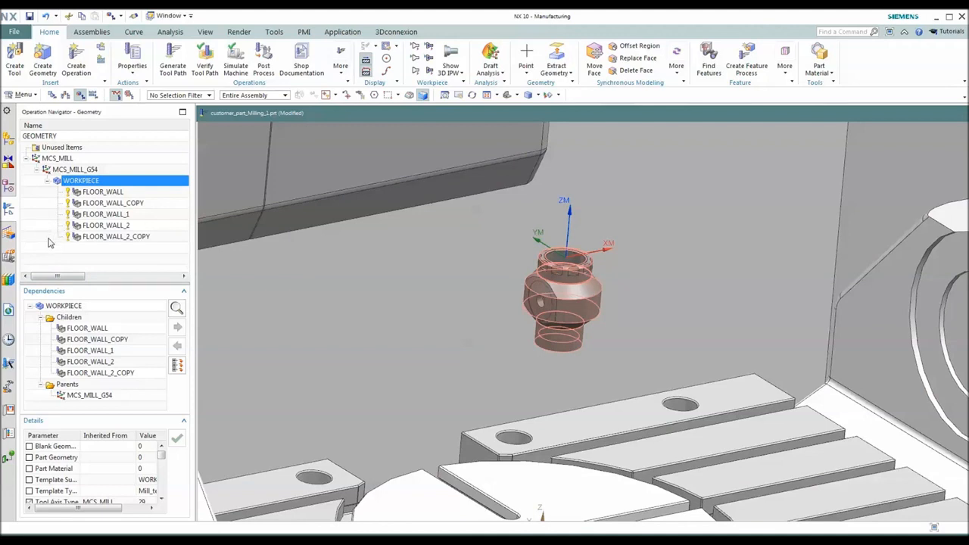
mouse_move(87, 244)
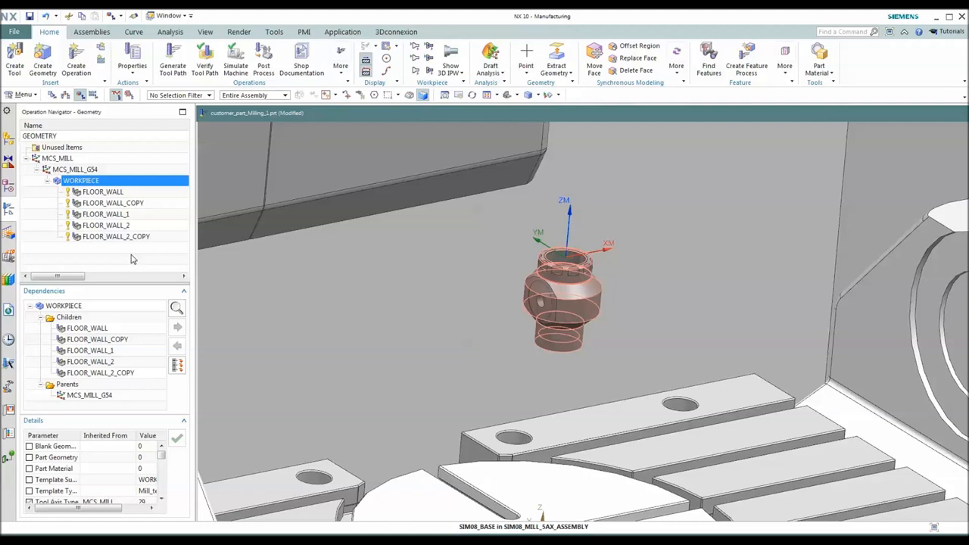
mouse_move(146, 244)
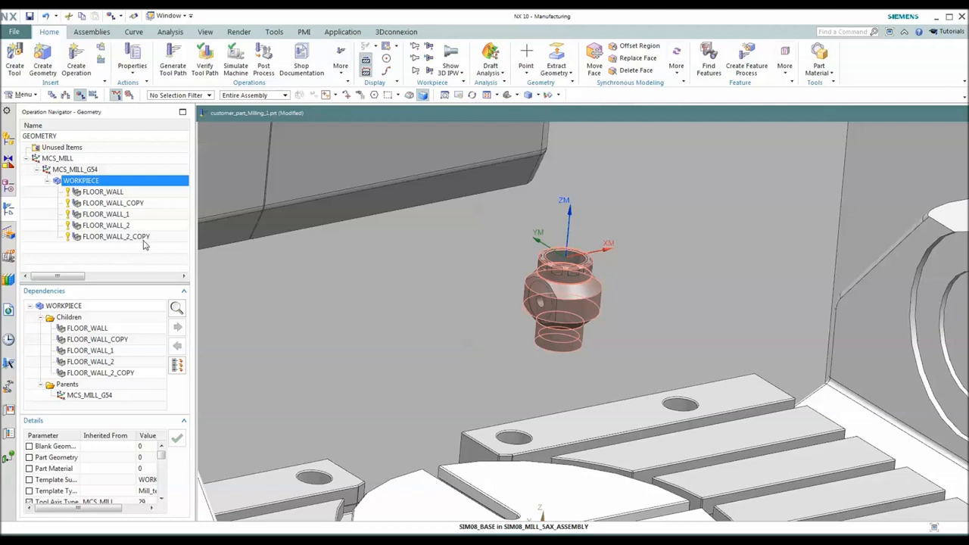